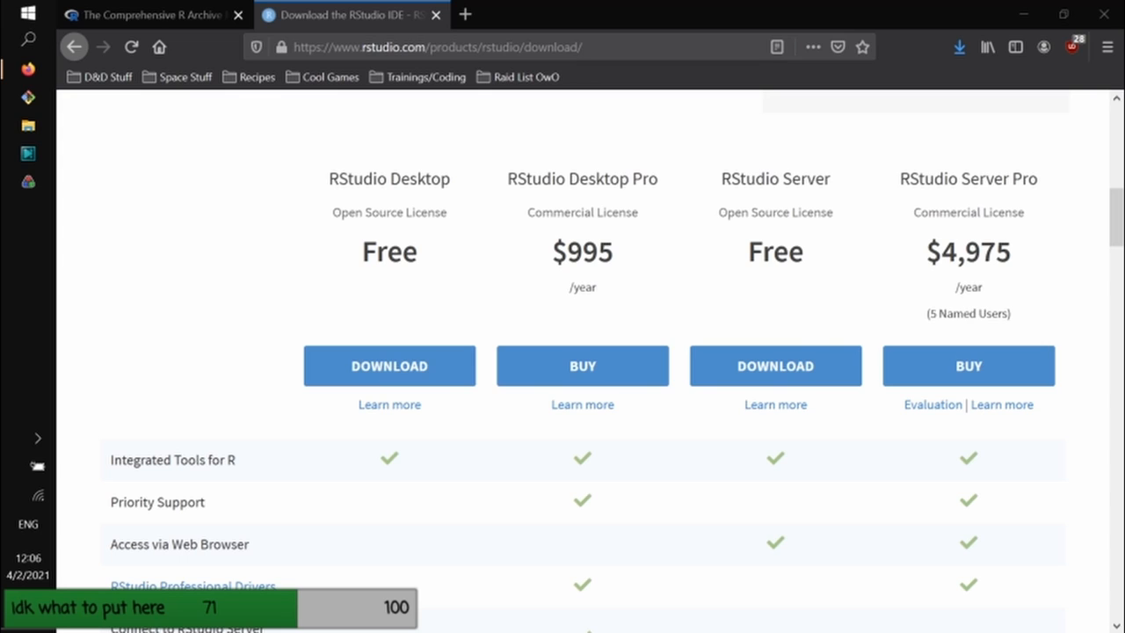
{"action": "mouse_move", "coordinate": [688, 8]}
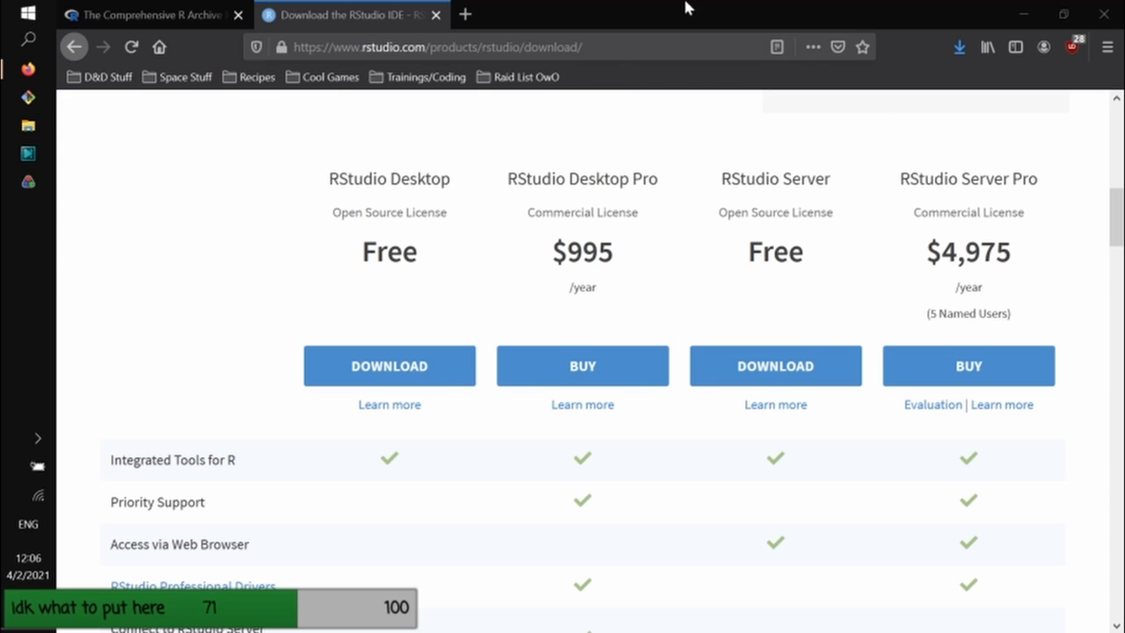
{"action": "mouse_move", "coordinate": [234, 349]}
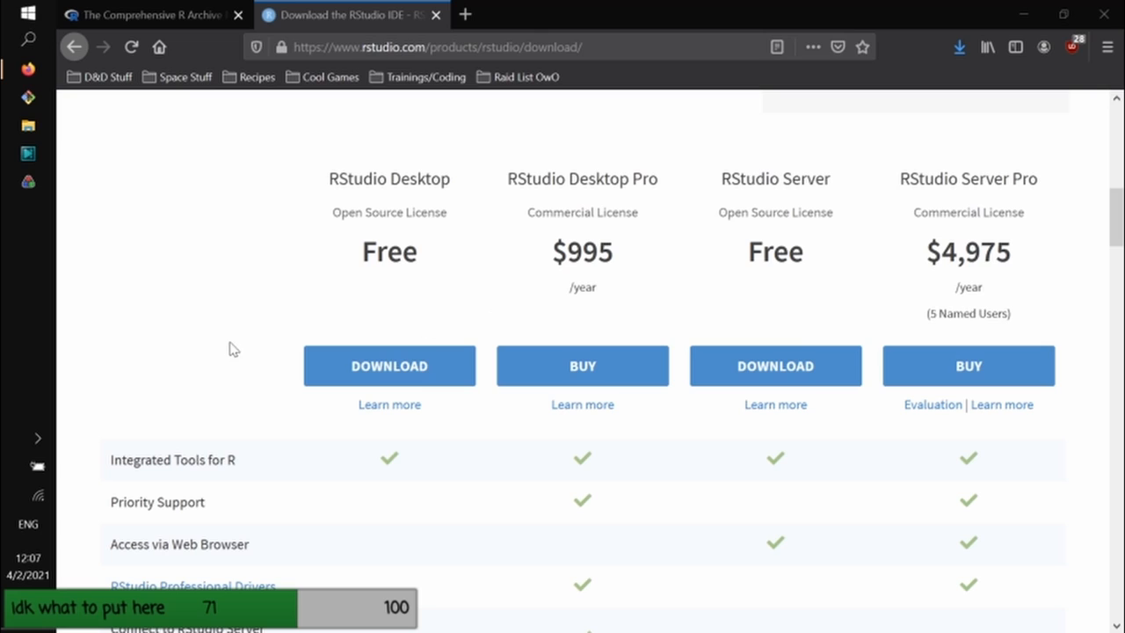
{"action": "mouse_move", "coordinate": [209, 292]}
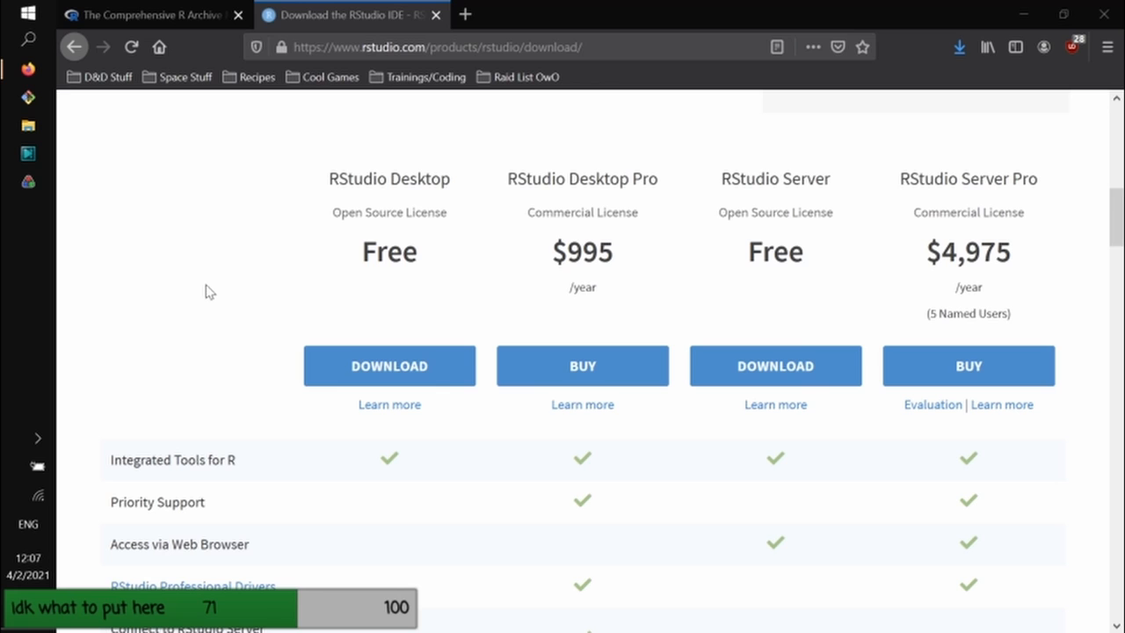
{"action": "mouse_move", "coordinate": [178, 239]}
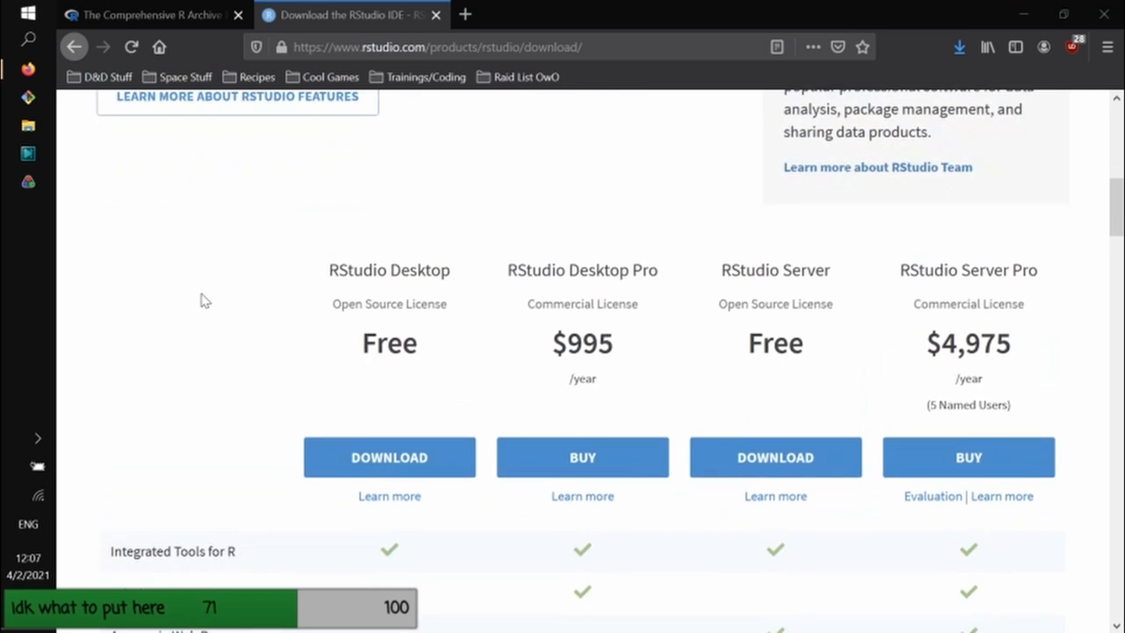
Browse the RStudio website to locate the free RStudio Desktop download option
{"action": "scroll", "scroll_direction": "down", "scroll_amount": 3}
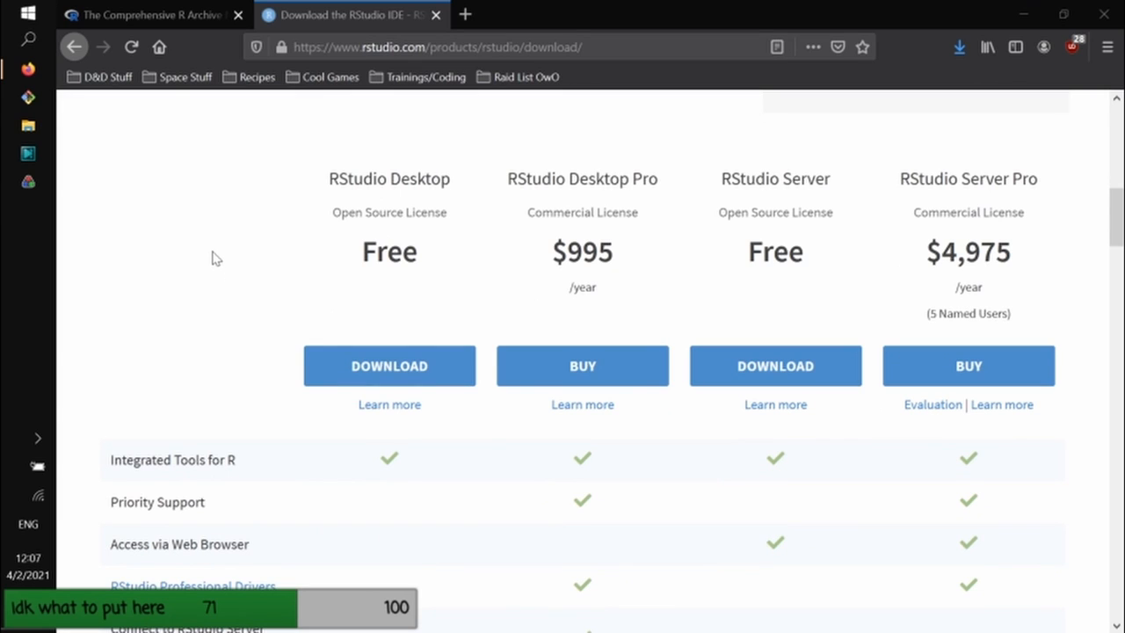
{"action": "mouse_move", "coordinate": [244, 259]}
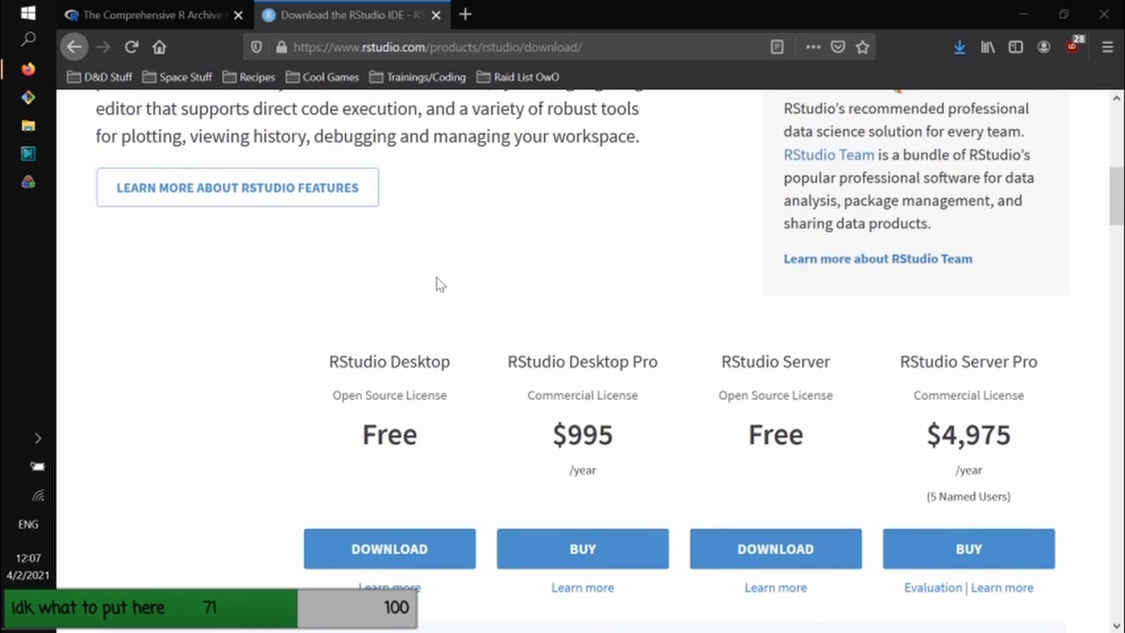
{"action": "scroll", "scroll_direction": "up", "scroll_amount": 3}
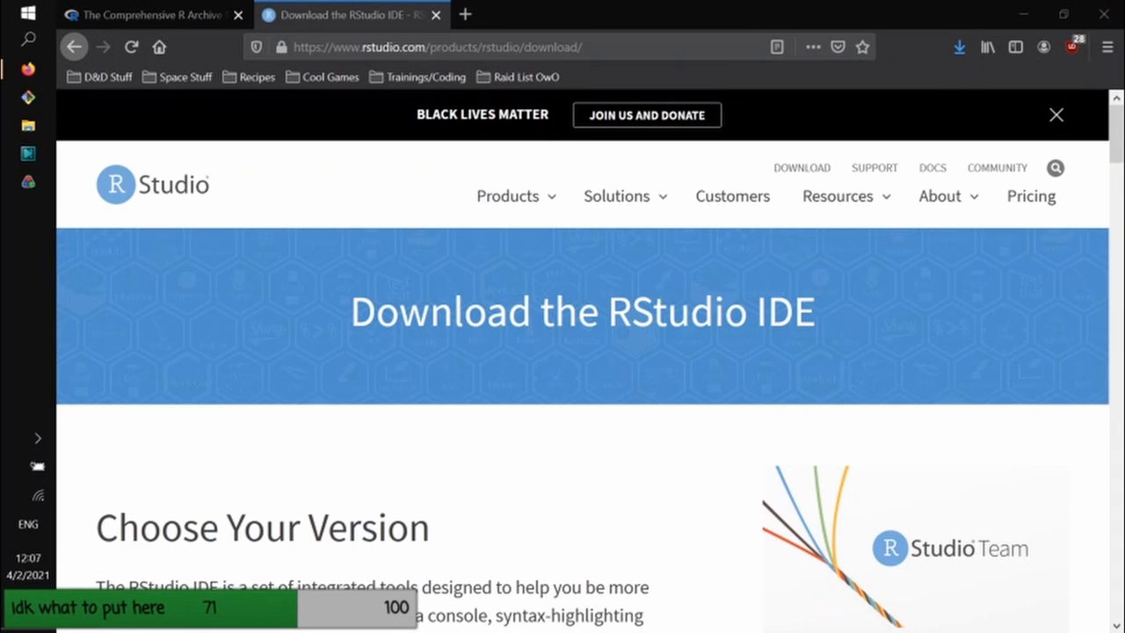
{"action": "scroll", "scroll_direction": "down", "scroll_amount": 3}
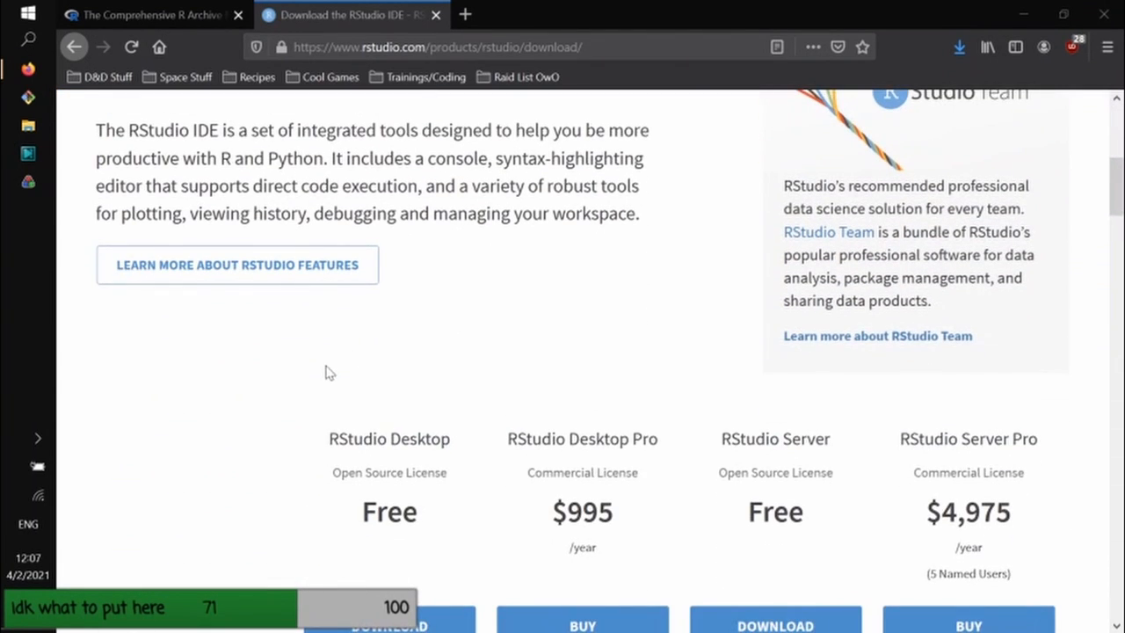
{"action": "mouse_move", "coordinate": [314, 419]}
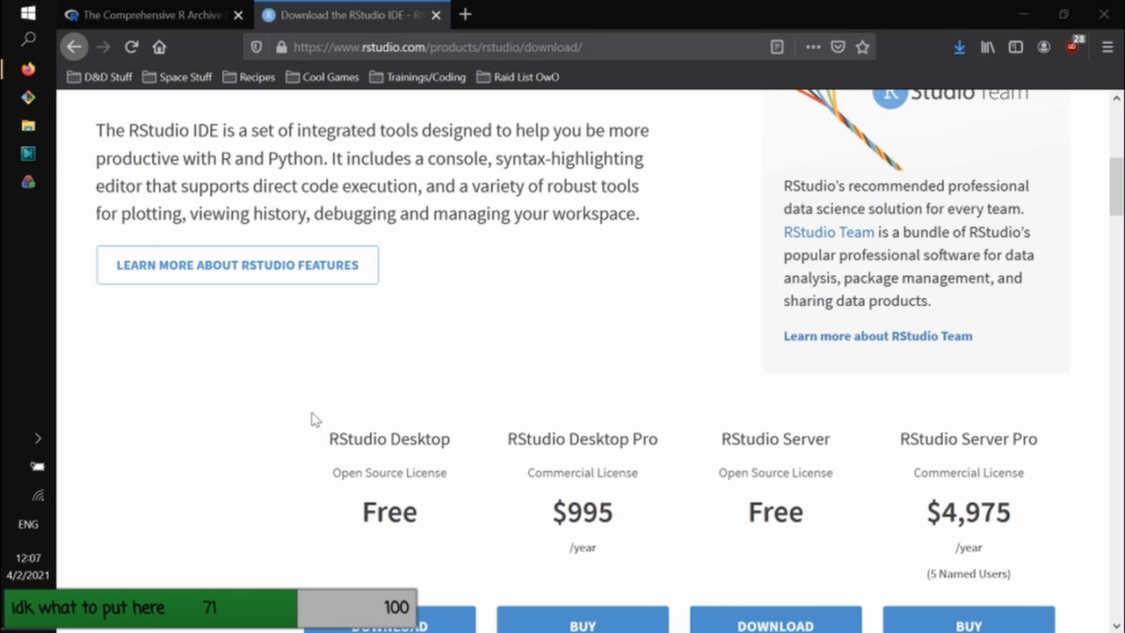
{"action": "scroll", "scroll_direction": "down", "scroll_amount": 3}
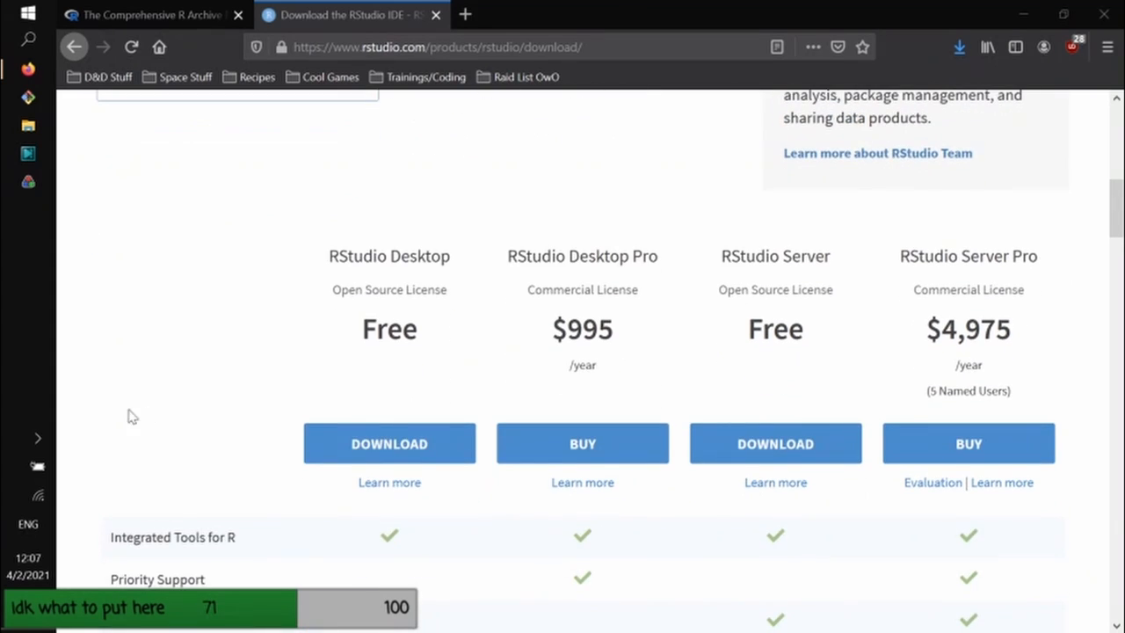
{"action": "mouse_move", "coordinate": [321, 516]}
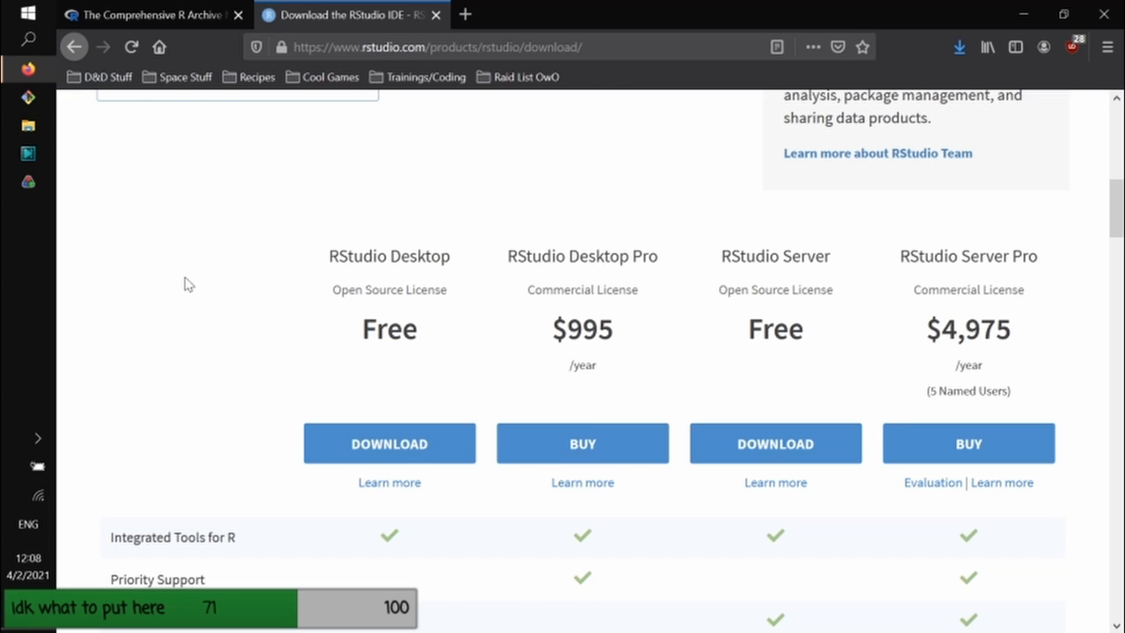
{"action": "mouse_move", "coordinate": [204, 267]}
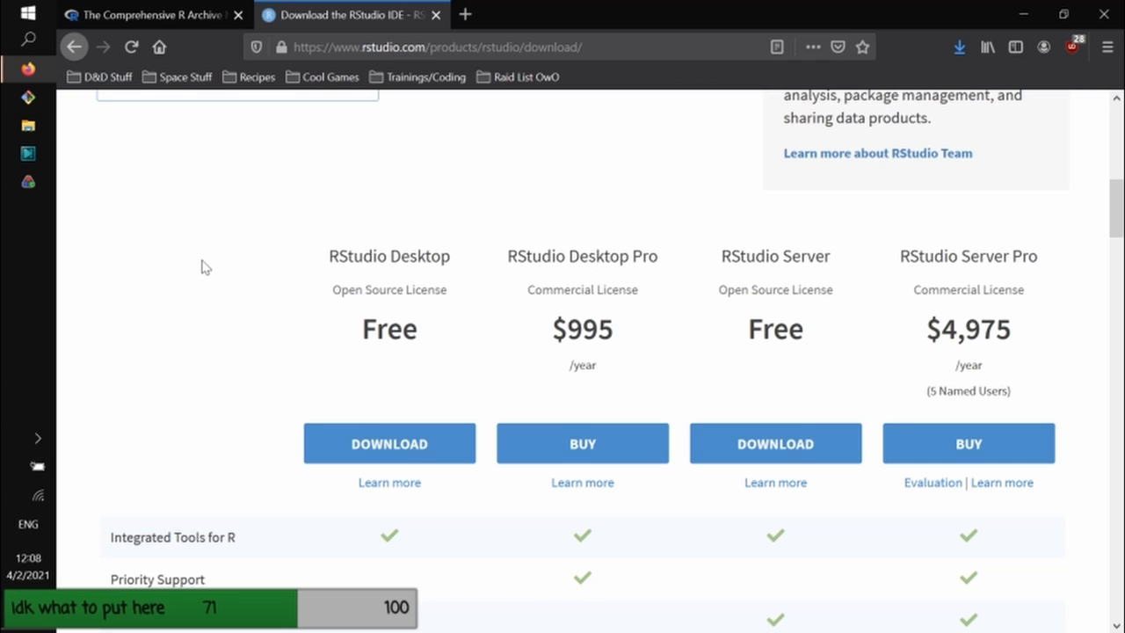
{"action": "mouse_move", "coordinate": [5, 409]}
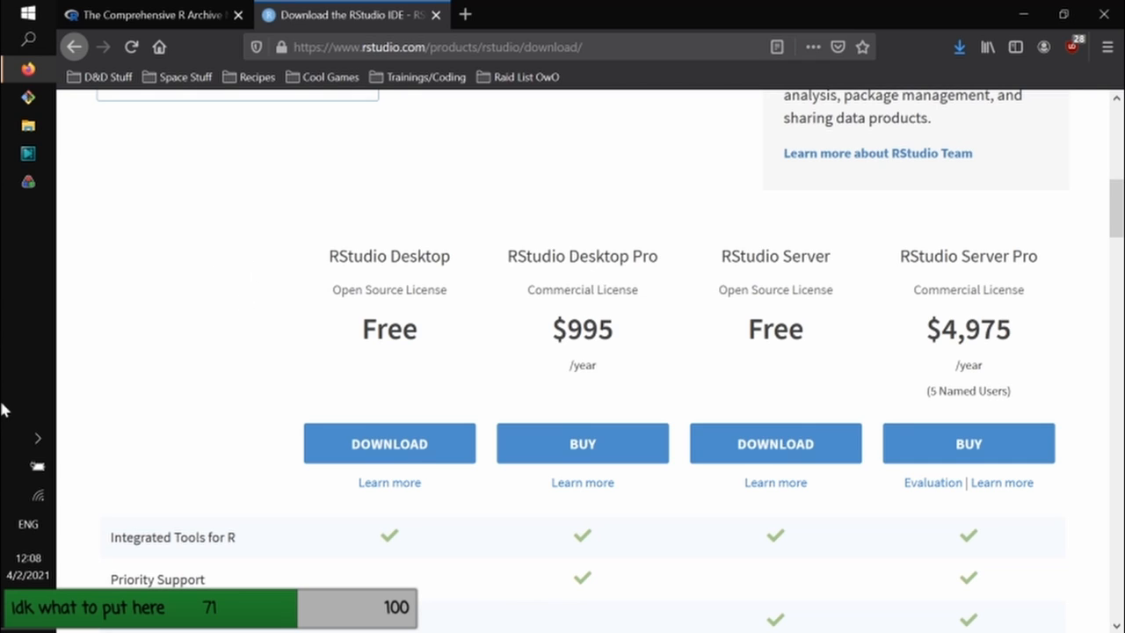
{"action": "mouse_move", "coordinate": [326, 339]}
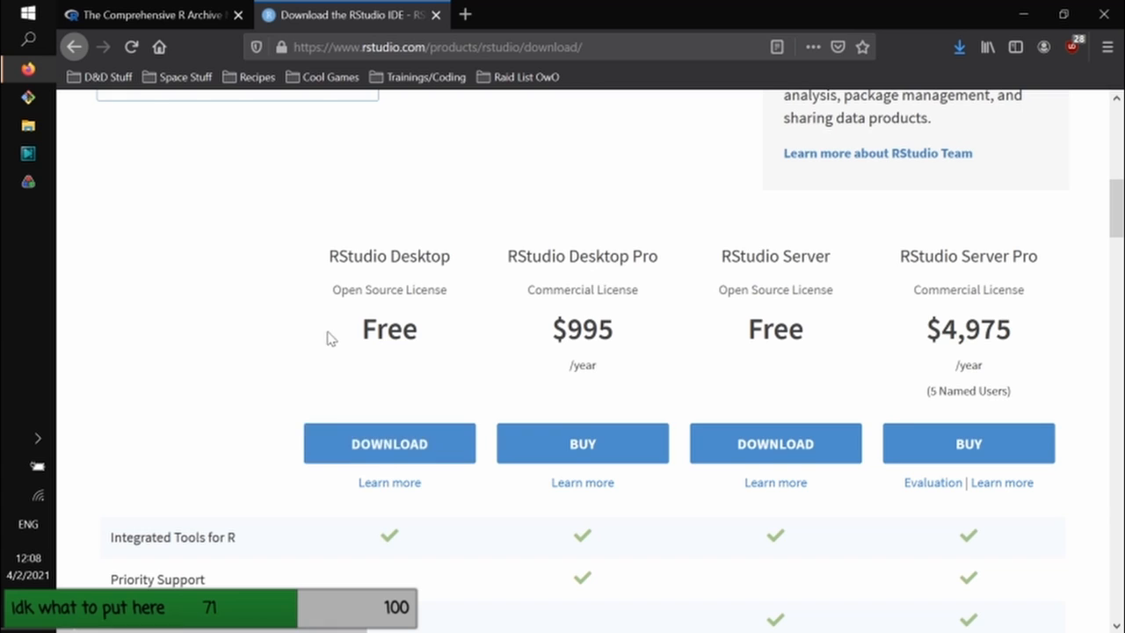
{"action": "left_click", "coordinate": [430, 47]}
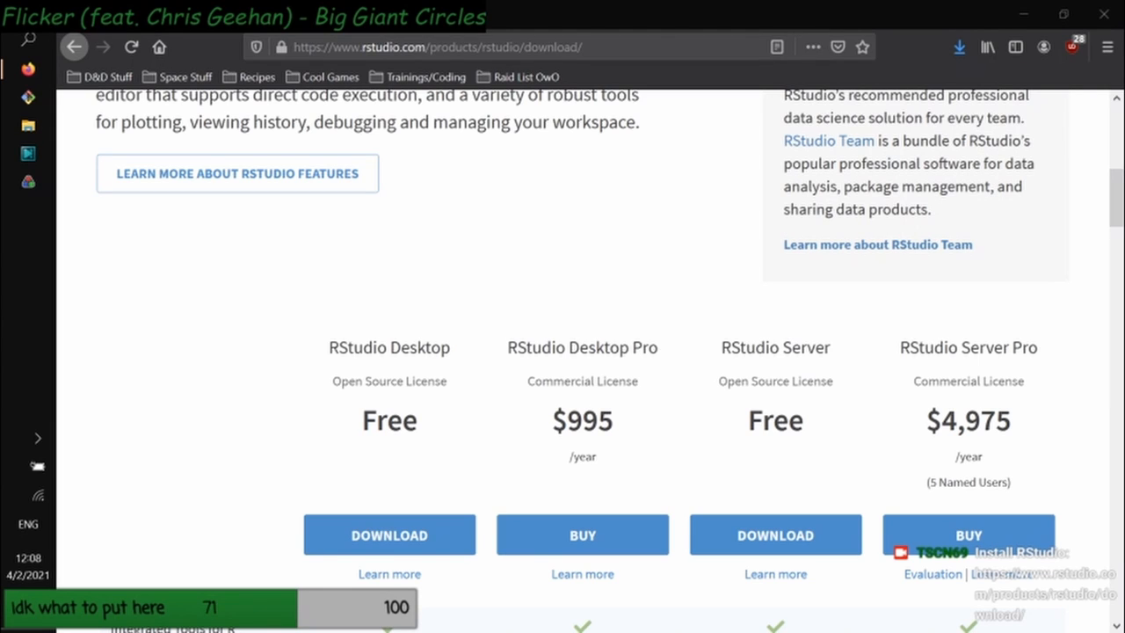
{"action": "mouse_move", "coordinate": [1063, 337]}
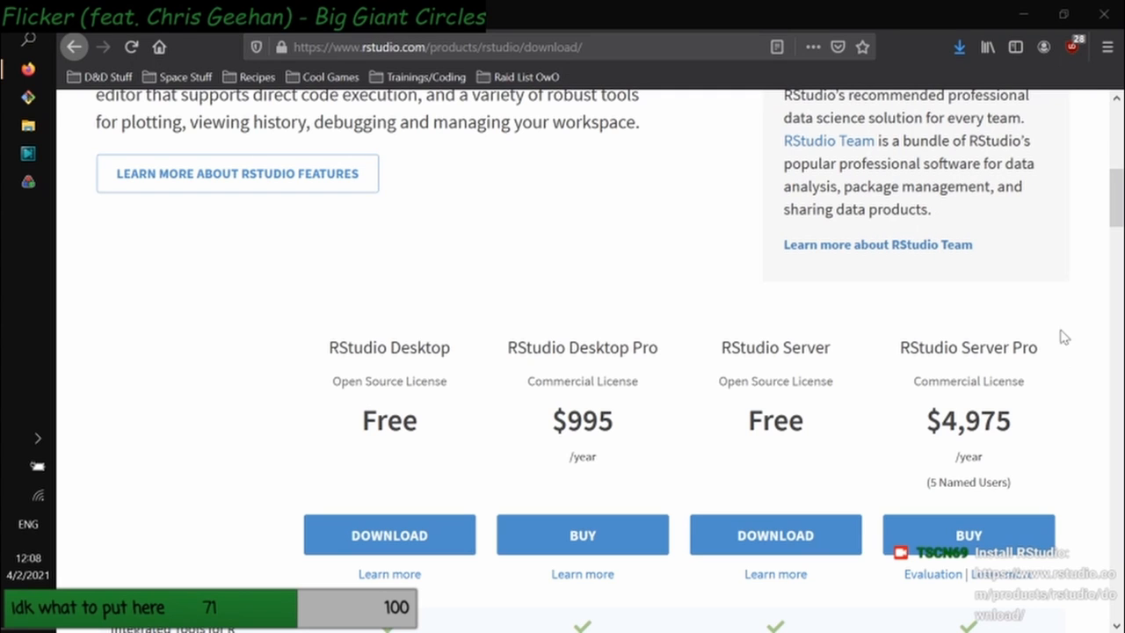
{"action": "scroll", "scroll_direction": "down", "scroll_amount": 3}
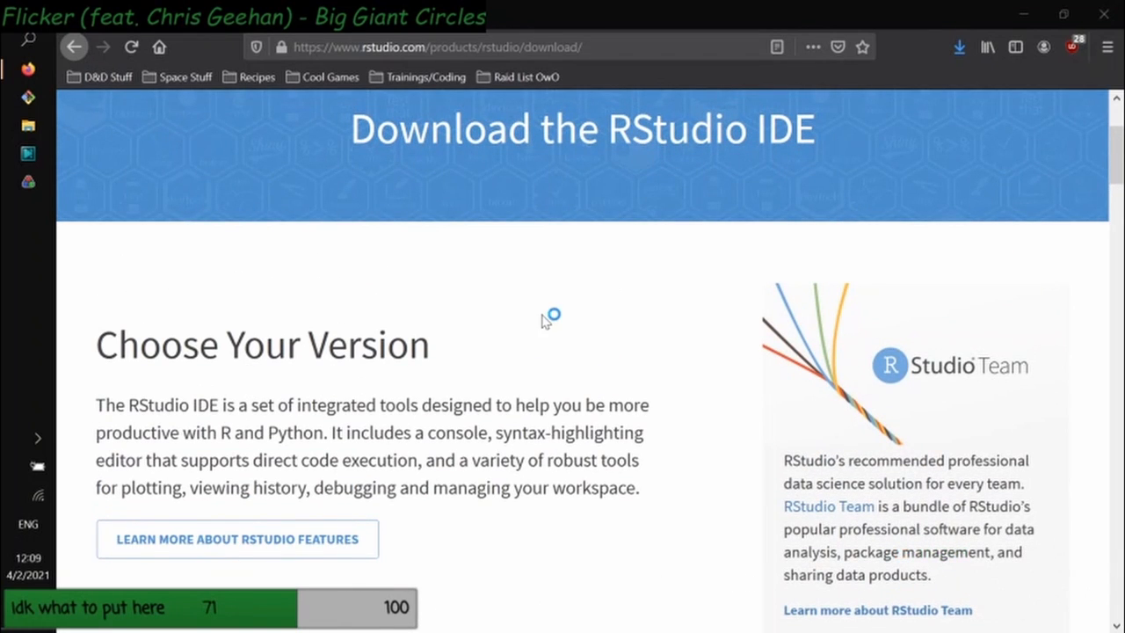
{"action": "scroll", "scroll_direction": "down", "scroll_amount": 3}
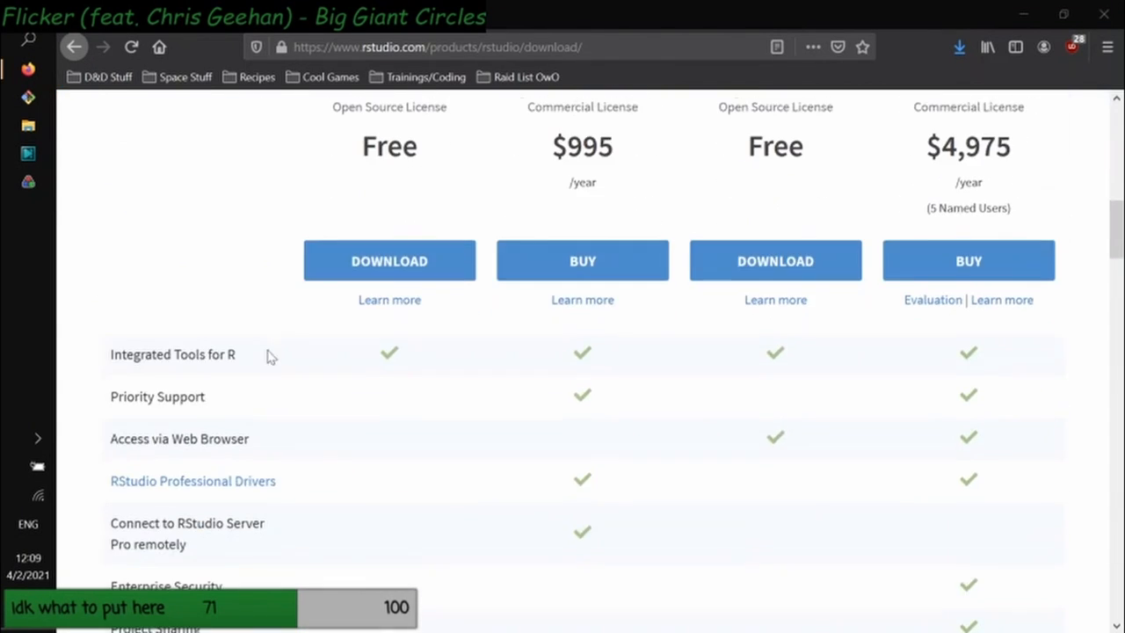
{"action": "scroll", "scroll_direction": "up", "scroll_amount": 3}
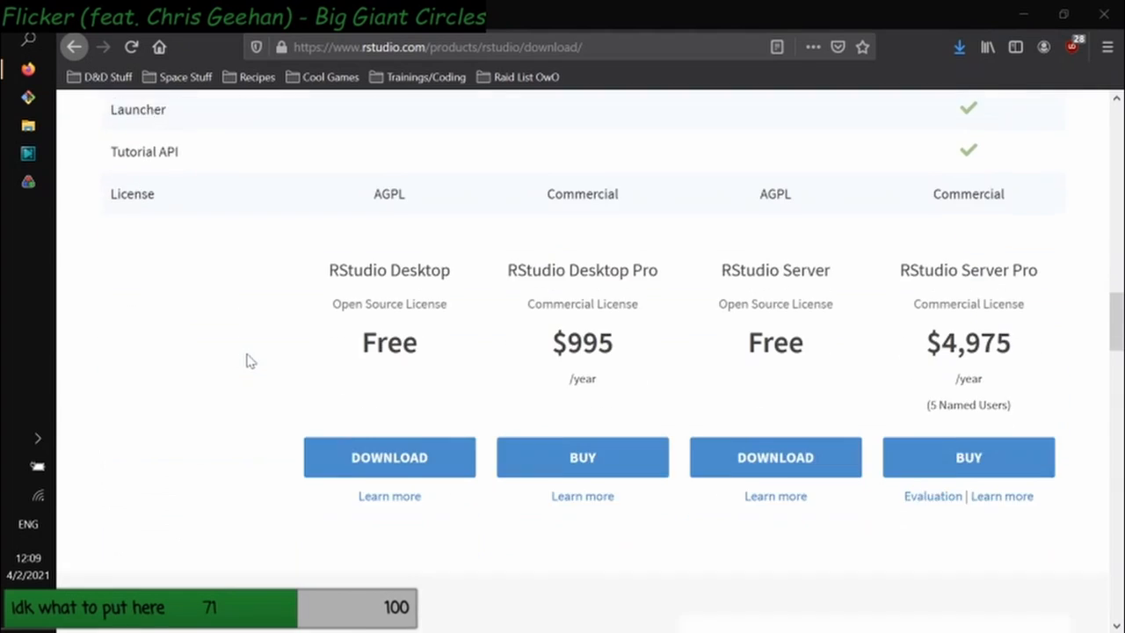
{"action": "scroll", "scroll_direction": "down", "scroll_amount": 3}
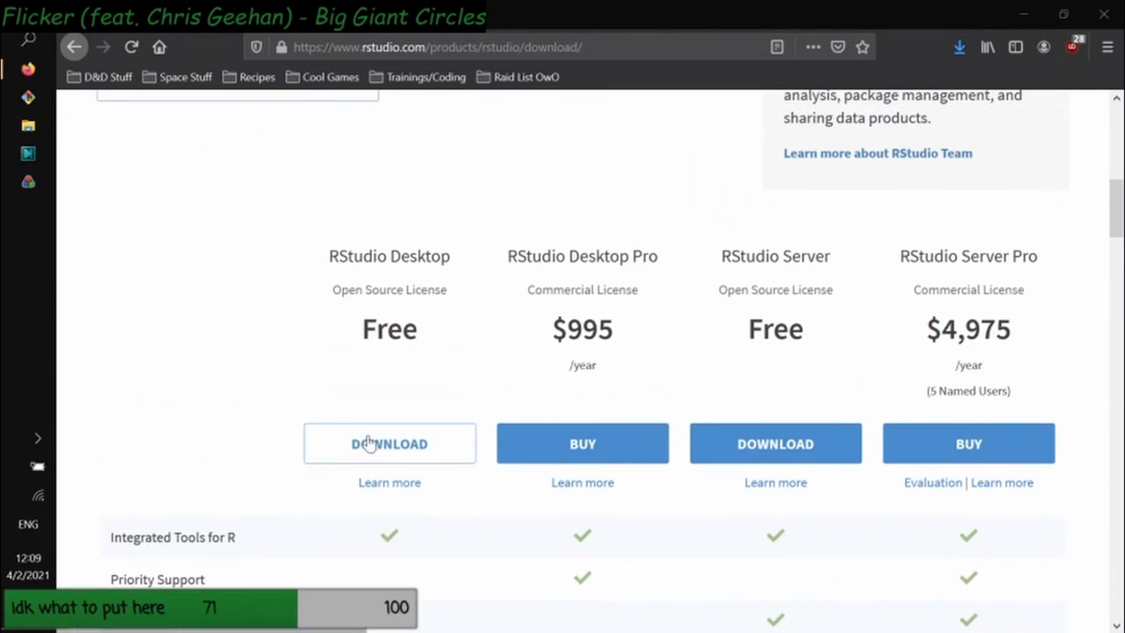
Download the RStudio-1.4.1106.exe Windows 10 installer from the All Installers table
{"action": "left_click", "coordinate": [389, 443]}
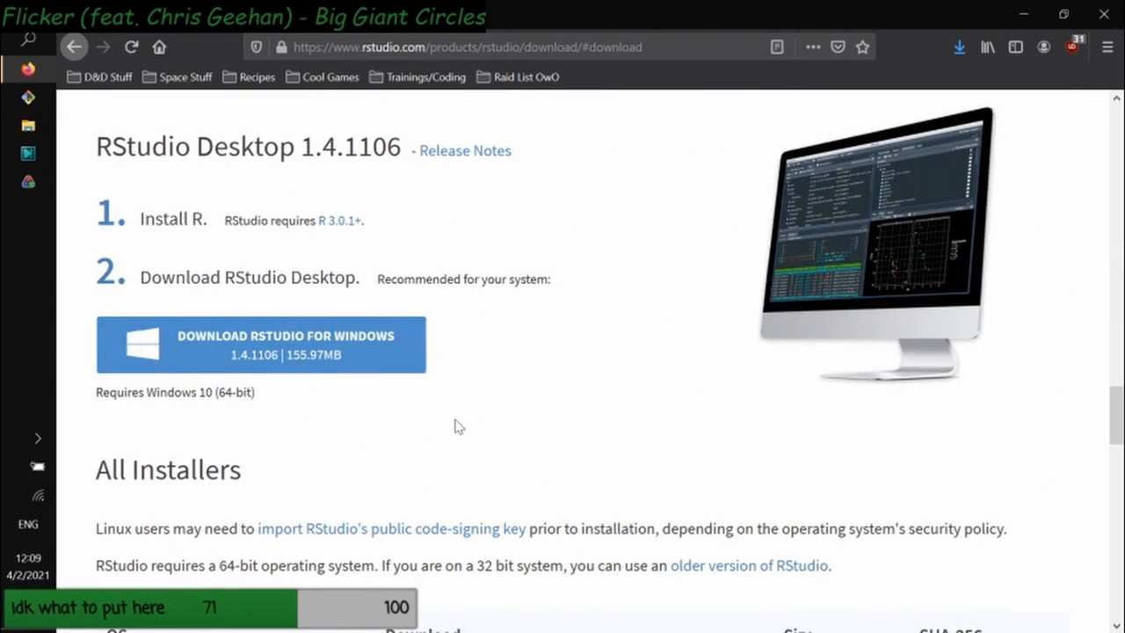
{"action": "scroll", "scroll_direction": "down", "scroll_amount": 3}
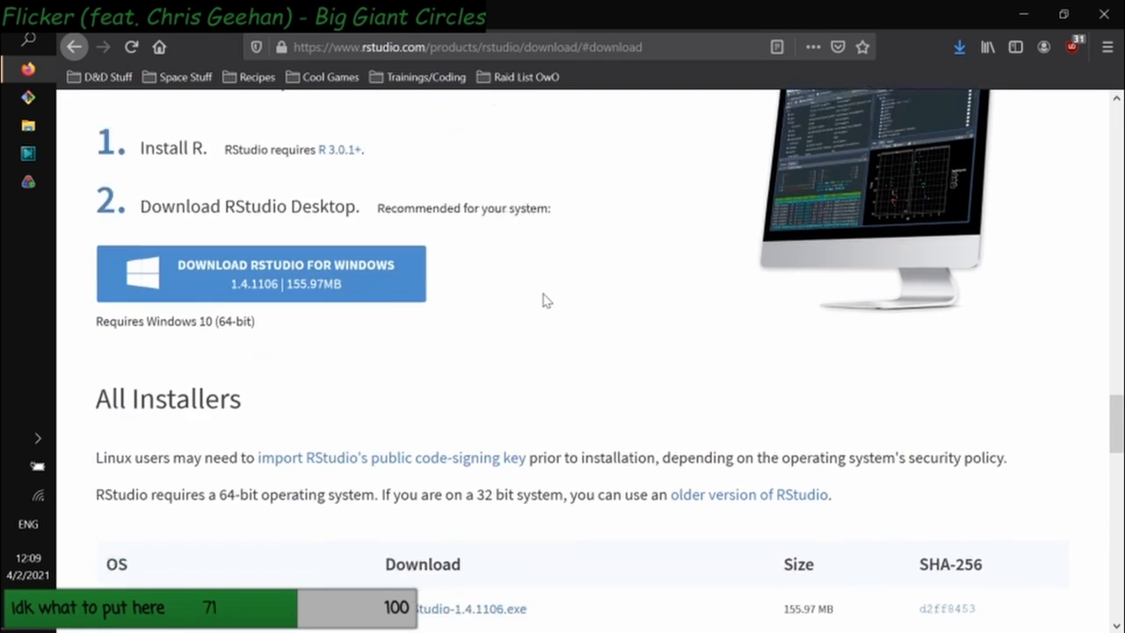
{"action": "scroll", "scroll_direction": "down", "scroll_amount": 3}
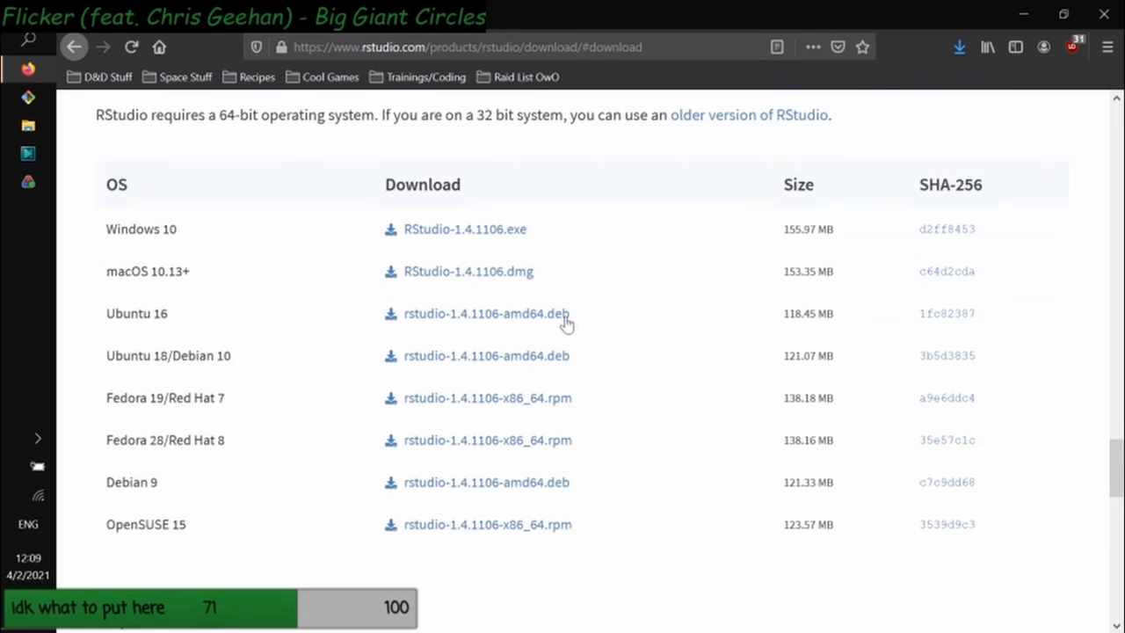
{"action": "scroll", "scroll_direction": "down", "scroll_amount": 3}
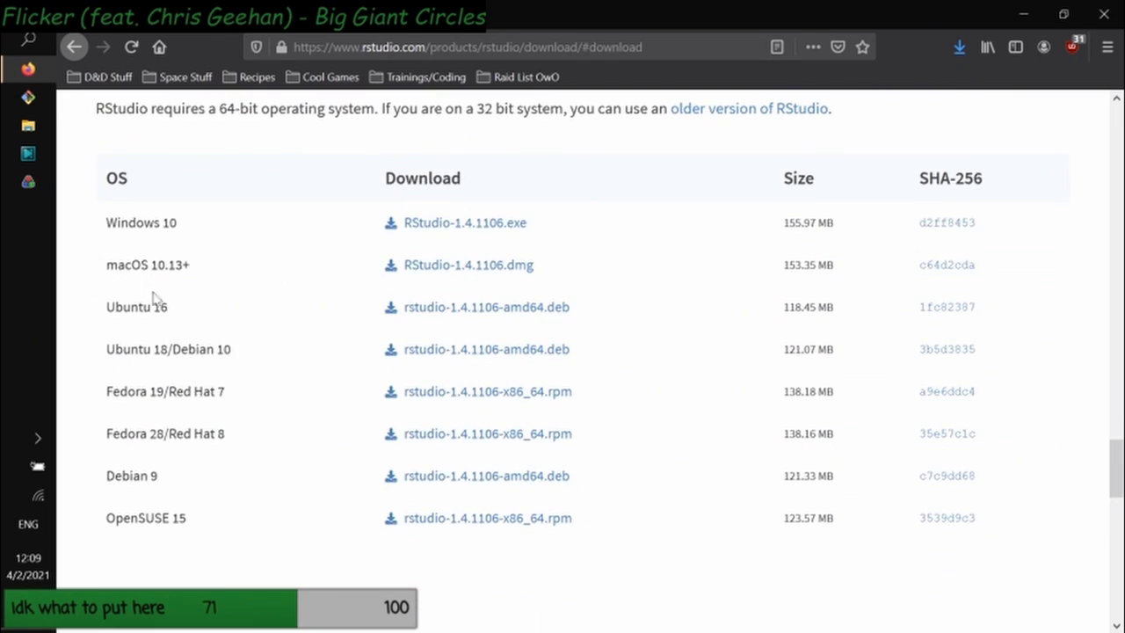
{"action": "mouse_move", "coordinate": [323, 247]}
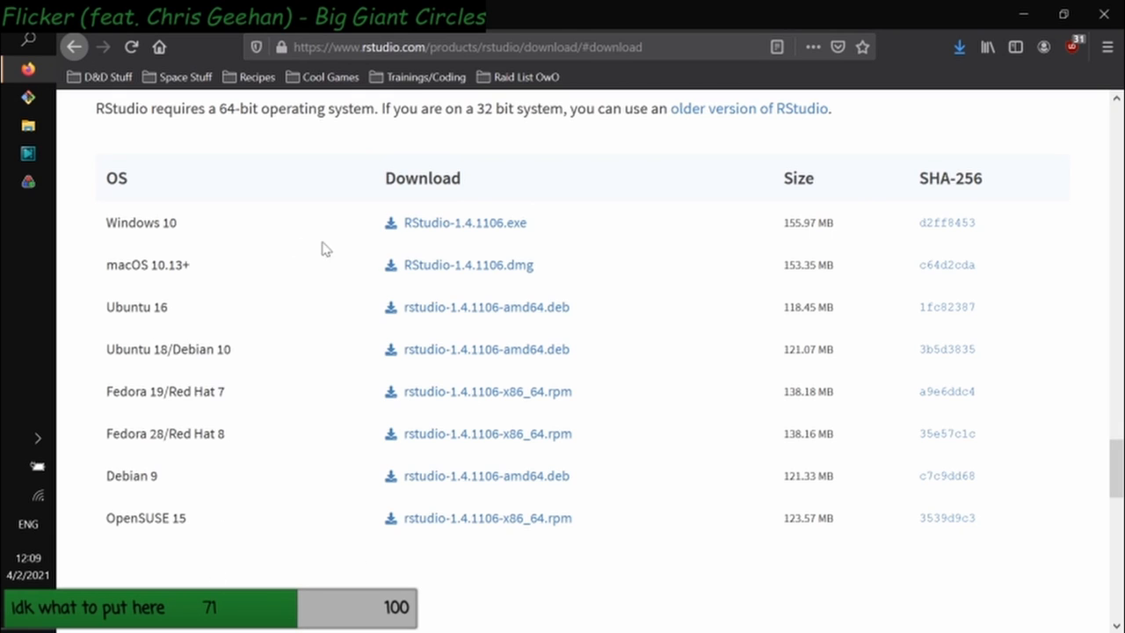
{"action": "mouse_move", "coordinate": [407, 527]}
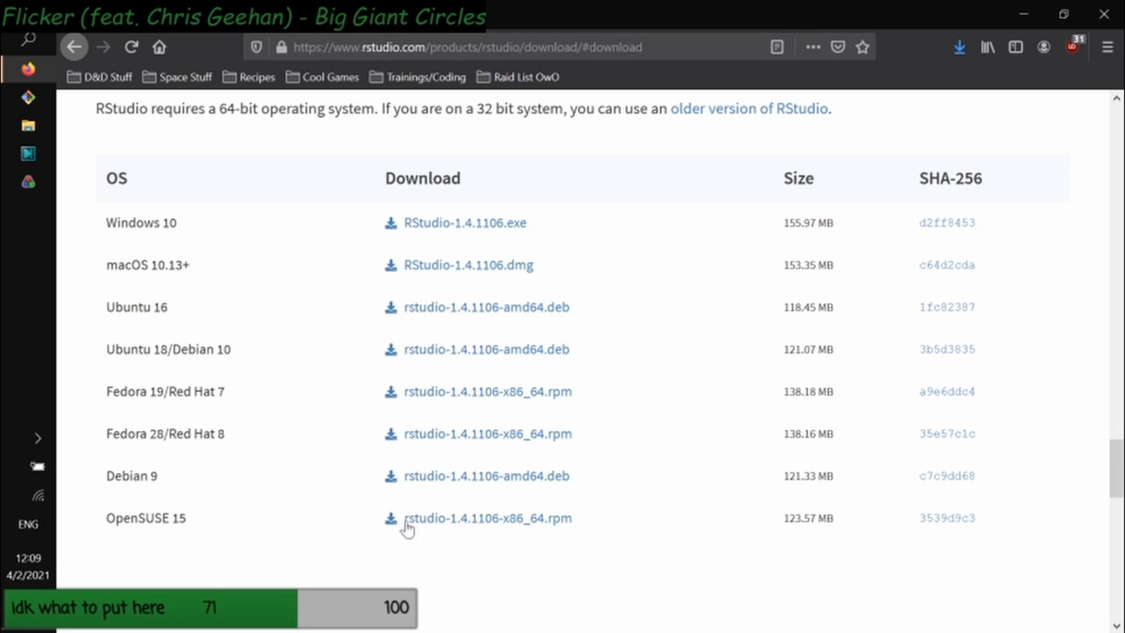
{"action": "double_click", "coordinate": [132, 518]}
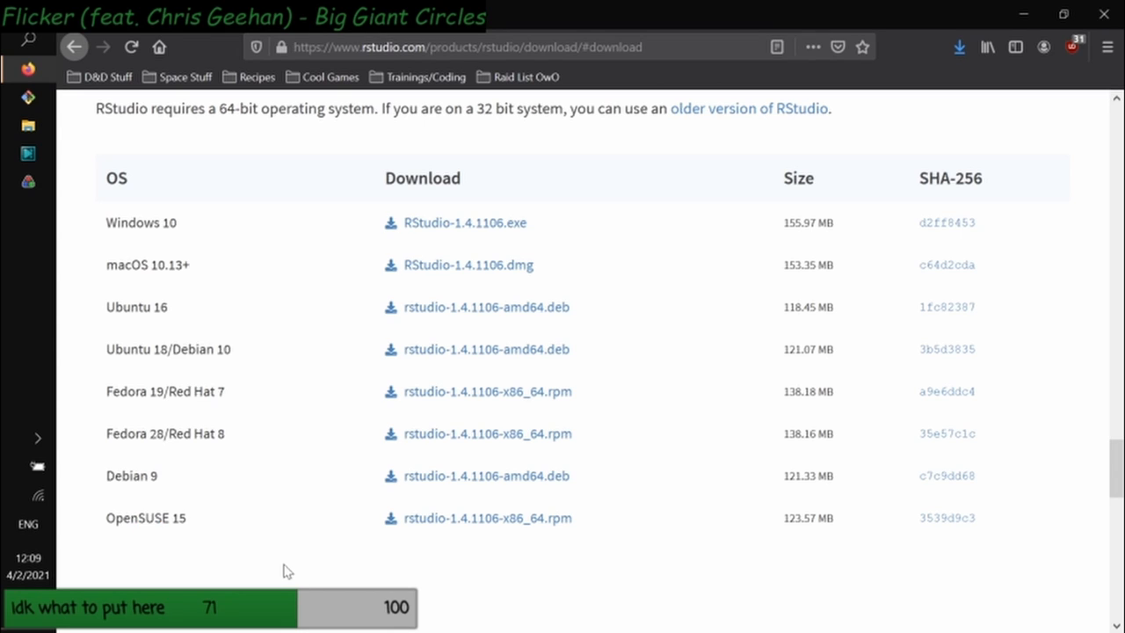
{"action": "mouse_move", "coordinate": [734, 428]}
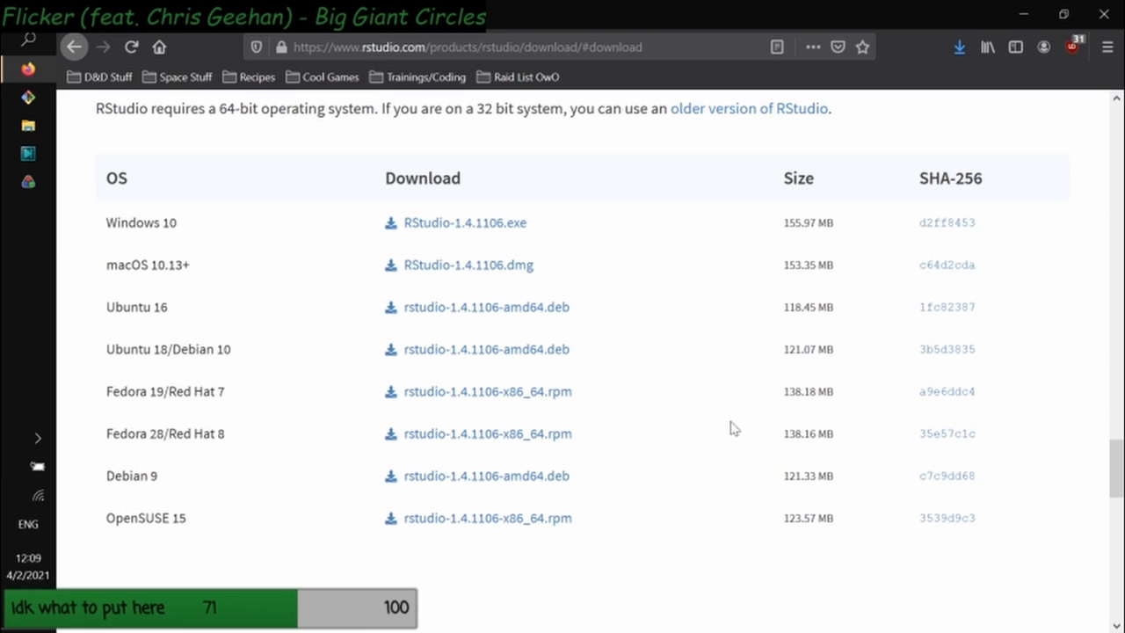
{"action": "mouse_move", "coordinate": [725, 420]}
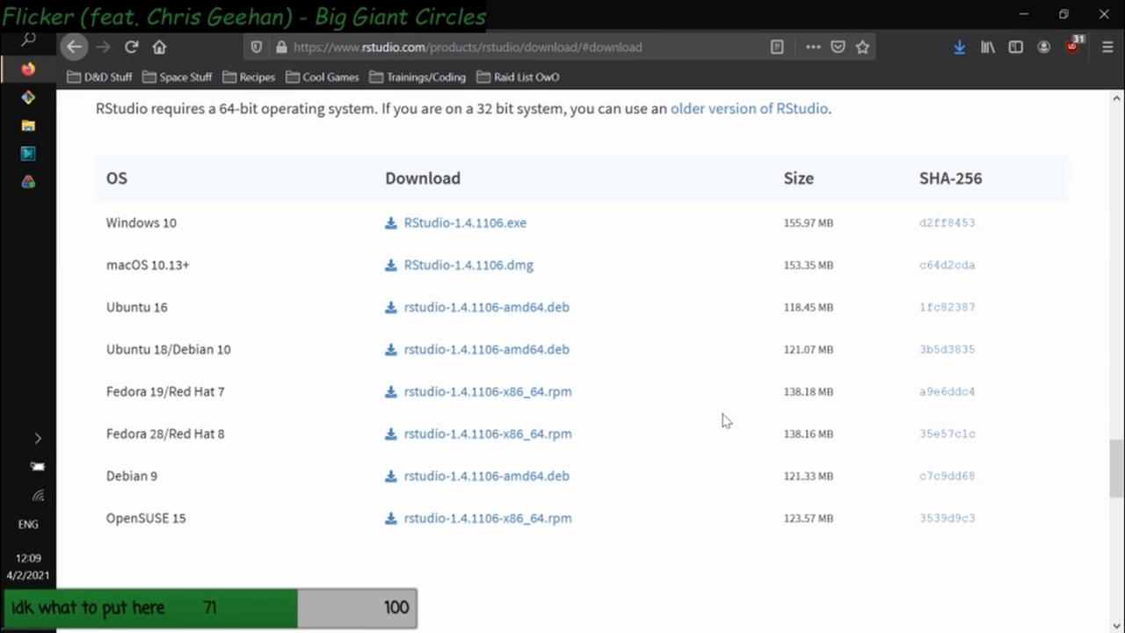
{"action": "mouse_move", "coordinate": [314, 233]}
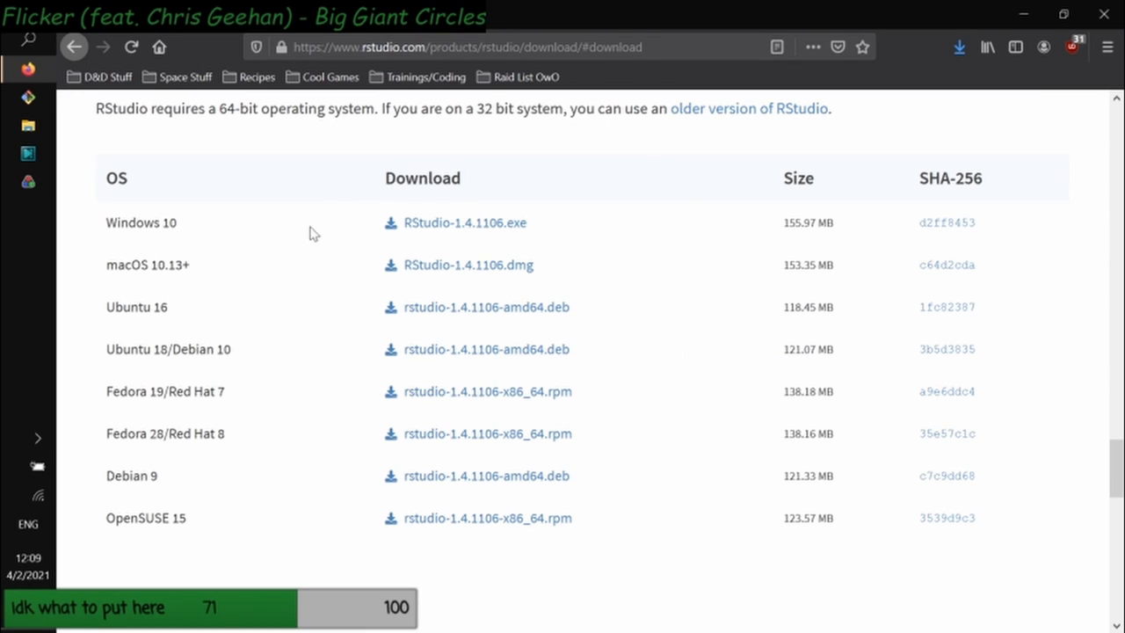
{"action": "mouse_move", "coordinate": [672, 337]}
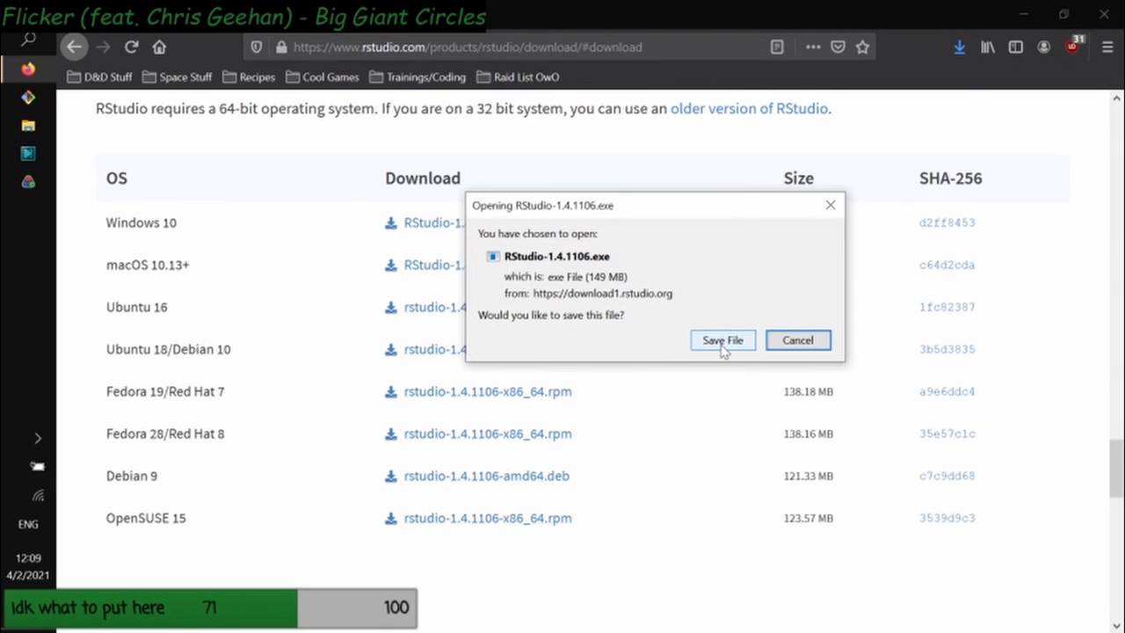
{"action": "left_click", "coordinate": [722, 340]}
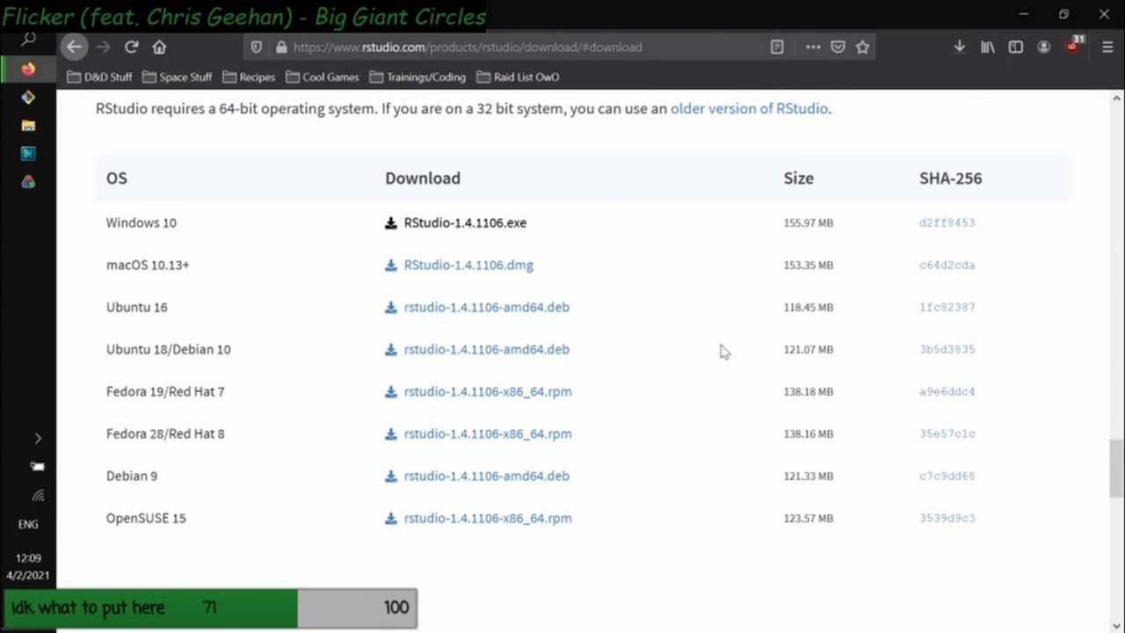
{"action": "mouse_move", "coordinate": [800, 156]}
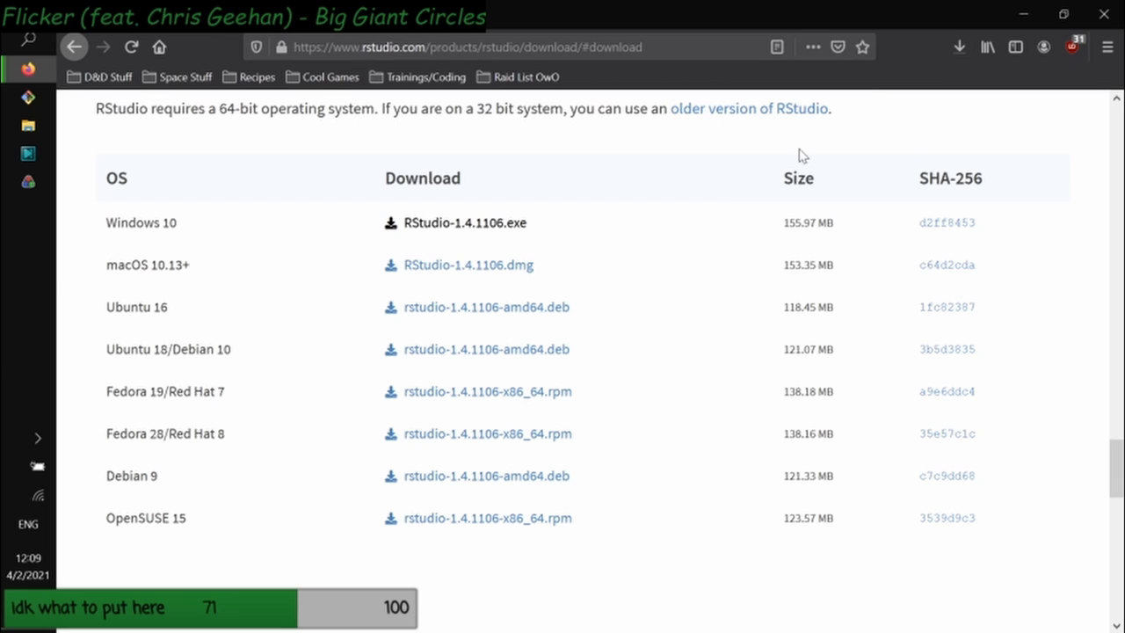
{"action": "mouse_move", "coordinate": [424, 217]}
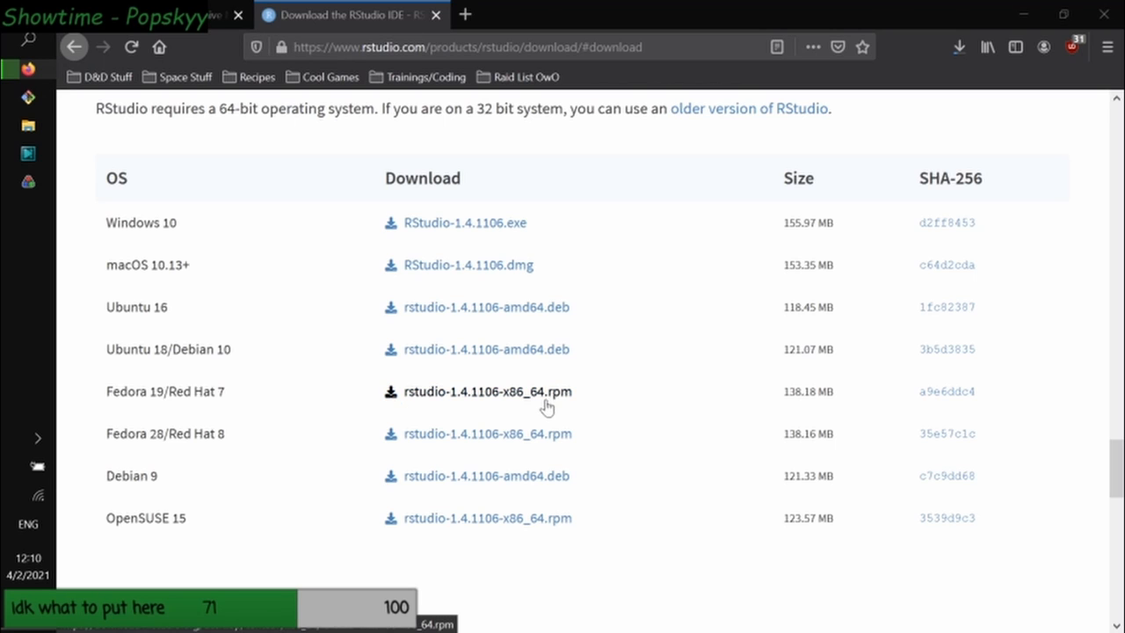
{"action": "mouse_move", "coordinate": [734, 604]}
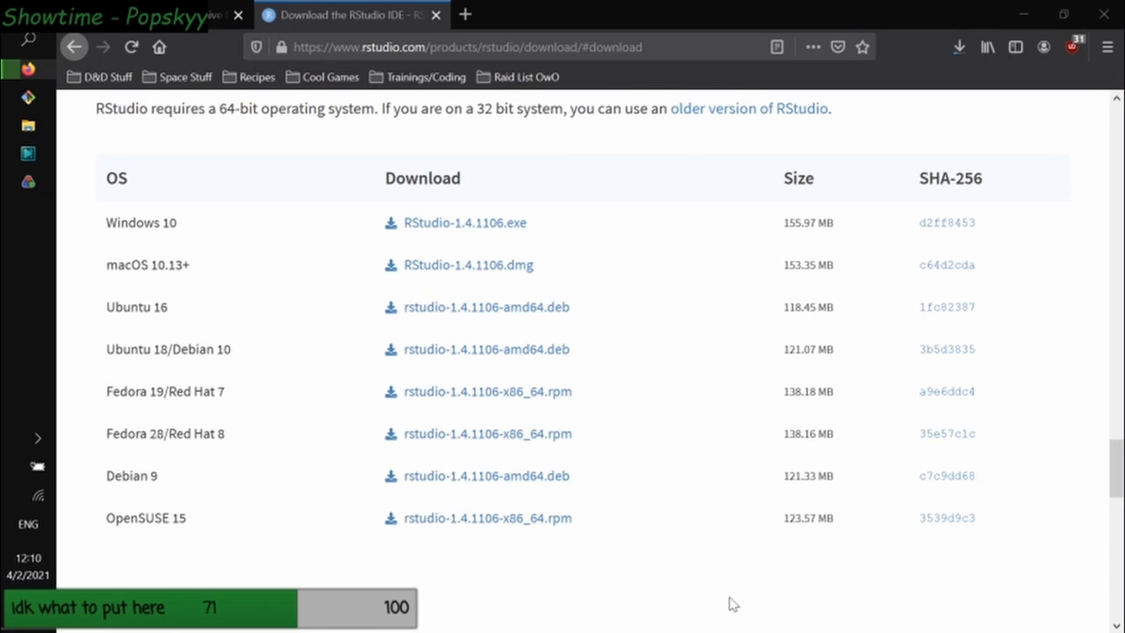
{"action": "mouse_move", "coordinate": [742, 312]}
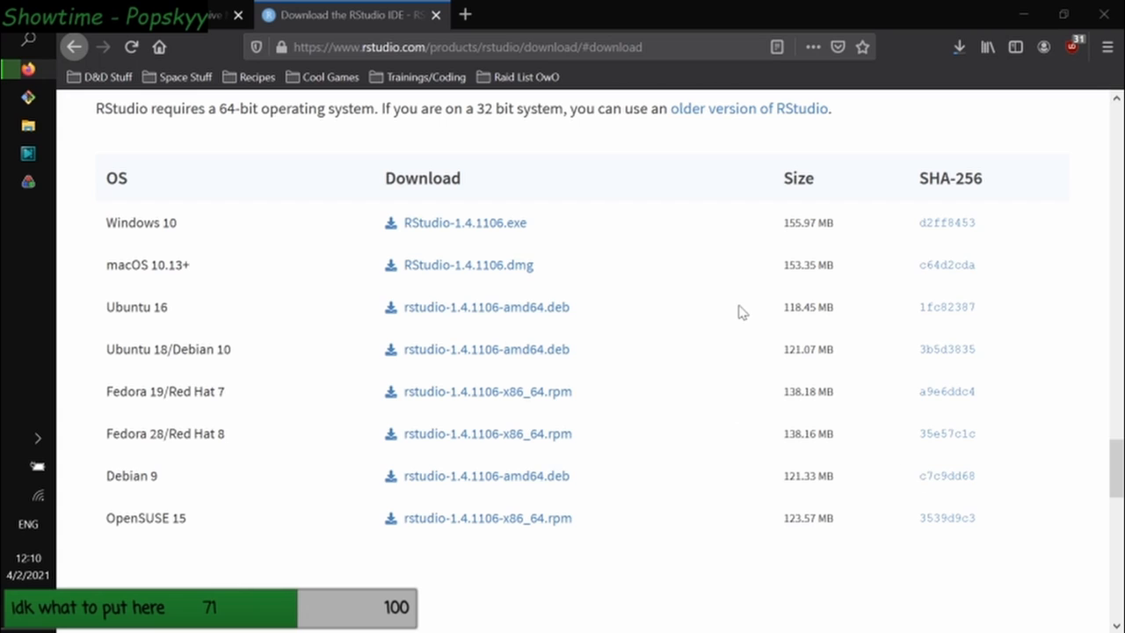
{"action": "mouse_move", "coordinate": [738, 171]}
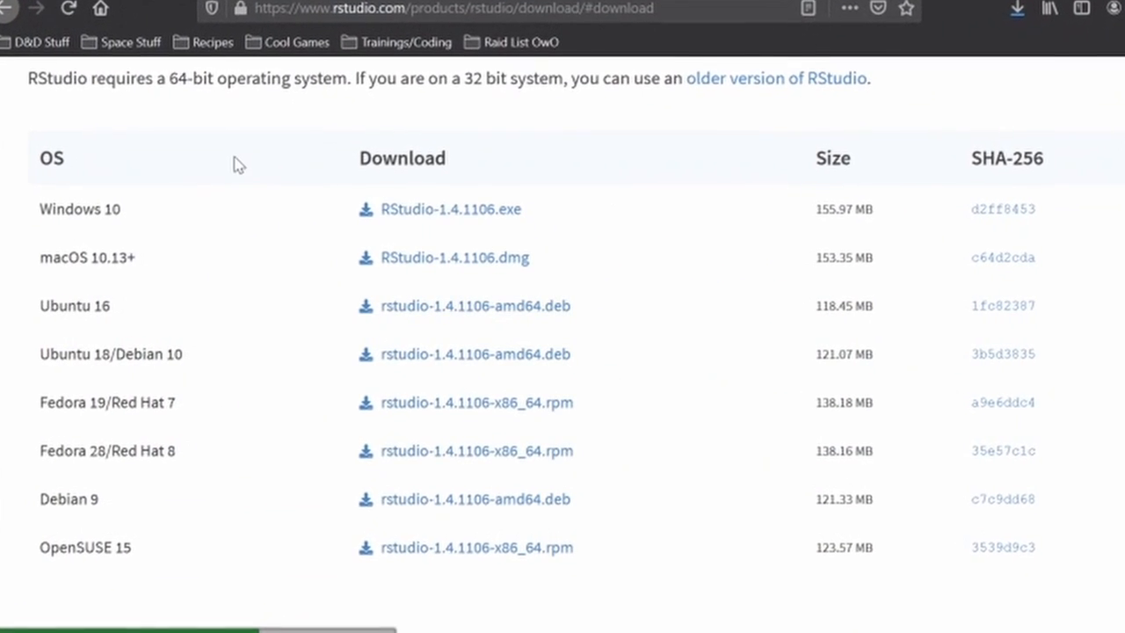
{"action": "scroll", "scroll_direction": "down", "scroll_amount": 3}
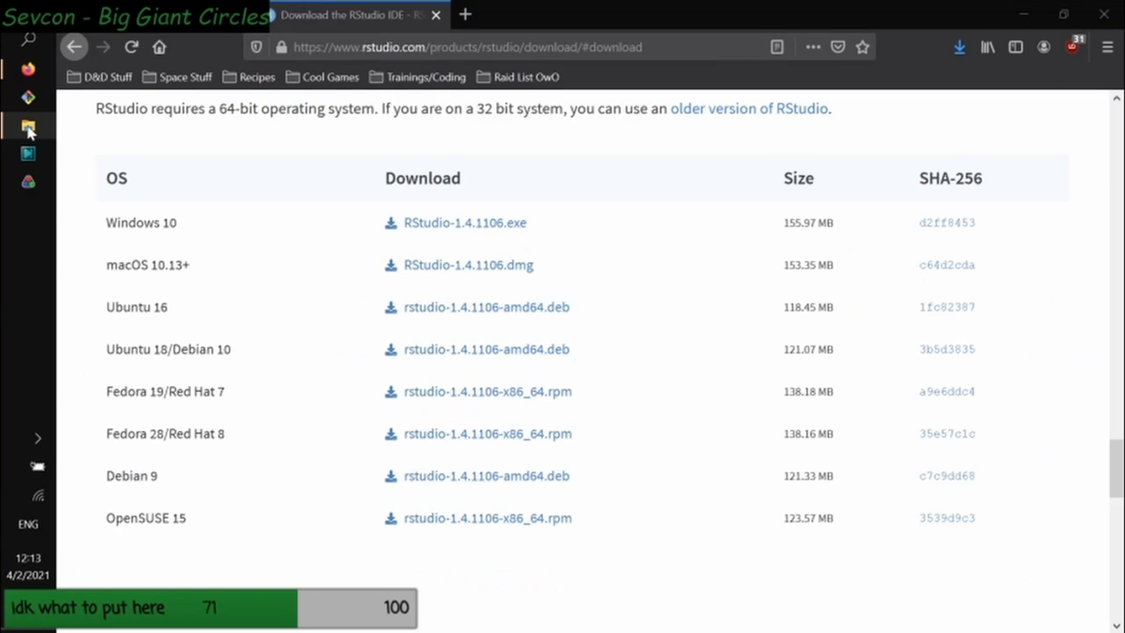
Open File Explorer to show the Desktop folders, including LC-RCode
{"action": "left_click", "coordinate": [28, 125]}
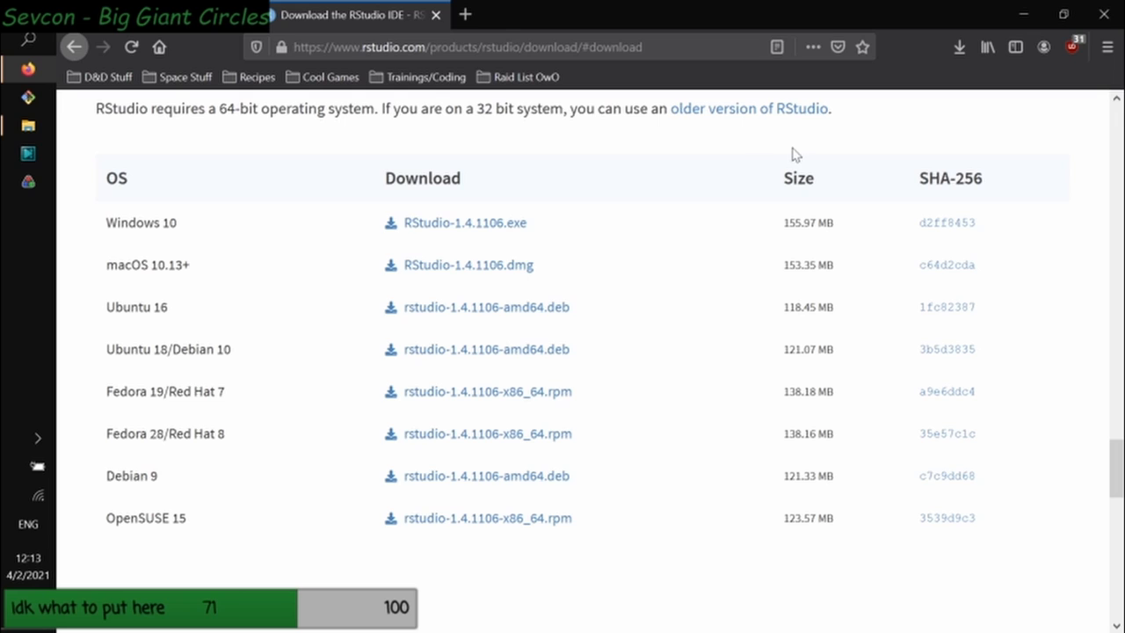
{"action": "mouse_move", "coordinate": [676, 265]}
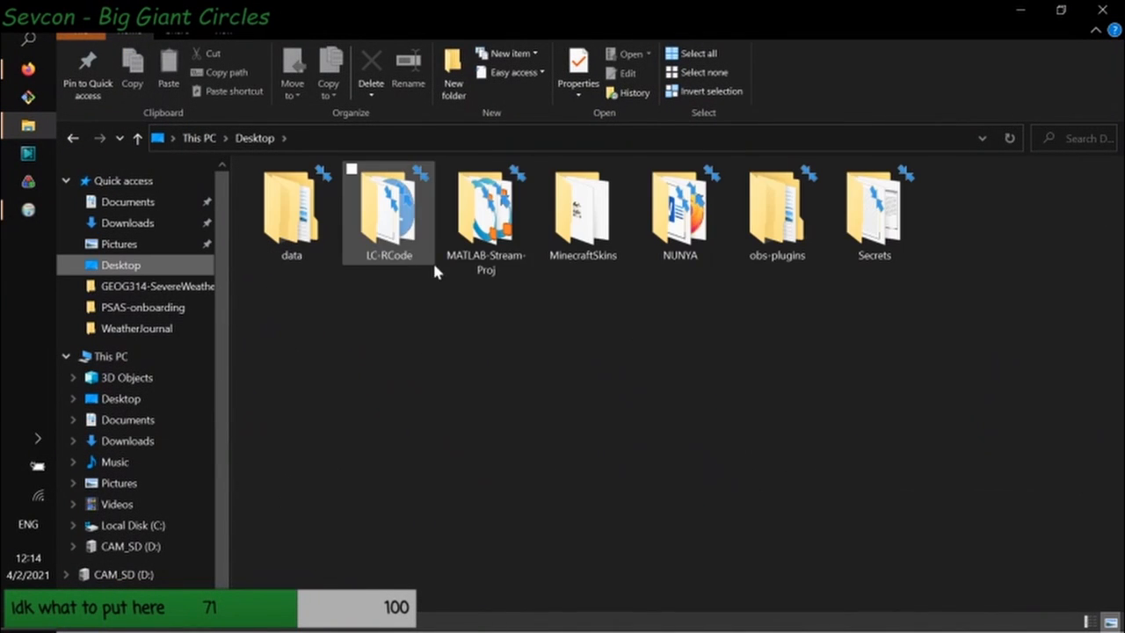
Open LC-RConditionals.R from the LC-RCode folder and bring RStudio forward
{"action": "double_click", "coordinate": [388, 207]}
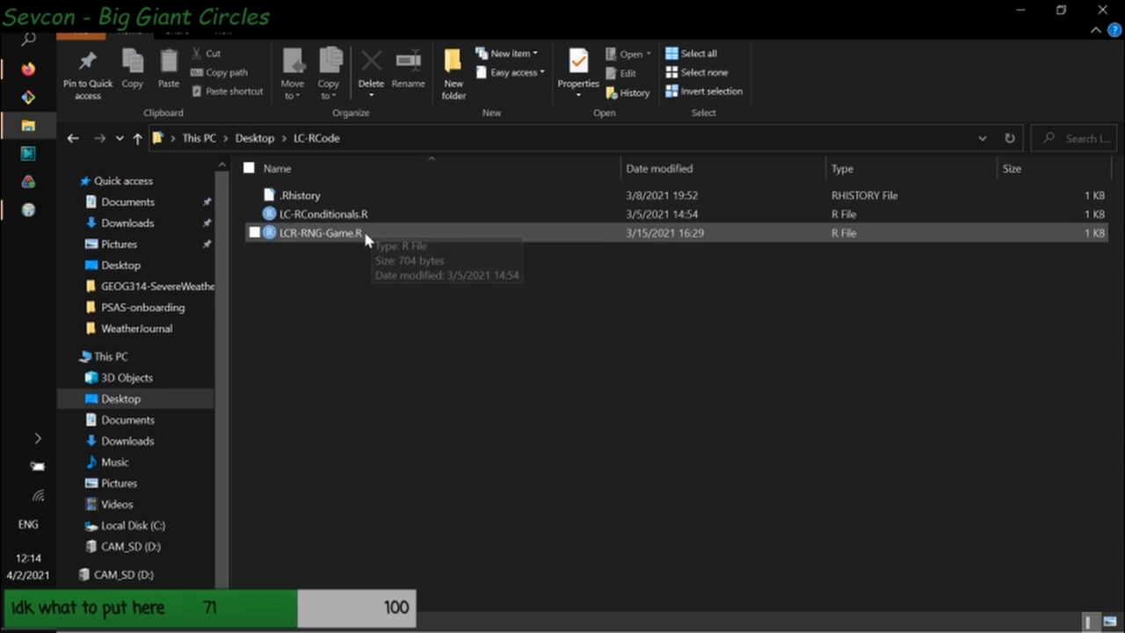
{"action": "left_click", "coordinate": [324, 214]}
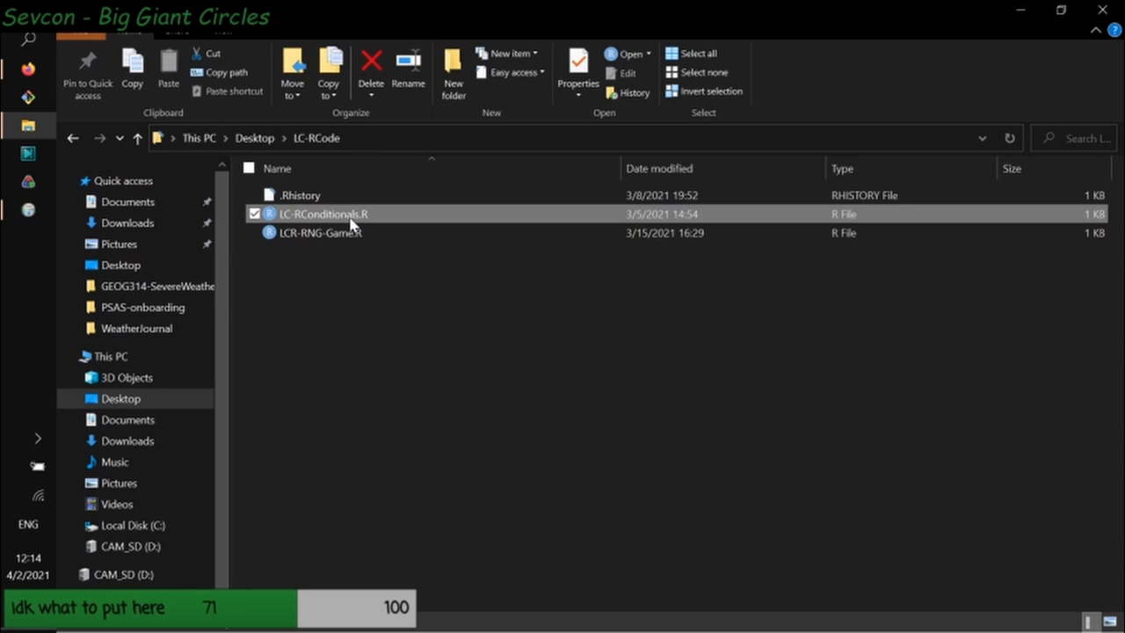
{"action": "left_click", "coordinate": [28, 237]}
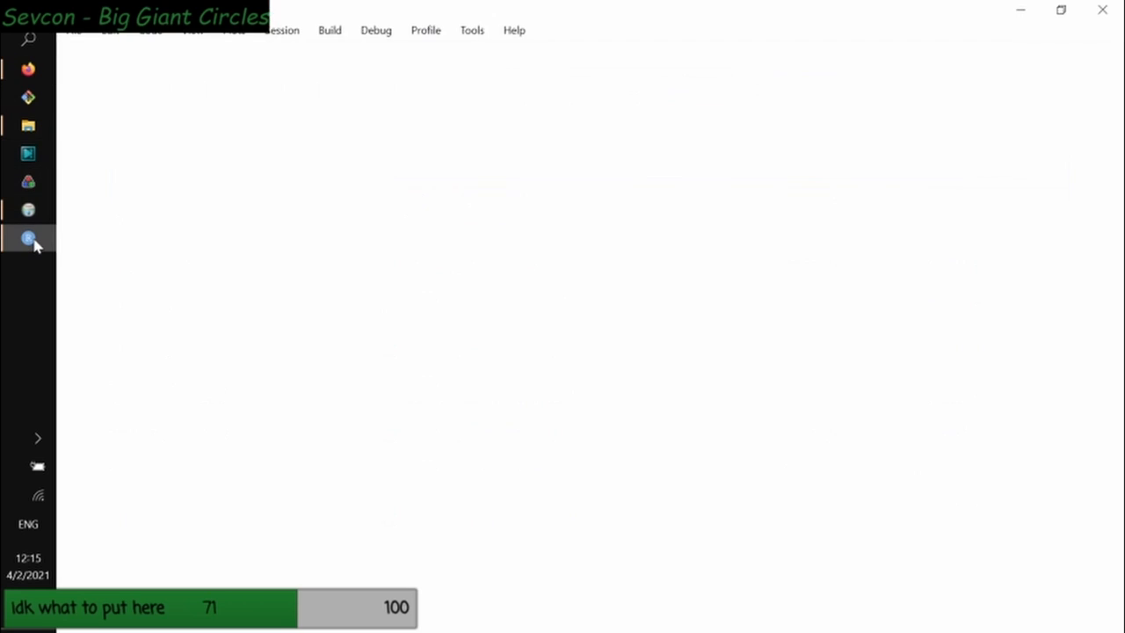
{"action": "left_click", "coordinate": [28, 238]}
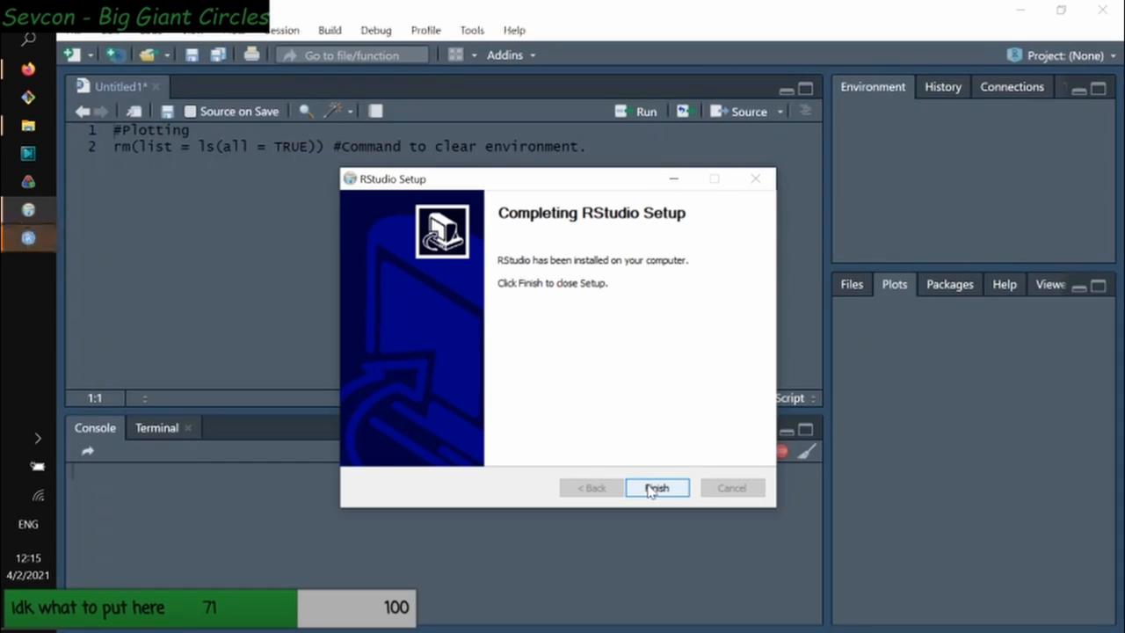
Finish the RStudio Setup wizard so LC-RConditionals.R shows in a second tab
{"action": "left_click", "coordinate": [657, 487]}
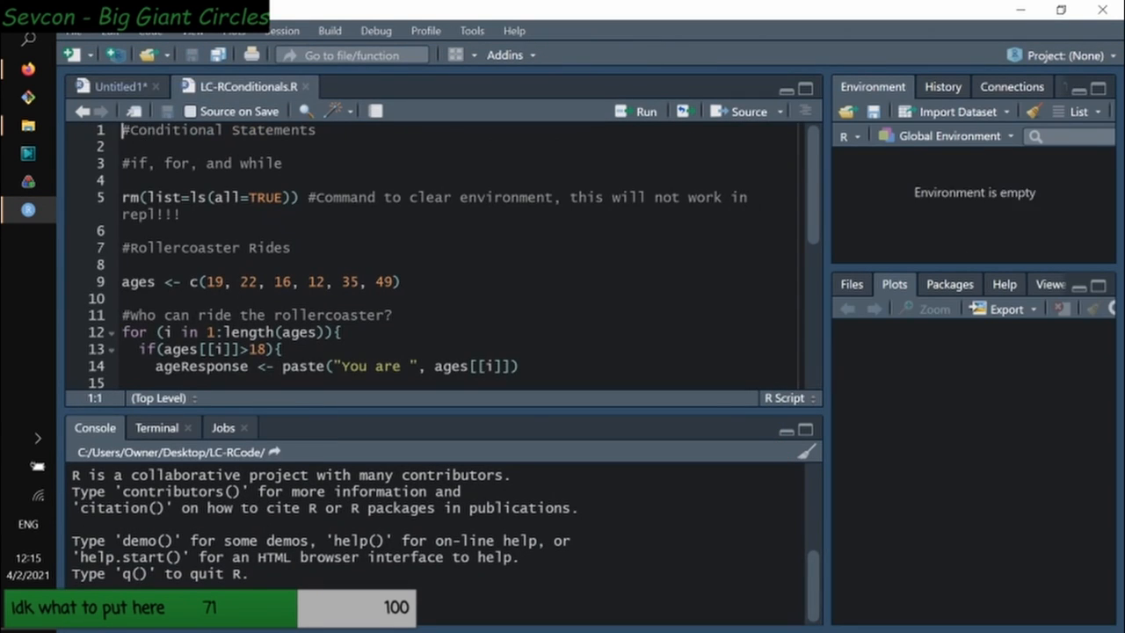
{"action": "mouse_move", "coordinate": [35, 121]}
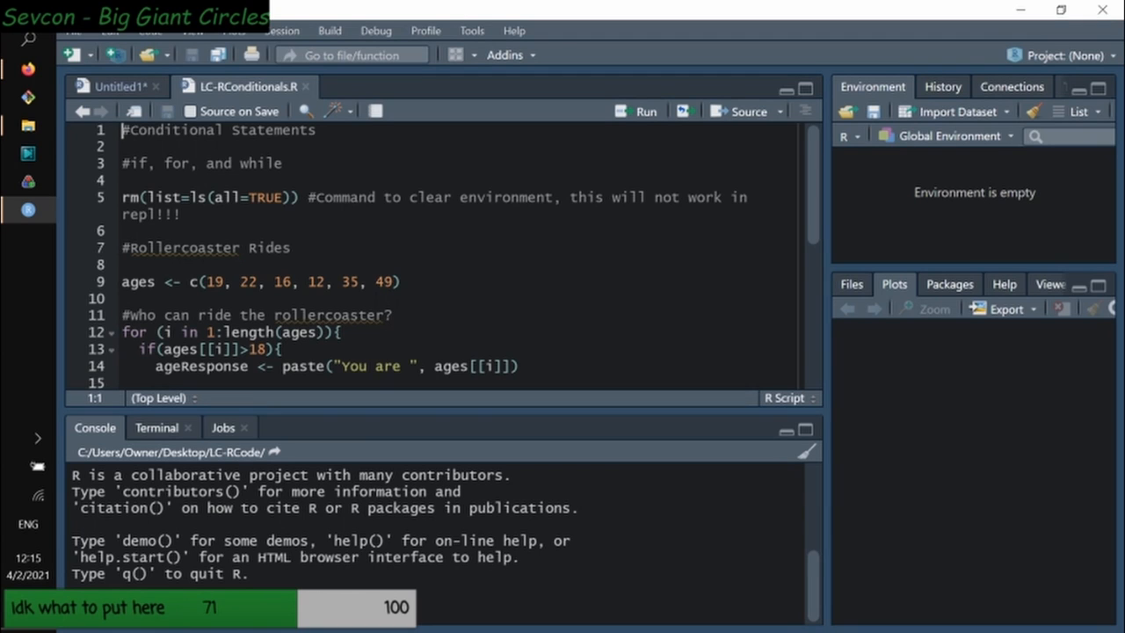
Switch to Firefox showing the CRAN 'Download R 4.0.5 for Windows' page
{"action": "left_click", "coordinate": [29, 68]}
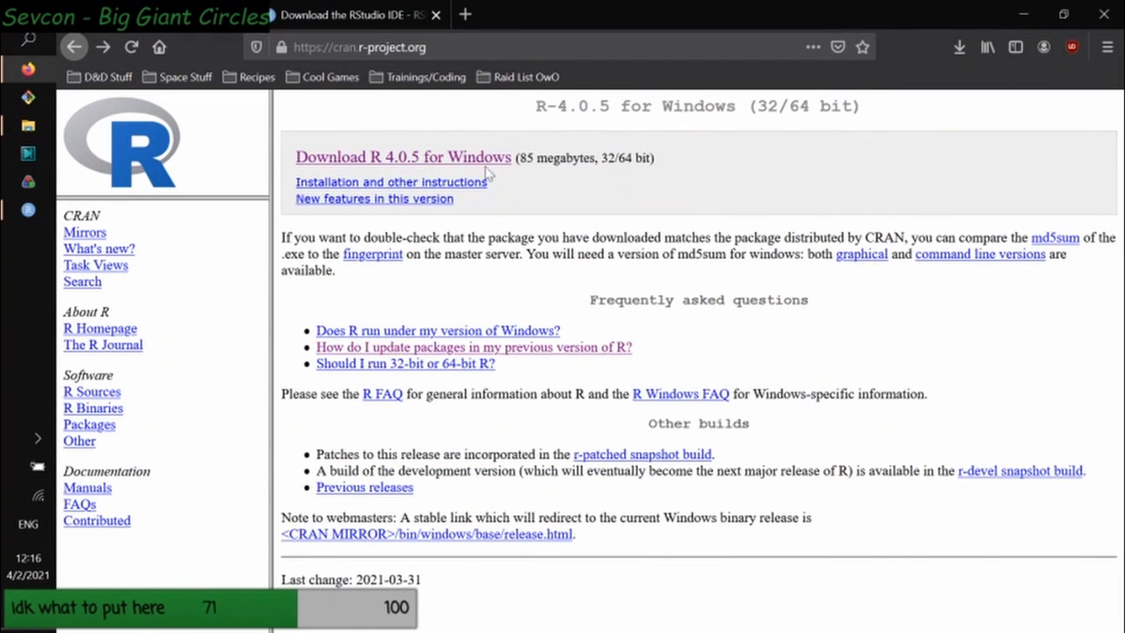
{"action": "mouse_move", "coordinate": [487, 173]}
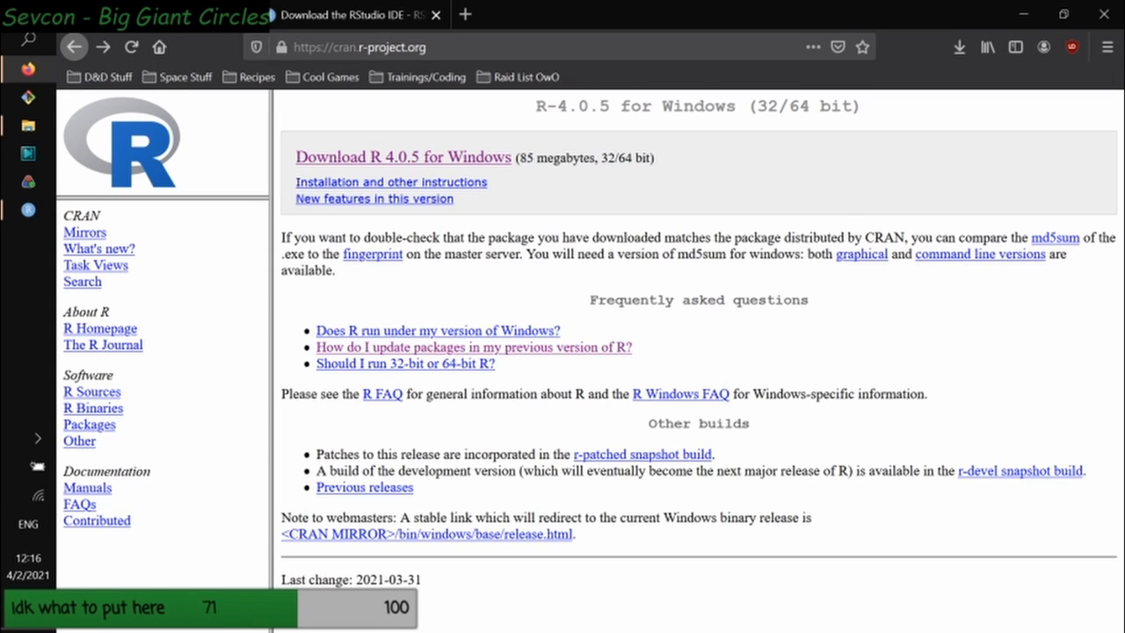
{"action": "mouse_move", "coordinate": [380, 14]}
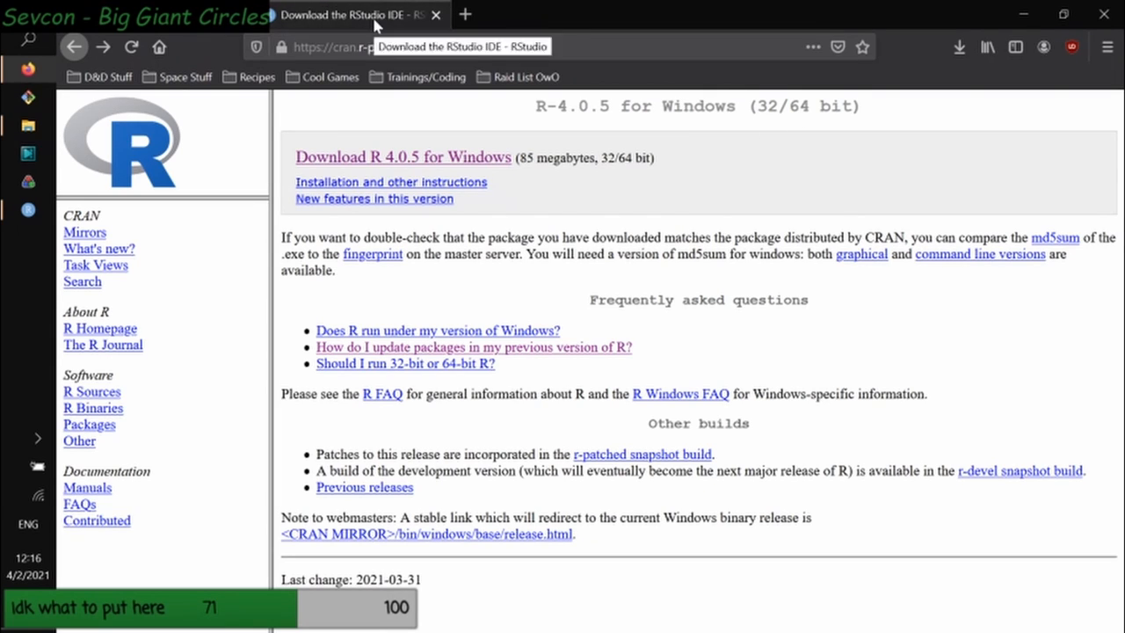
{"action": "mouse_move", "coordinate": [940, 17]}
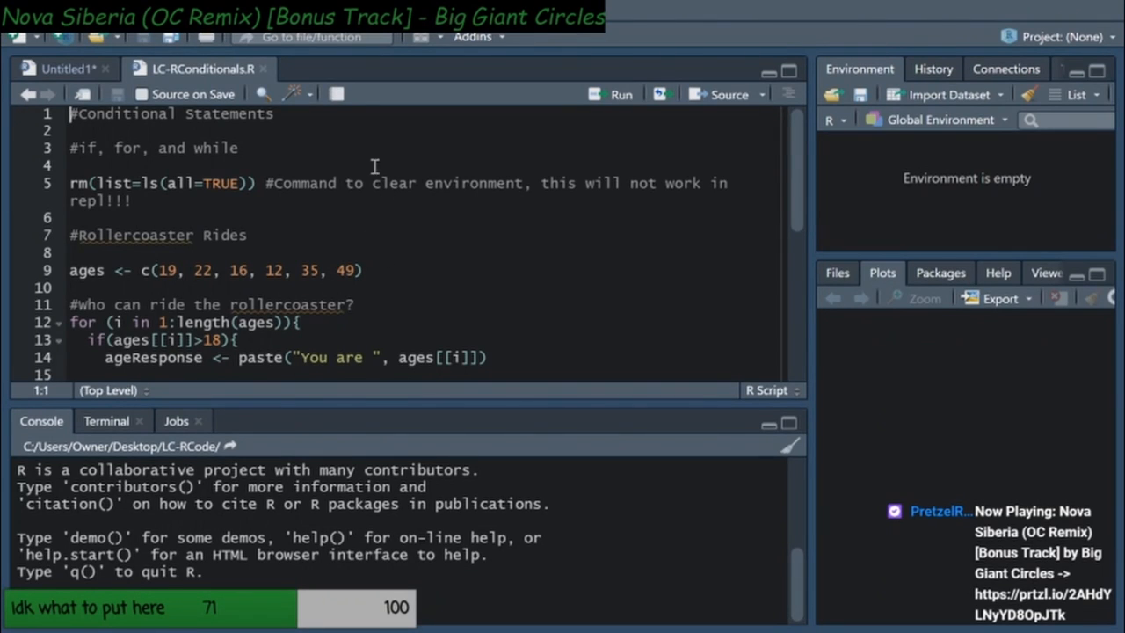
Append '!!' to the #Plotting heading and add a #2021-04-02 date comment
{"action": "left_click", "coordinate": [57, 68]}
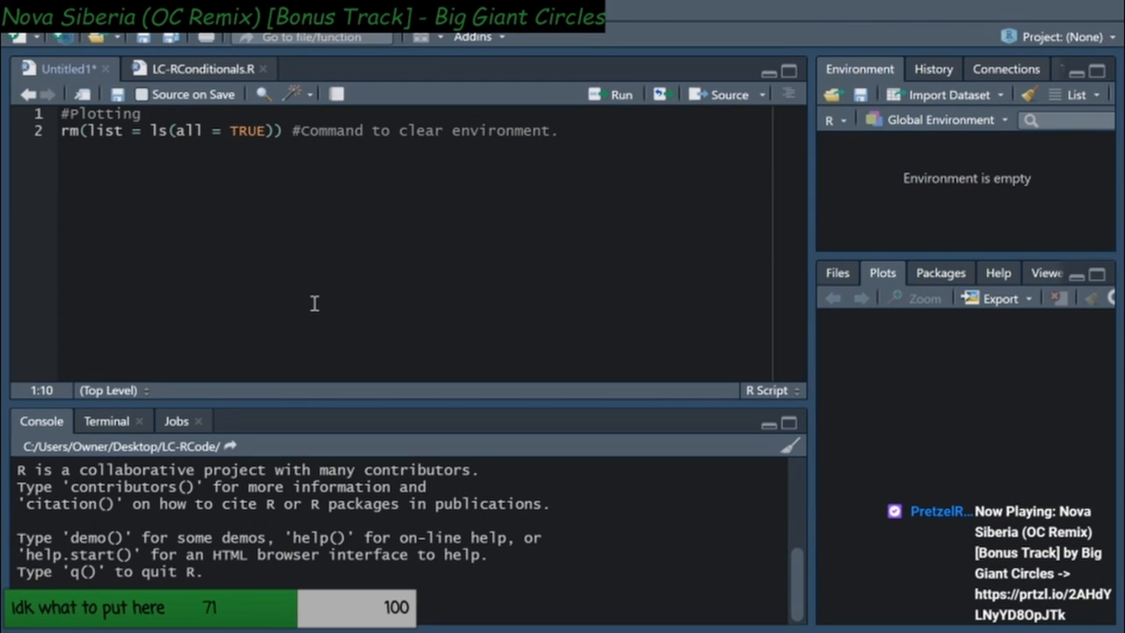
{"action": "type", "text": "!!"}
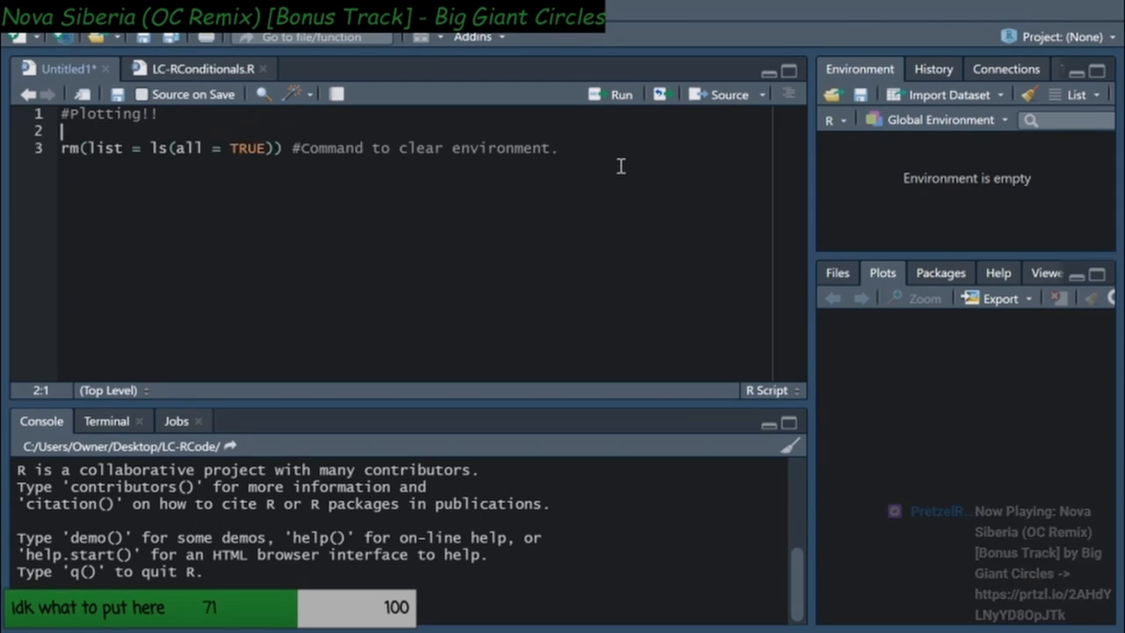
{"action": "type", "text": "#2021"}
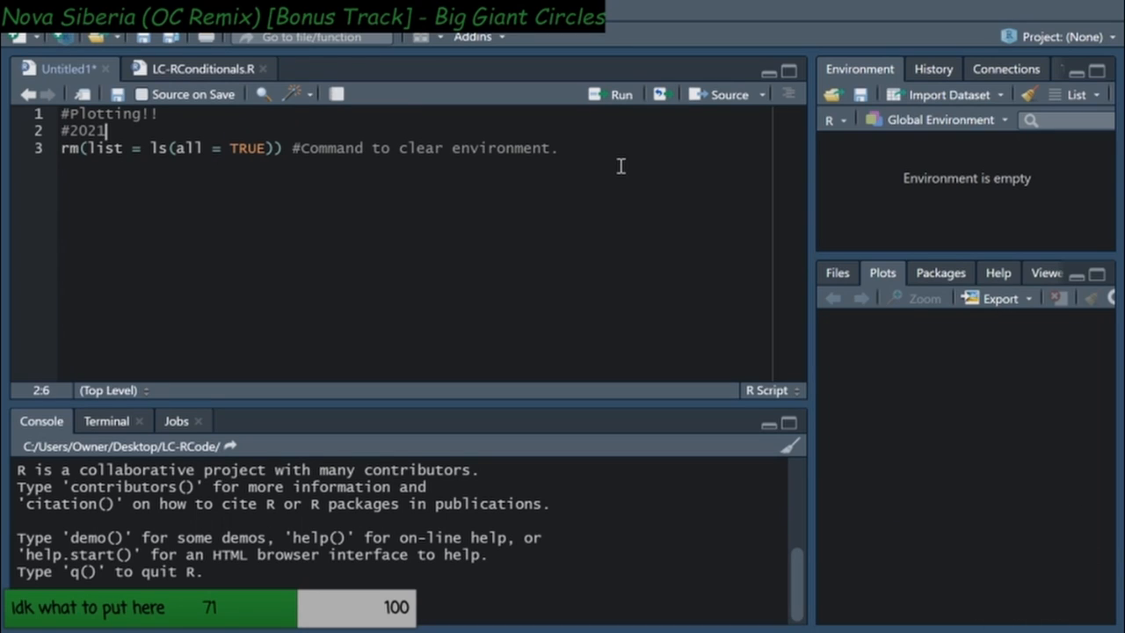
{"action": "type", "text": "-04-"}
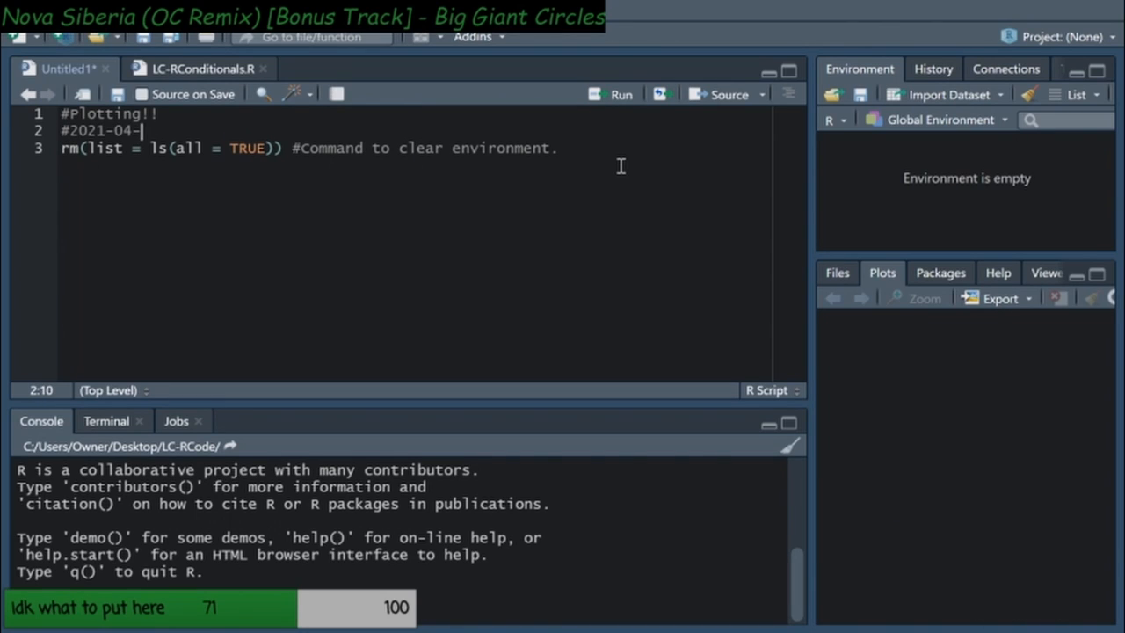
{"action": "type", "text": "02"}
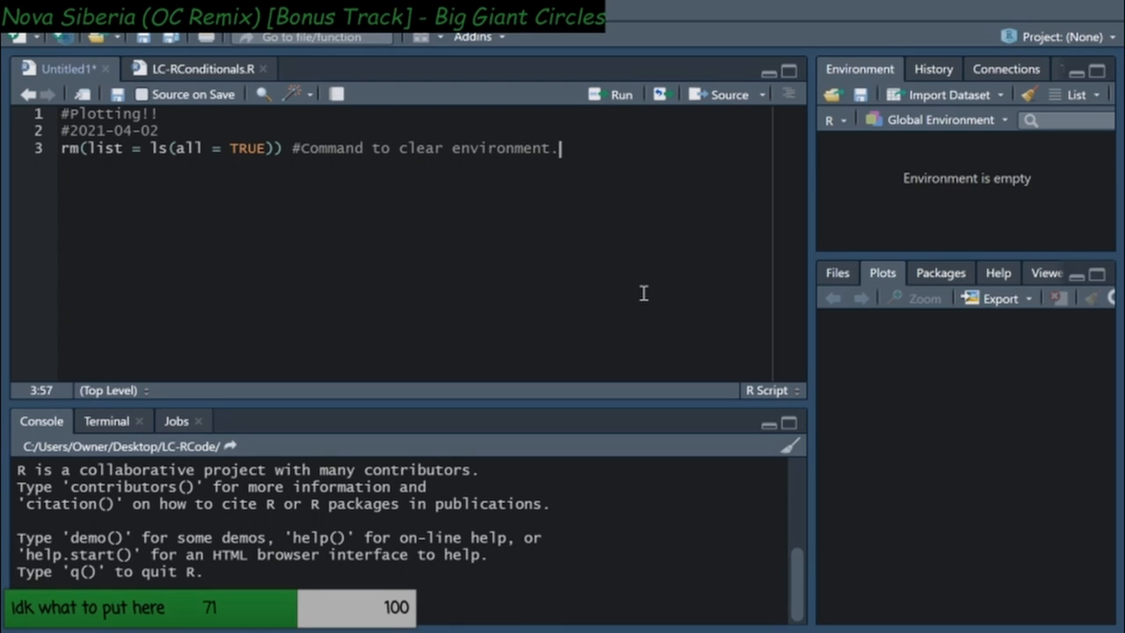
{"action": "mouse_move", "coordinate": [570, 254]}
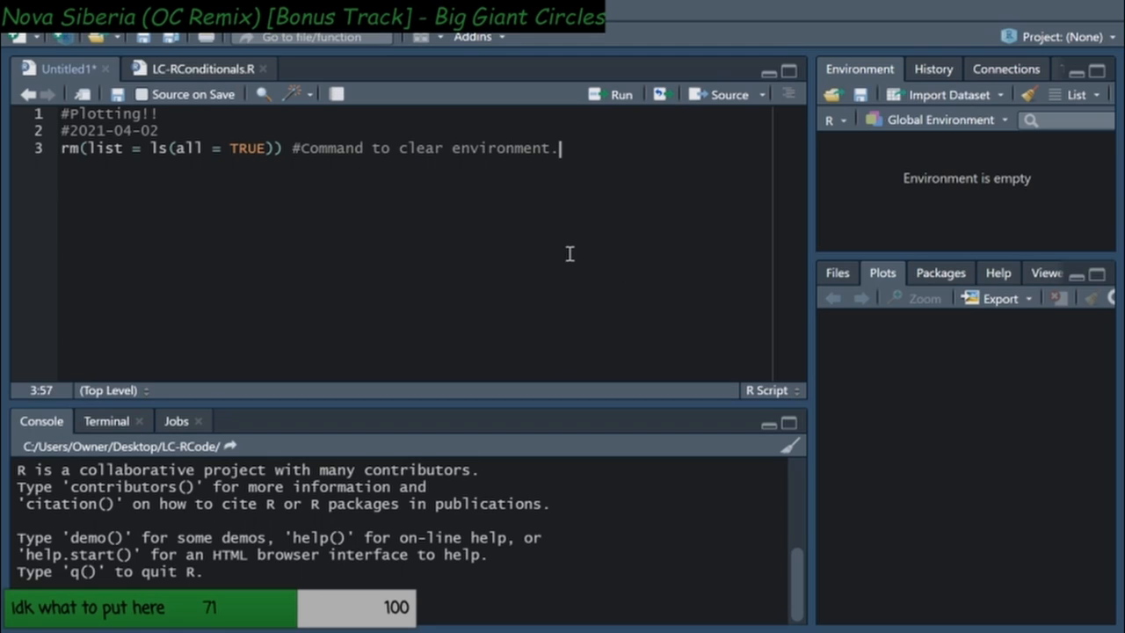
{"action": "mouse_move", "coordinate": [61, 148]}
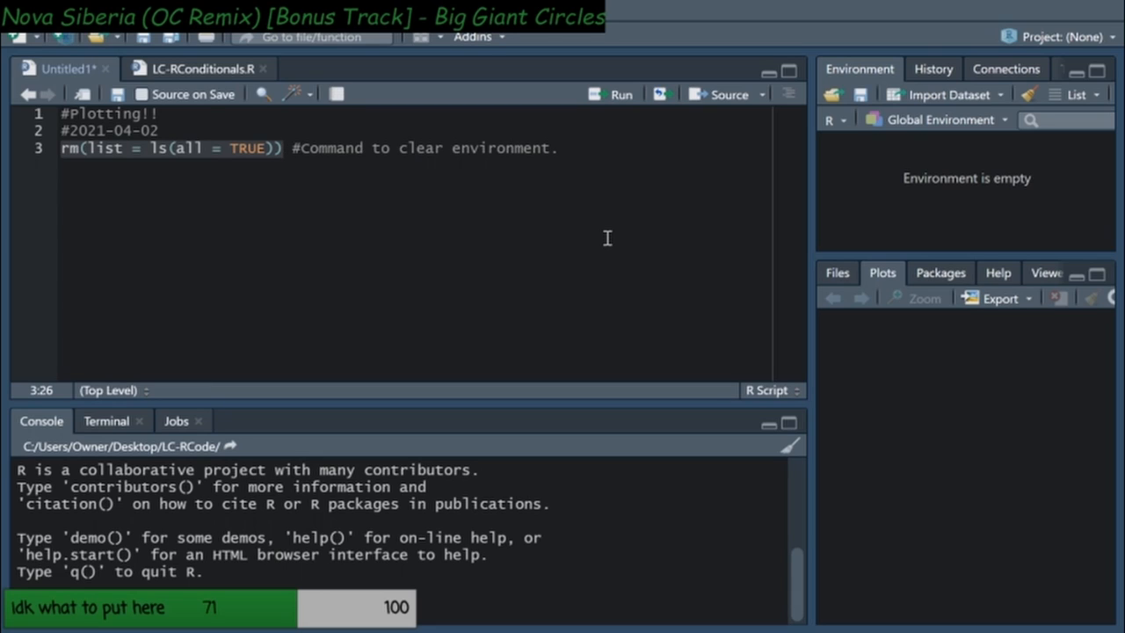
{"action": "mouse_move", "coordinate": [595, 154]}
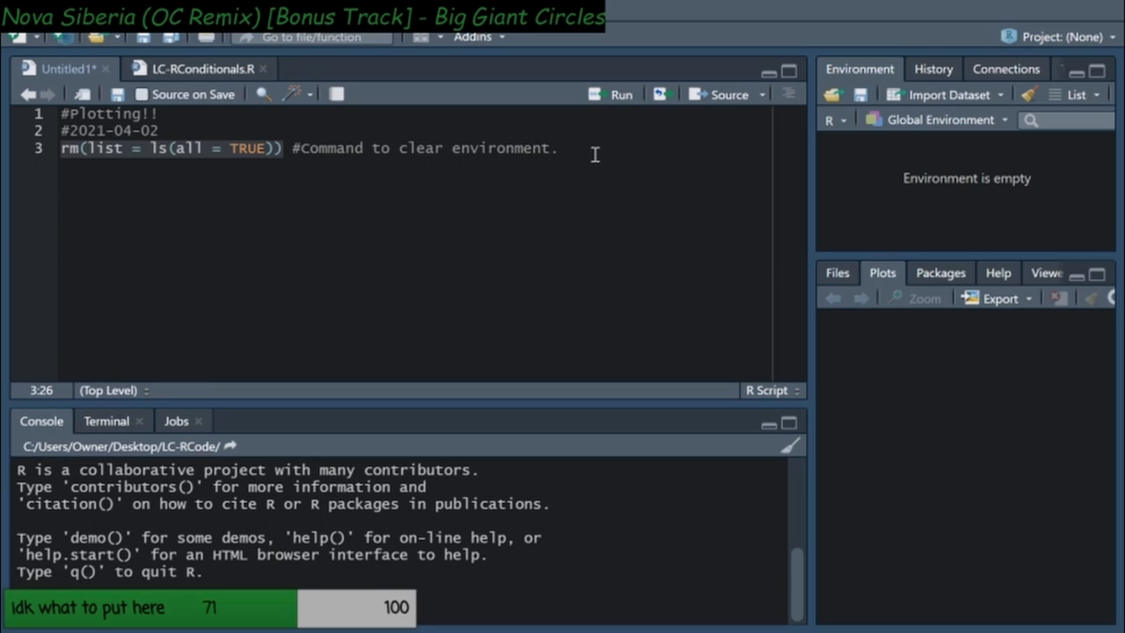
{"action": "mouse_move", "coordinate": [1040, 190]}
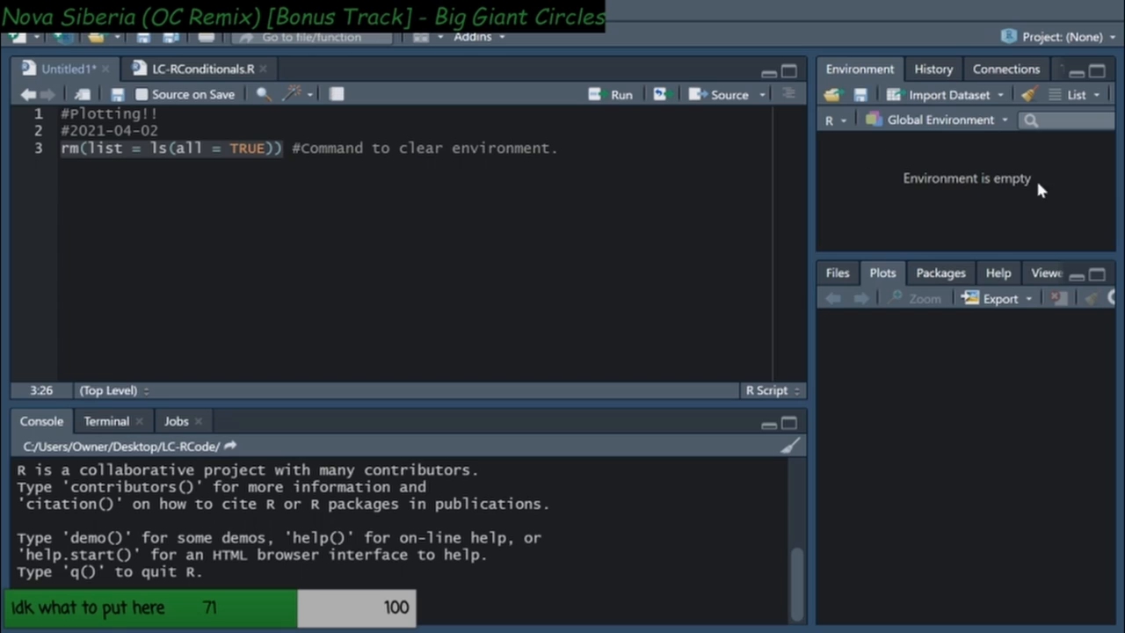
{"action": "mouse_move", "coordinate": [552, 175]}
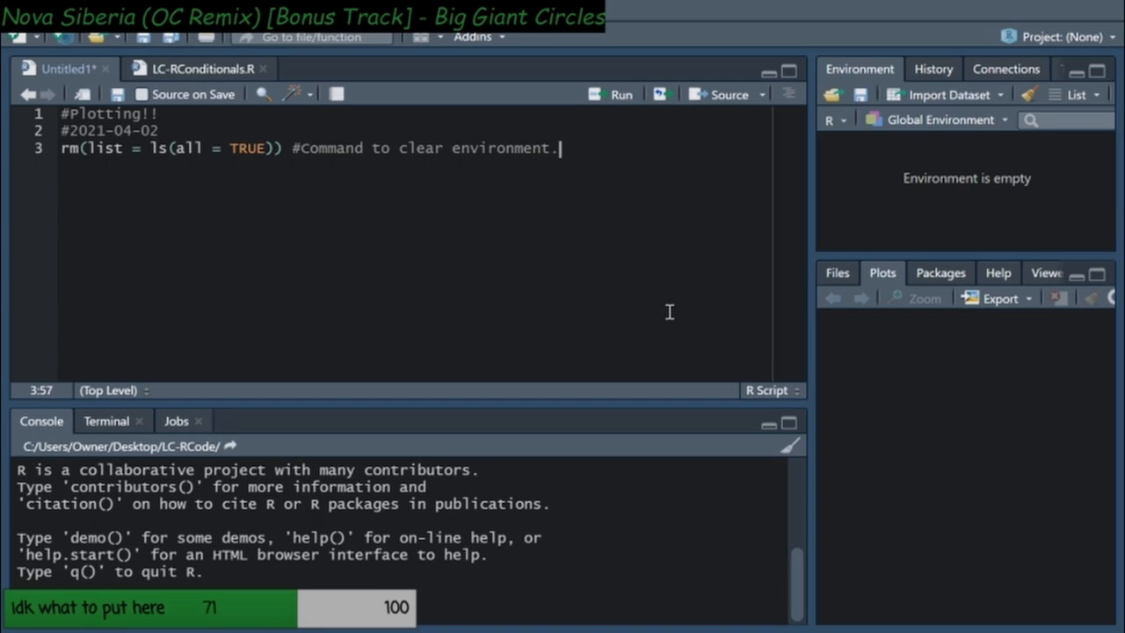
{"action": "type", "text": "rm("}
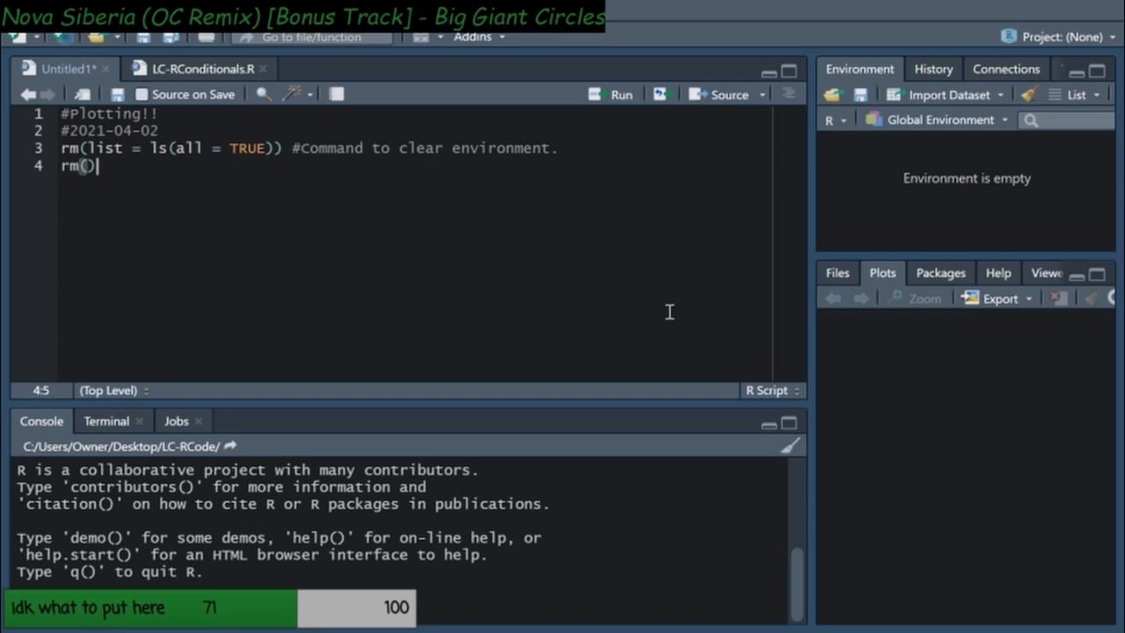
{"action": "key", "text": "Backspace"}
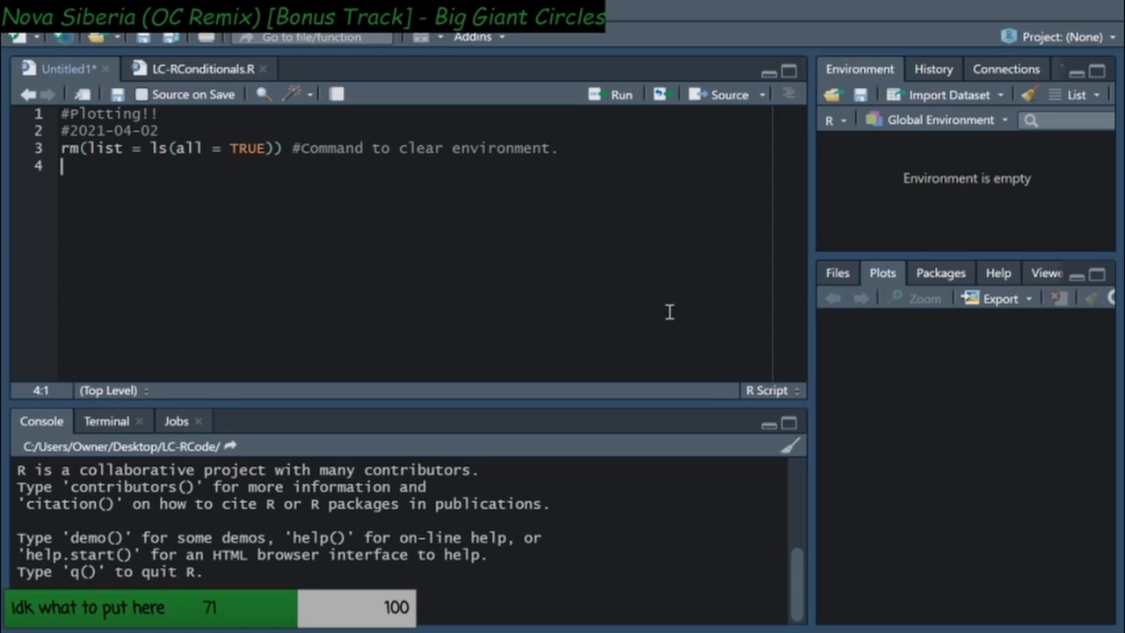
{"action": "type", "text": "setwd("}
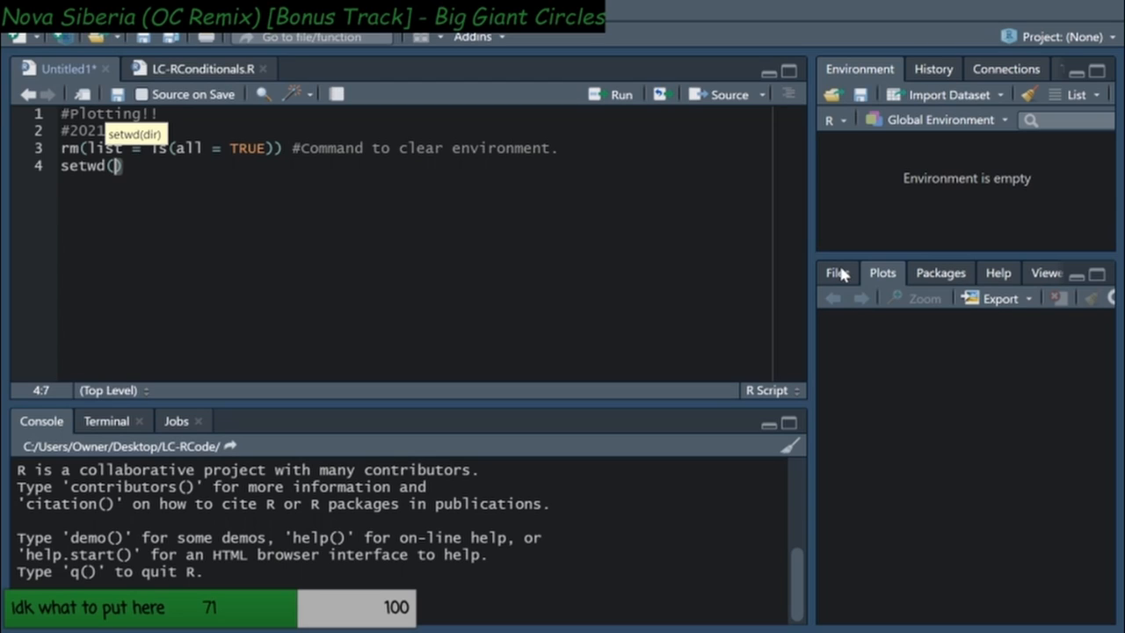
{"action": "left_click", "coordinate": [263, 69]}
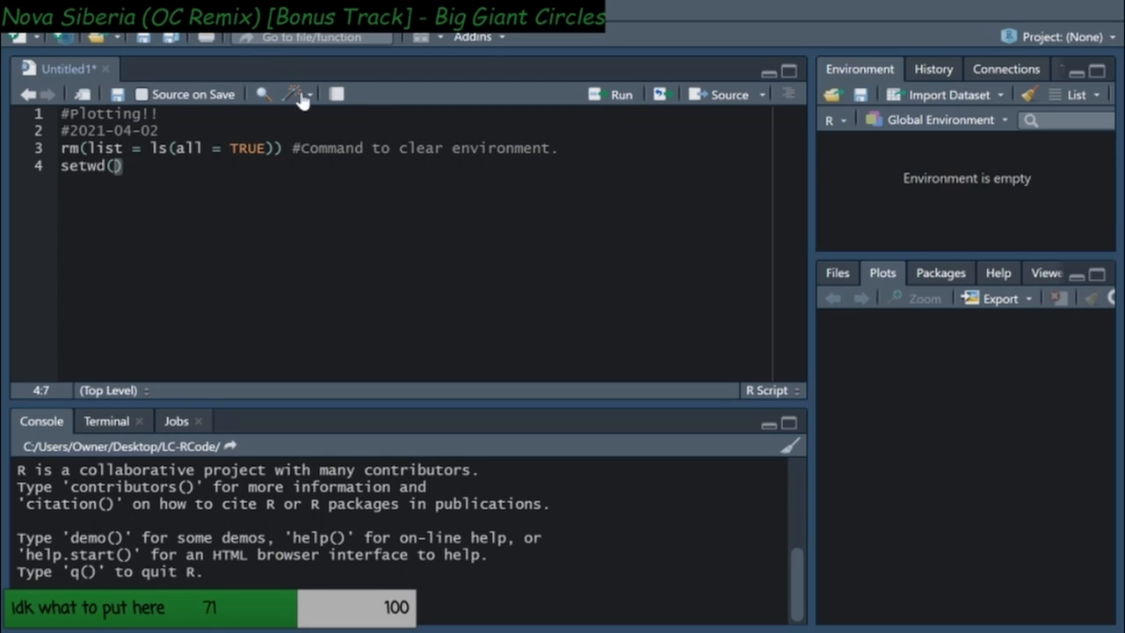
{"action": "left_click", "coordinate": [836, 273]}
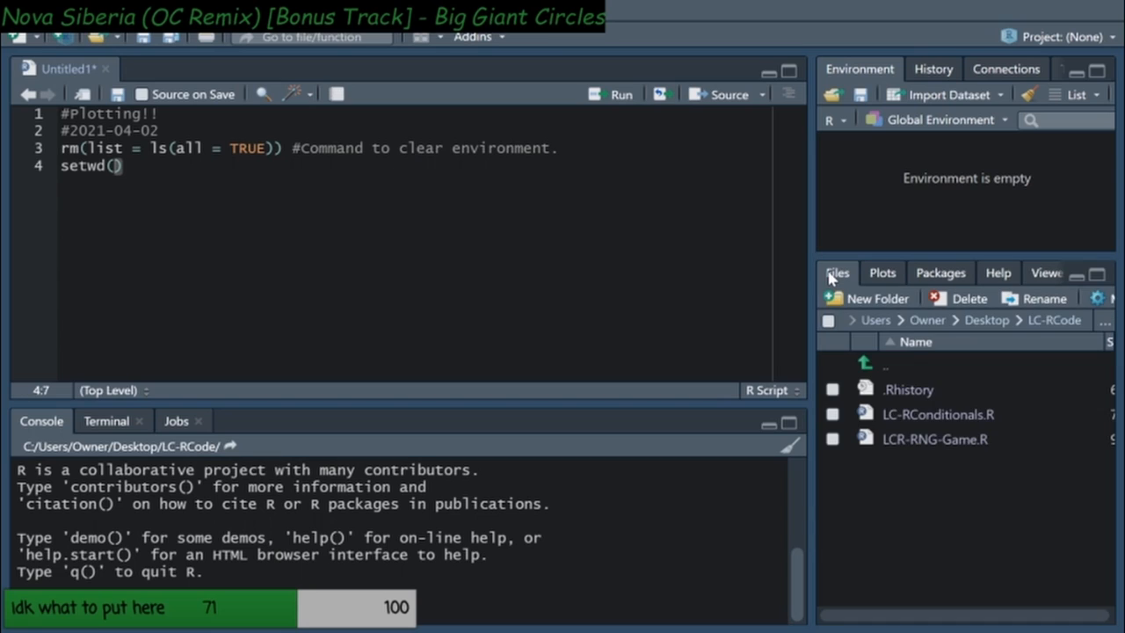
{"action": "mouse_move", "coordinate": [925, 458]}
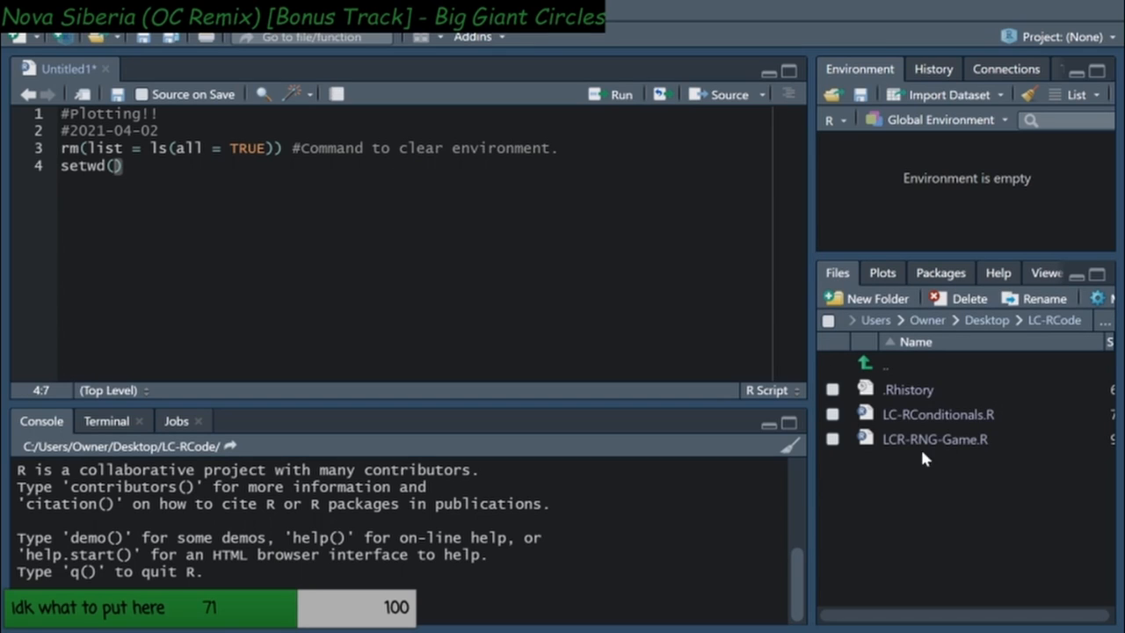
{"action": "left_click", "coordinate": [881, 273]}
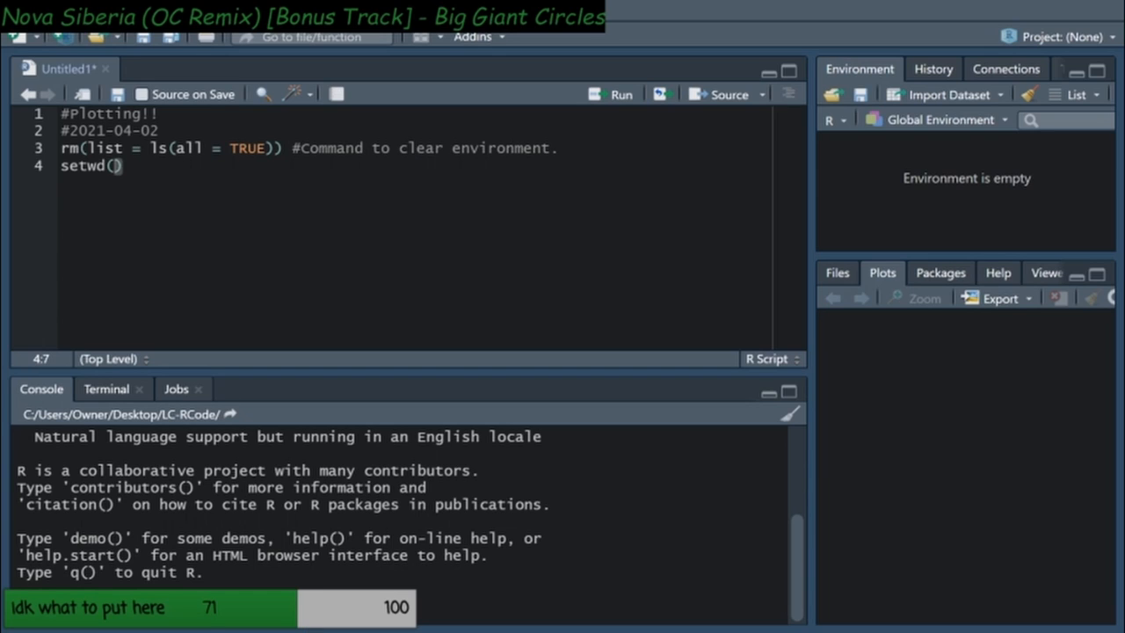
{"action": "mouse_move", "coordinate": [658, 549]}
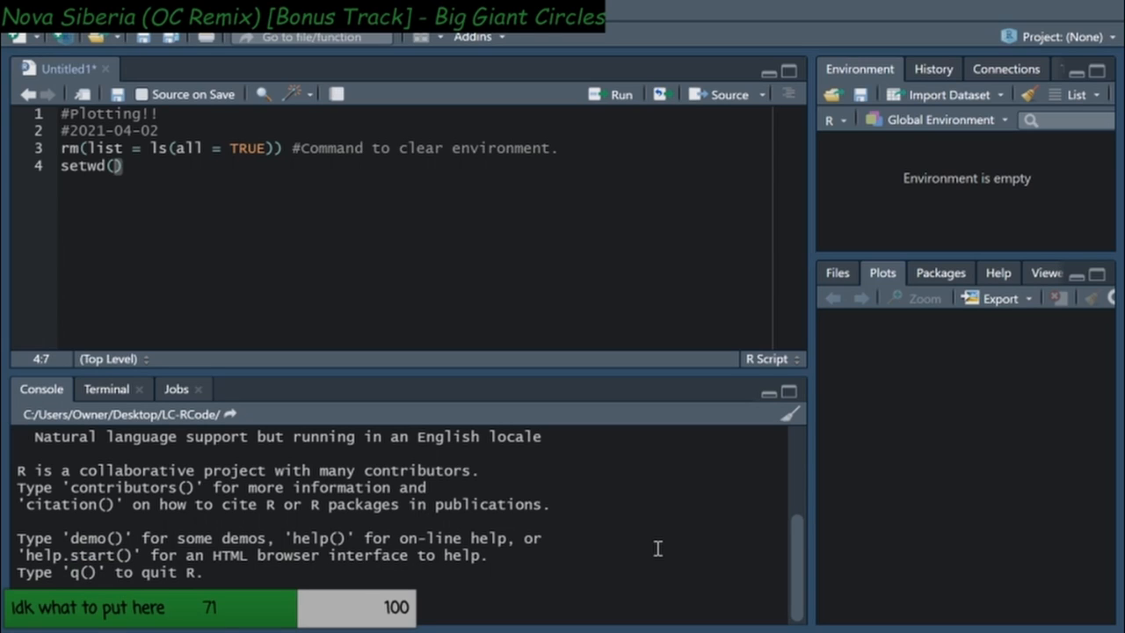
{"action": "mouse_move", "coordinate": [643, 547]}
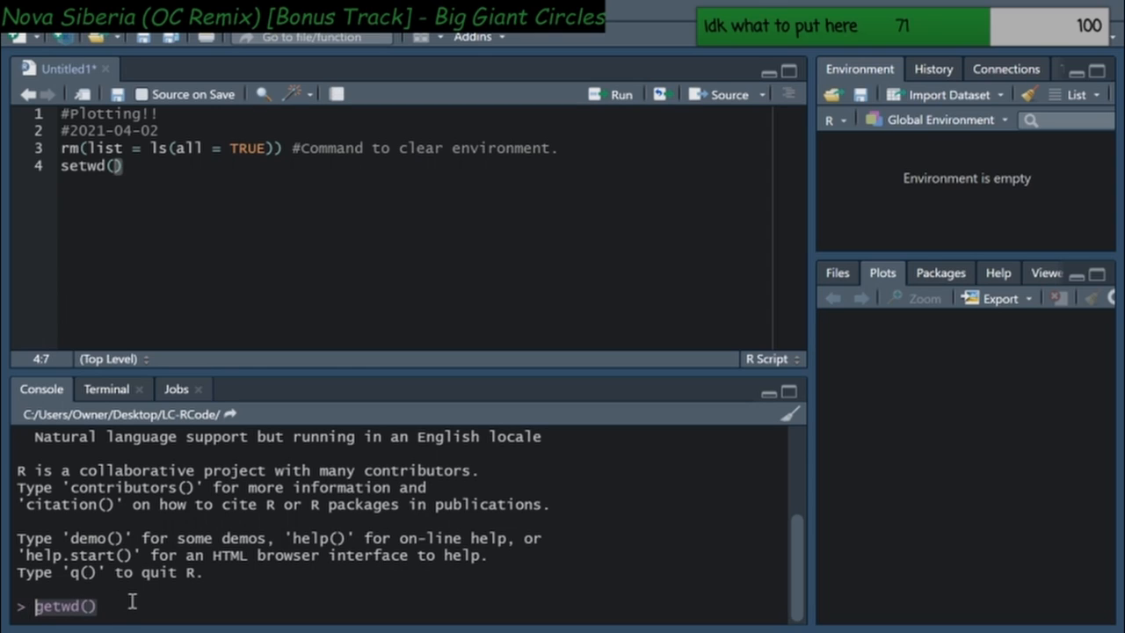
Run getwd() to report C:/Users/Owner/Documents, glancing at the Files tab
{"action": "key", "text": "enter"}
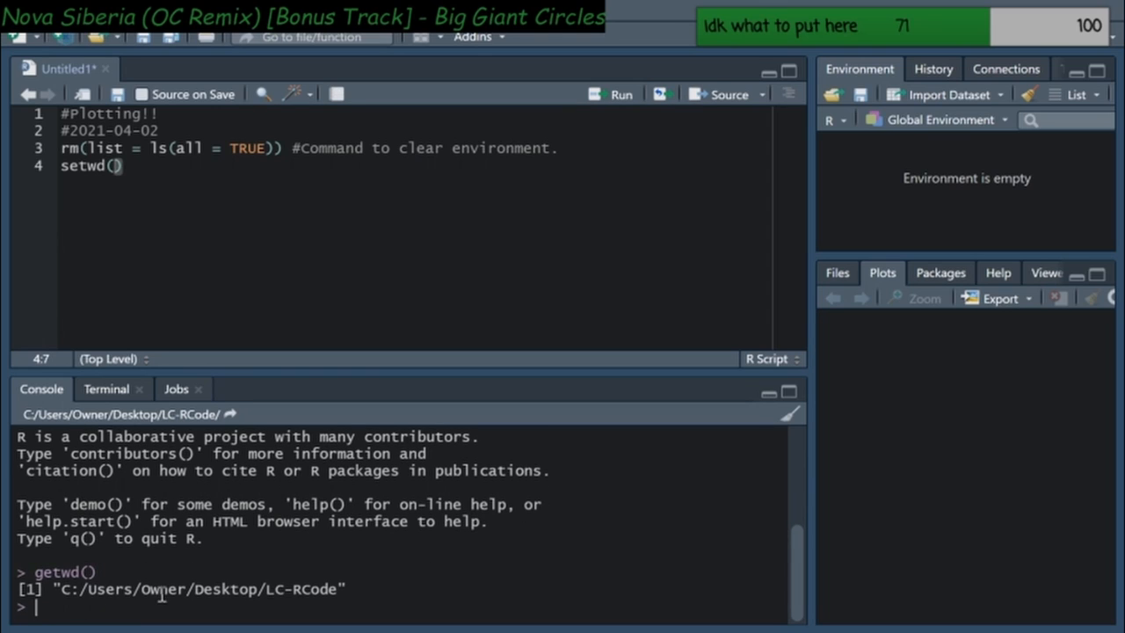
{"action": "mouse_move", "coordinate": [440, 587]}
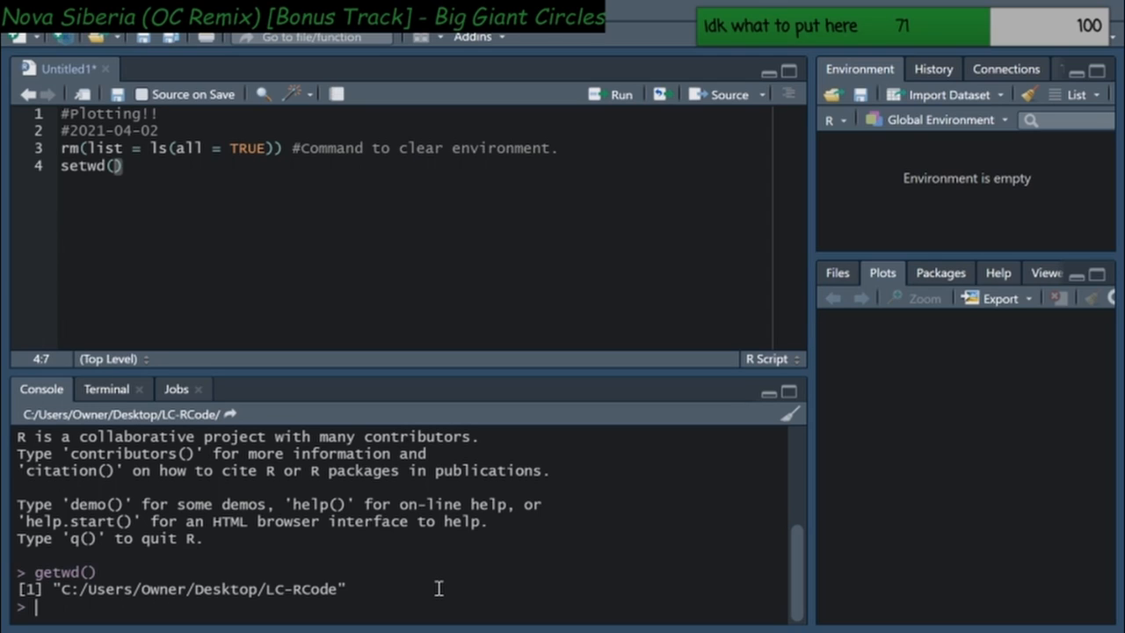
{"action": "mouse_move", "coordinate": [366, 236]}
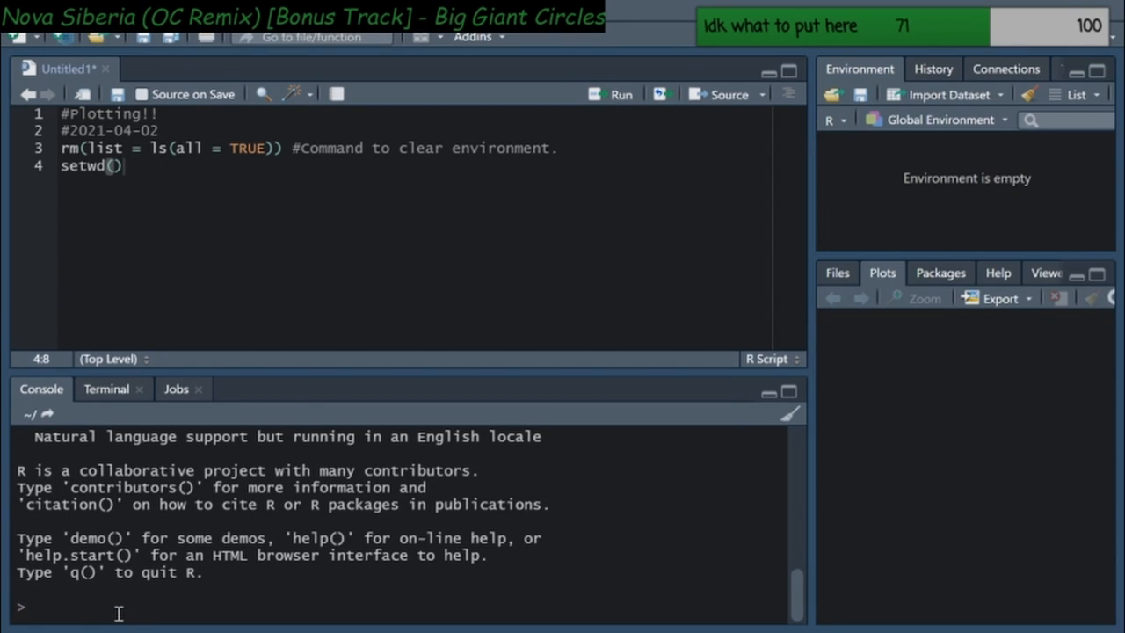
{"action": "mouse_move", "coordinate": [585, 611]}
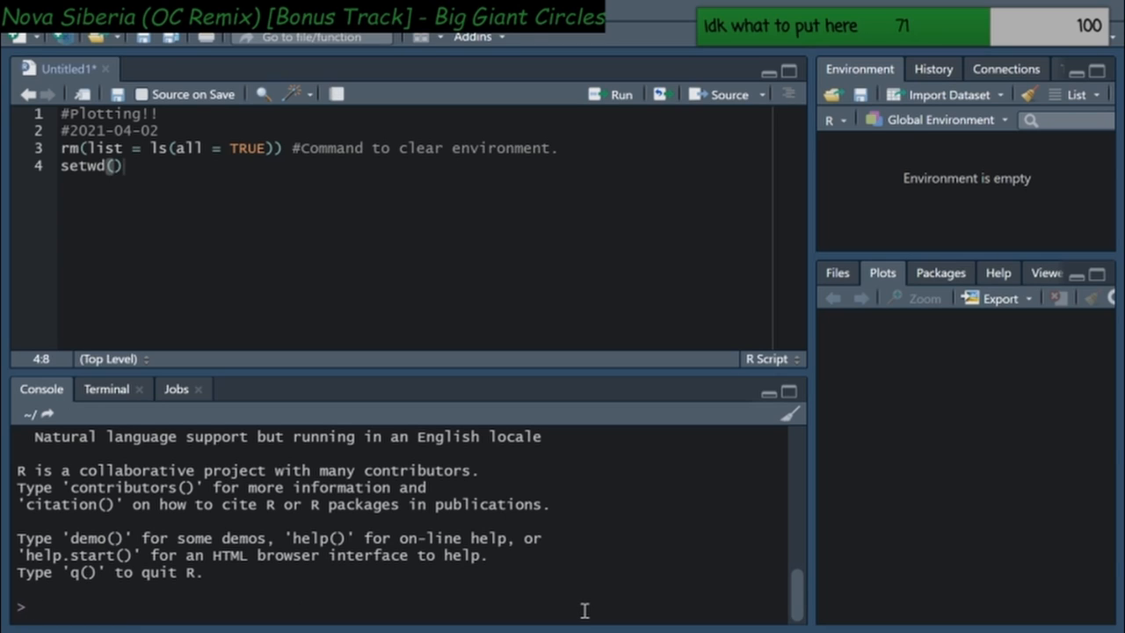
{"action": "mouse_move", "coordinate": [836, 280]}
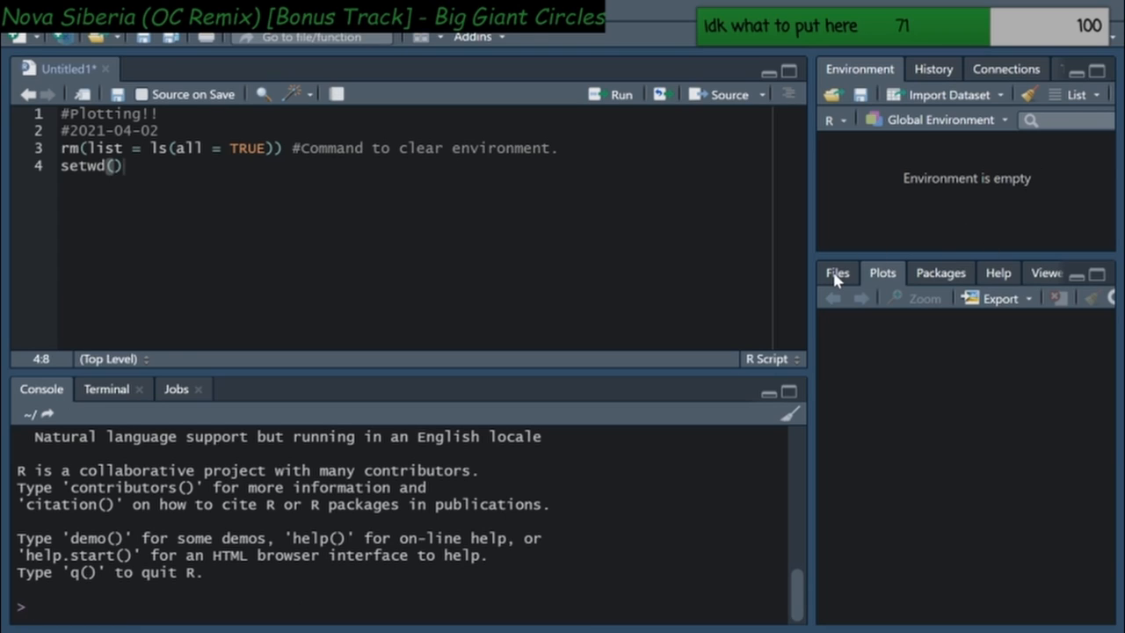
{"action": "left_click", "coordinate": [837, 272]}
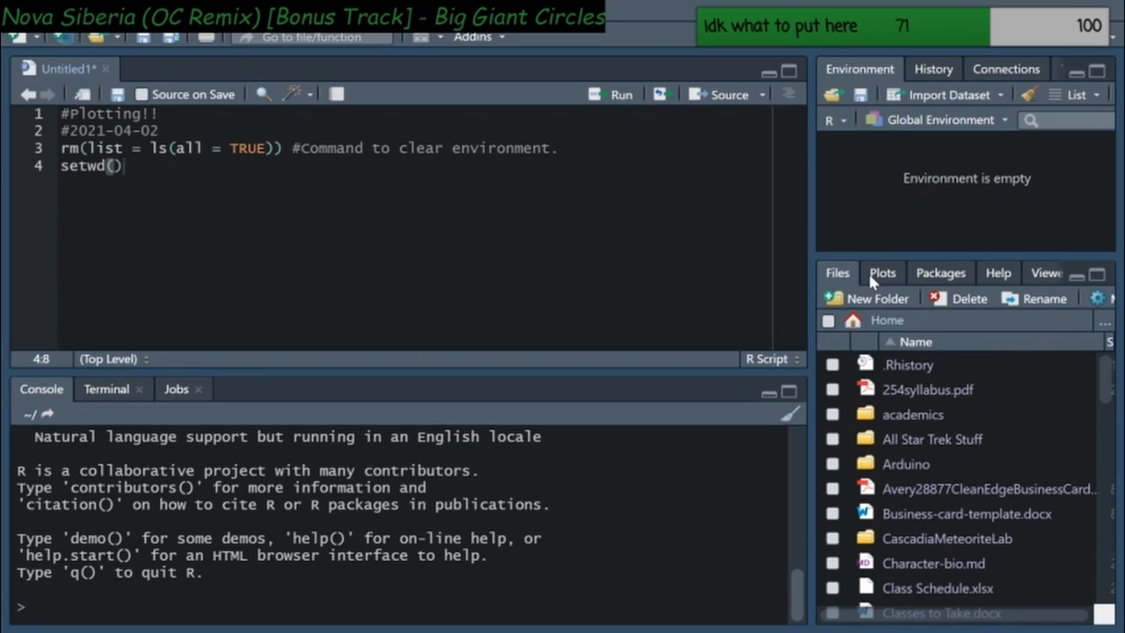
{"action": "left_click", "coordinate": [883, 273]}
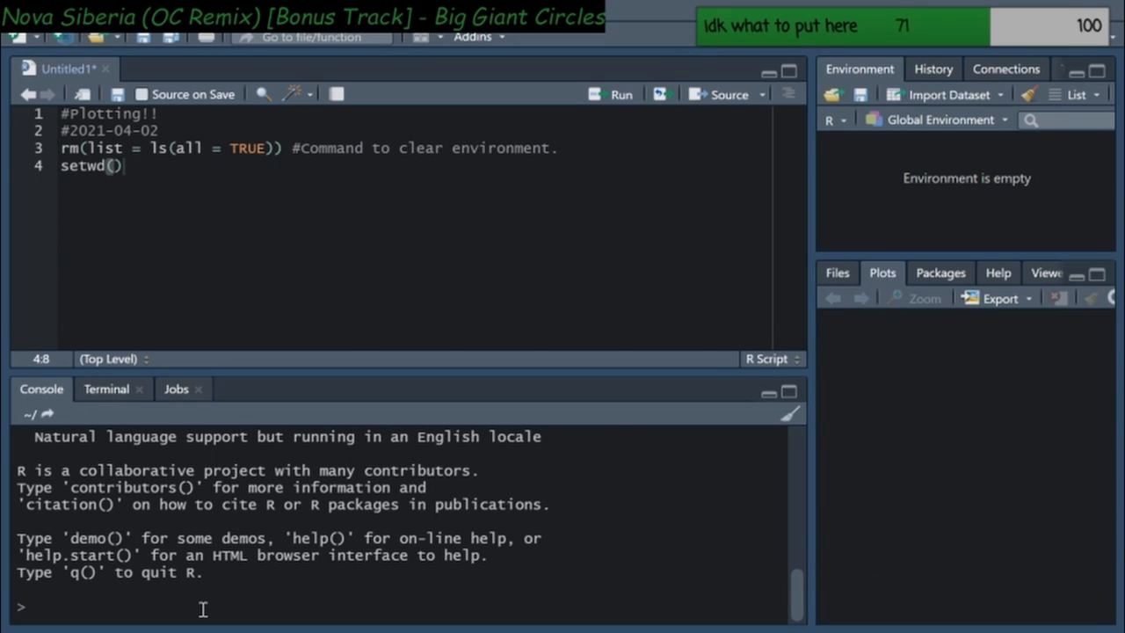
{"action": "type", "text": "getwd("}
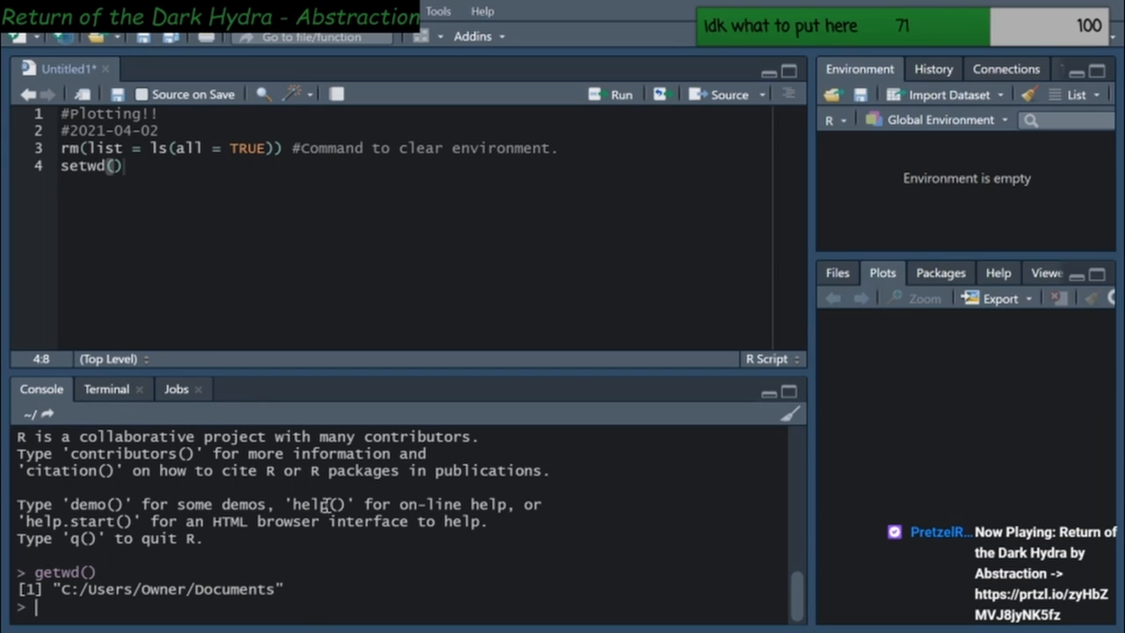
{"action": "left_click", "coordinate": [836, 273]}
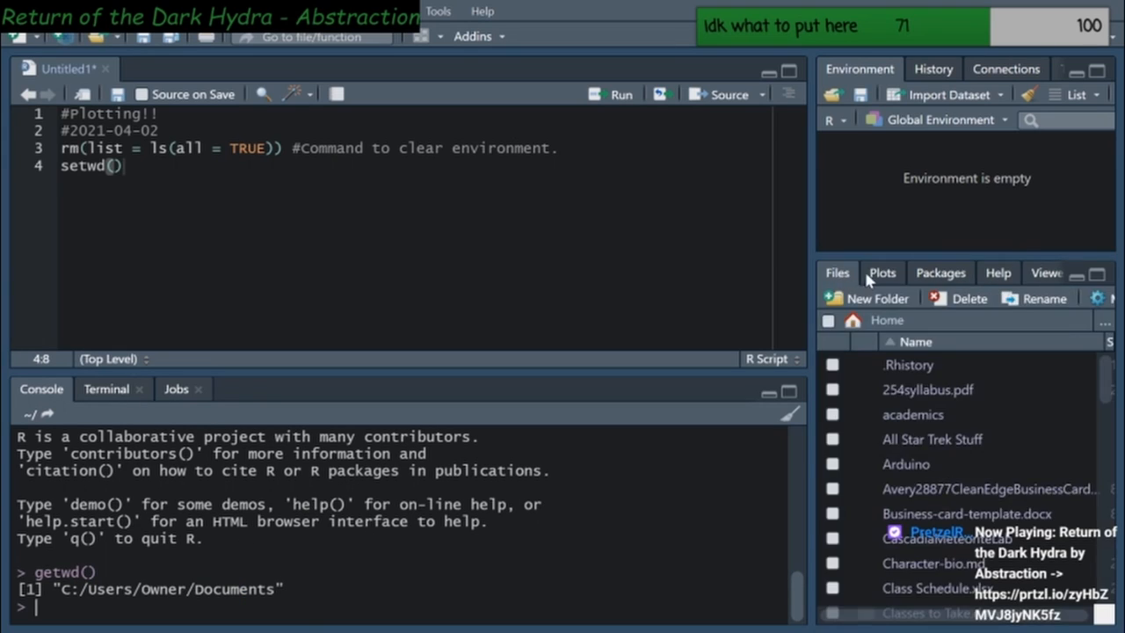
{"action": "left_click", "coordinate": [881, 273]}
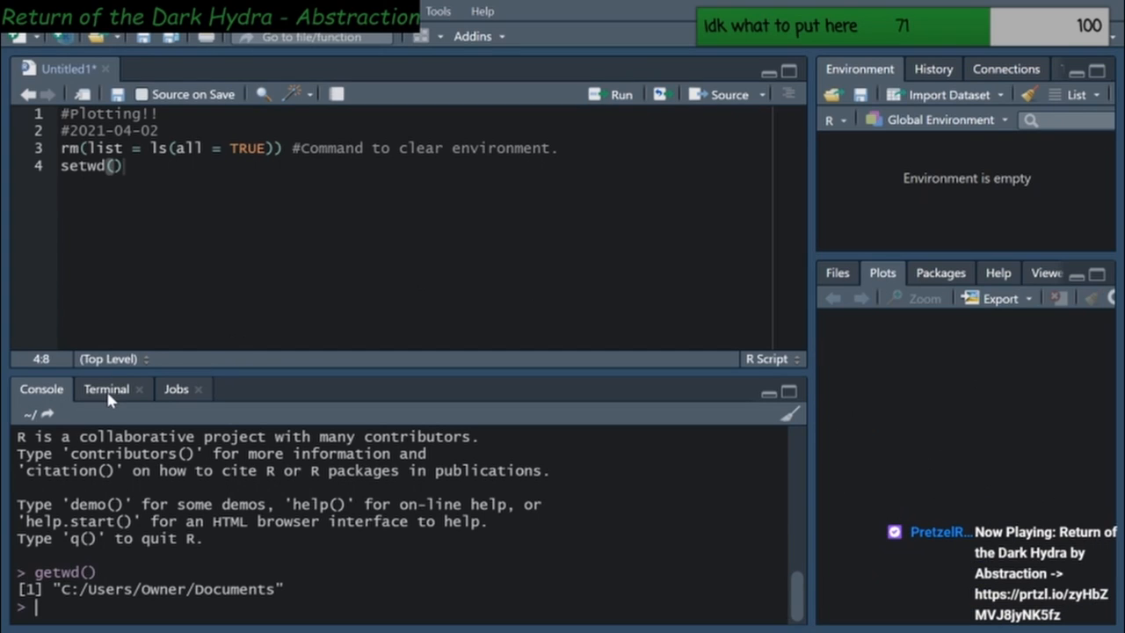
Run cd in a new Terminal to move from ~/Documents to home
{"action": "left_click", "coordinate": [105, 388]}
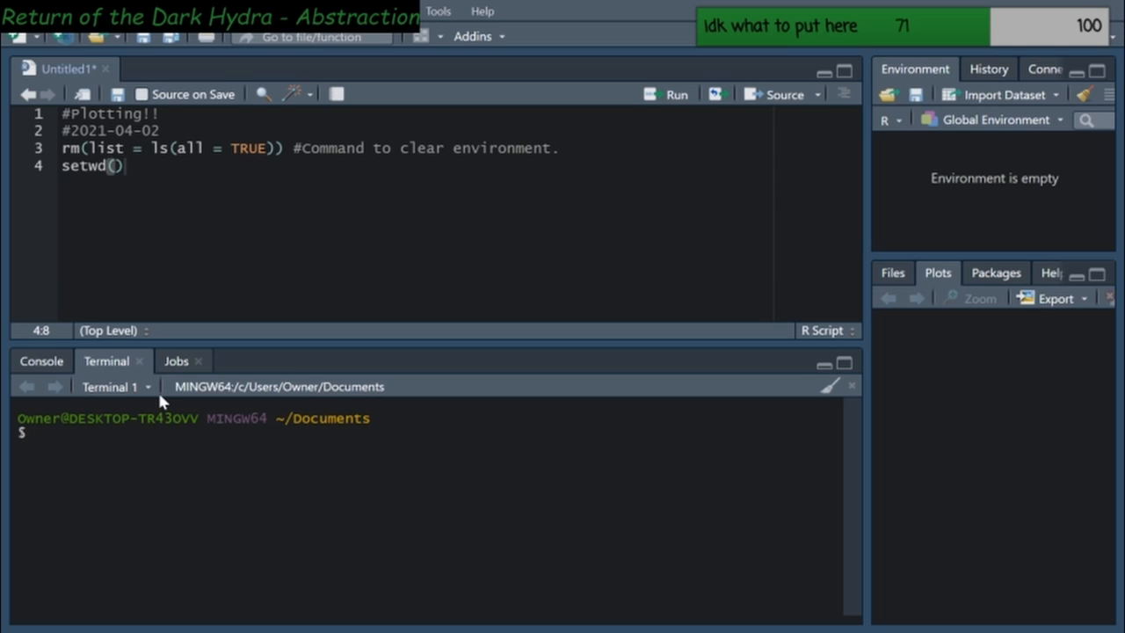
{"action": "mouse_move", "coordinate": [602, 499]}
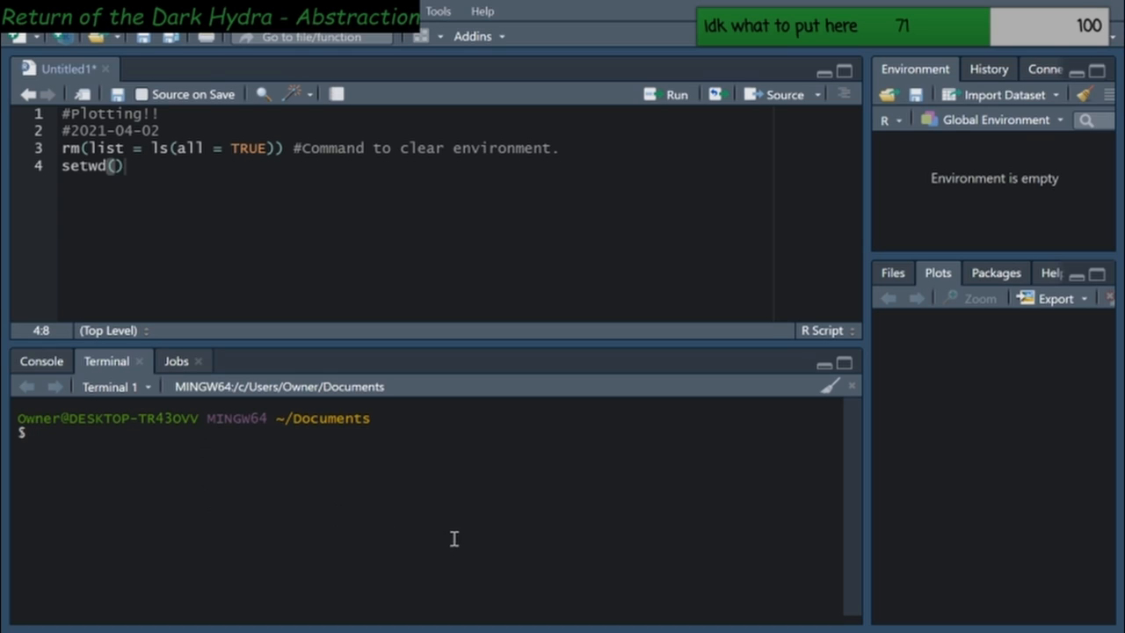
{"action": "mouse_move", "coordinate": [359, 516]}
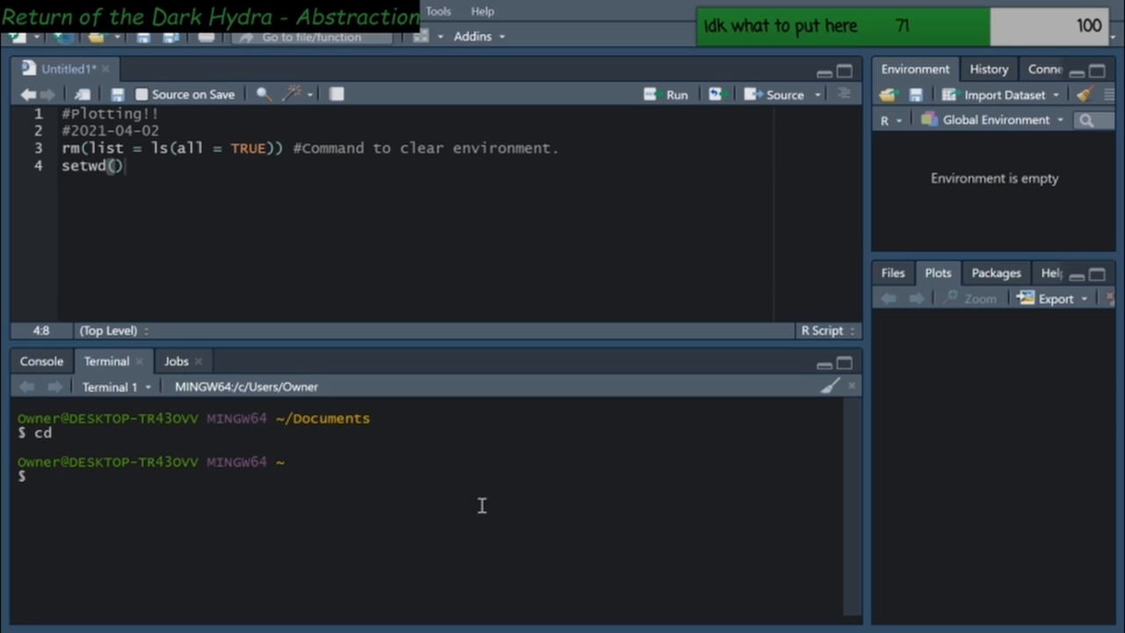
{"action": "type", "text": "cd"}
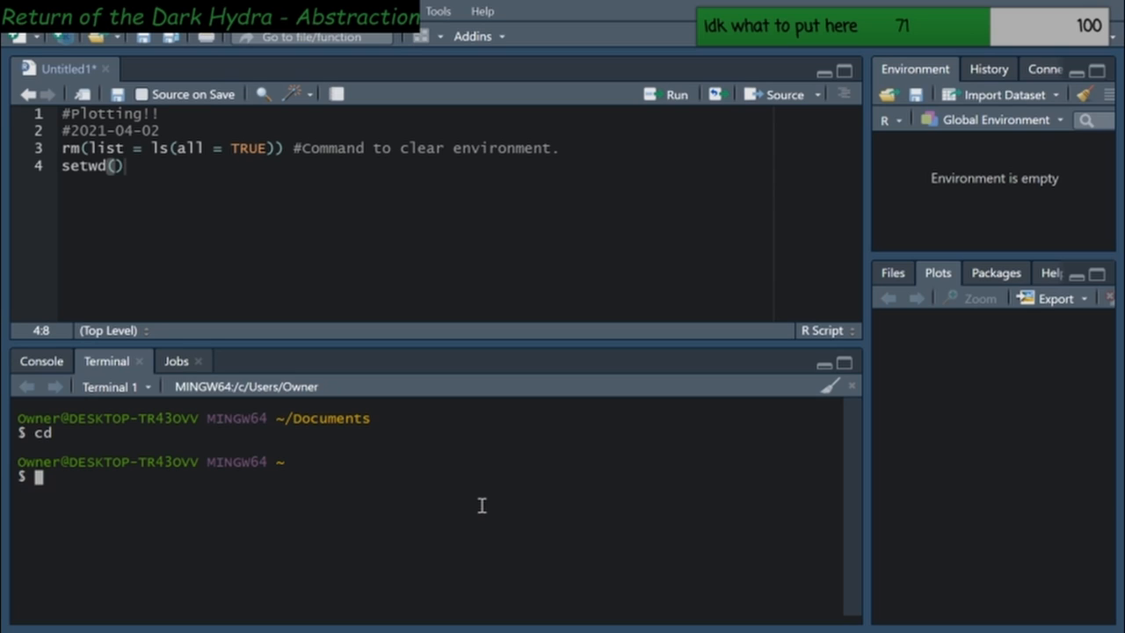
List the home folder's contents and cd into the Desktop
{"action": "type", "text": "ls"}
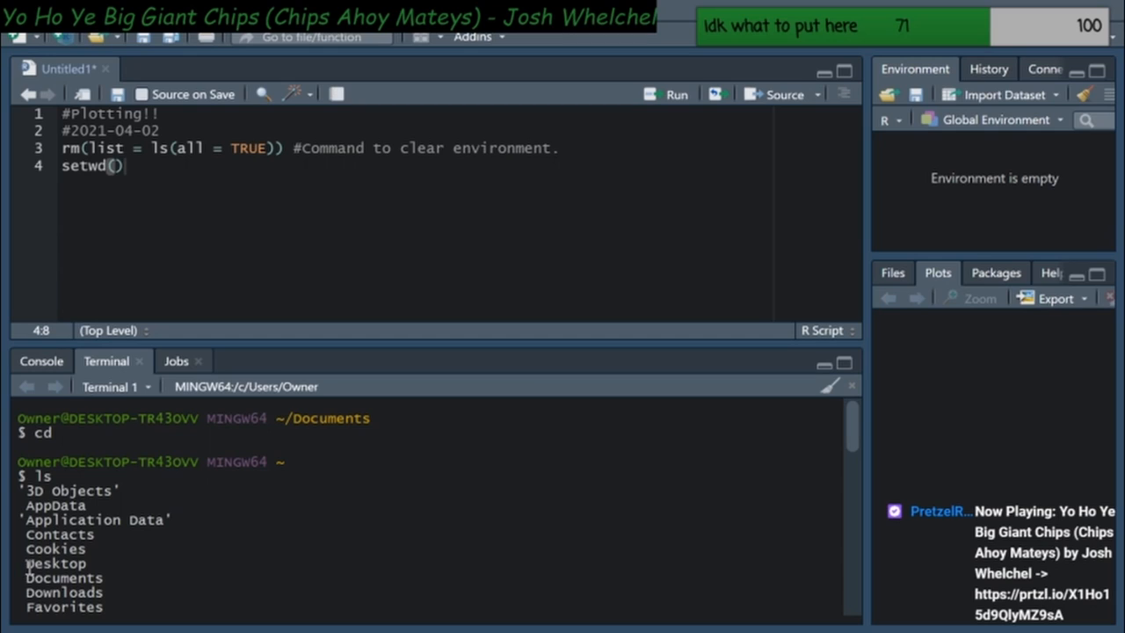
{"action": "mouse_move", "coordinate": [442, 480]}
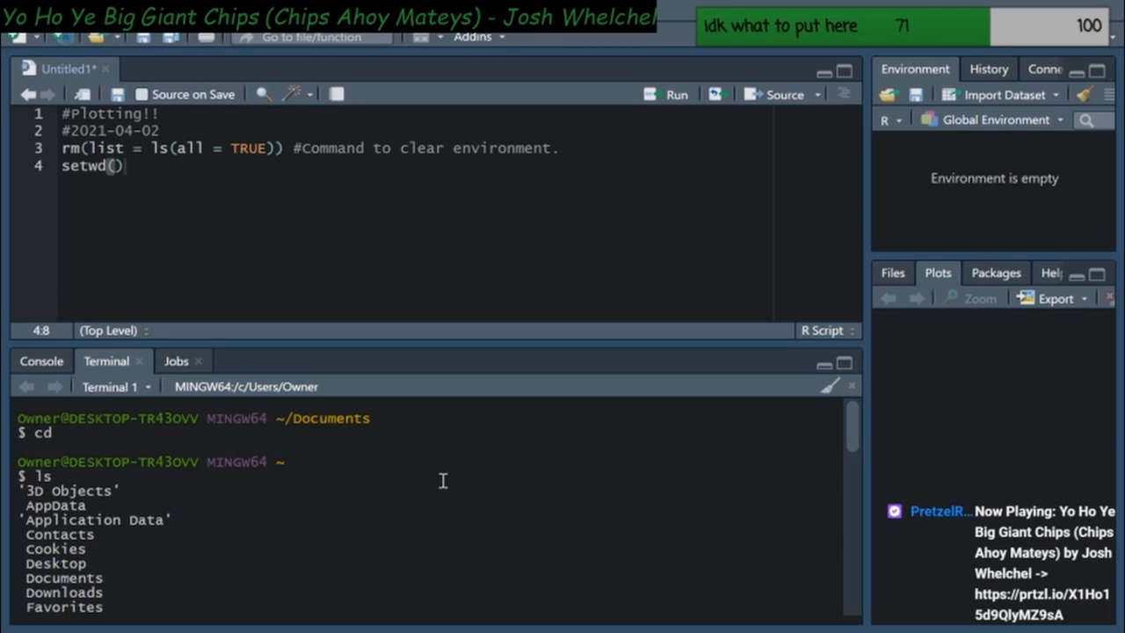
{"action": "mouse_move", "coordinate": [876, 385]}
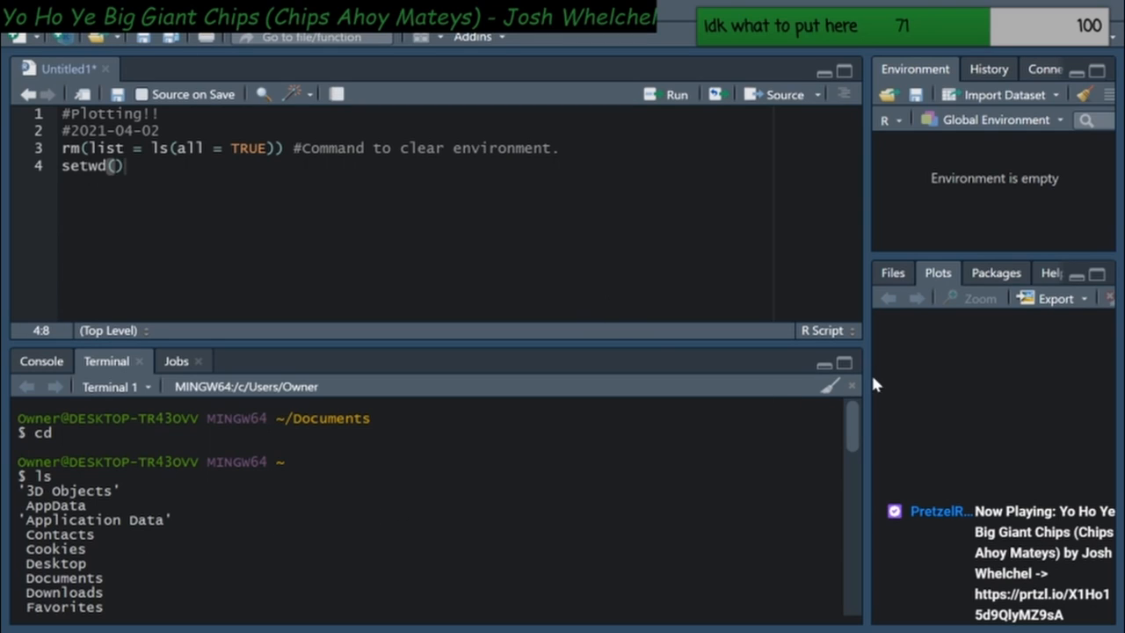
{"action": "scroll", "scroll_direction": "down", "scroll_amount": 3}
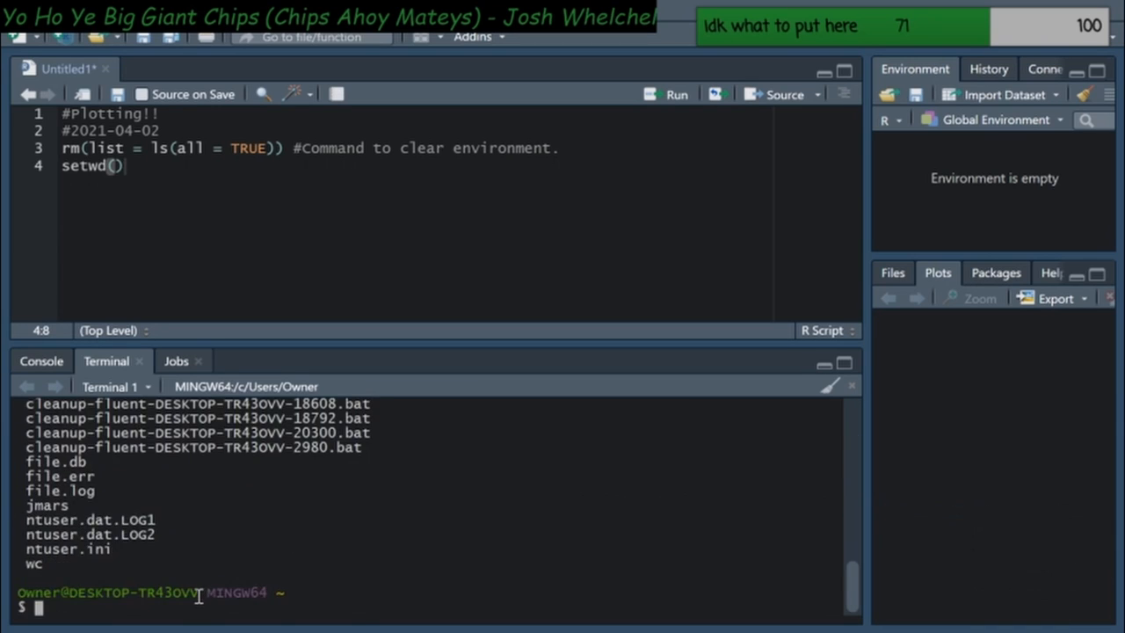
{"action": "mouse_move", "coordinate": [477, 605]}
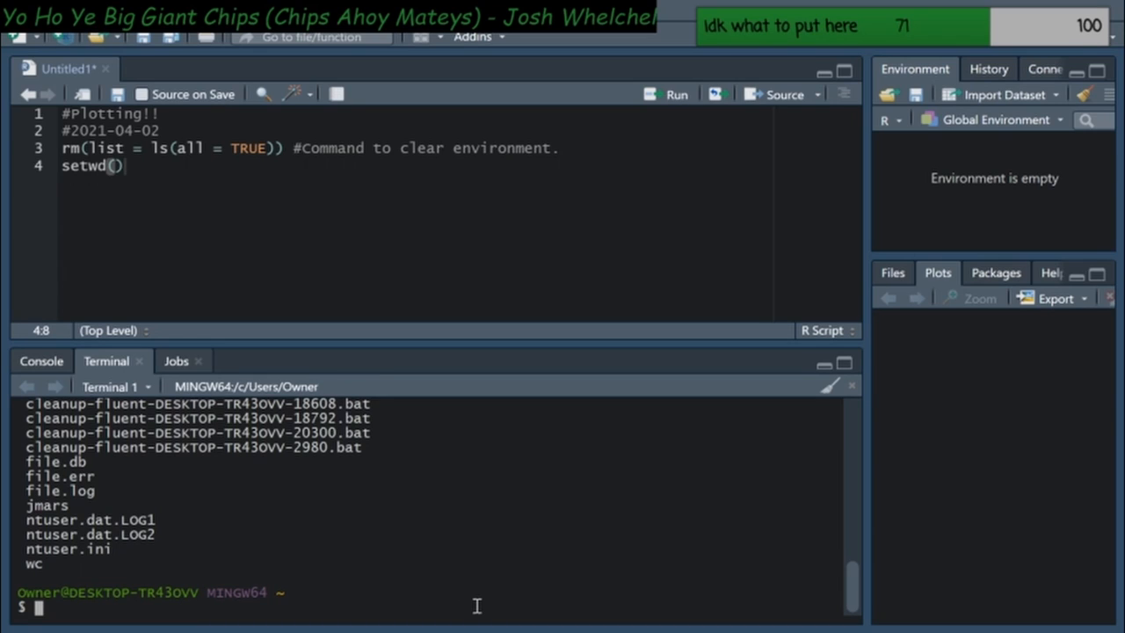
{"action": "type", "text": "cd"}
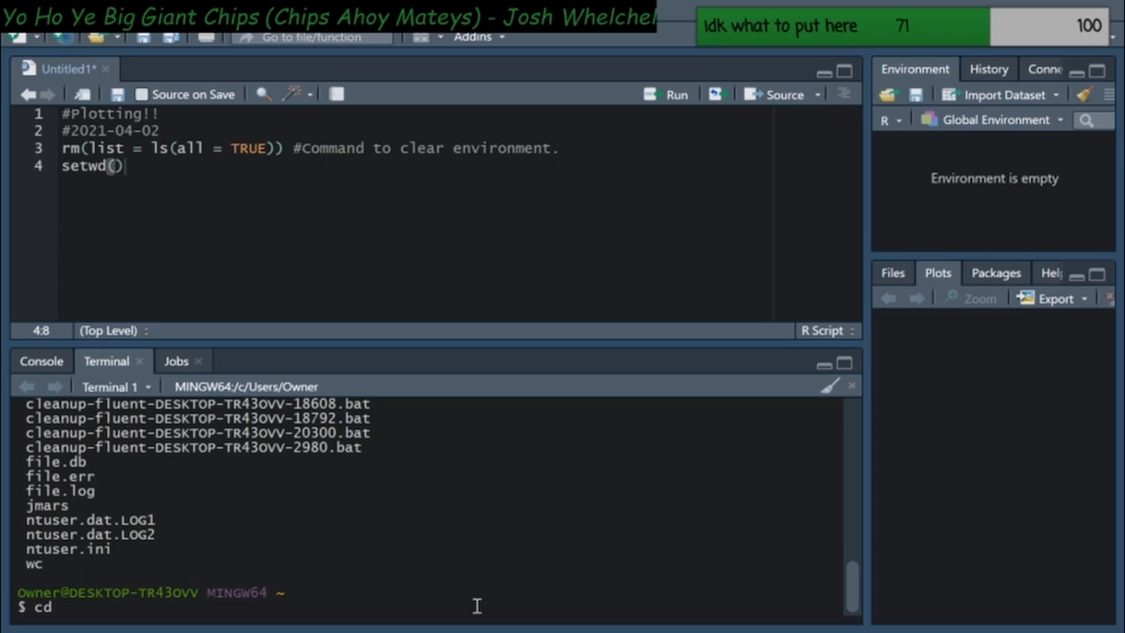
{"action": "type", "text": "D"}
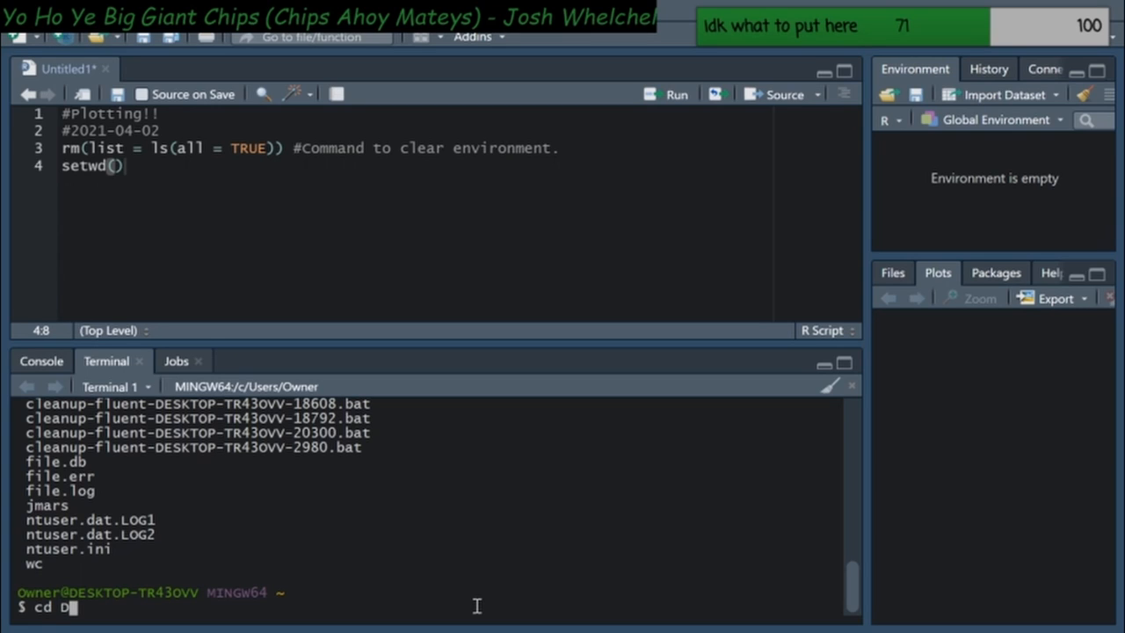
{"action": "type", "text": "esktop"}
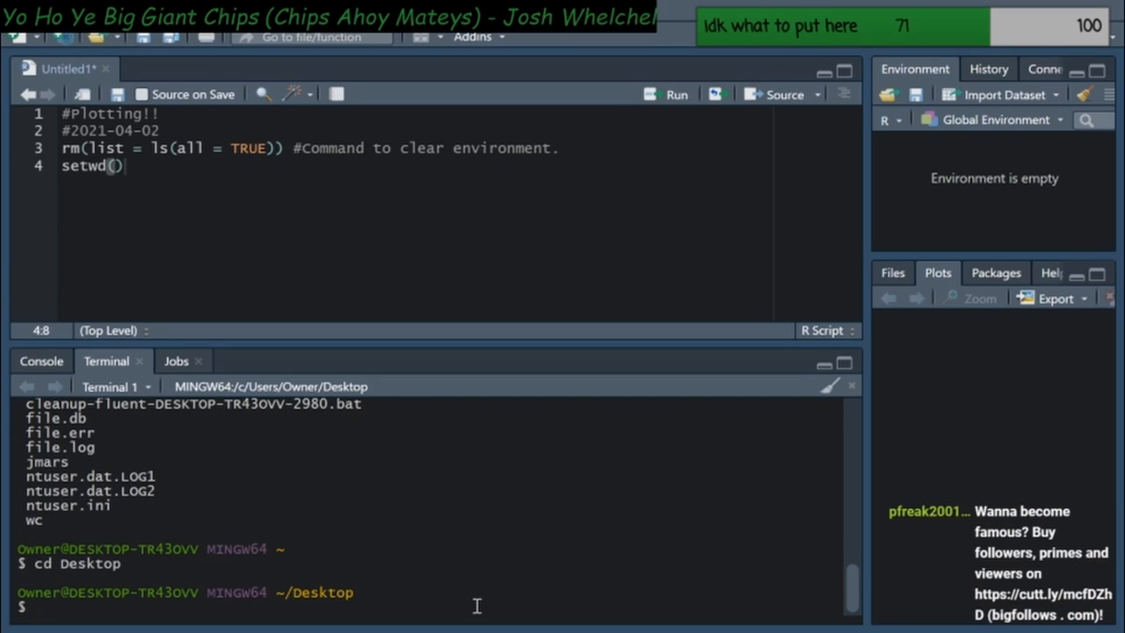
{"action": "type", "text": "cd"}
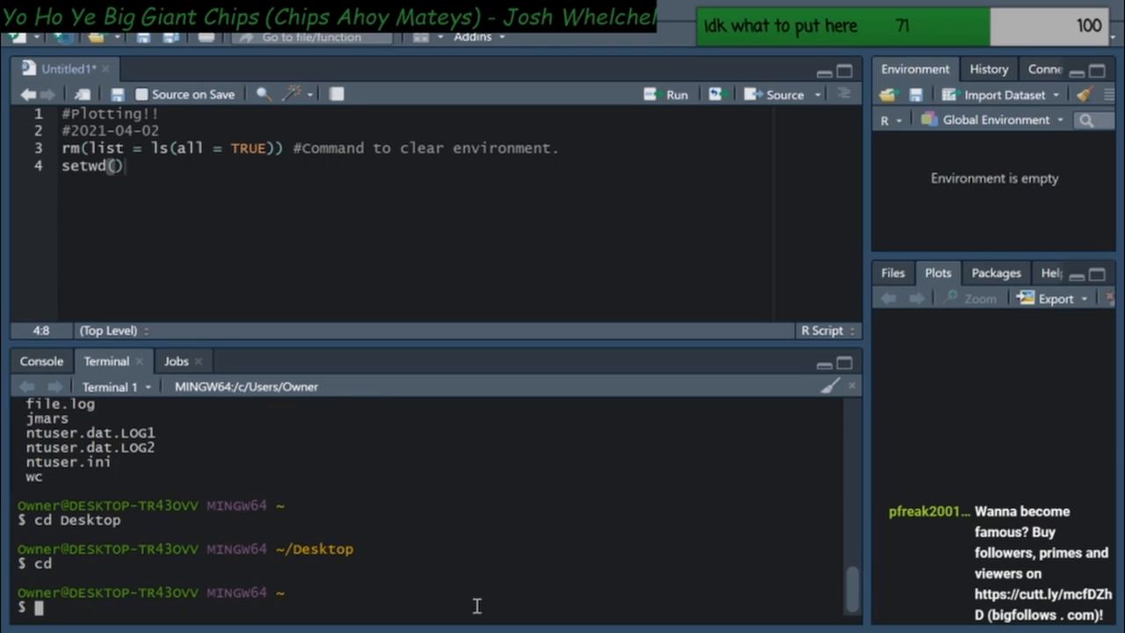
{"action": "type", "text": "Desktop"}
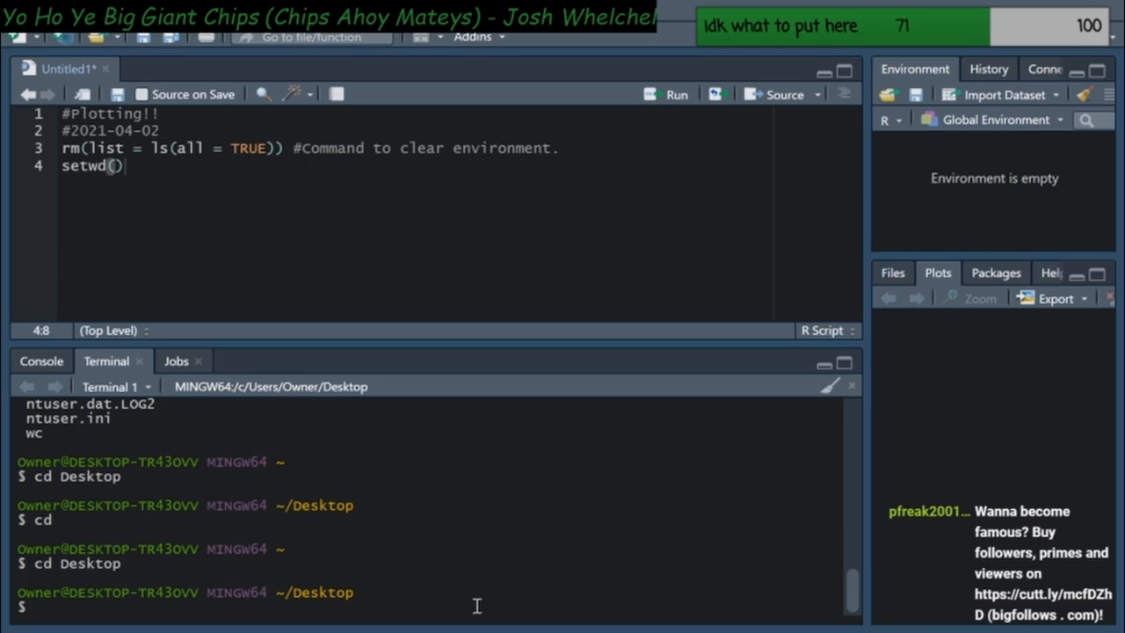
List the Desktop and cd into LC-RCode after an 'Is a directory' error
{"action": "type", "text": "ls"}
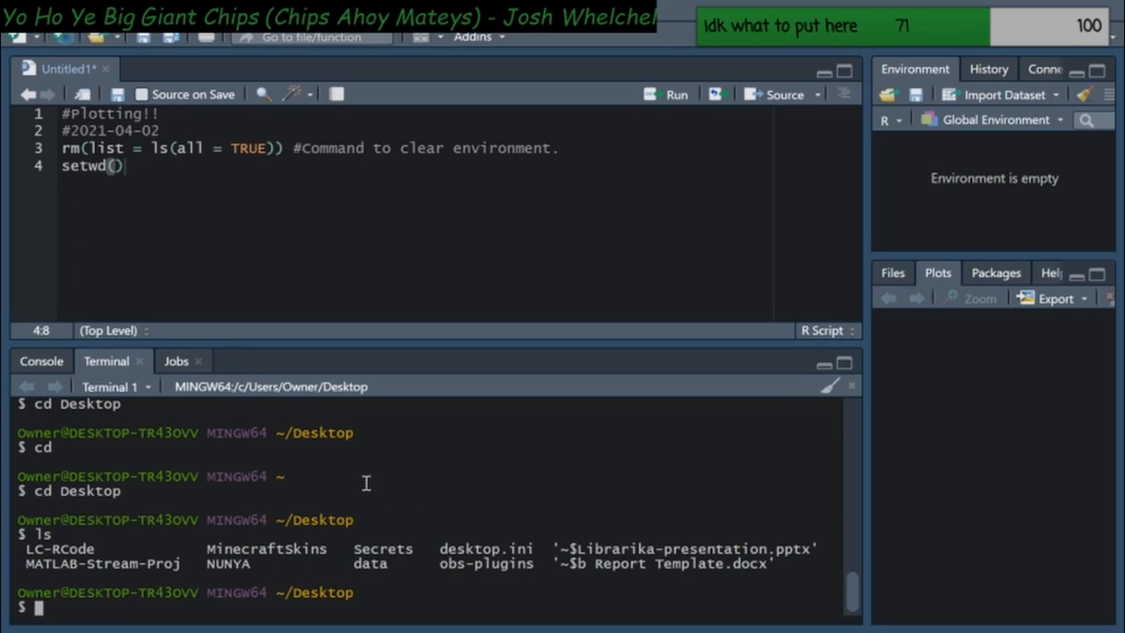
{"action": "mouse_move", "coordinate": [271, 538]}
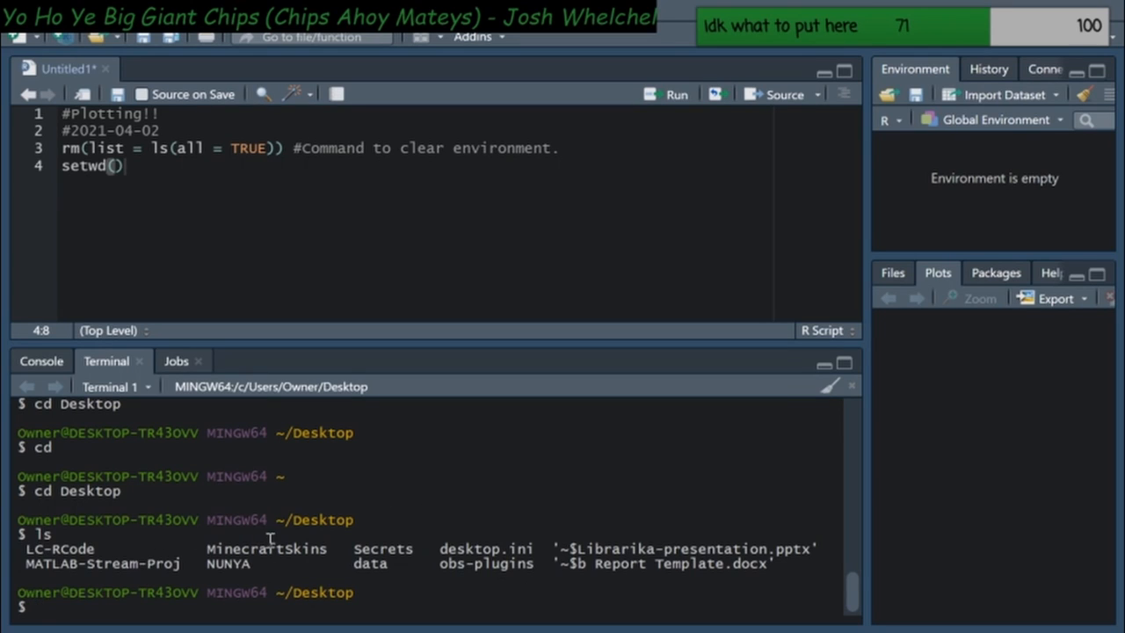
{"action": "mouse_move", "coordinate": [606, 543]}
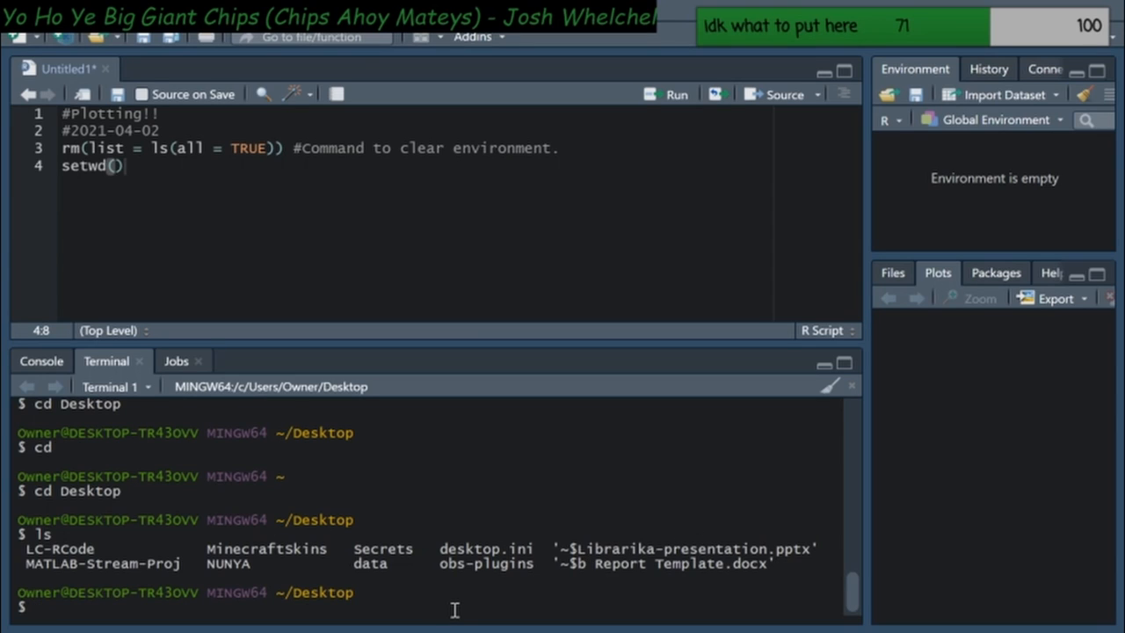
{"action": "type", "text": "LC-RCode/"}
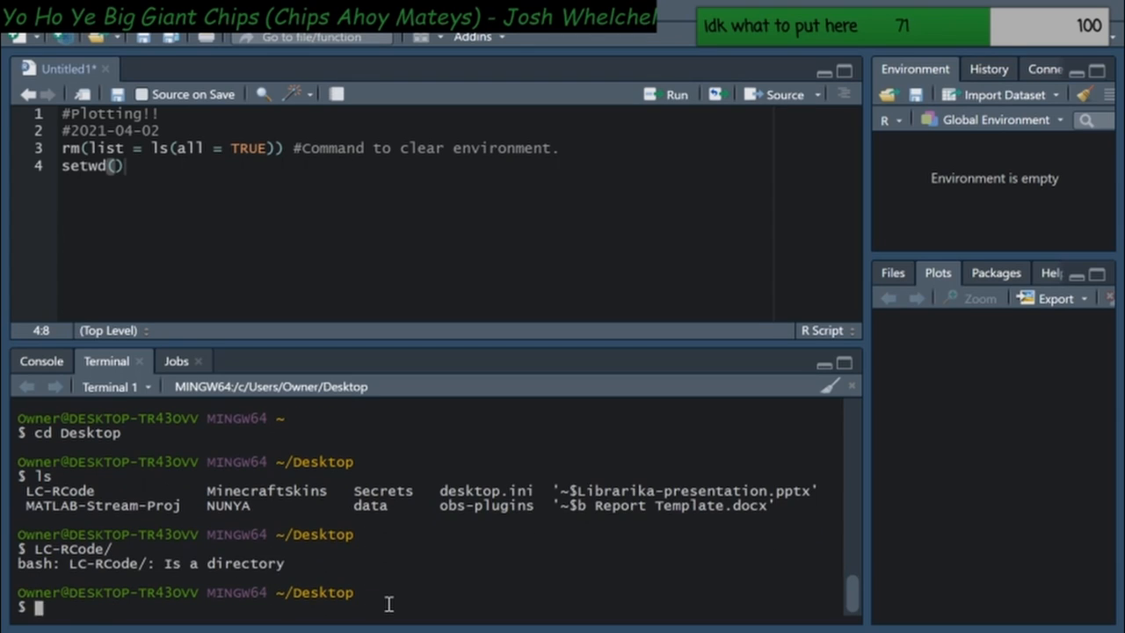
{"action": "type", "text": "cd"}
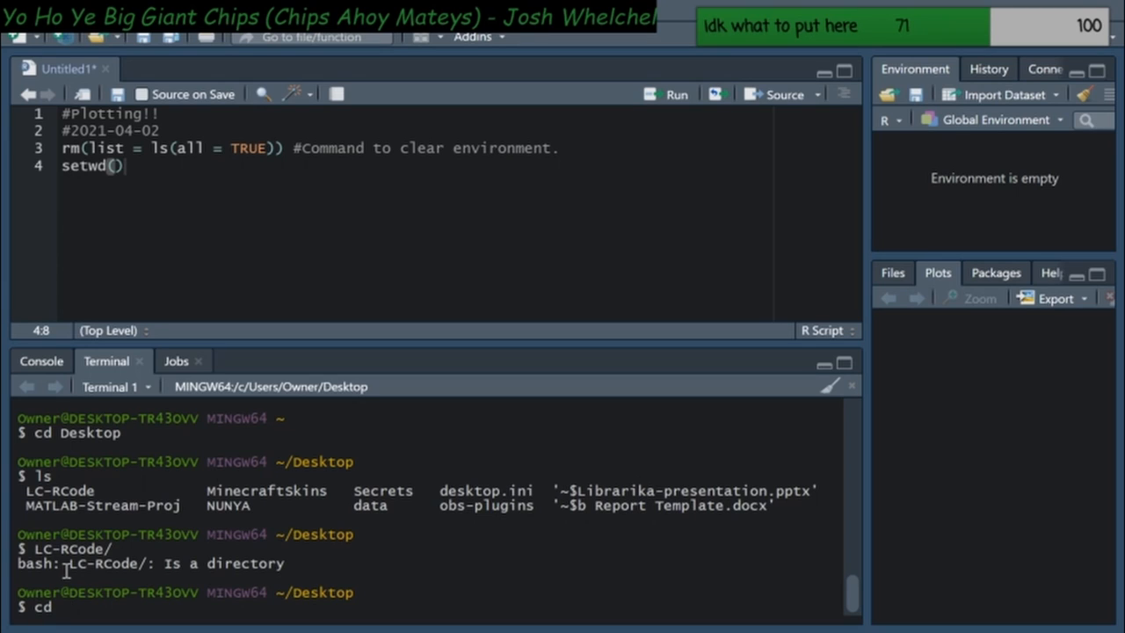
{"action": "left_click_drag", "start_coordinate": [66, 563], "coordinate": [285, 563]}
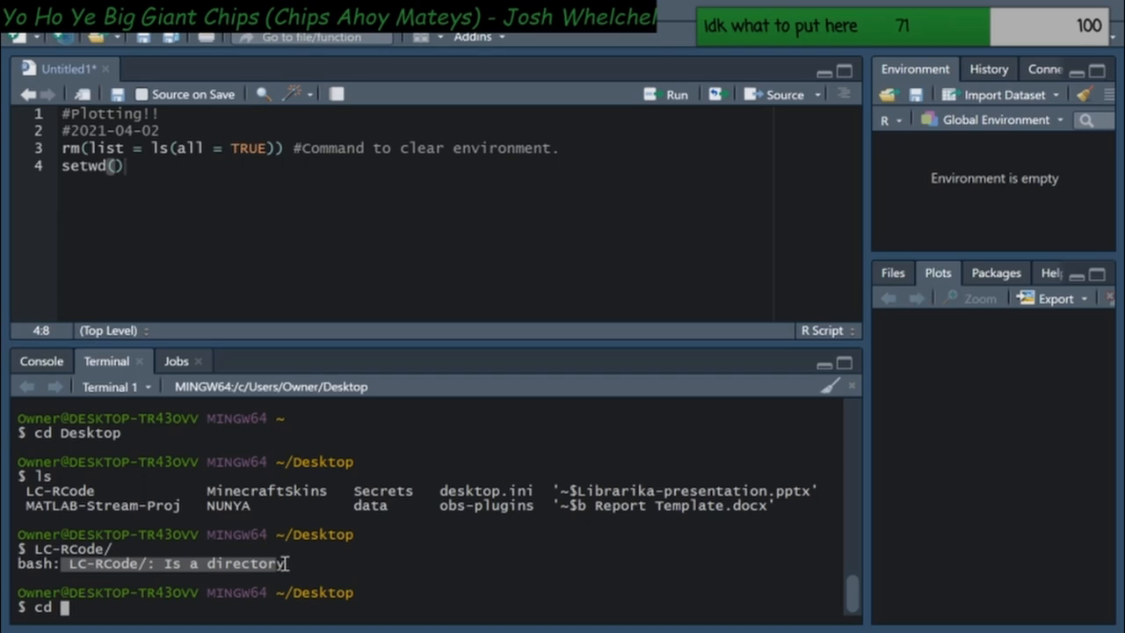
{"action": "mouse_move", "coordinate": [132, 621]}
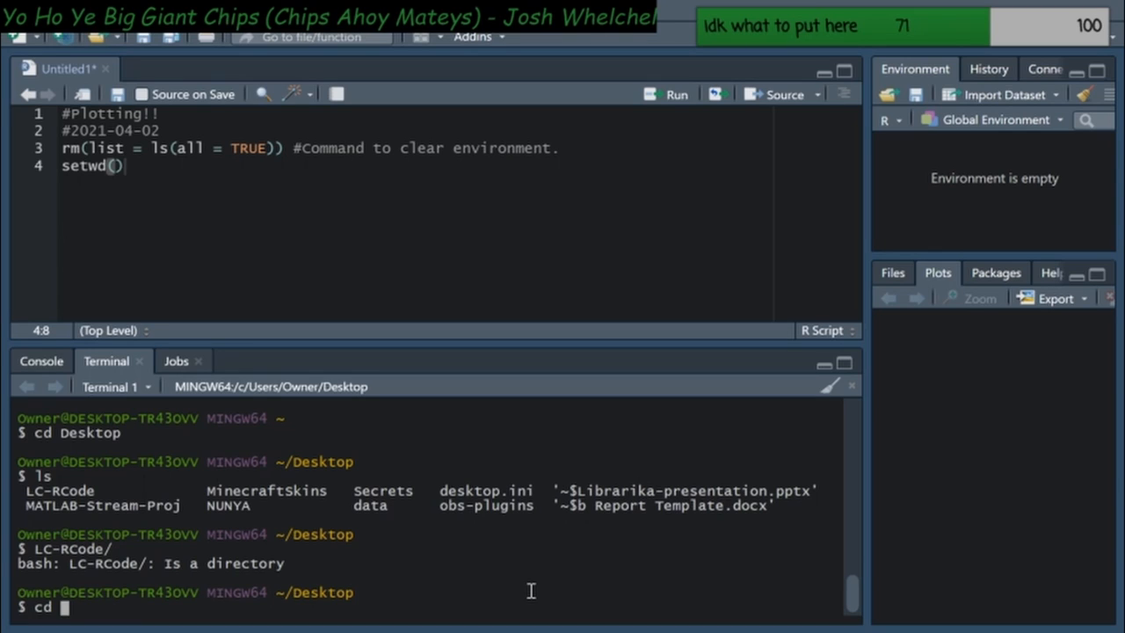
{"action": "type", "text": "lc-r"}
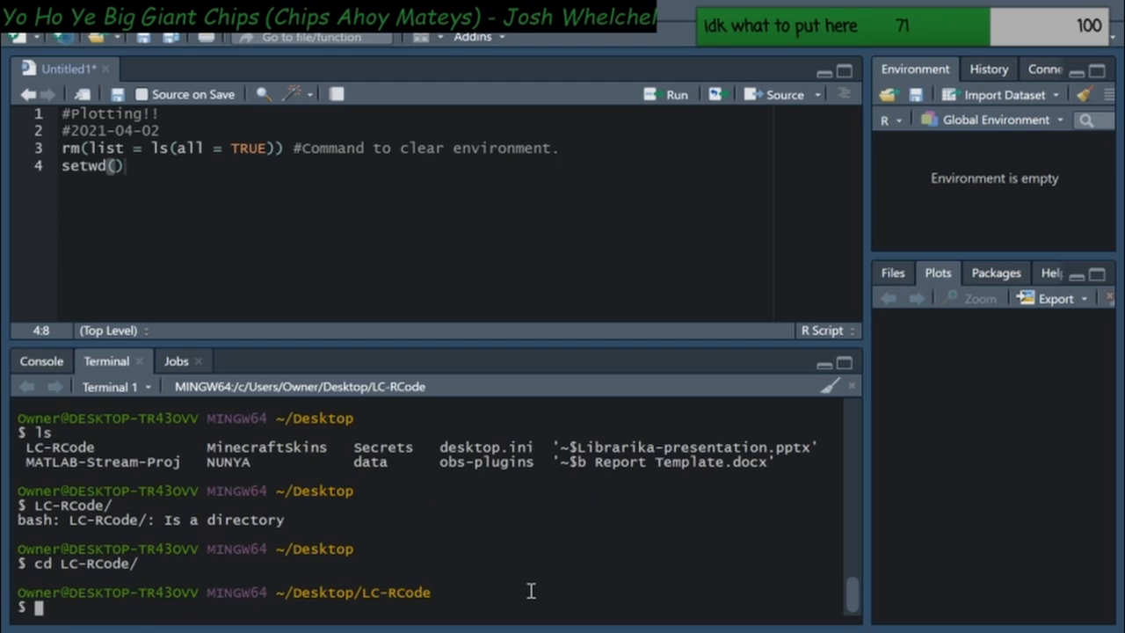
Run ls to list LC-RConditionals.R and LCR-RNG-Game.R in LC-RCode
{"action": "type", "text": "ls"}
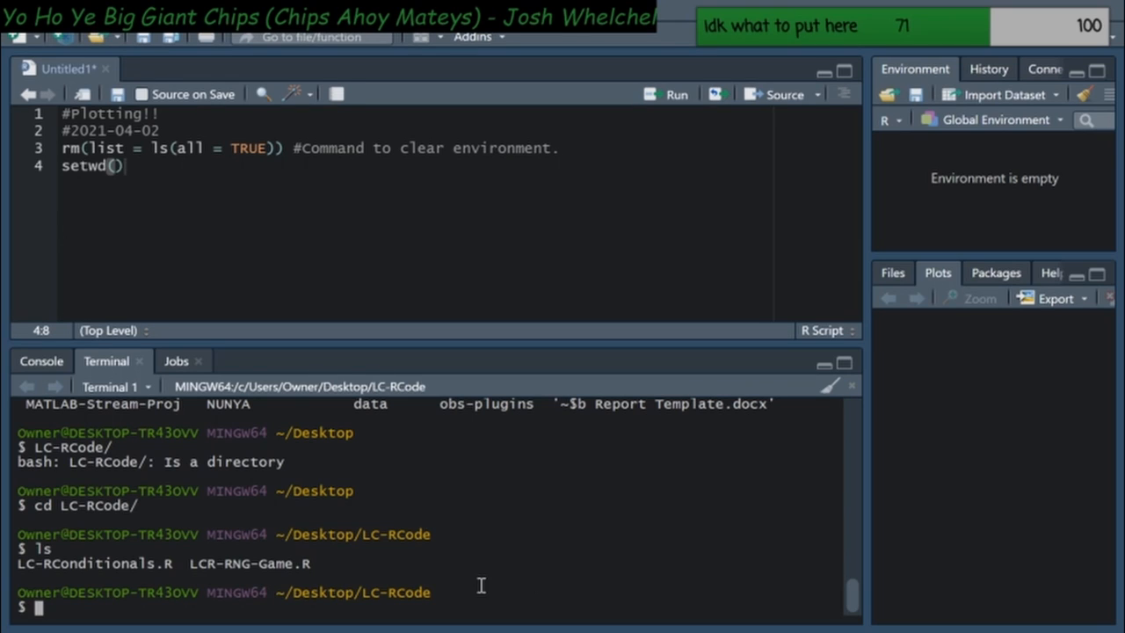
{"action": "mouse_move", "coordinate": [445, 597]}
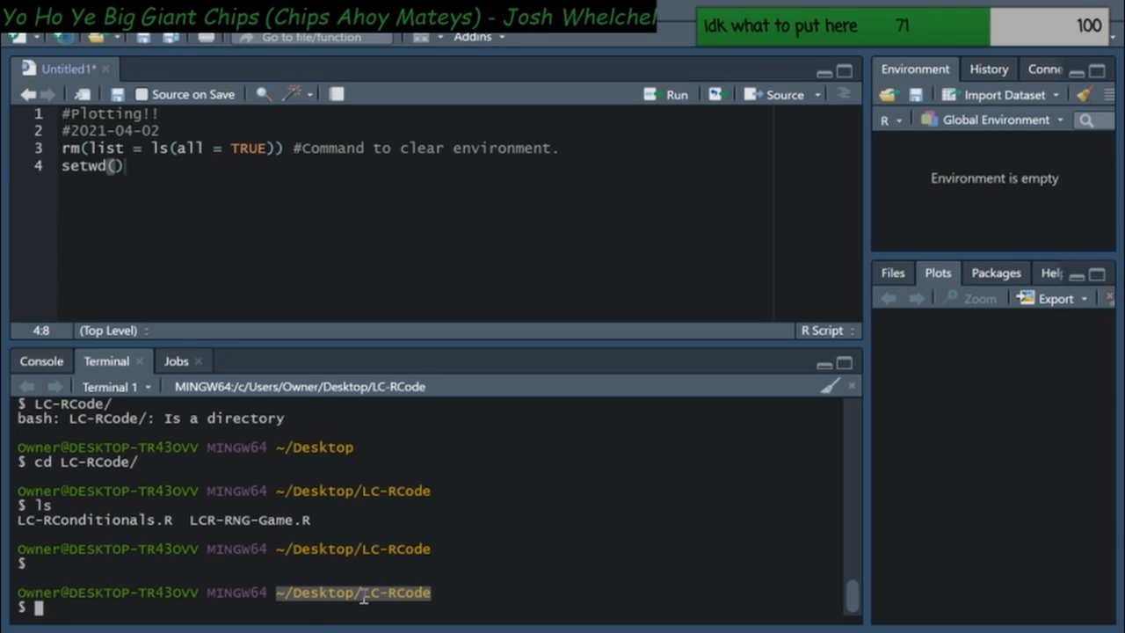
{"action": "mouse_move", "coordinate": [431, 505]}
{"action": "type", "text": "\""}
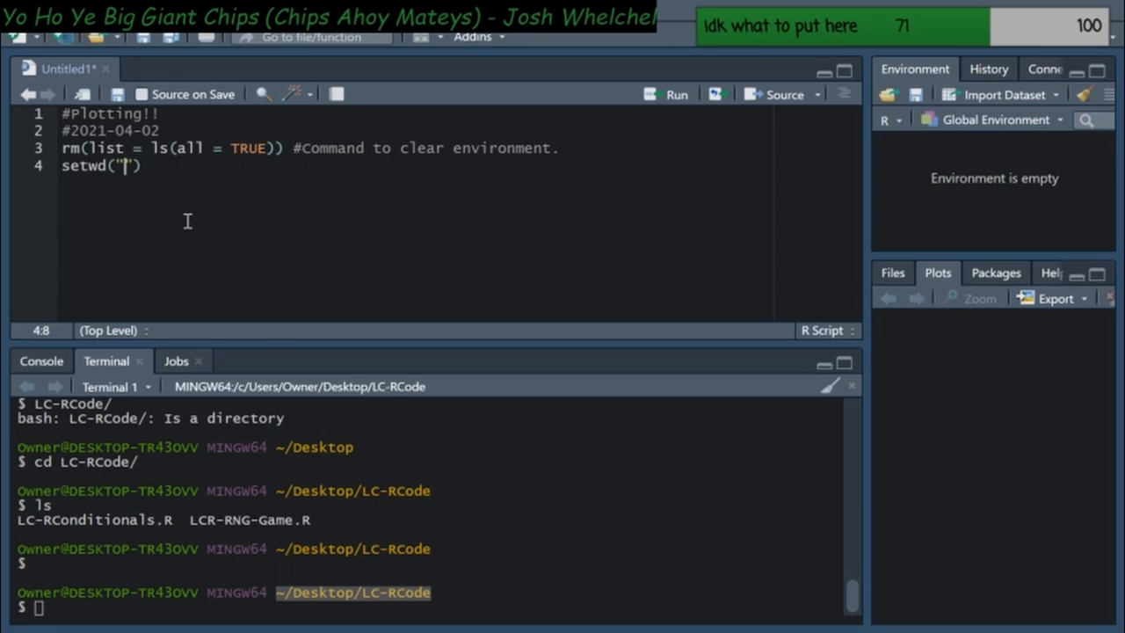
Change line 4 from a failing "~/Desktop/LC-RCode" to setwd("C:/Users/Owner/Desktop/LC-RCode") and run it
{"action": "type", "text": "~/Desktop/LC-RCode"}
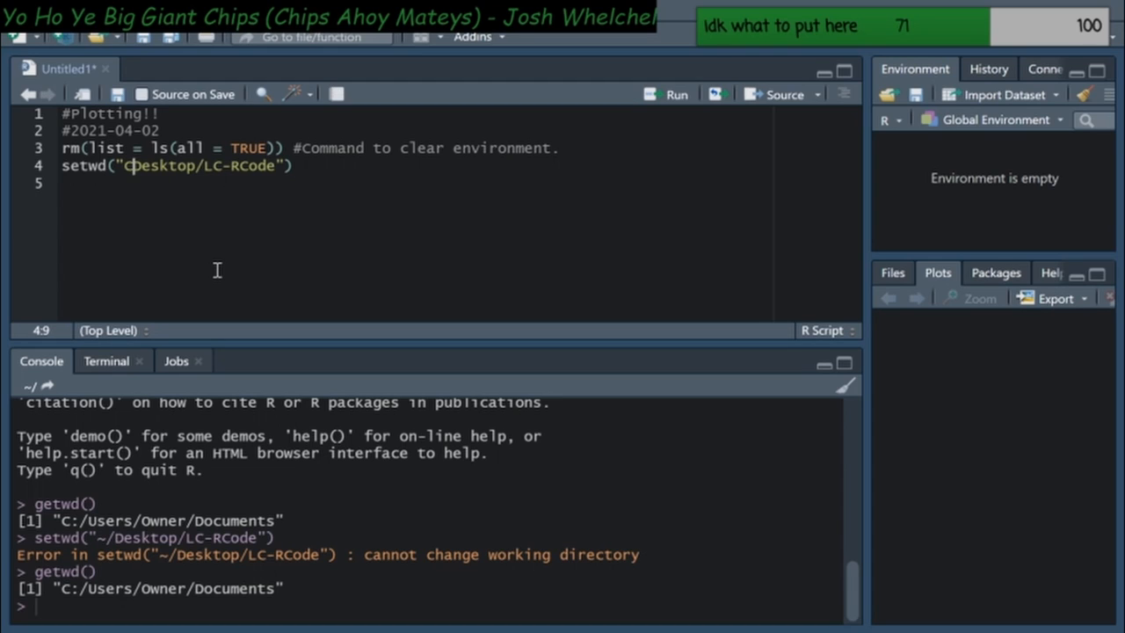
{"action": "type", "text": ":/Users"}
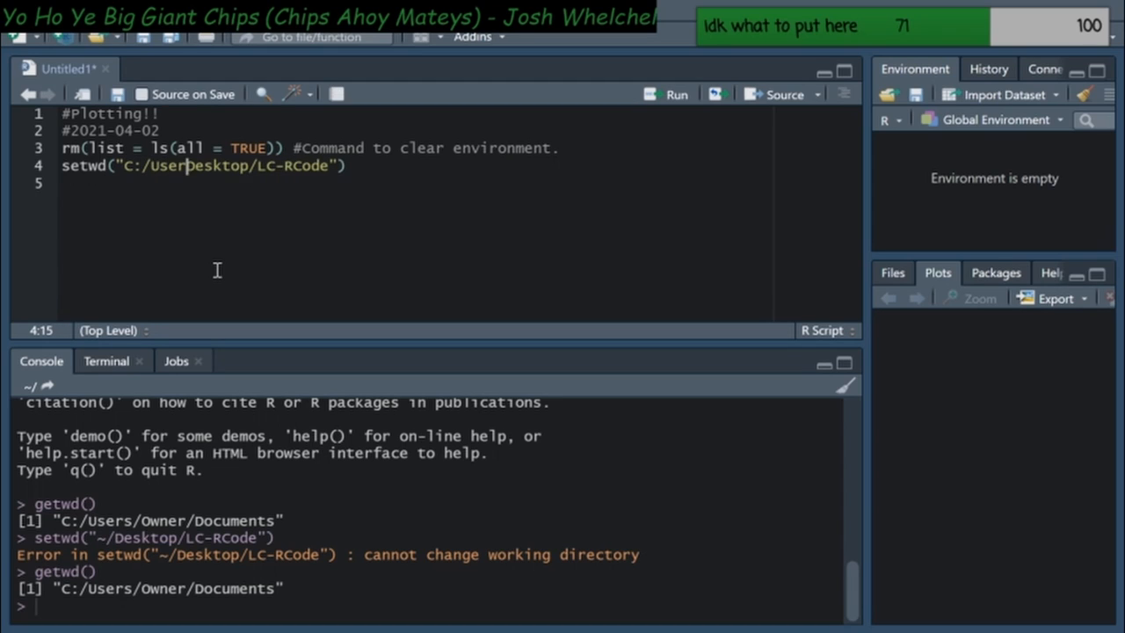
{"action": "type", "text": "s/Owner/"}
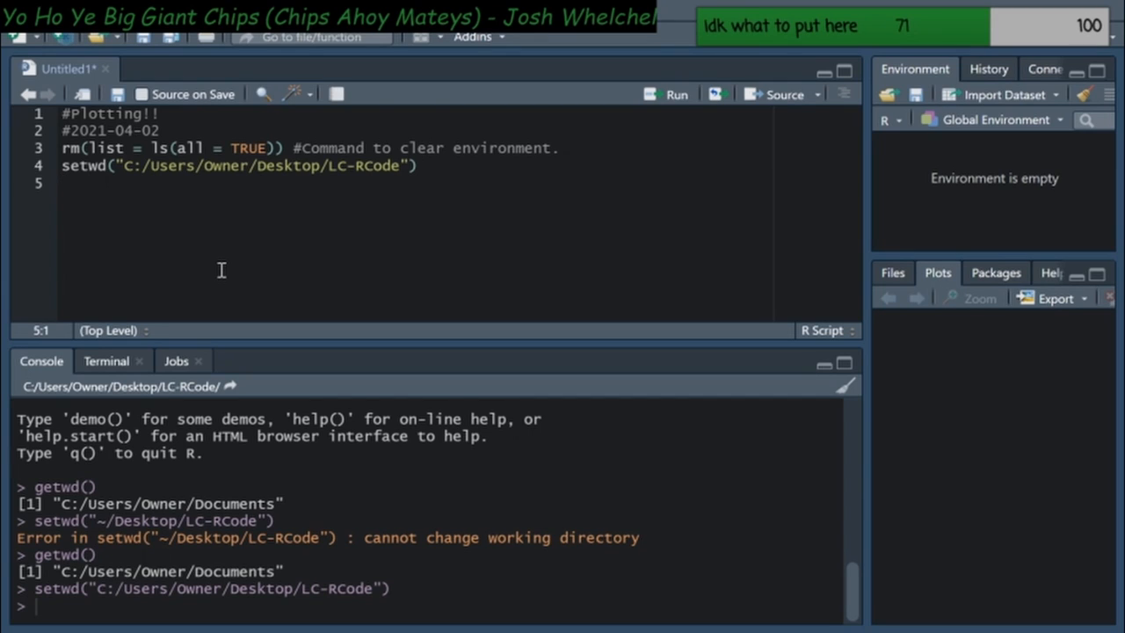
{"action": "mouse_move", "coordinate": [78, 170]}
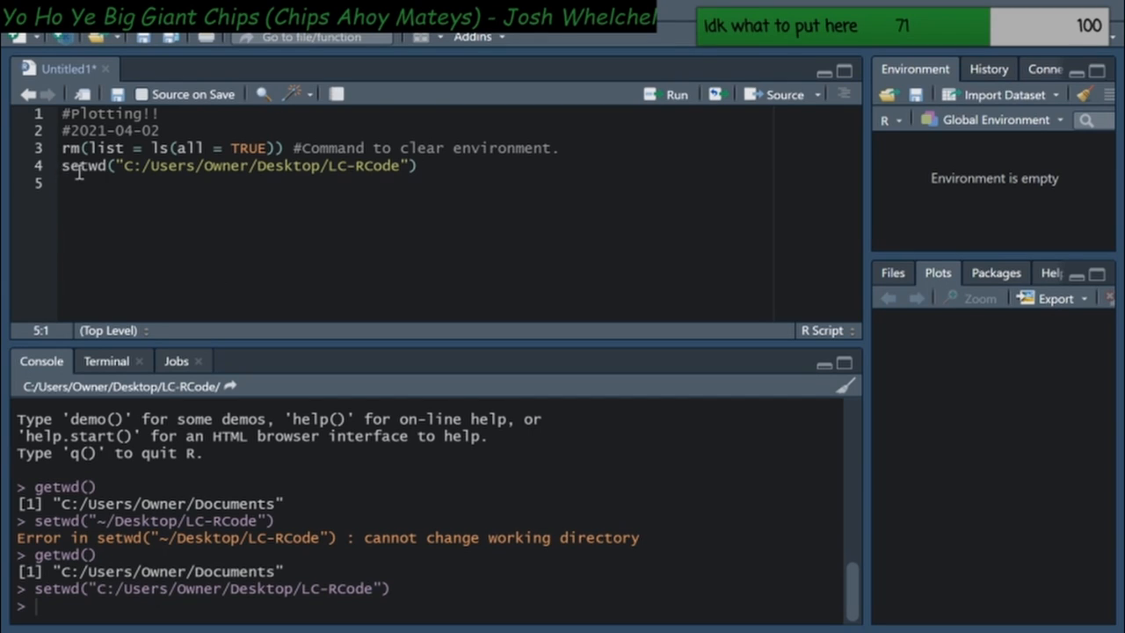
{"action": "double_click", "coordinate": [84, 166]}
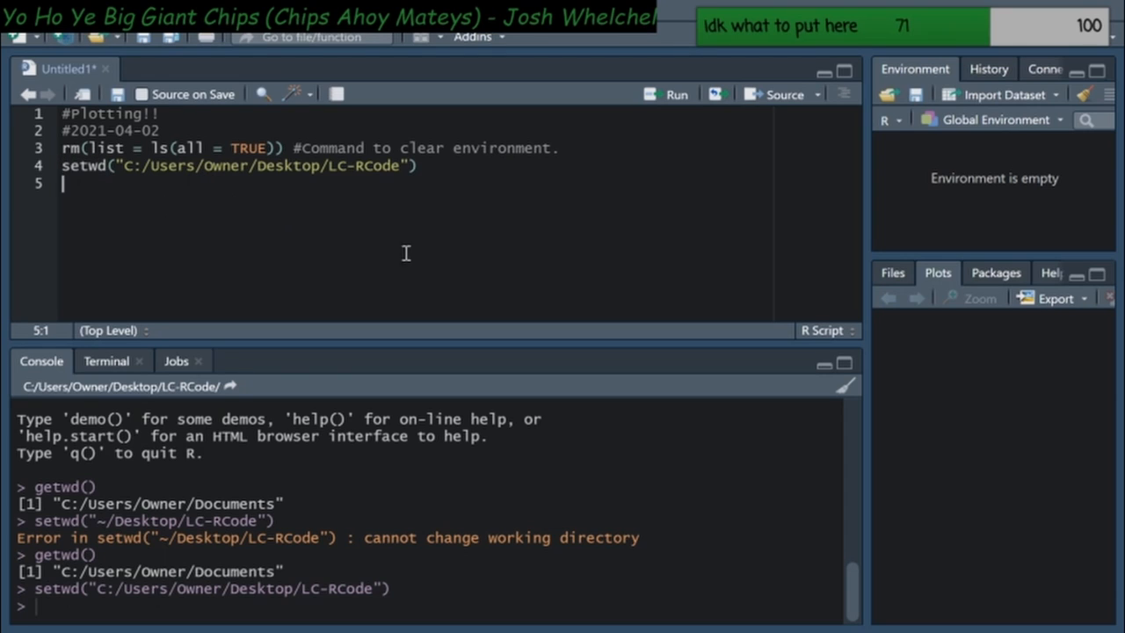
{"action": "mouse_move", "coordinate": [451, 278]}
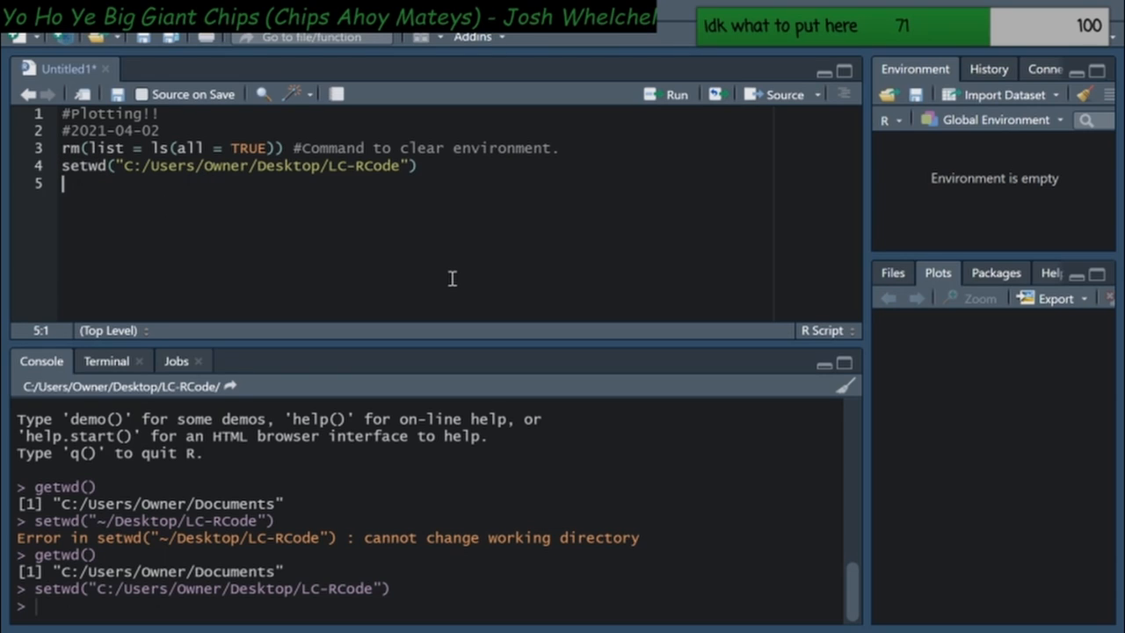
{"action": "mouse_move", "coordinate": [447, 298]}
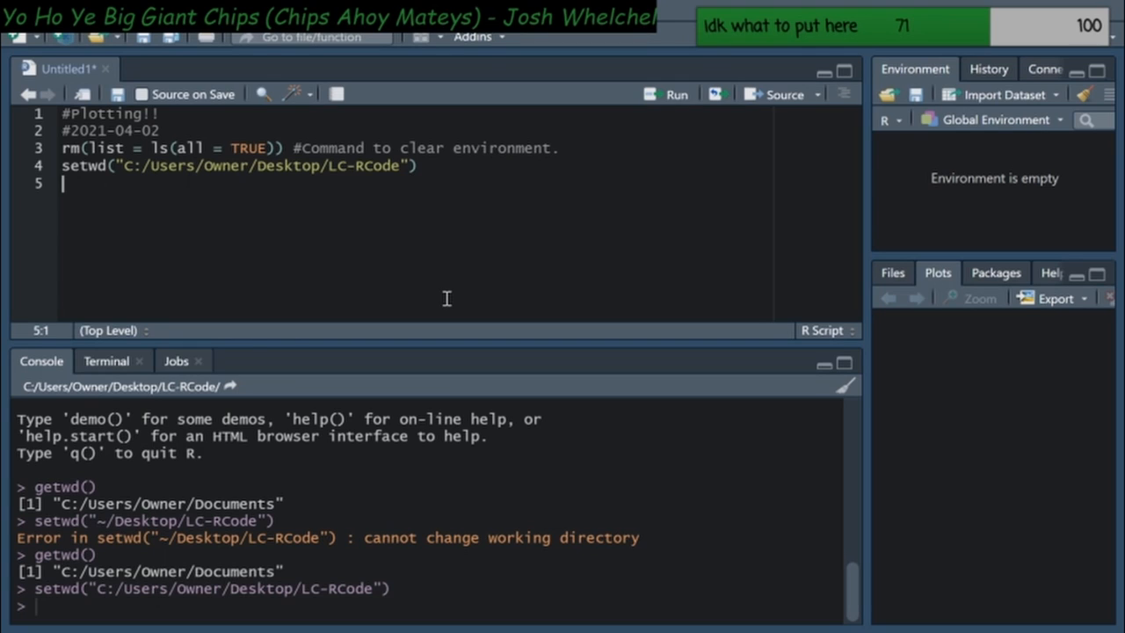
{"action": "mouse_move", "coordinate": [199, 199]}
{"action": "type", "text": "getwd("}
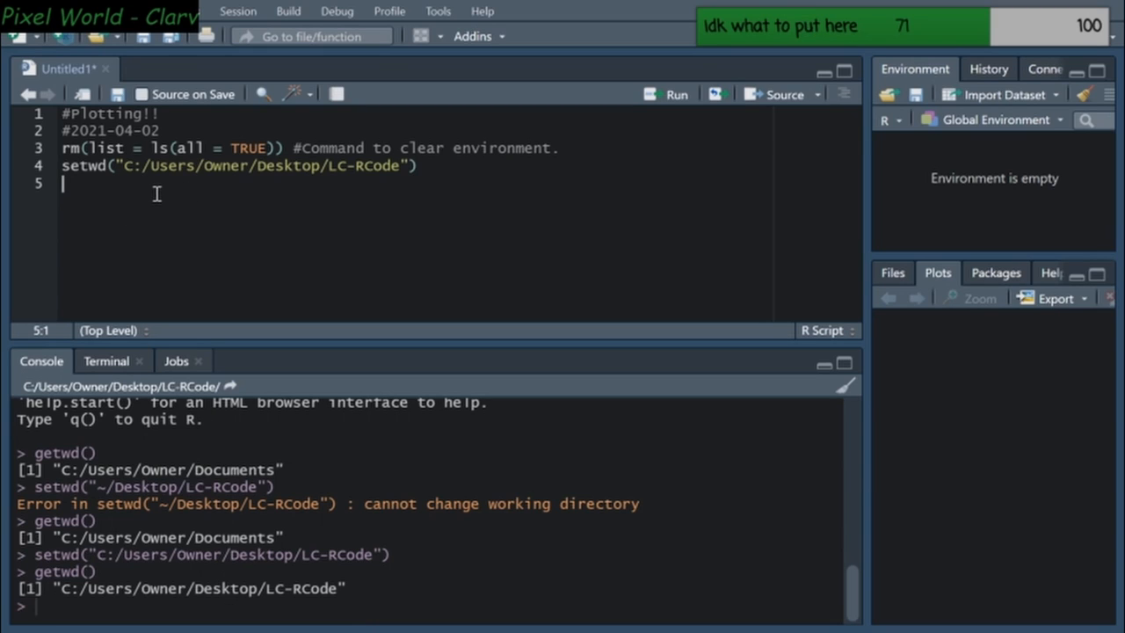
Add the comment "#Some datasets: iris, faithful, mtcars" on line 6 and start line 7
{"action": "type", "text": "#"}
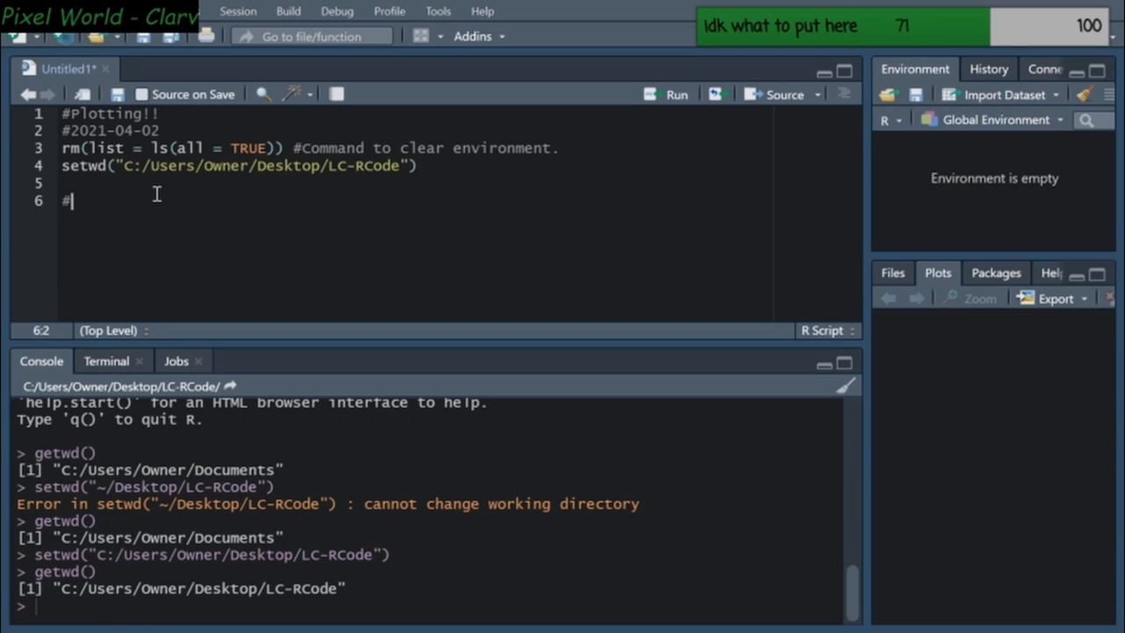
{"action": "type", "text": "Some dataset"}
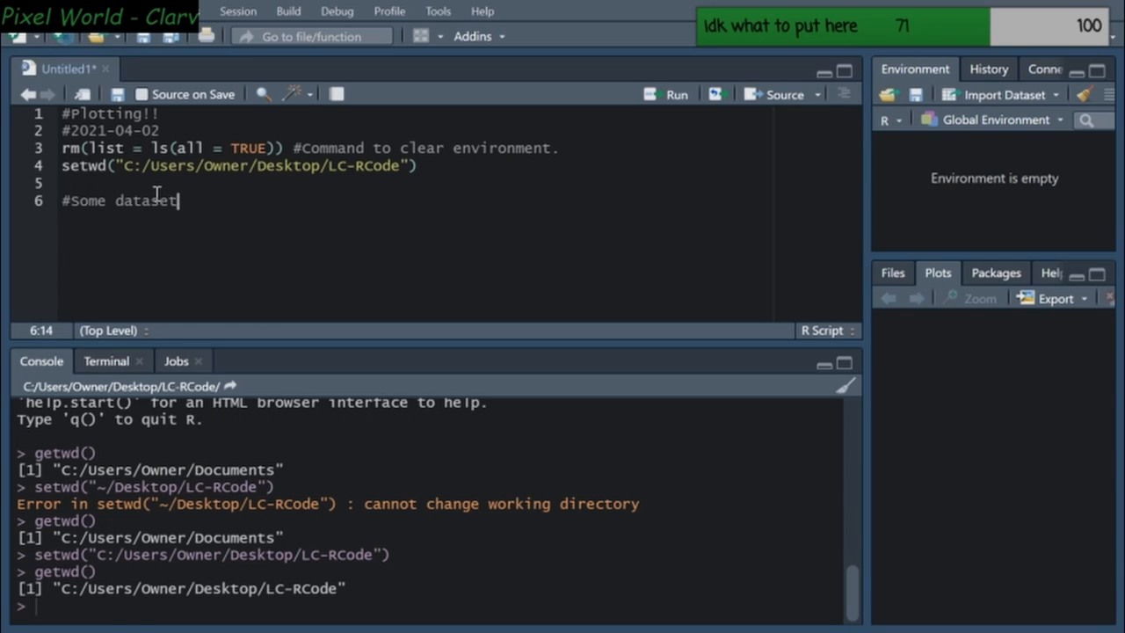
{"action": "type", "text": ": iris"}
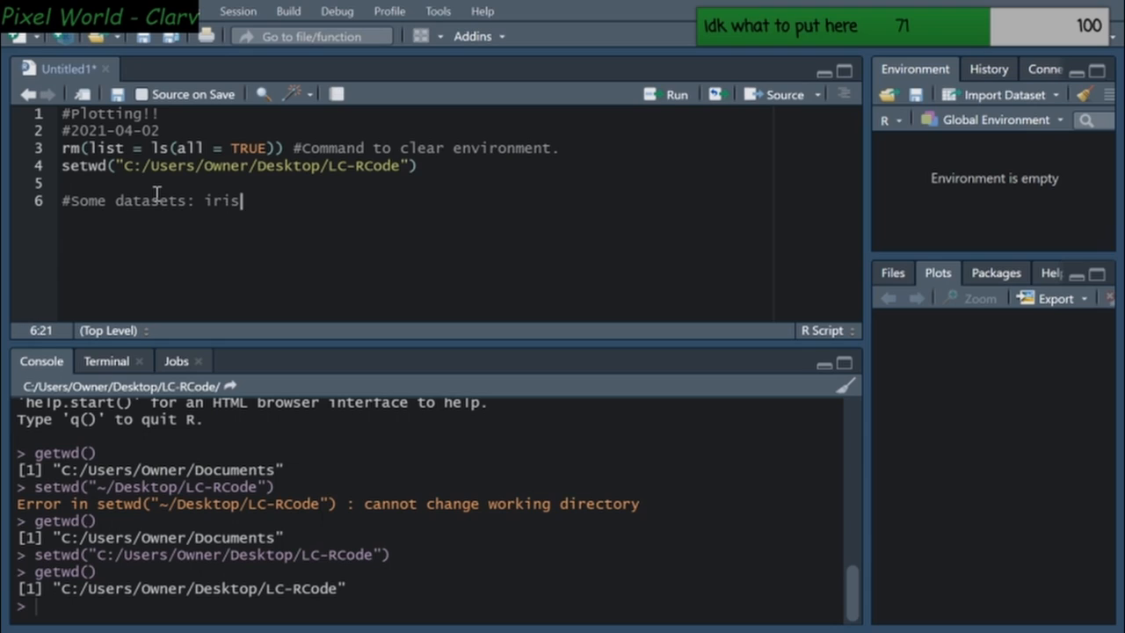
{"action": "type", "text": ", f"}
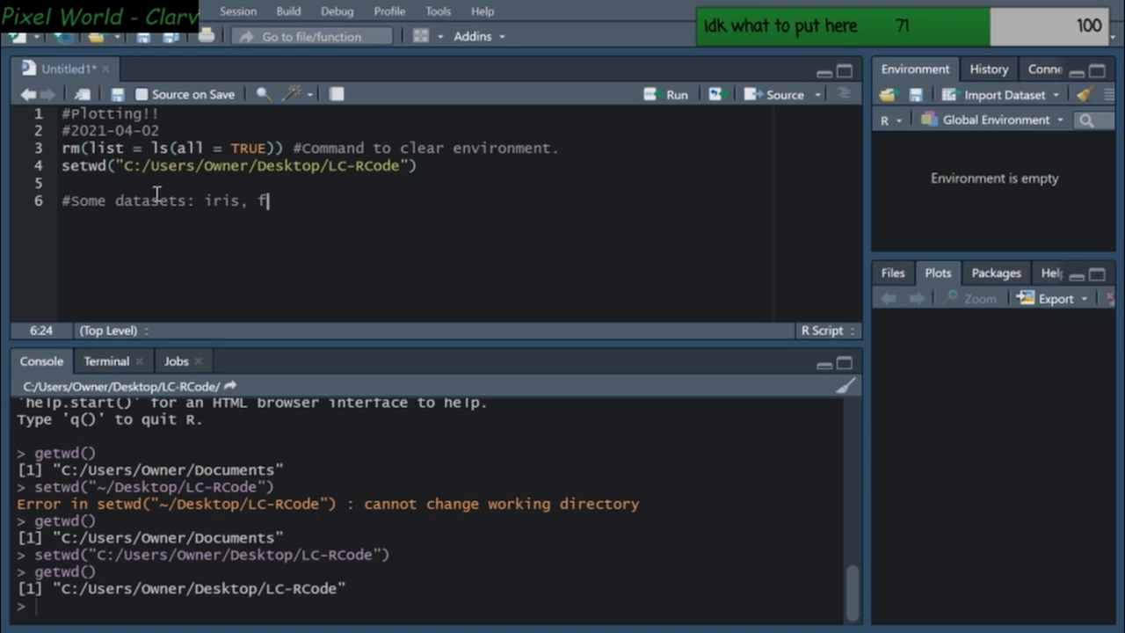
{"action": "type", "text": "aithful,"}
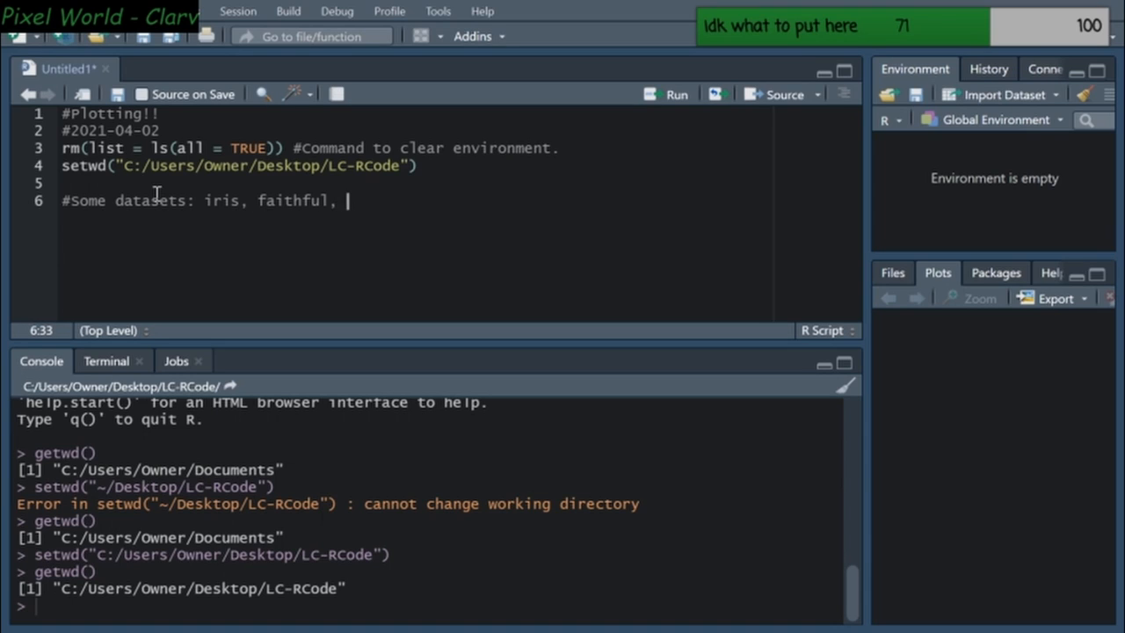
{"action": "type", "text": "mtcars"}
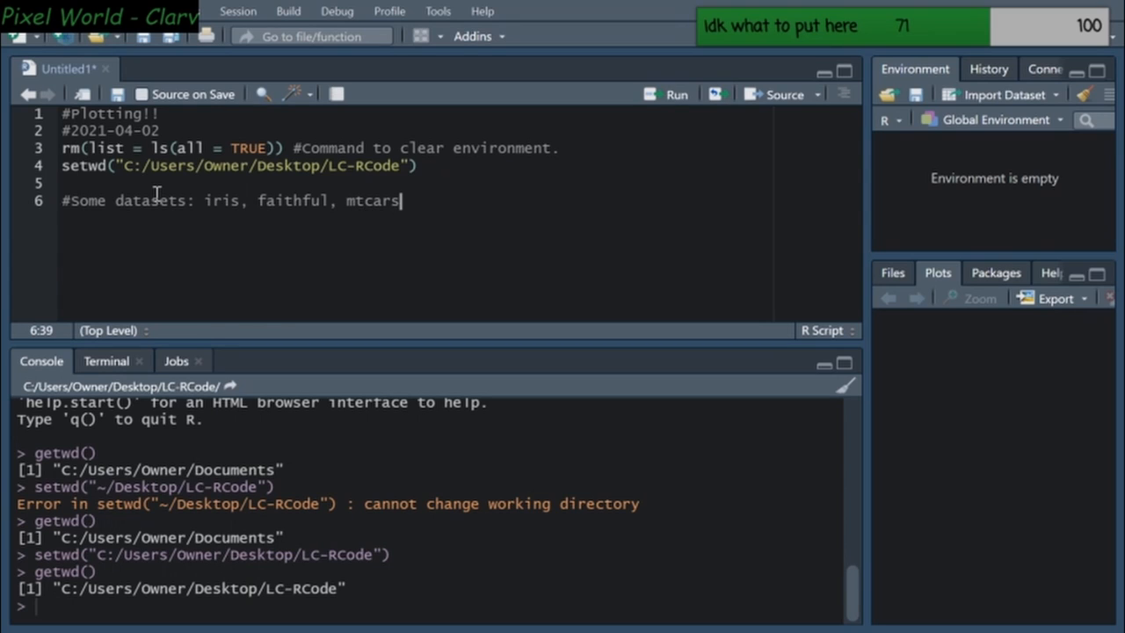
{"action": "mouse_move", "coordinate": [460, 236]}
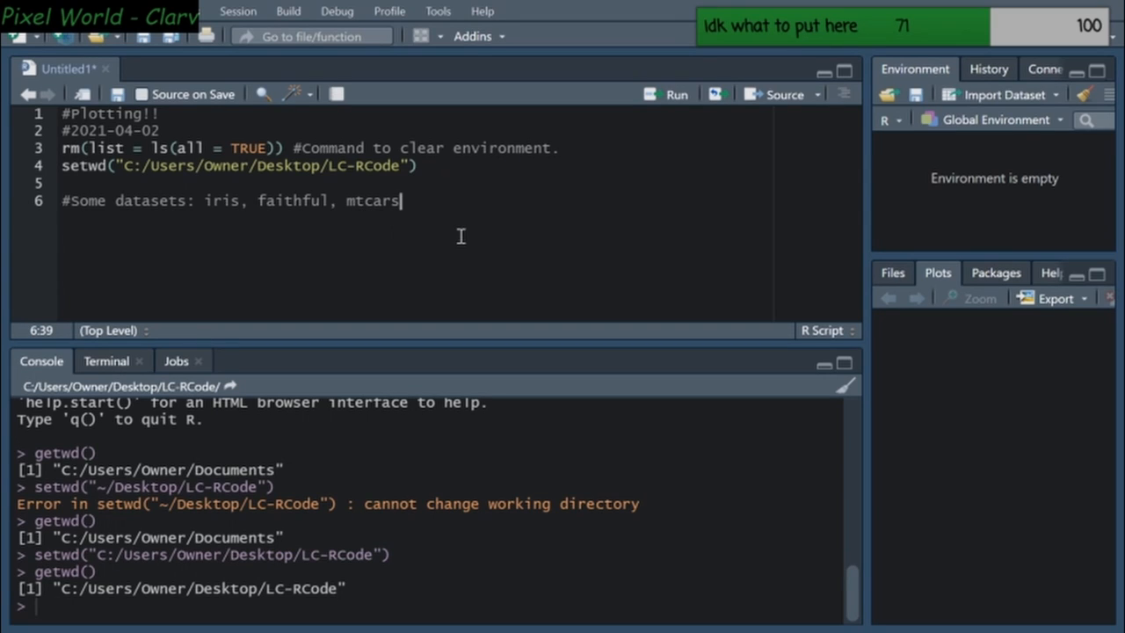
{"action": "key", "text": "enter"}
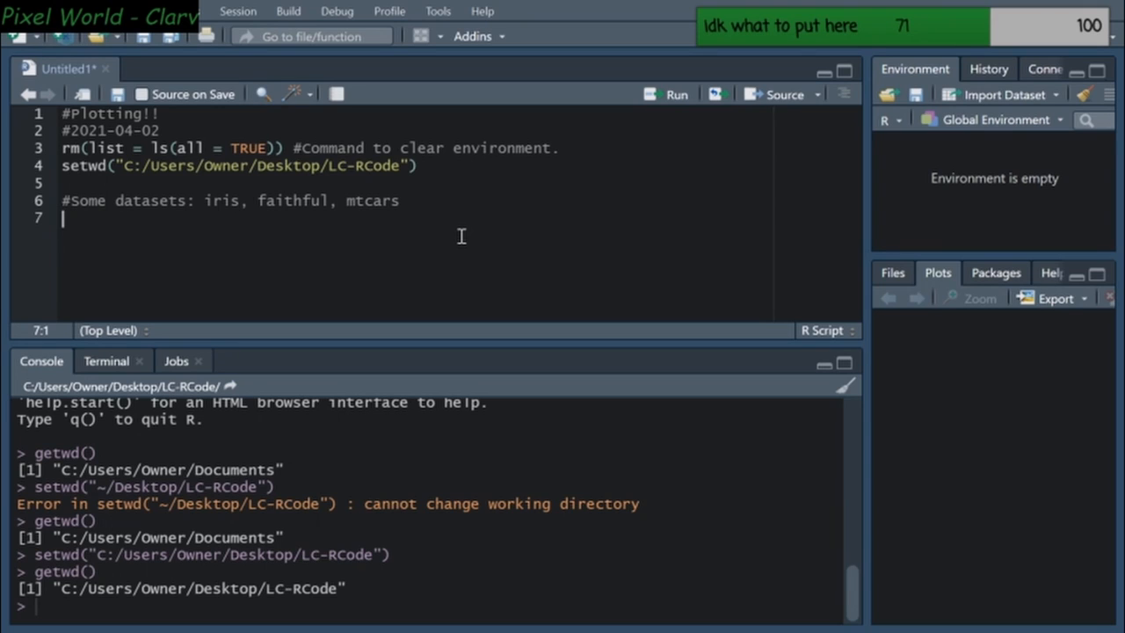
{"action": "mouse_move", "coordinate": [637, 247]}
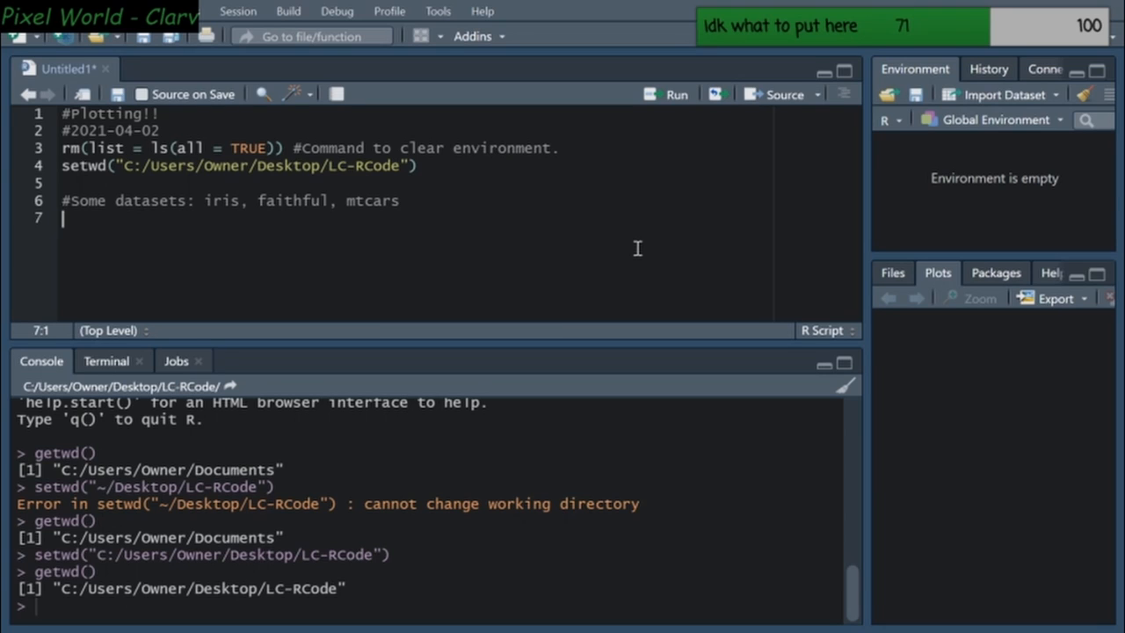
Run head(iris) on line 7 and highlight the Sepal.Length, Sepal.Width and Petal.Width column names
{"action": "type", "text": "head(iris)"}
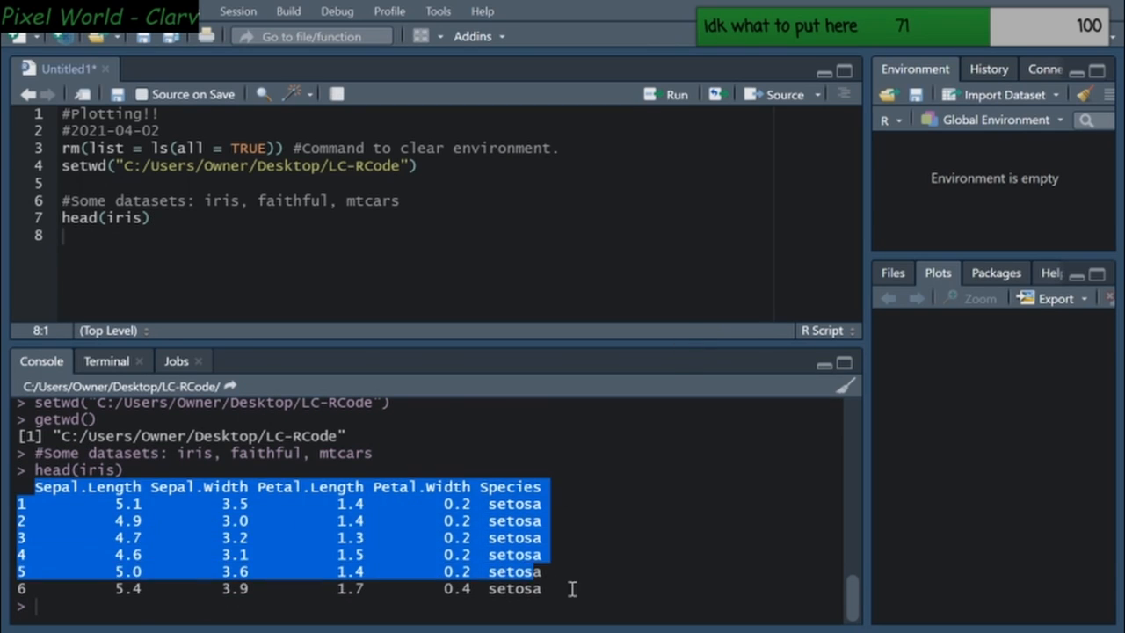
{"action": "left_click", "coordinate": [580, 593]}
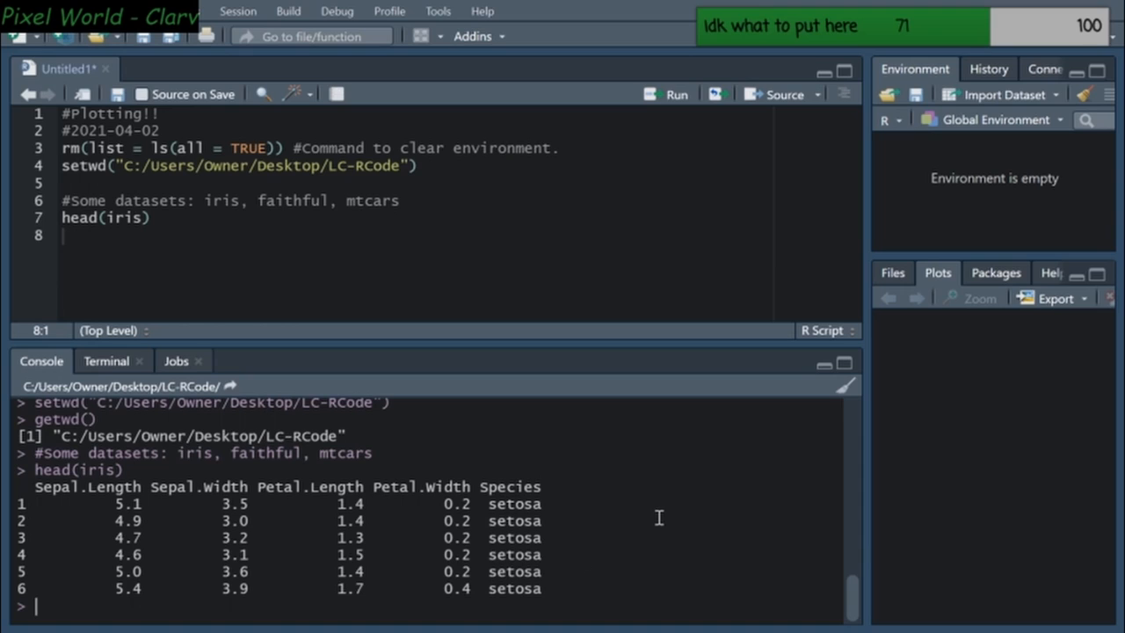
{"action": "mouse_move", "coordinate": [658, 515]}
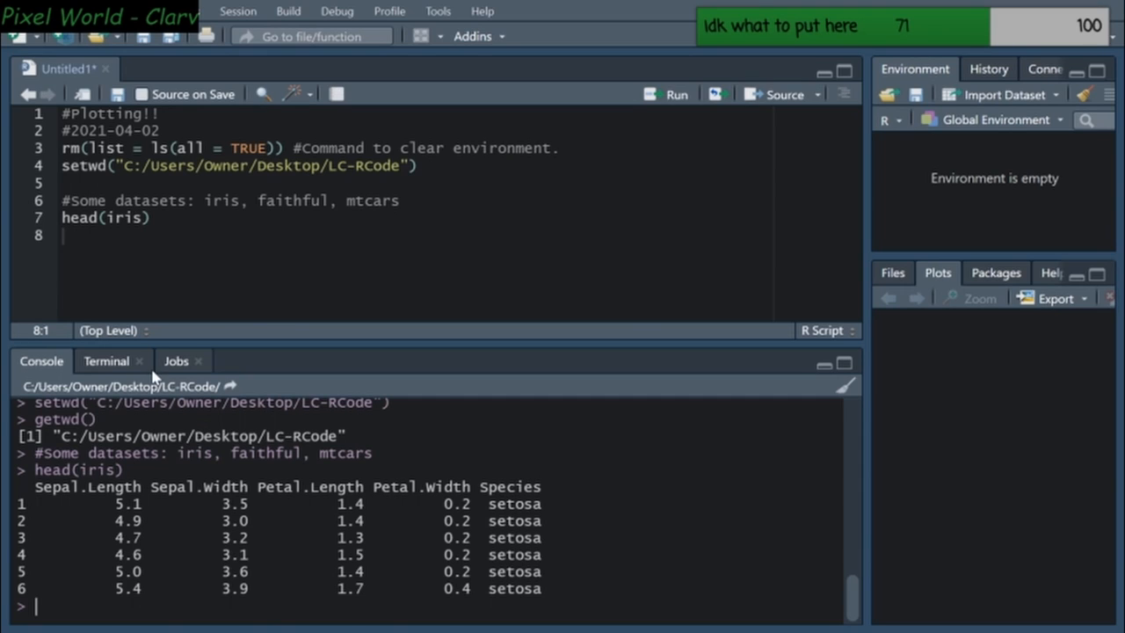
{"action": "mouse_move", "coordinate": [150, 512]}
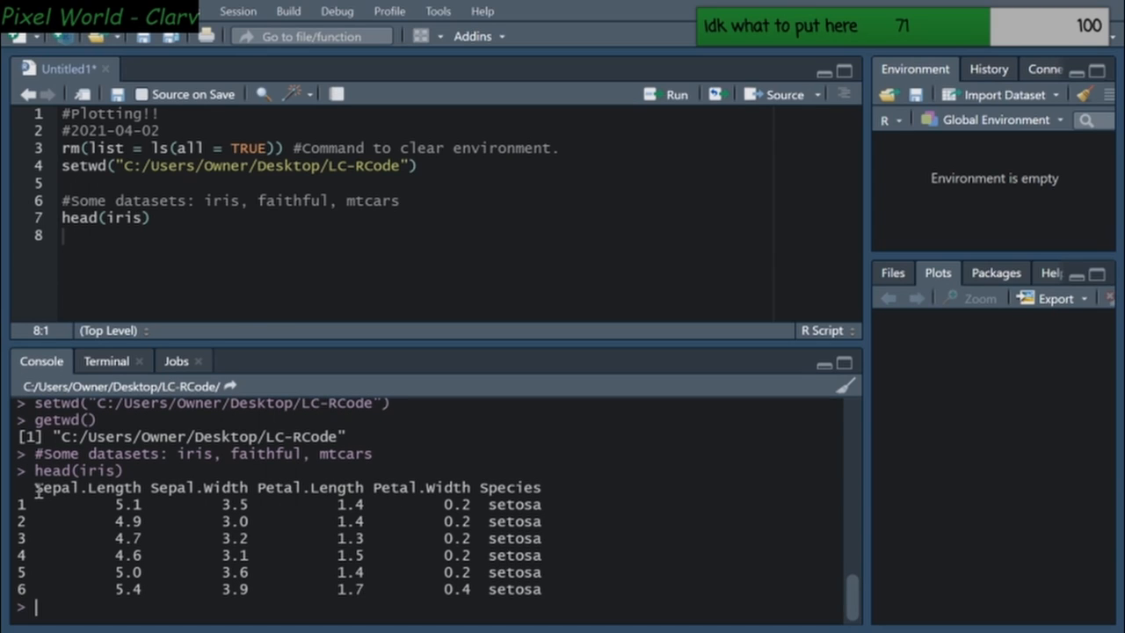
{"action": "double_click", "coordinate": [83, 486]}
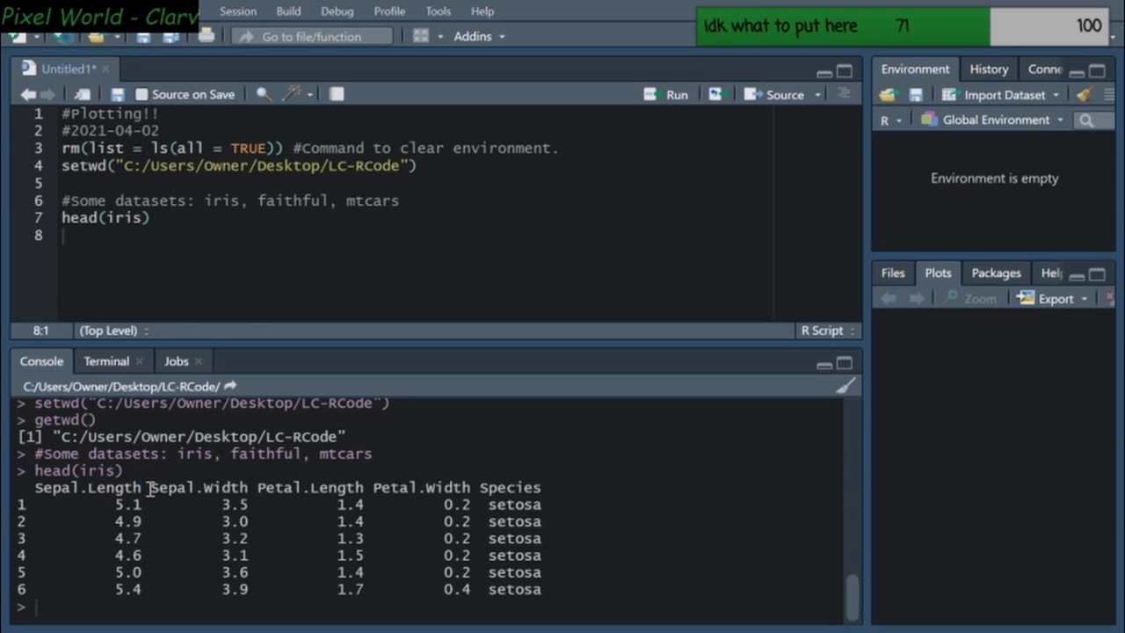
{"action": "double_click", "coordinate": [309, 487]}
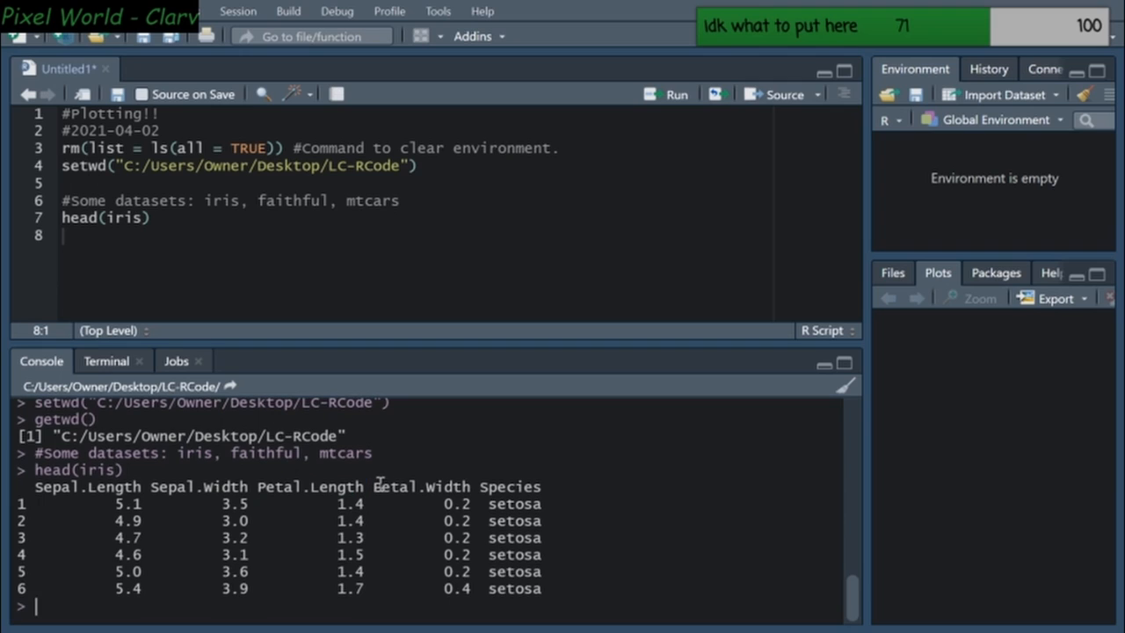
{"action": "double_click", "coordinate": [510, 486]}
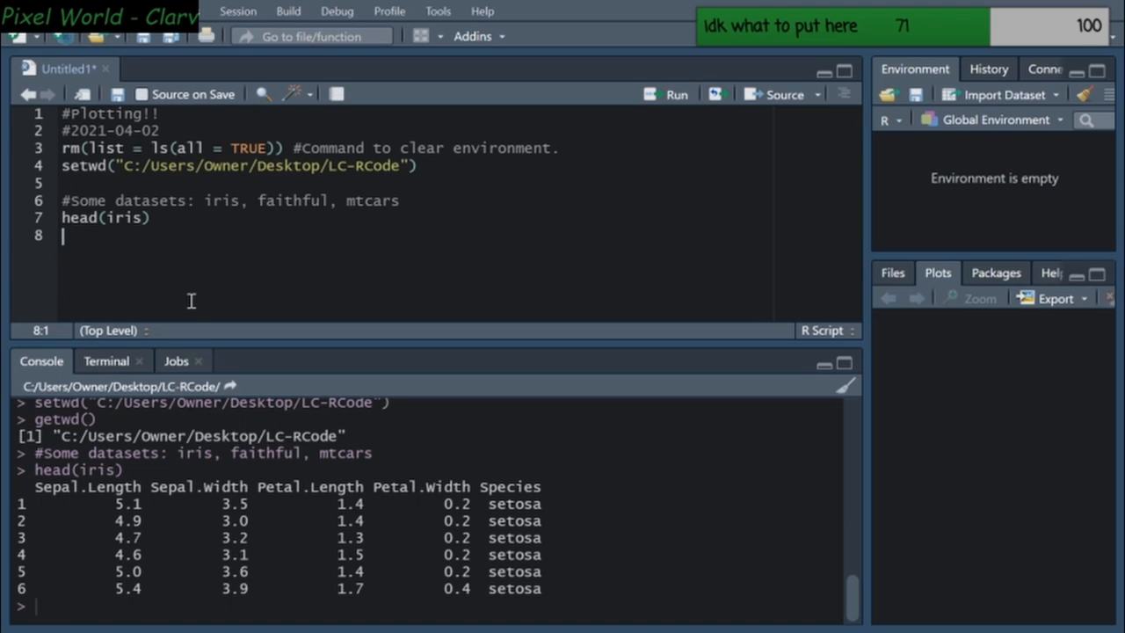
{"action": "mouse_move", "coordinate": [637, 489]}
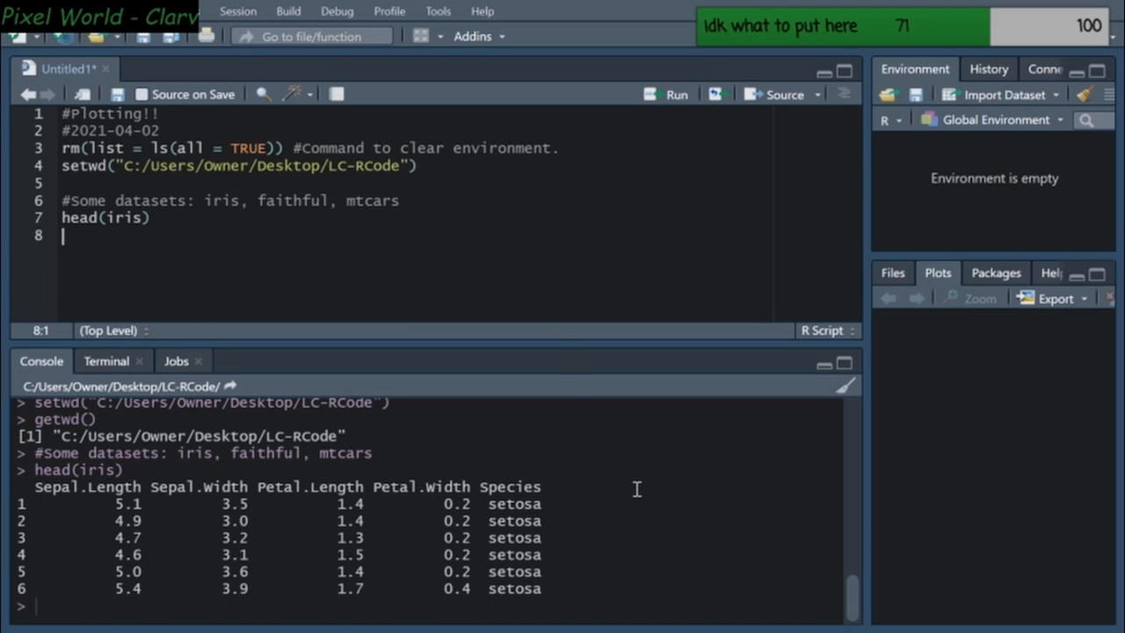
{"action": "mouse_move", "coordinate": [683, 542]}
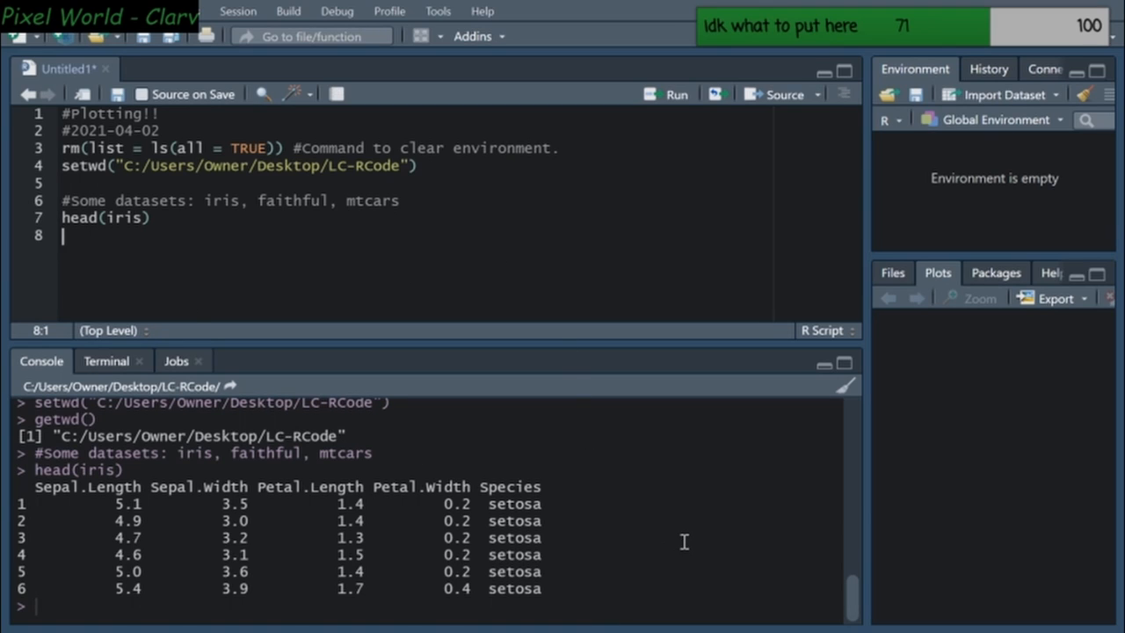
Add data(iris) #import data on line 8, comment line 7 as a sneak peek, and run it
{"action": "type", "text": "data("}
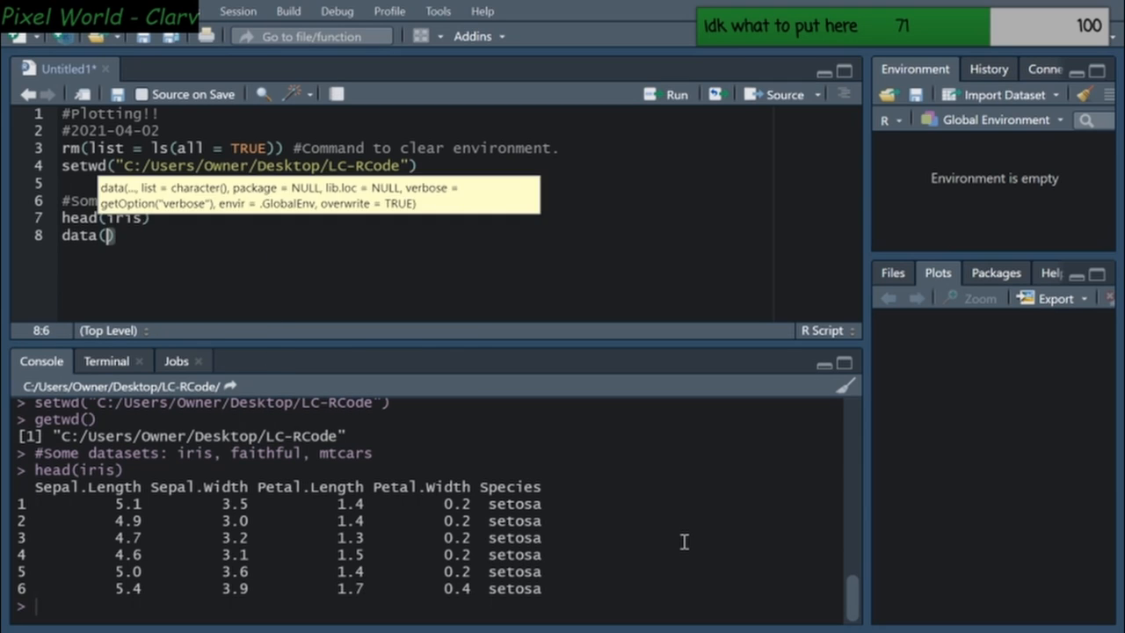
{"action": "type", "text": "is"}
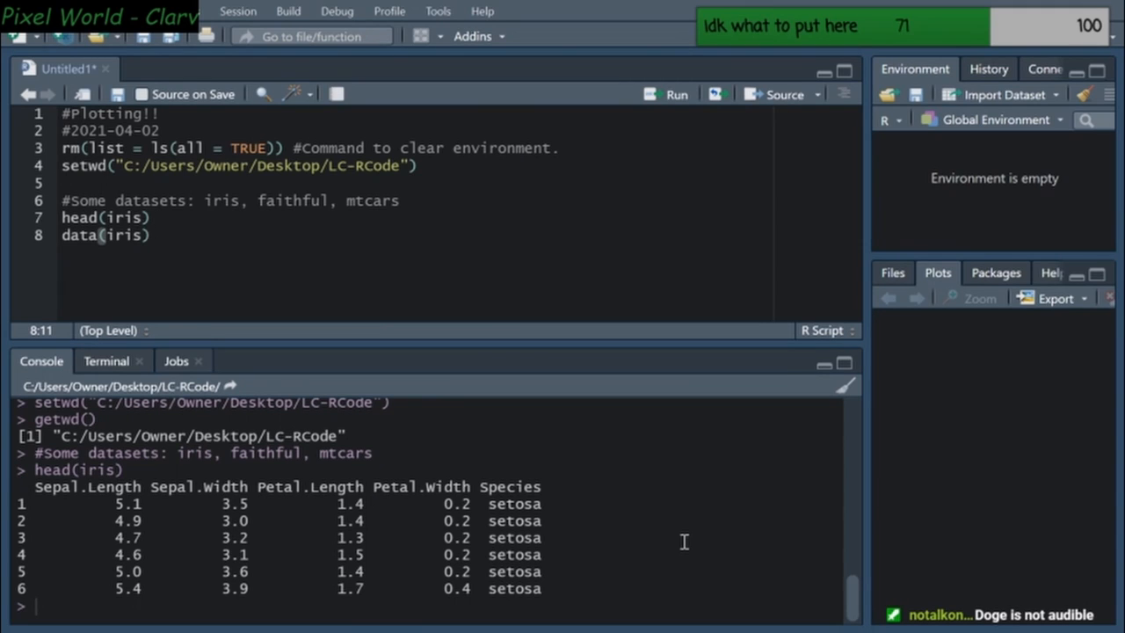
{"action": "type", "text": "#import data"}
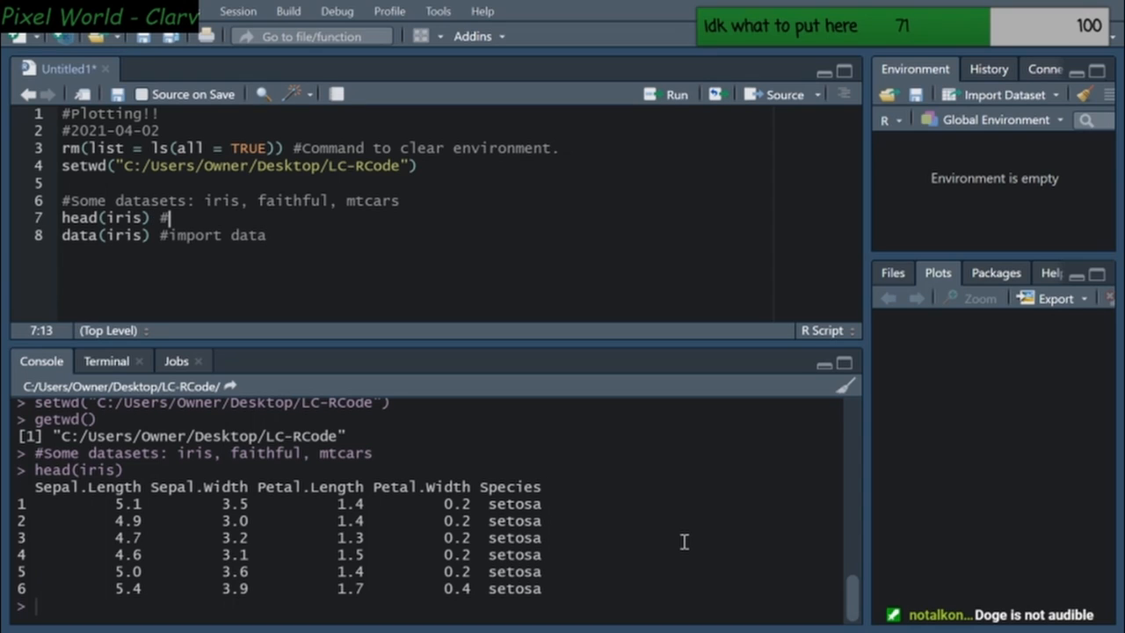
{"action": "type", "text": "sneak peek of"}
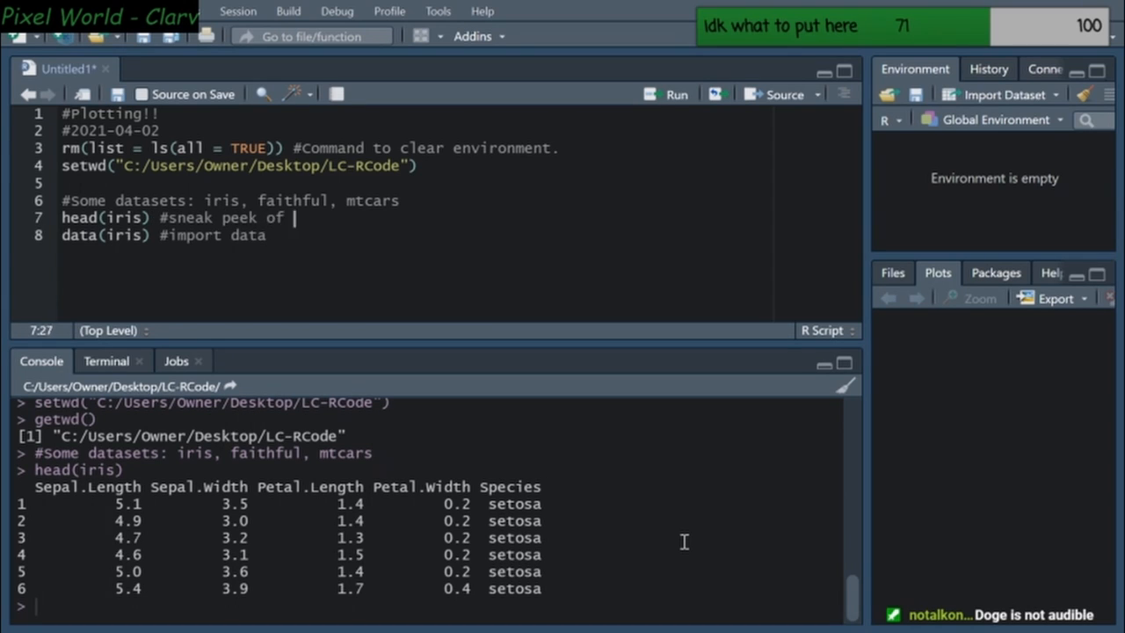
{"action": "type", "text": "data"}
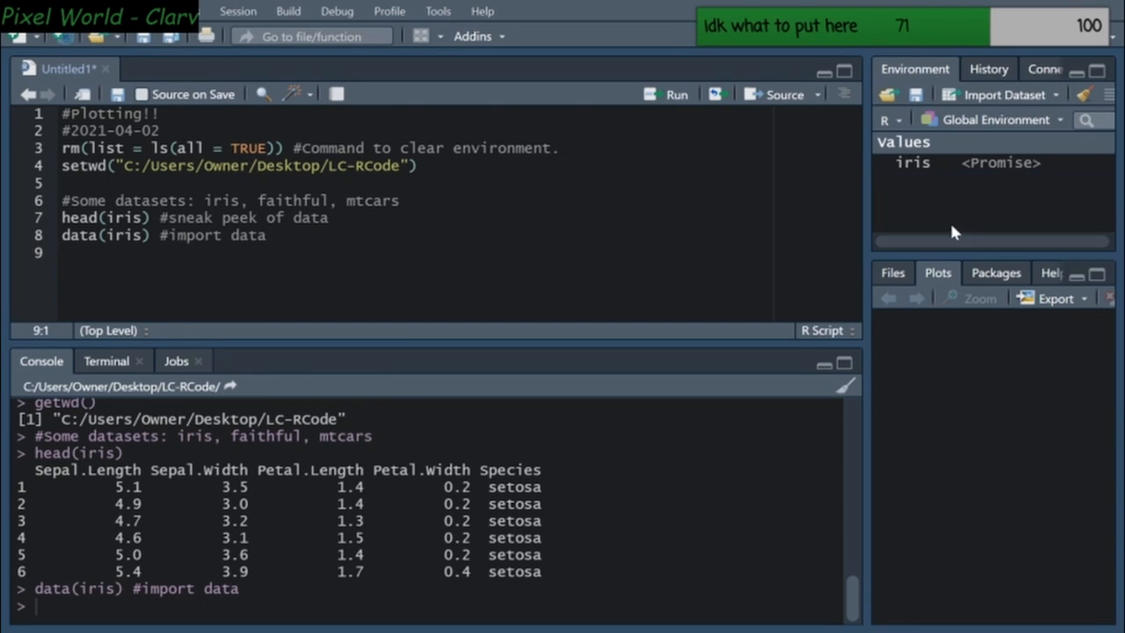
{"action": "mouse_move", "coordinate": [917, 165]}
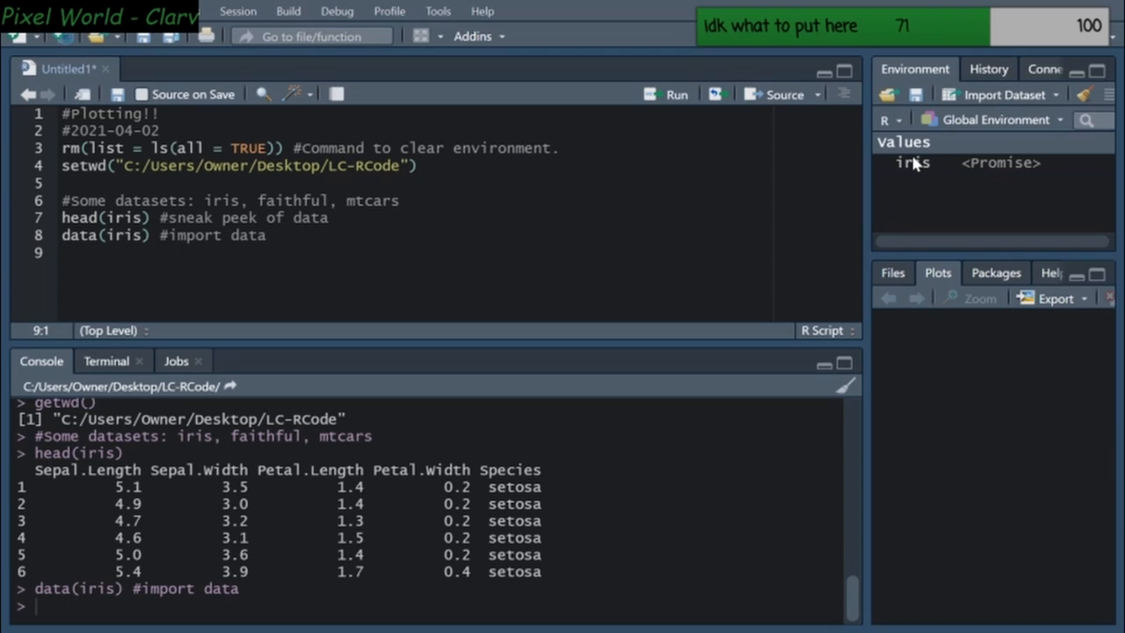
{"action": "mouse_move", "coordinate": [921, 176]}
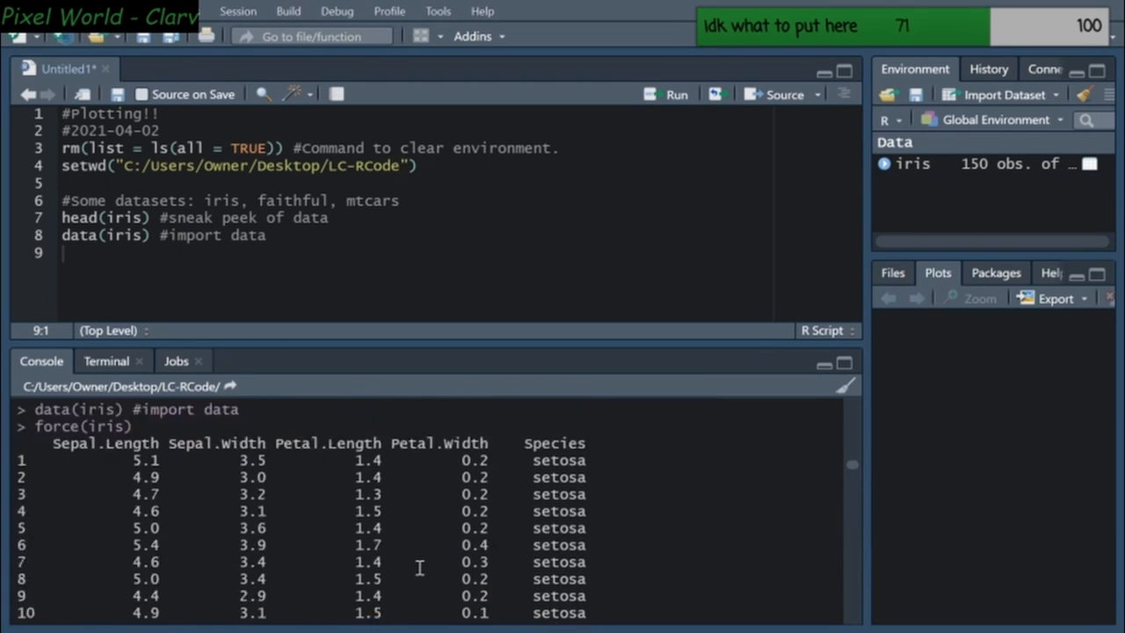
Rewrite line 8 as iris <- data("iris") #import data and rerun it
{"action": "scroll", "scroll_direction": "down", "scroll_amount": 3}
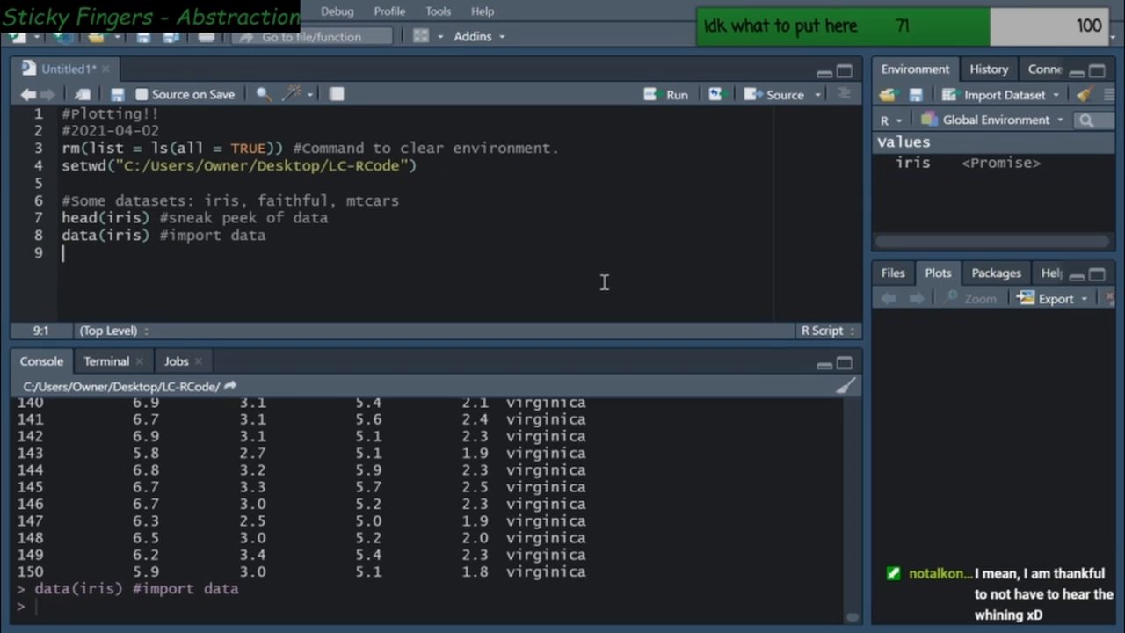
{"action": "type", "text": "iris <-"}
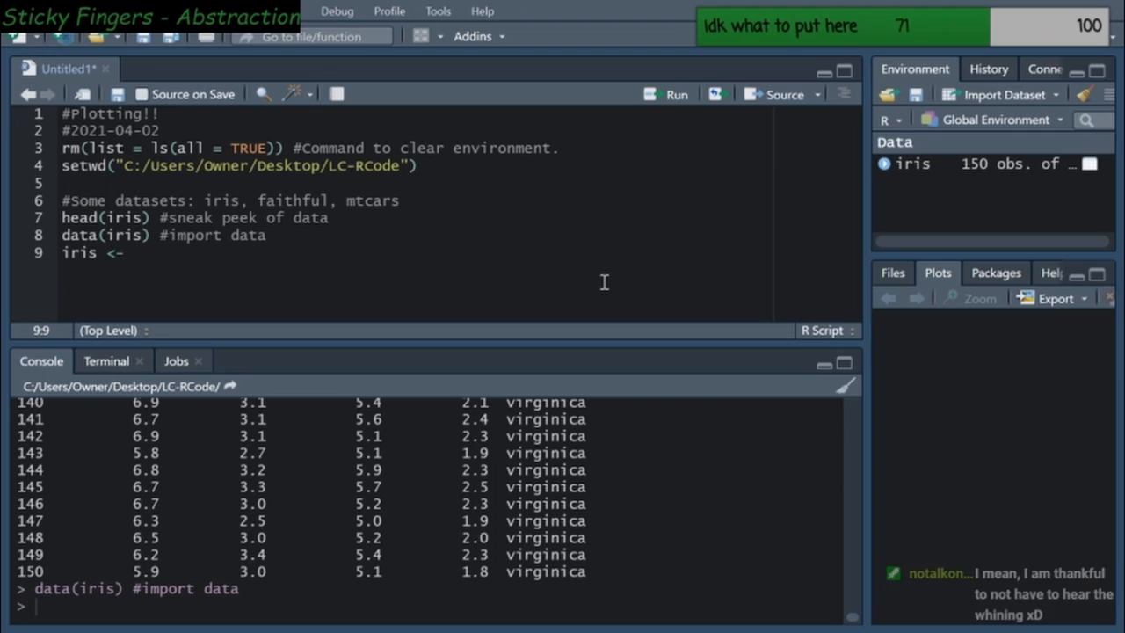
{"action": "left_click", "coordinate": [131, 253]}
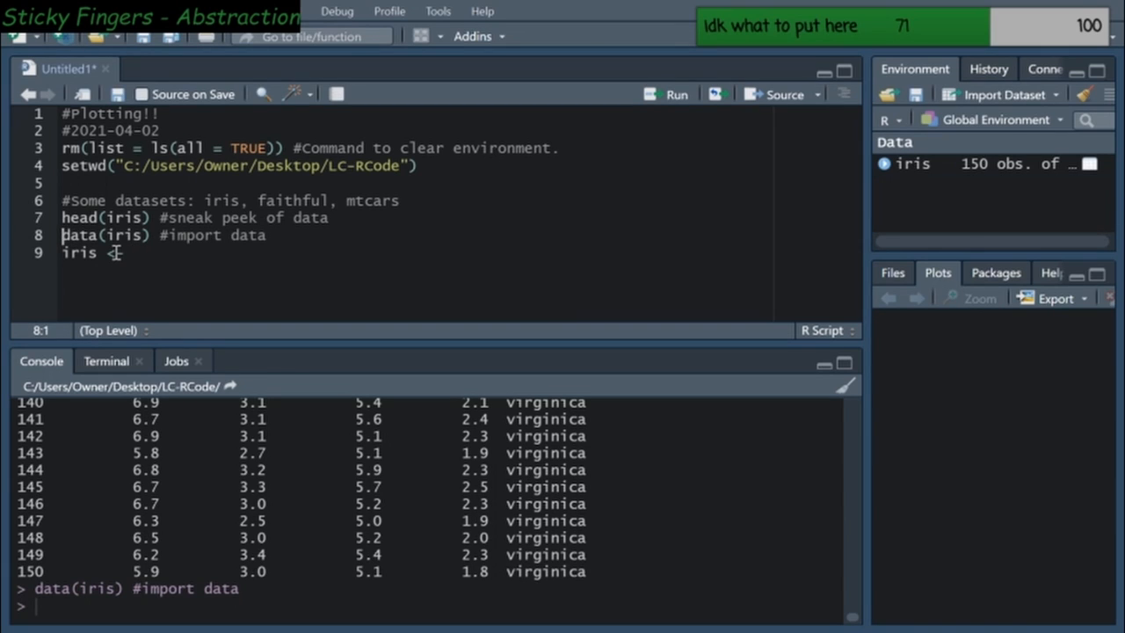
{"action": "type", "text": "iris"}
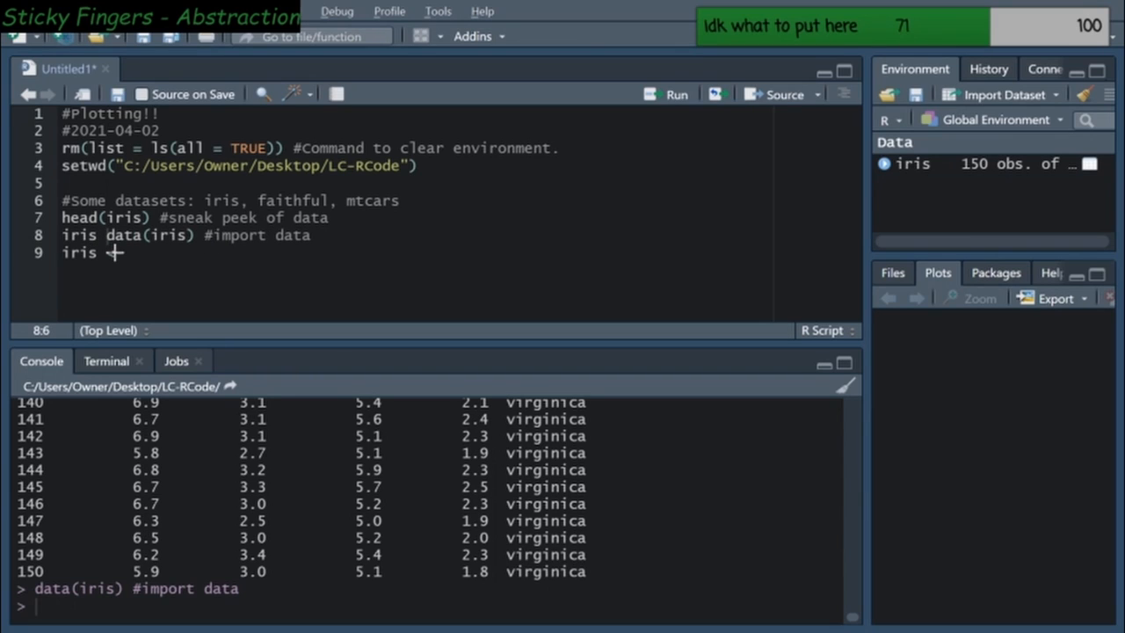
{"action": "type", "text": "<-"}
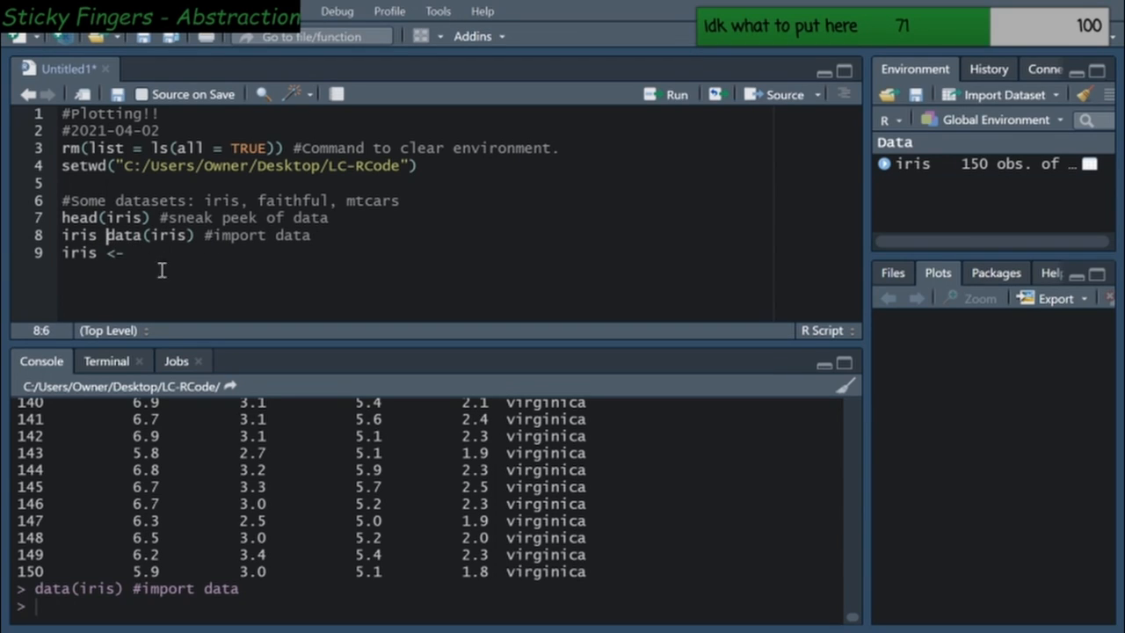
{"action": "type", "text": "<-"}
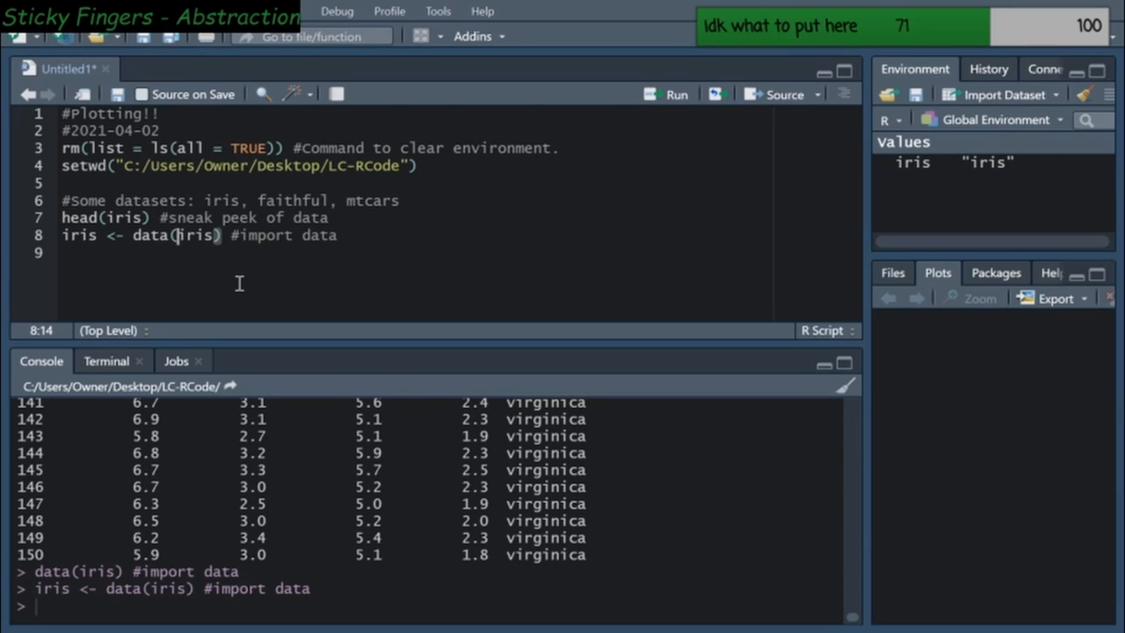
{"action": "type", "text": "\""}
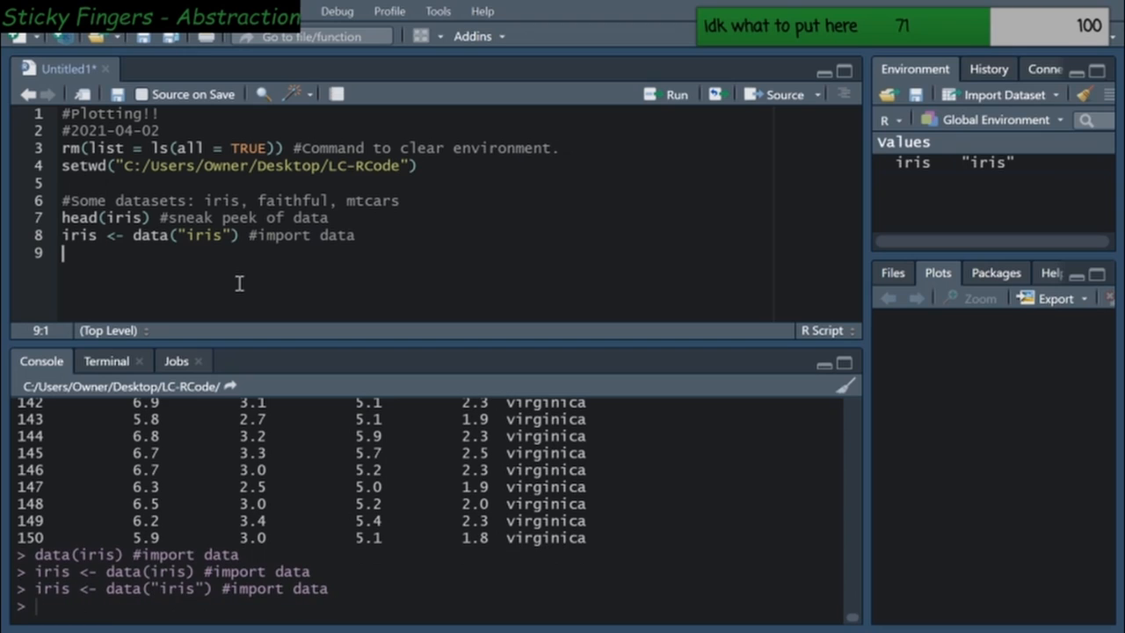
{"action": "mouse_move", "coordinate": [968, 185]}
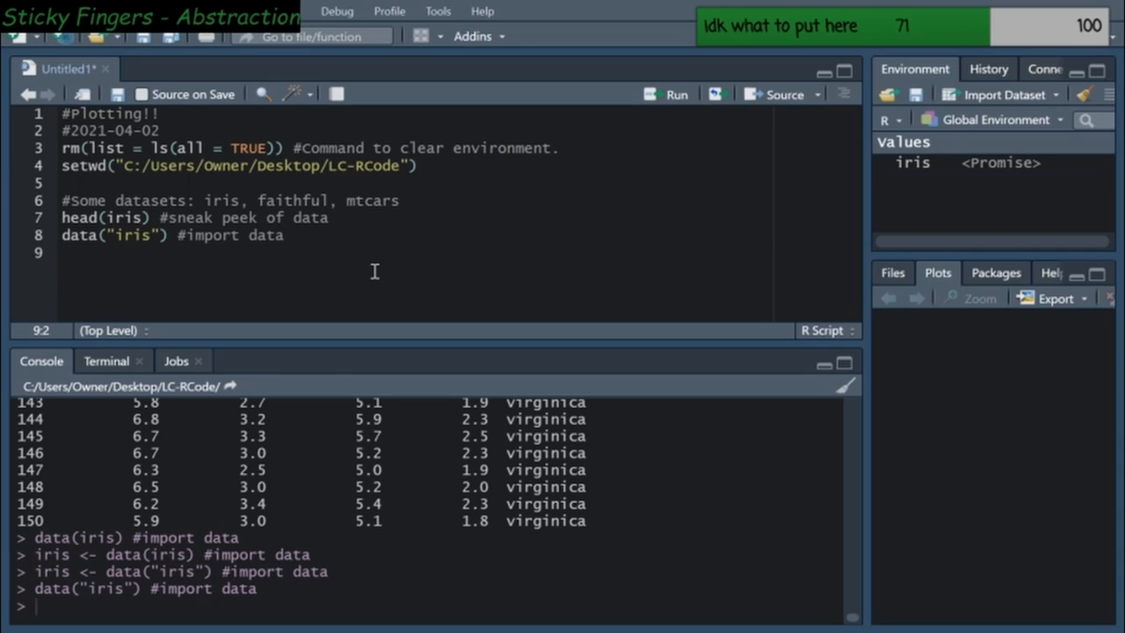
Add line 9, iris <- as_tibble(iris) #converts dataframe into tibble, and run it, getting an error
{"action": "type", "text": "iris"}
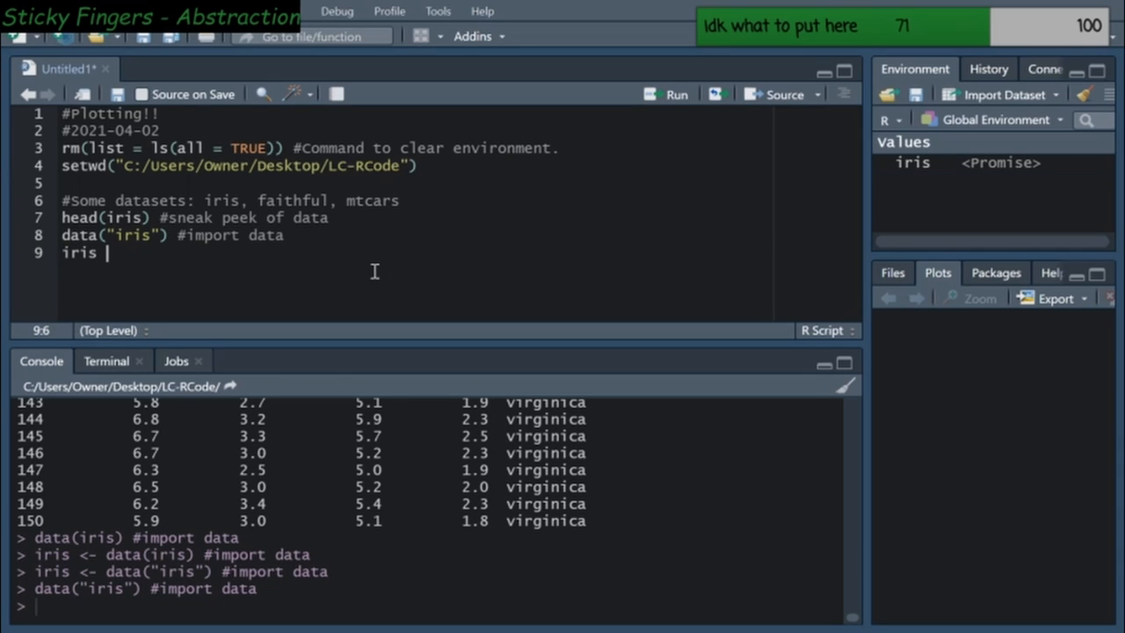
{"action": "type", "text": "<-"}
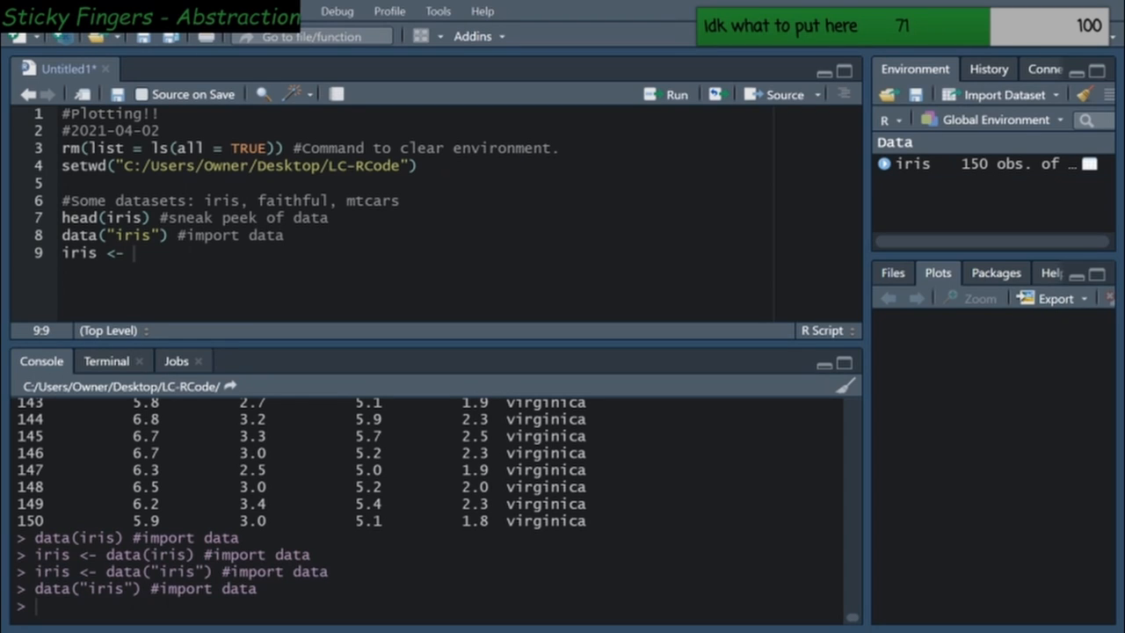
{"action": "mouse_move", "coordinate": [202, 251]}
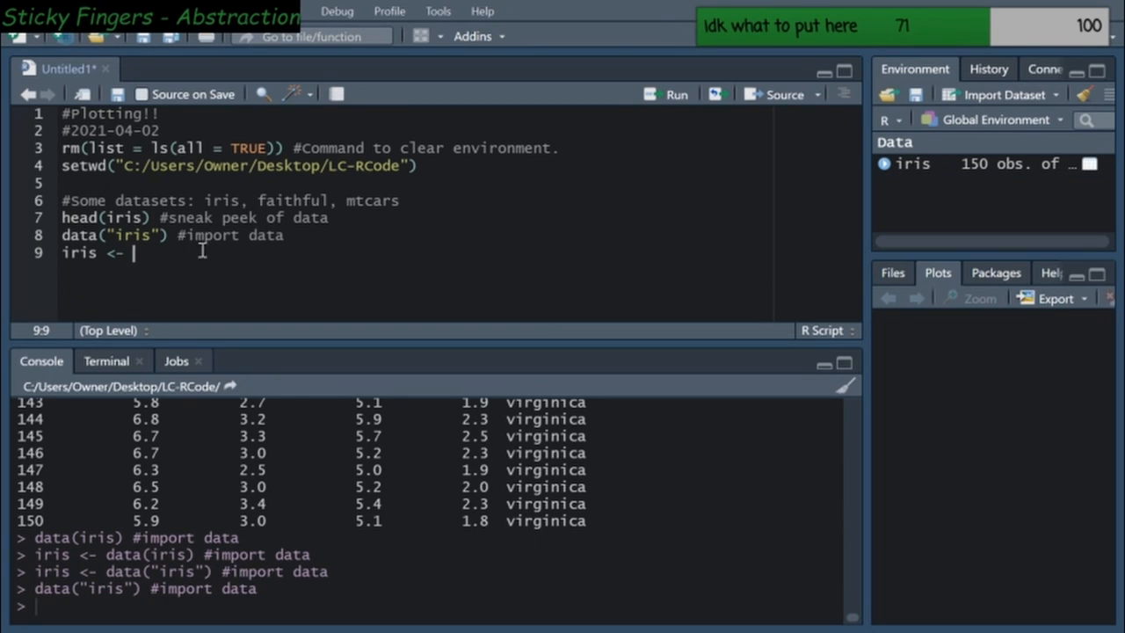
{"action": "type", "text": "as_tibble(iris"}
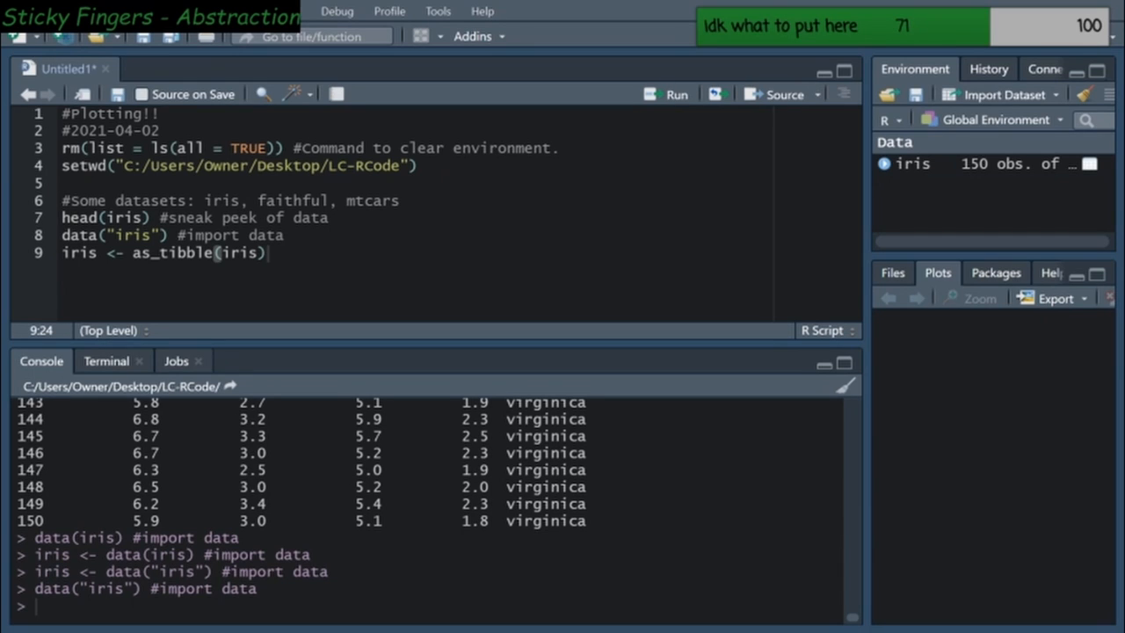
{"action": "mouse_move", "coordinate": [296, 253]}
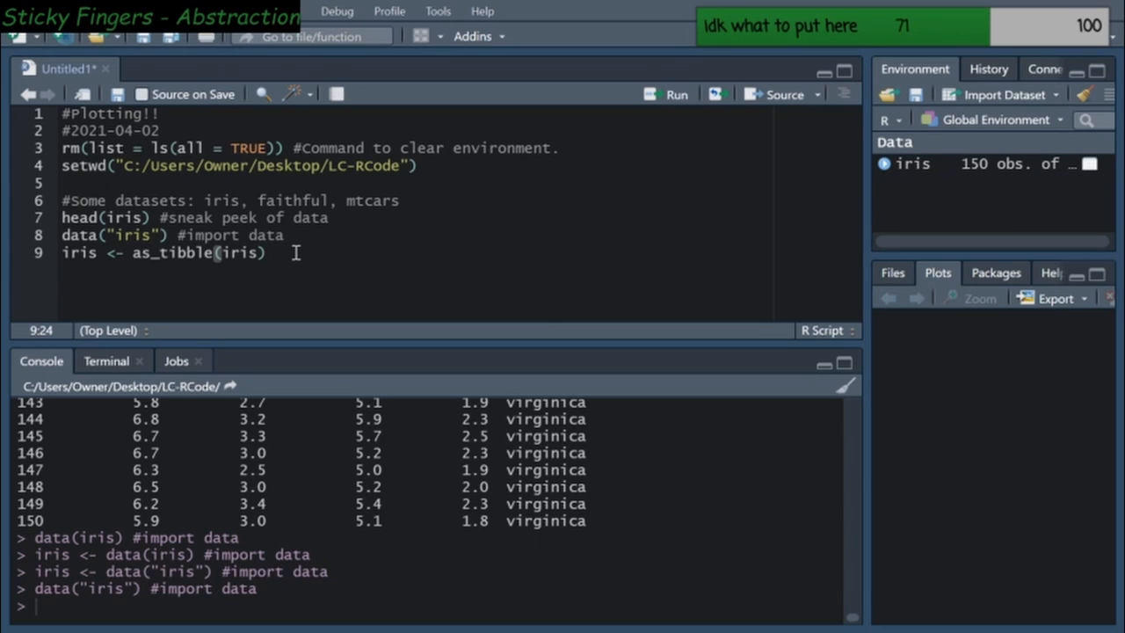
{"action": "type", "text": "#c"}
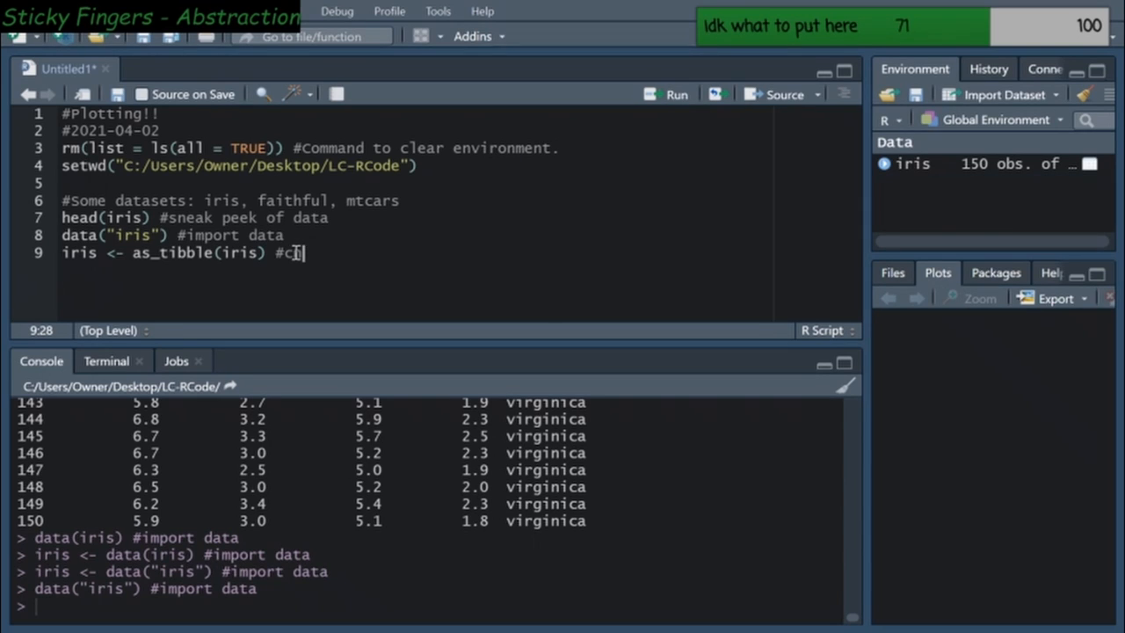
{"action": "type", "text": "onverts dataframe into ti"}
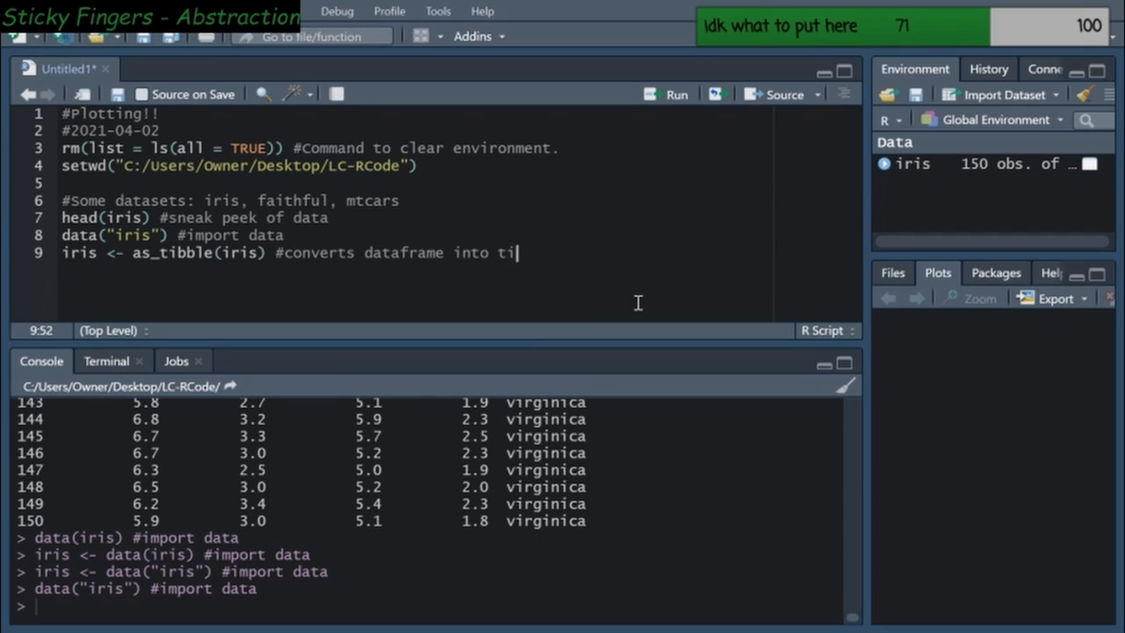
{"action": "type", "text": "bble"}
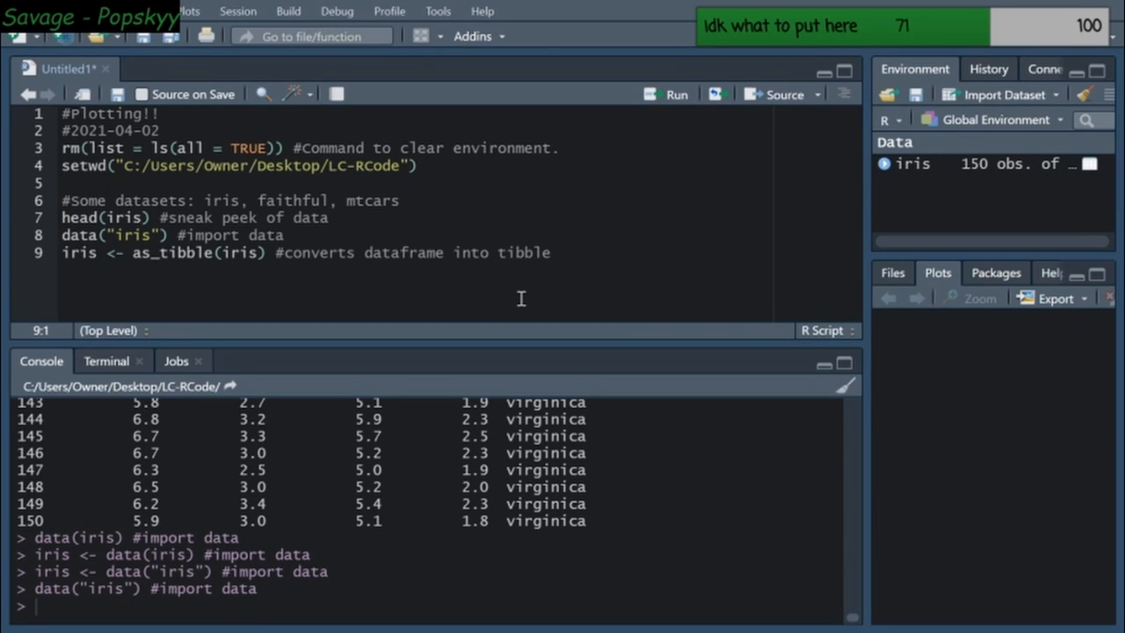
{"action": "mouse_move", "coordinate": [606, 265]}
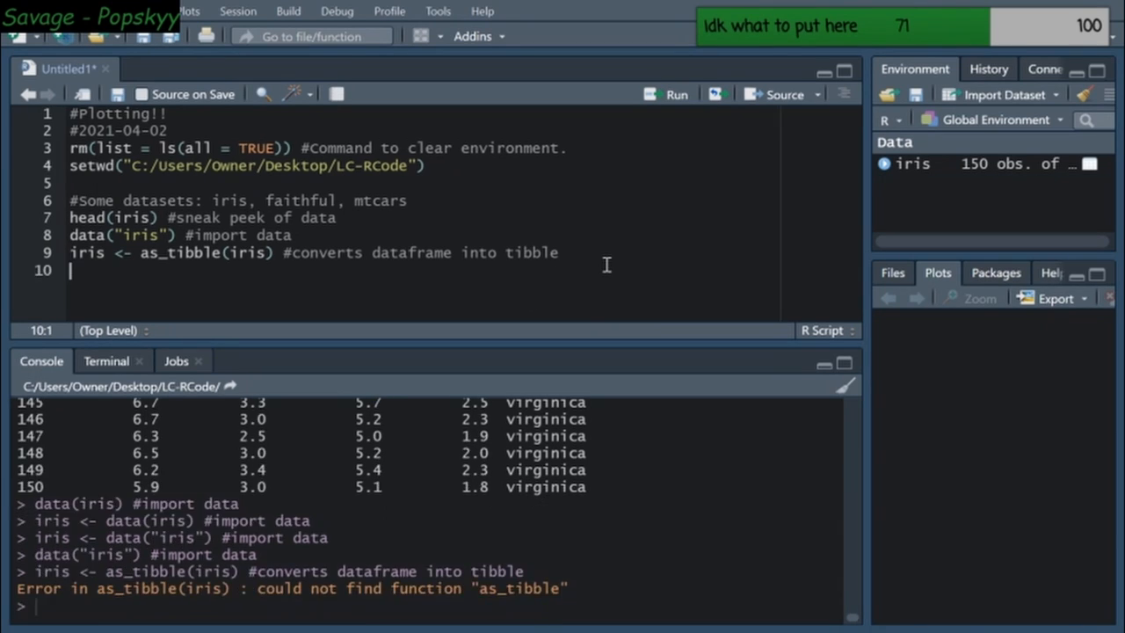
{"action": "mouse_move", "coordinate": [521, 577]}
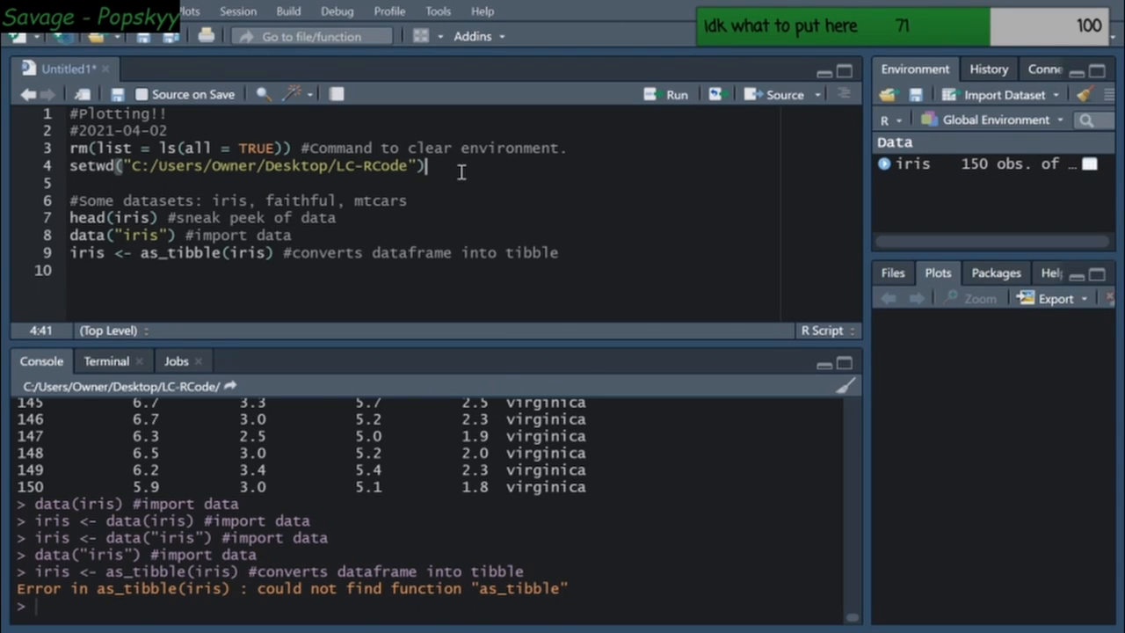
Try library(tidyverse) on line 6, then install.packages(tidyverse) in the console; both fail
{"action": "key", "text": "enter"}
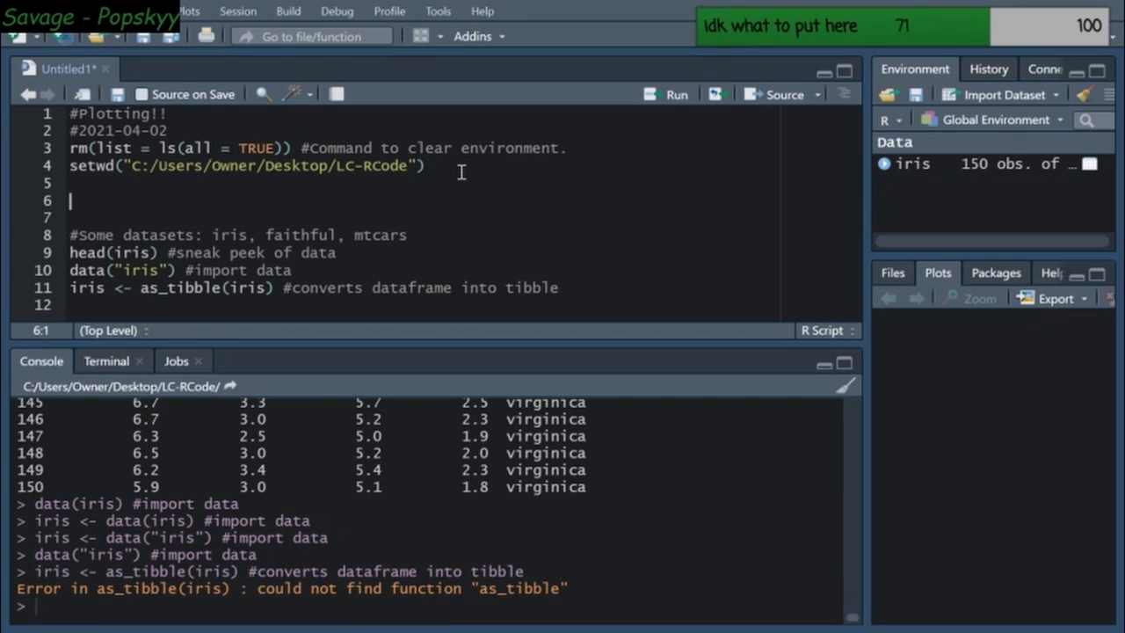
{"action": "mouse_move", "coordinate": [1002, 283]}
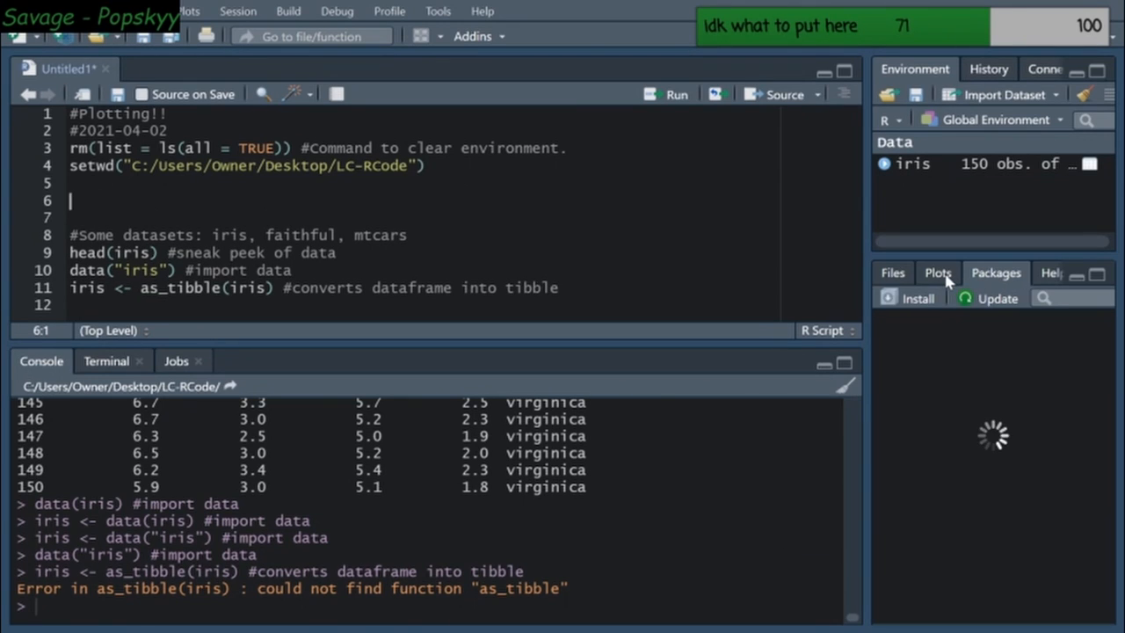
{"action": "left_click", "coordinate": [996, 273]}
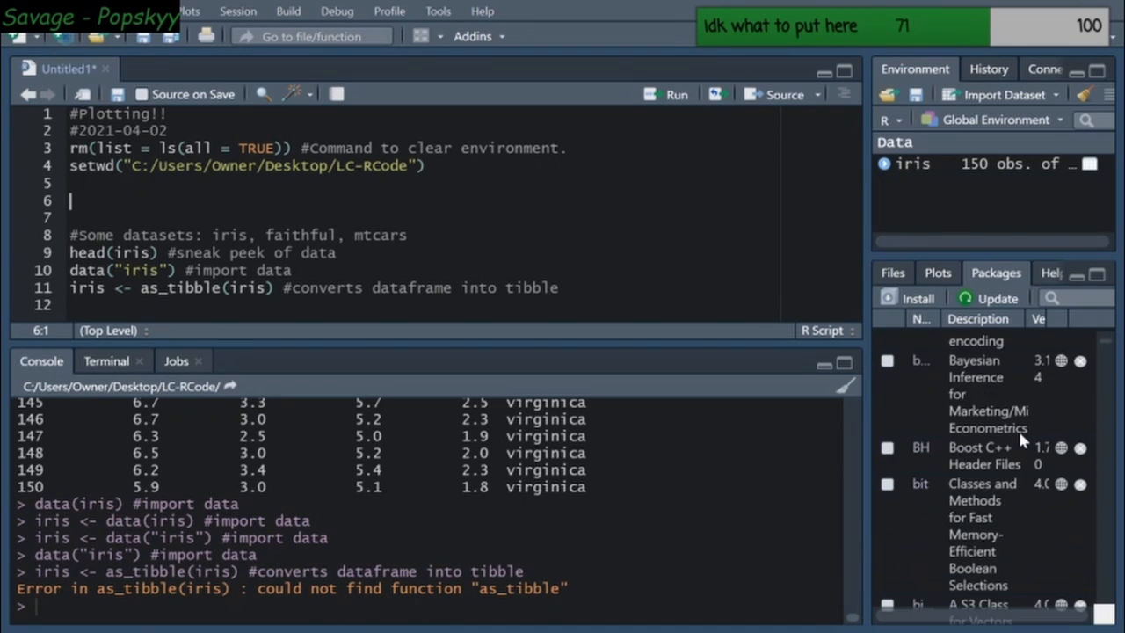
{"action": "scroll", "scroll_direction": "down", "scroll_amount": 3}
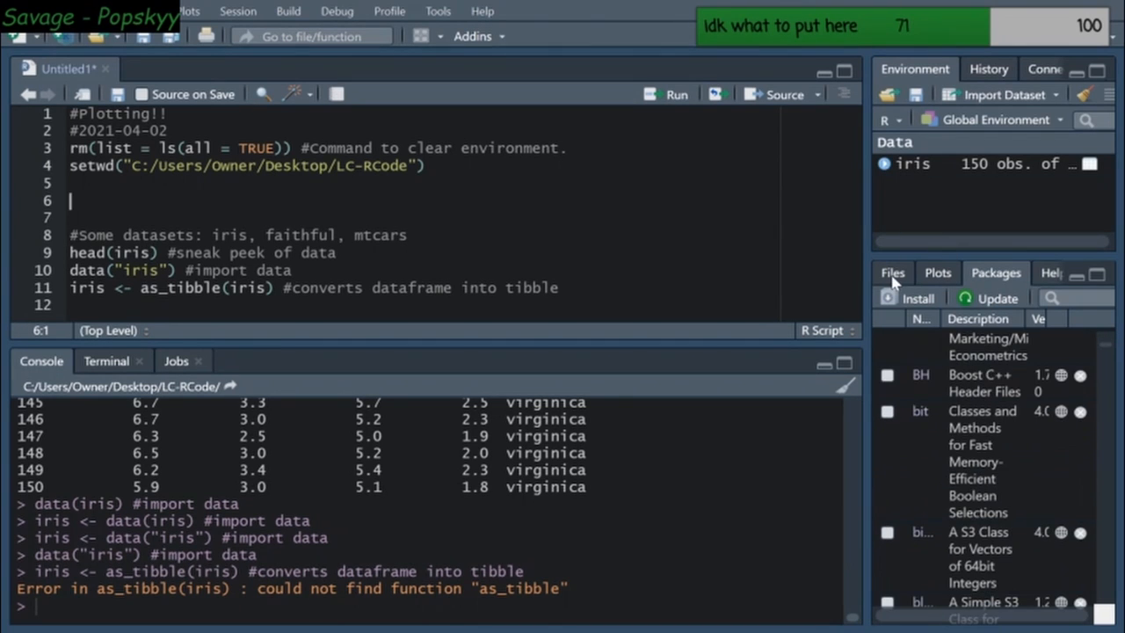
{"action": "type", "text": "library(tidyverse"}
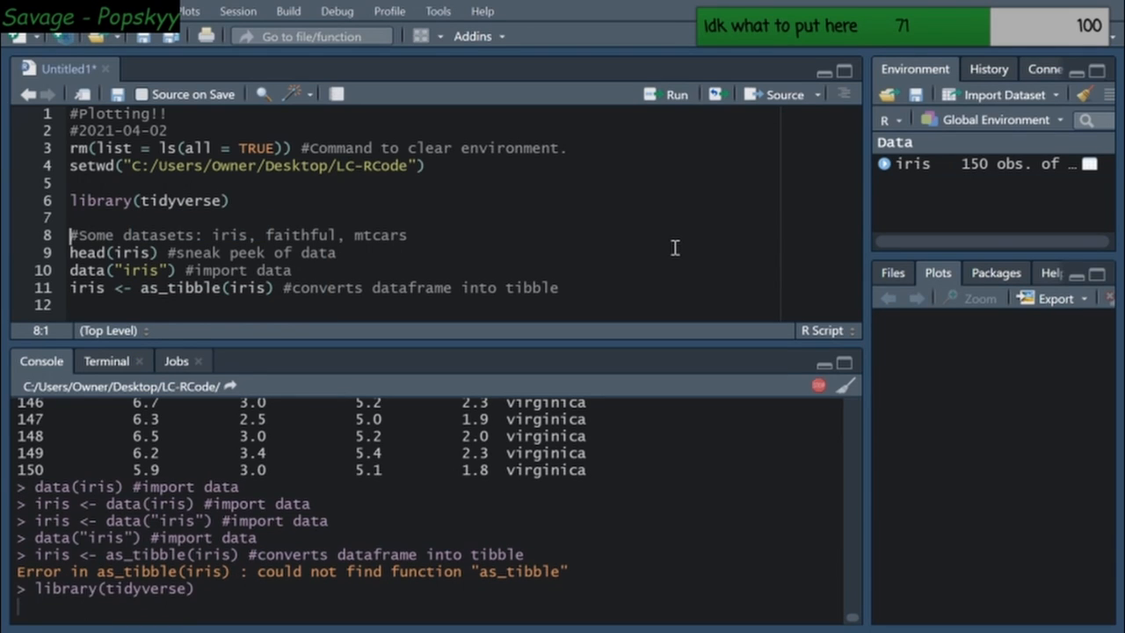
{"action": "mouse_move", "coordinate": [165, 248]}
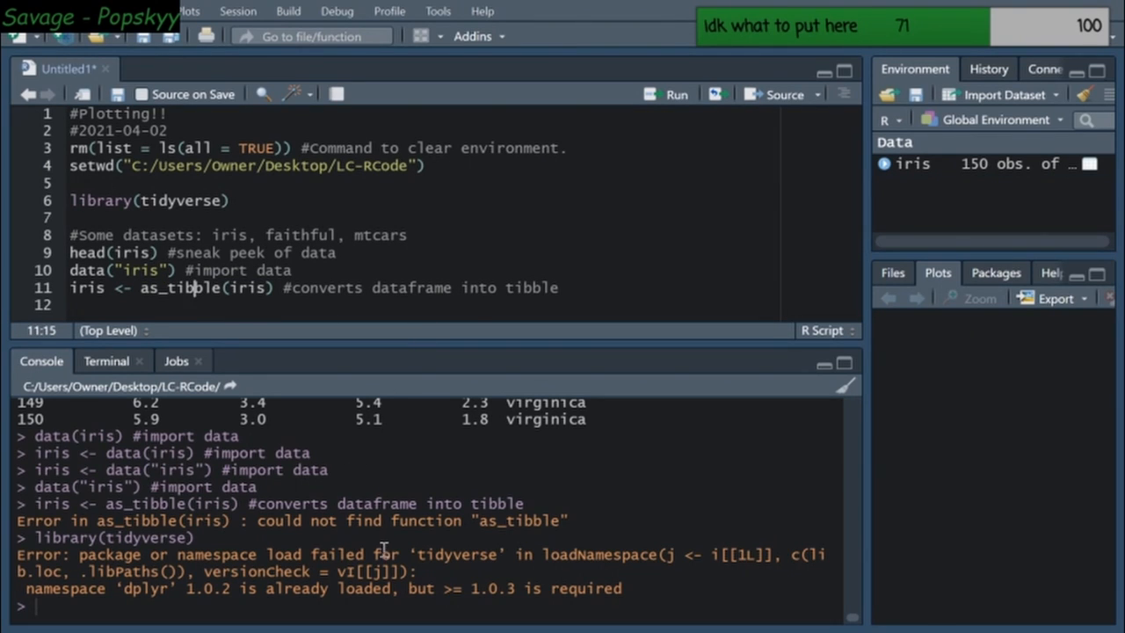
{"action": "type", "text": "install.packages("}
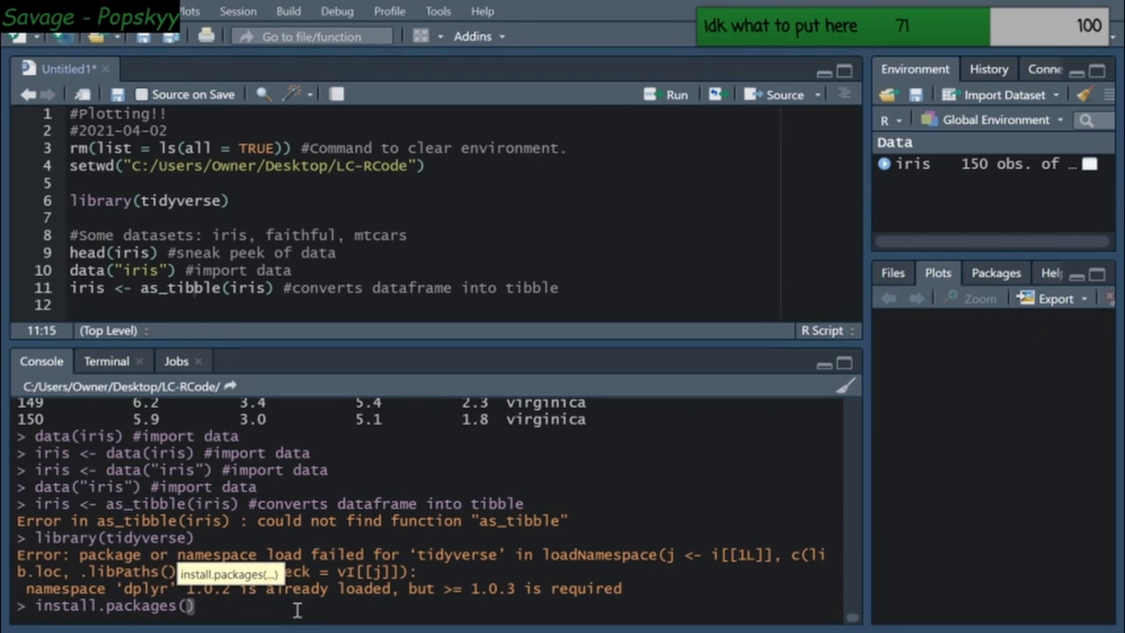
{"action": "type", "text": "tidyverse"}
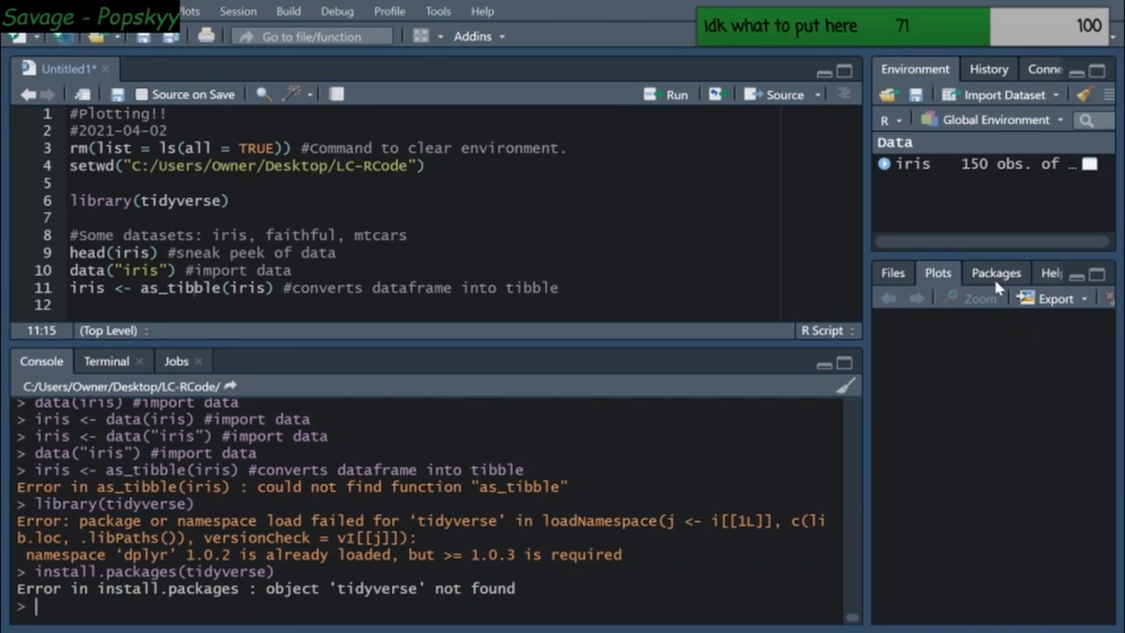
Tick tidyverse in the installed Packages list to attach it, failing again on dplyr's version
{"action": "left_click", "coordinate": [996, 273]}
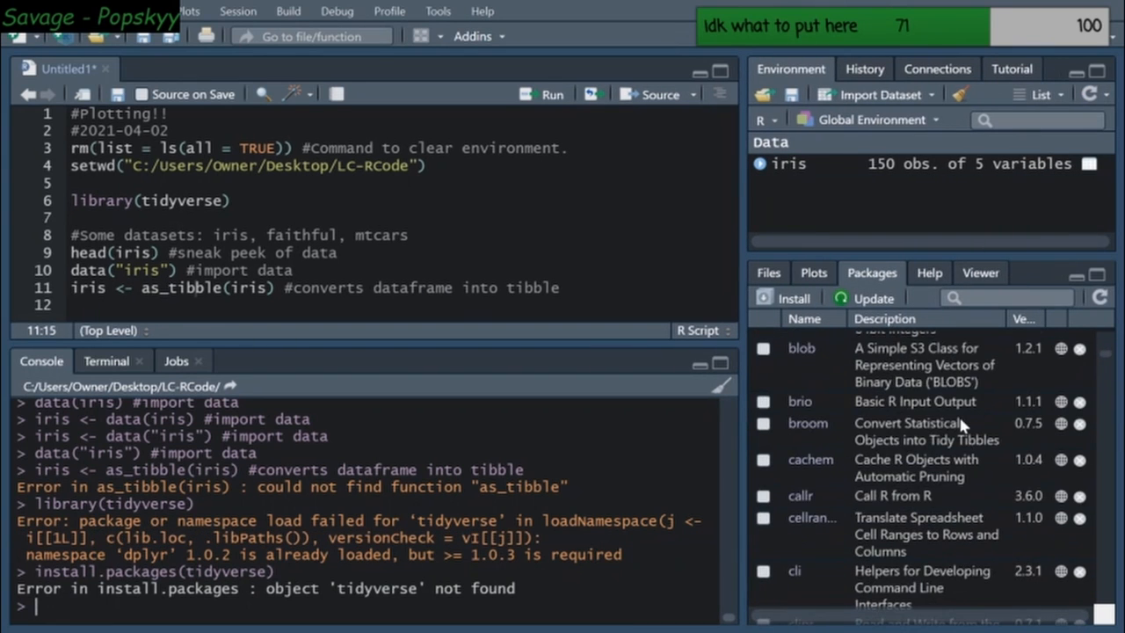
{"action": "scroll", "scroll_direction": "down", "scroll_amount": 3}
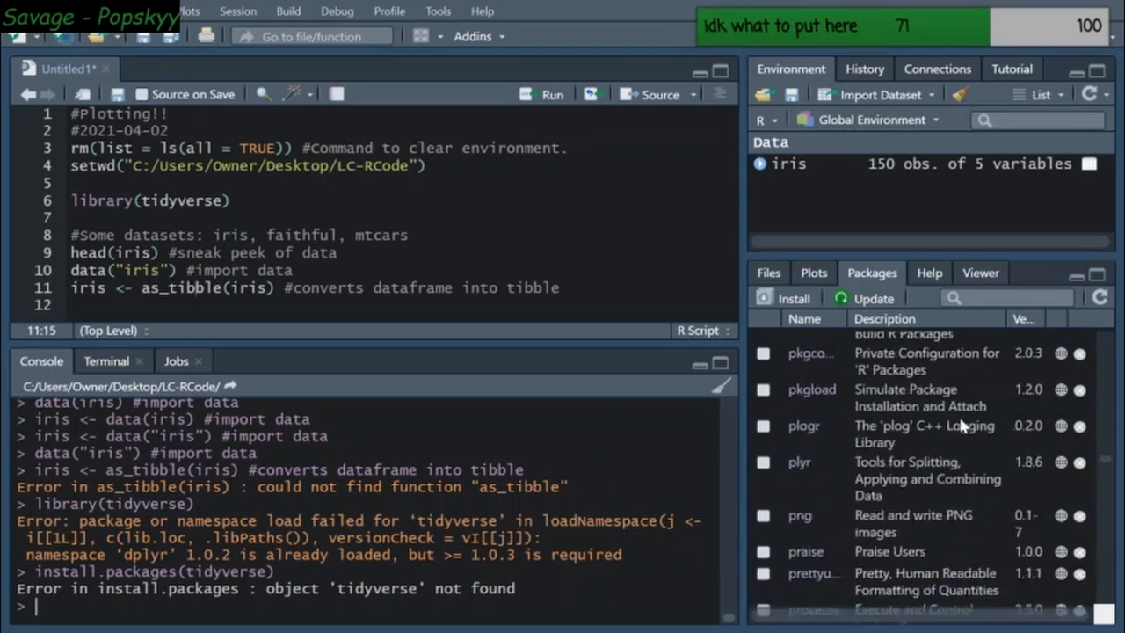
{"action": "scroll", "scroll_direction": "down", "scroll_amount": 3}
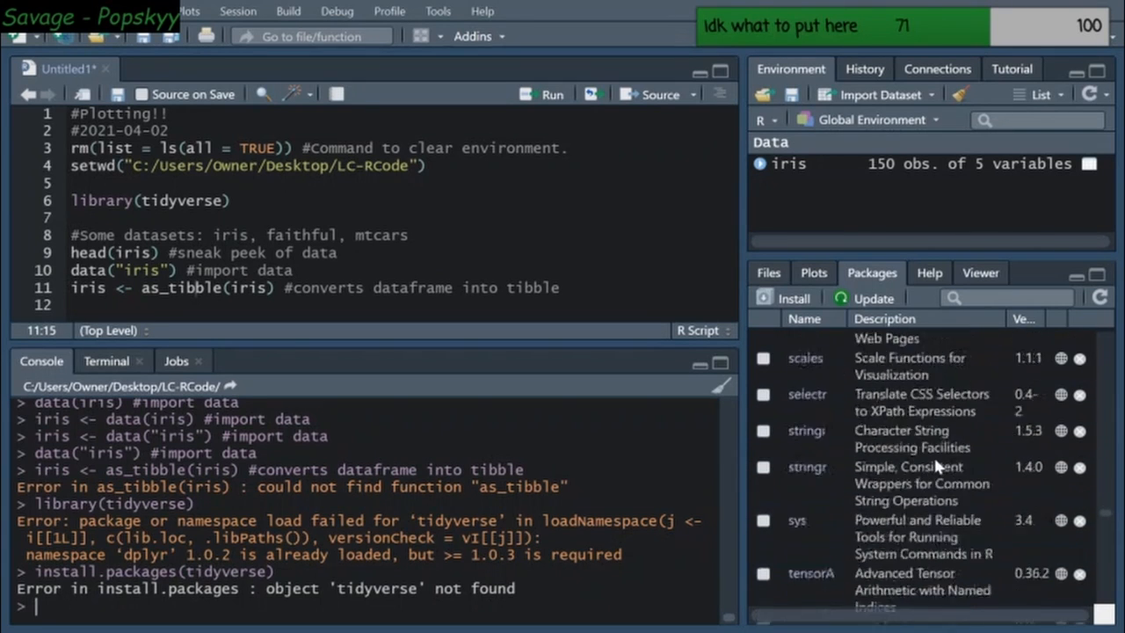
{"action": "scroll", "scroll_direction": "down", "scroll_amount": 3}
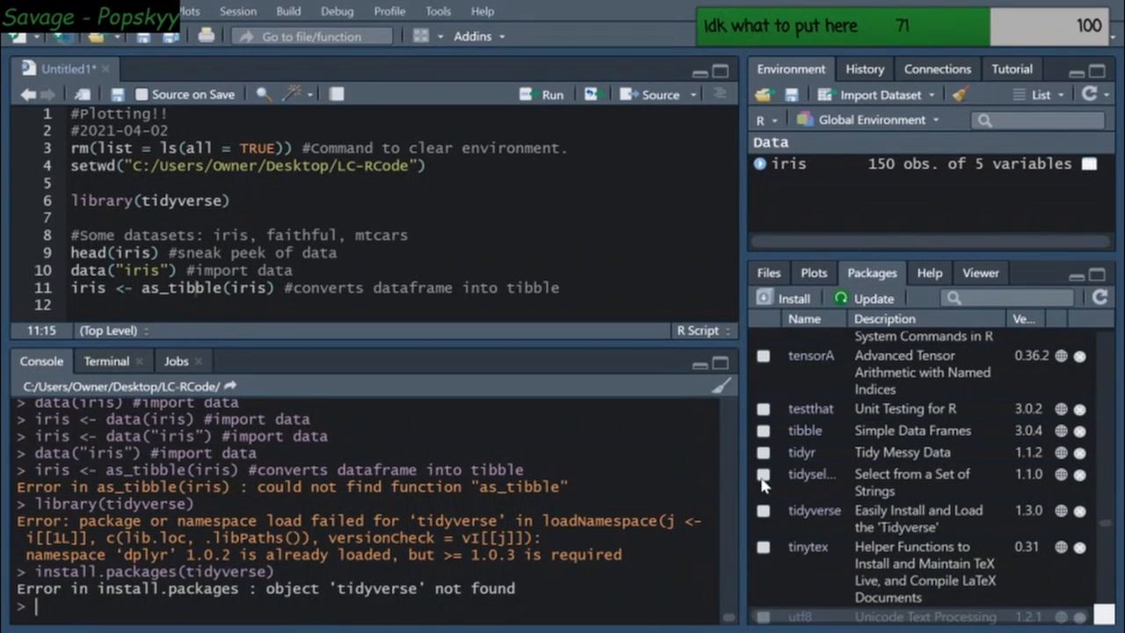
{"action": "mouse_move", "coordinate": [763, 520]}
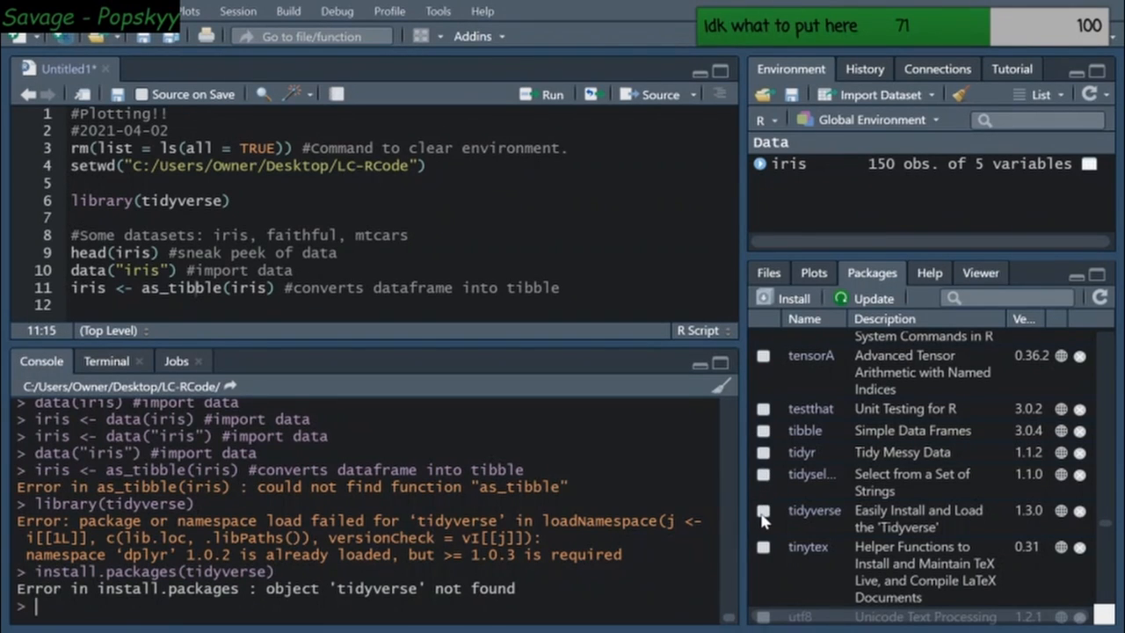
{"action": "left_click", "coordinate": [763, 511]}
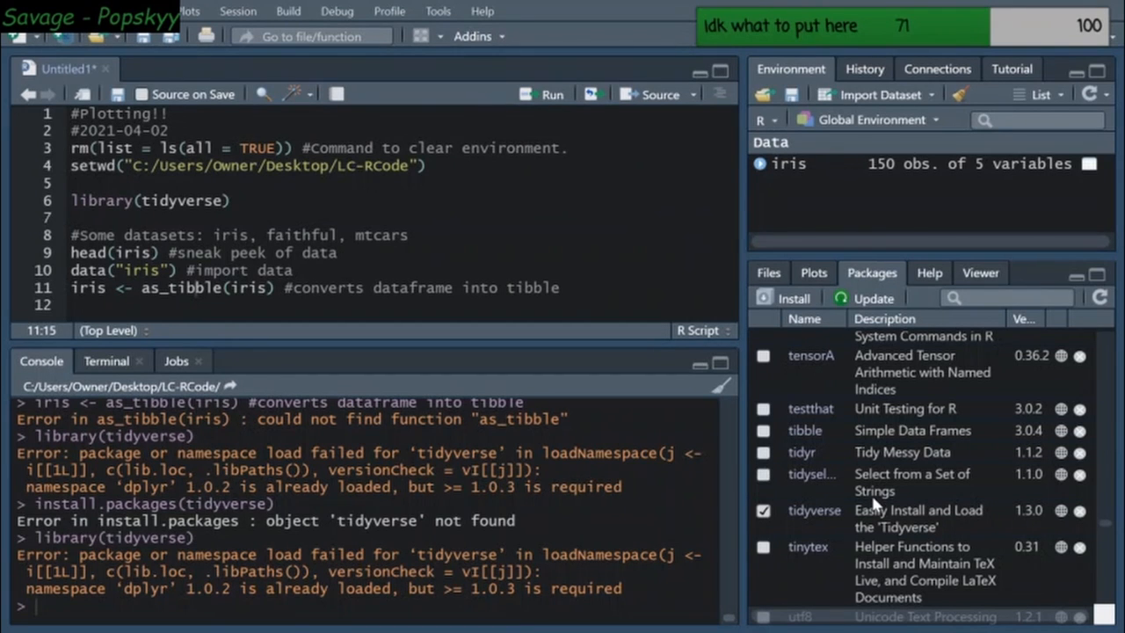
Scroll through the rest of the installed packages list
{"action": "scroll", "scroll_direction": "down", "scroll_amount": 3}
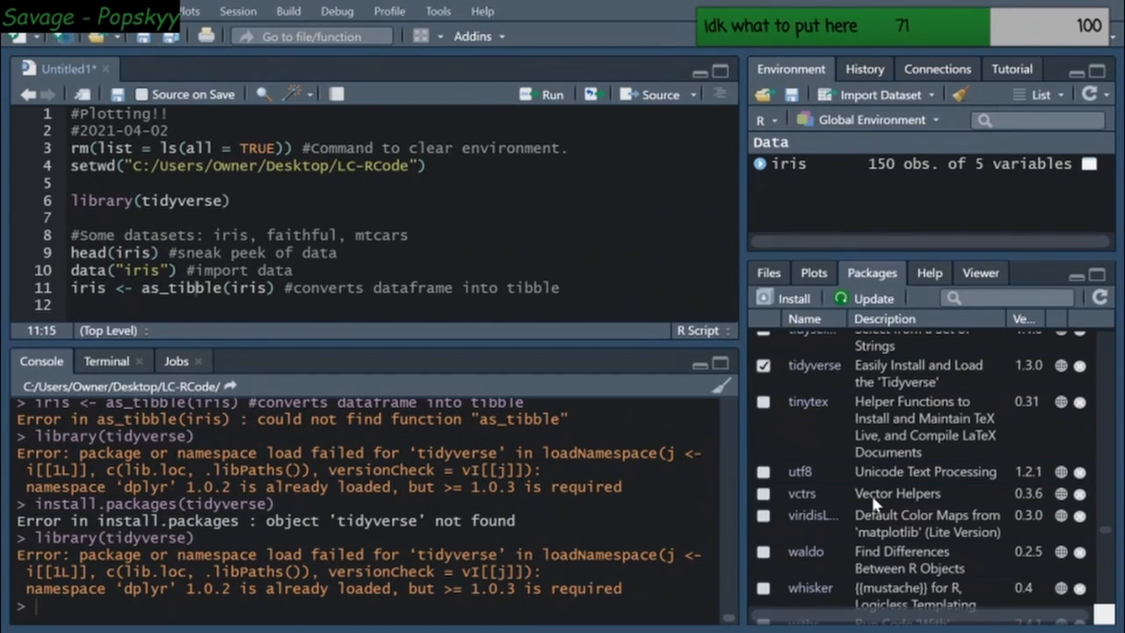
{"action": "scroll", "scroll_direction": "down", "scroll_amount": 3}
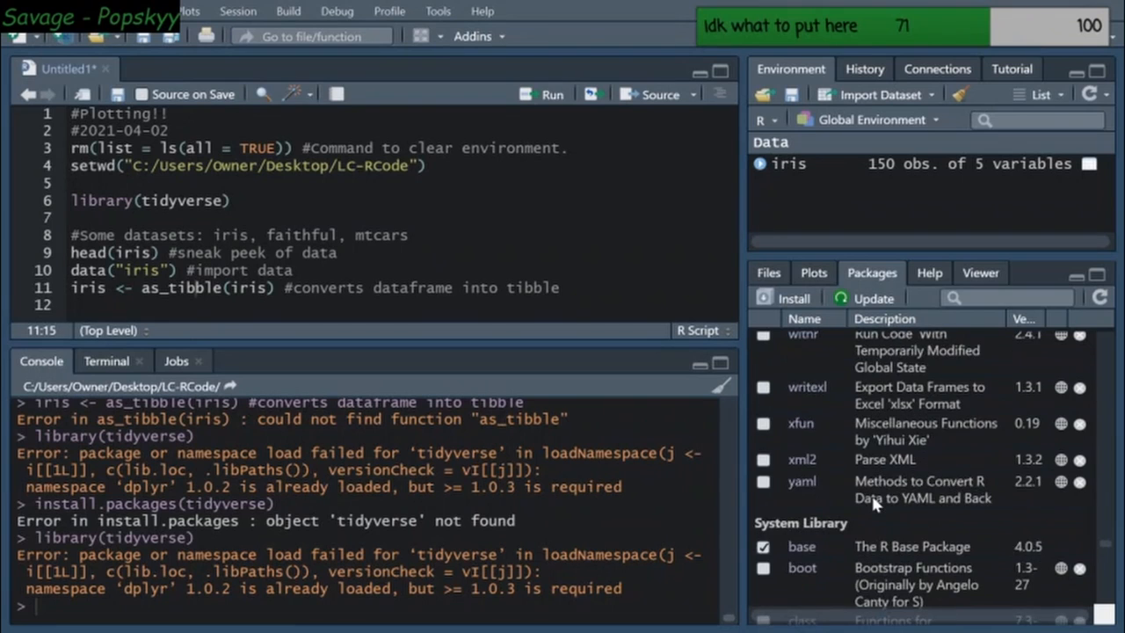
{"action": "scroll", "scroll_direction": "down", "scroll_amount": 3}
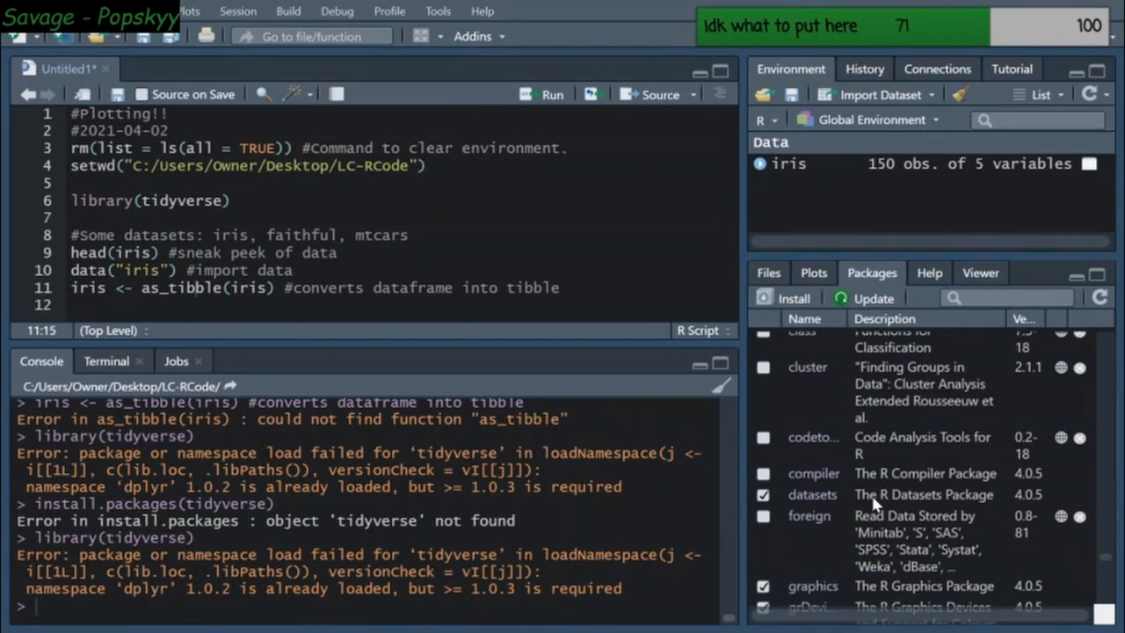
{"action": "scroll", "scroll_direction": "down", "scroll_amount": 3}
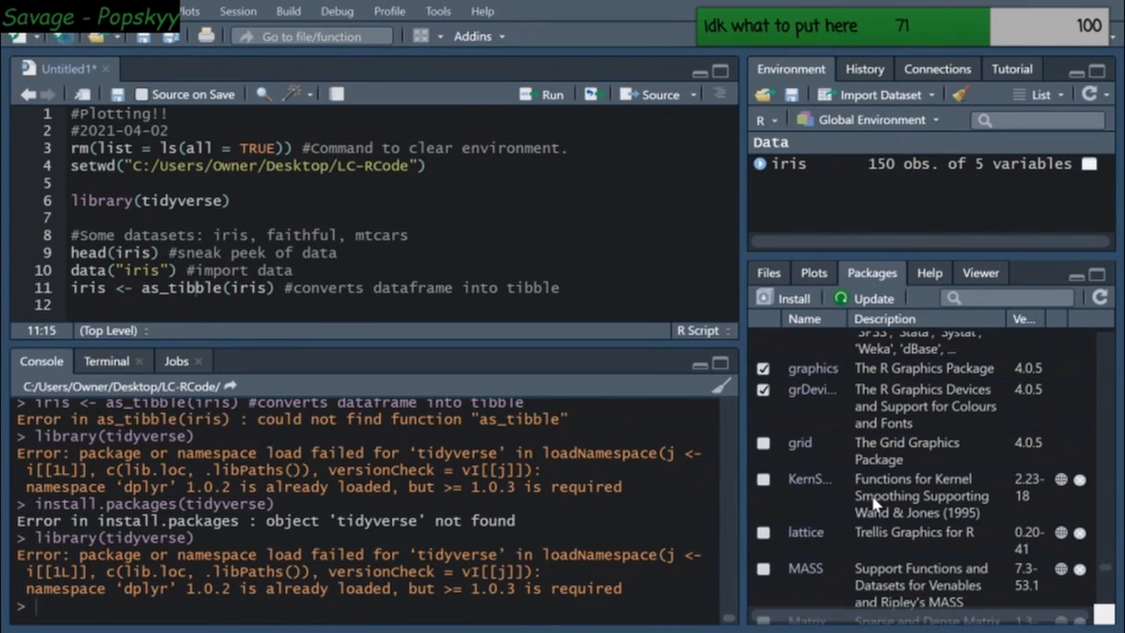
{"action": "scroll", "scroll_direction": "down", "scroll_amount": 3}
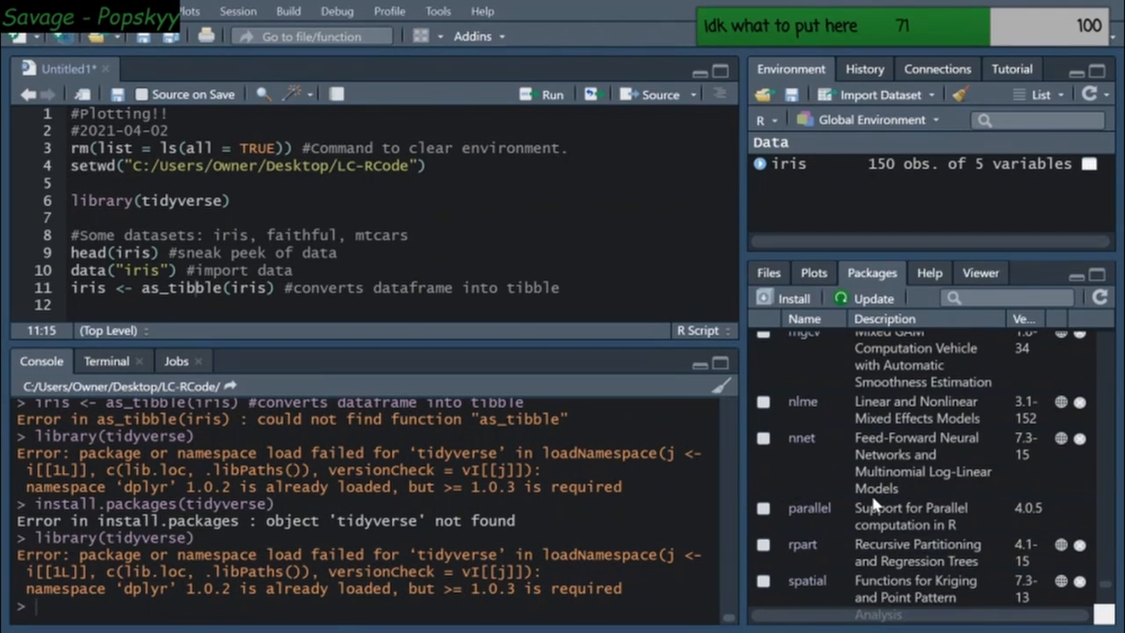
{"action": "scroll", "scroll_direction": "down", "scroll_amount": 3}
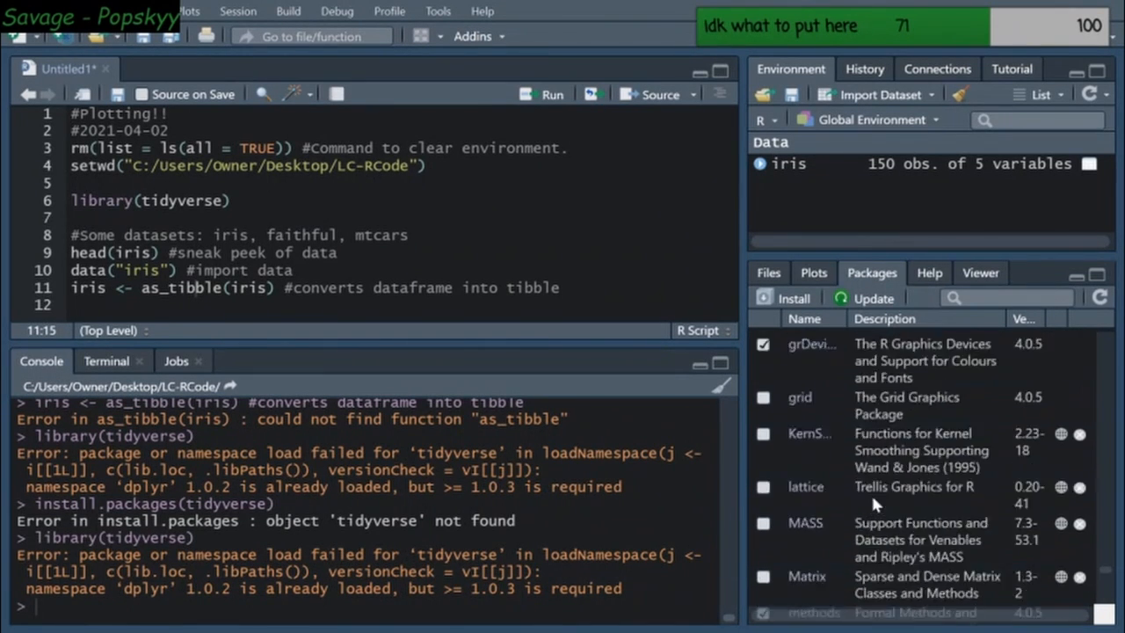
{"action": "scroll", "scroll_direction": "down", "scroll_amount": 3}
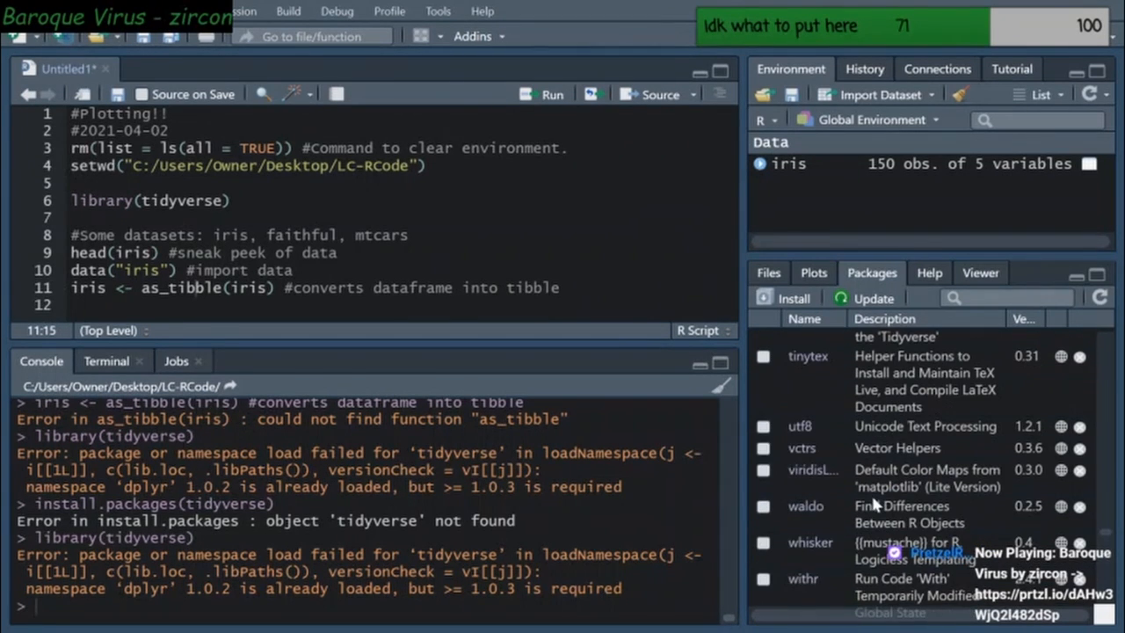
{"action": "mouse_move", "coordinate": [892, 470]}
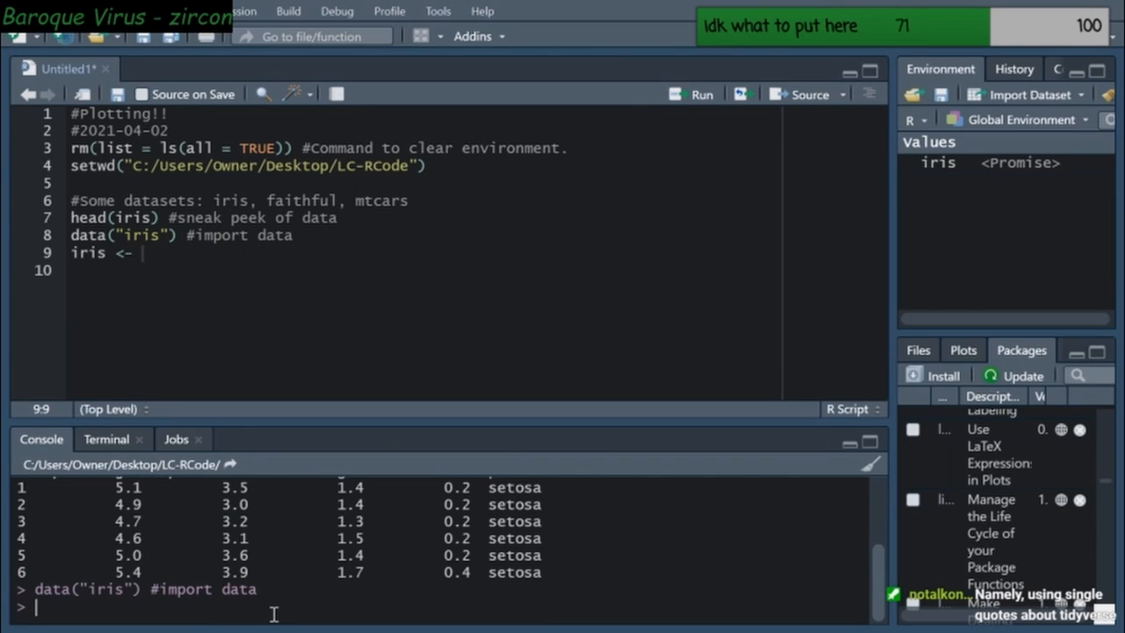
Try install.library('tidyverse') and install.package('tidyverse') in the console; both are unknown functions
{"action": "type", "text": "install"}
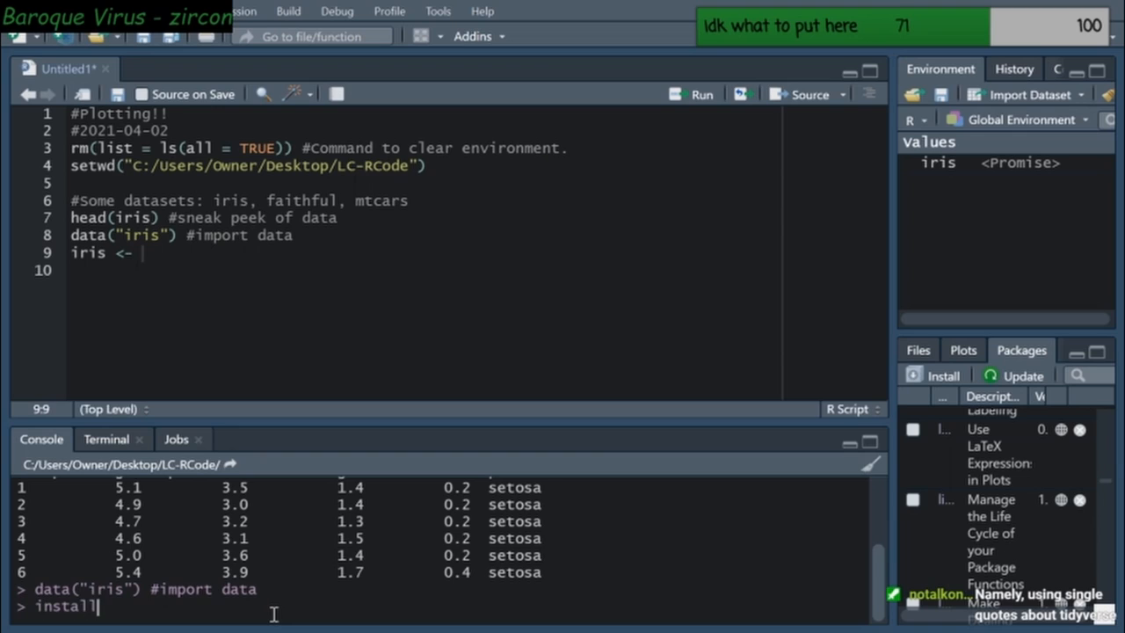
{"action": "type", "text": ".library()"}
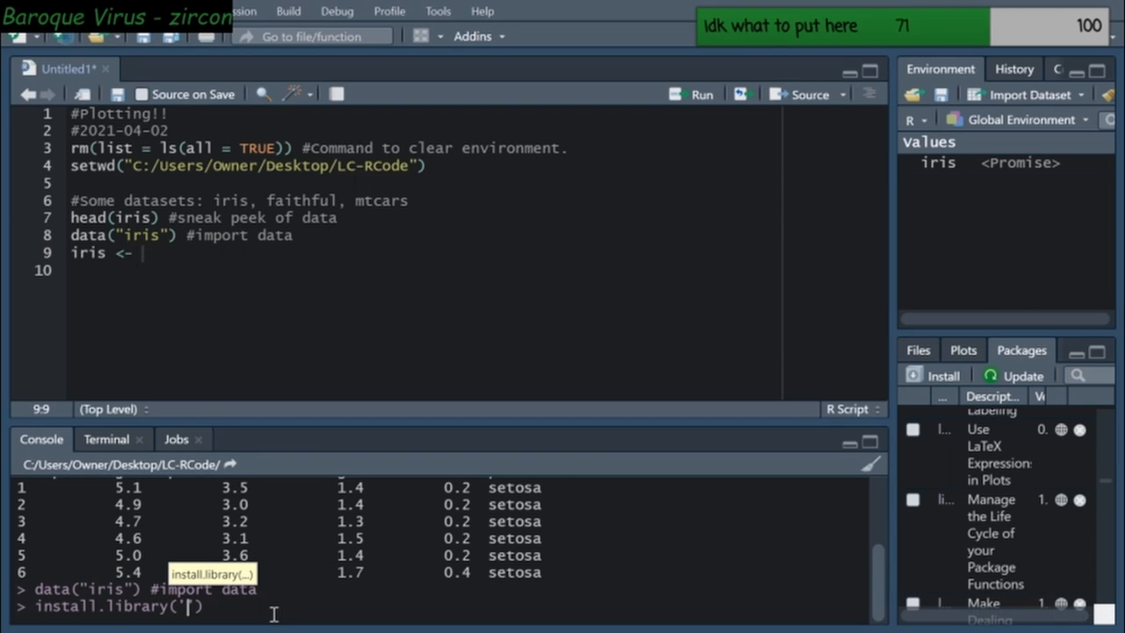
{"action": "type", "text": "tidyverse"}
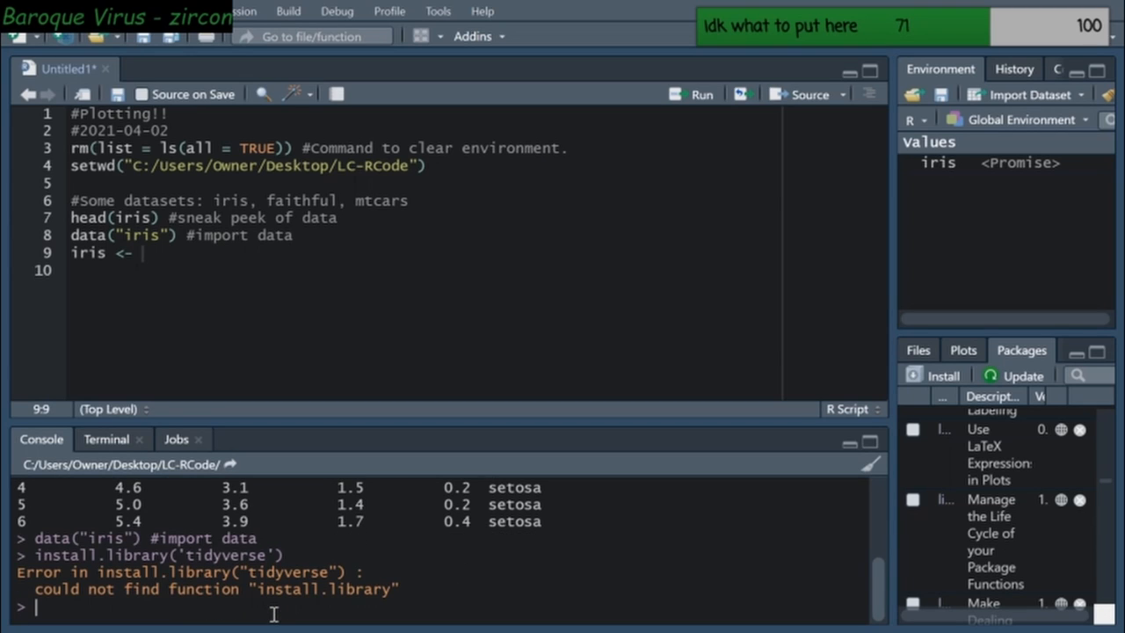
{"action": "type", "text": "isntall.package('ti"}
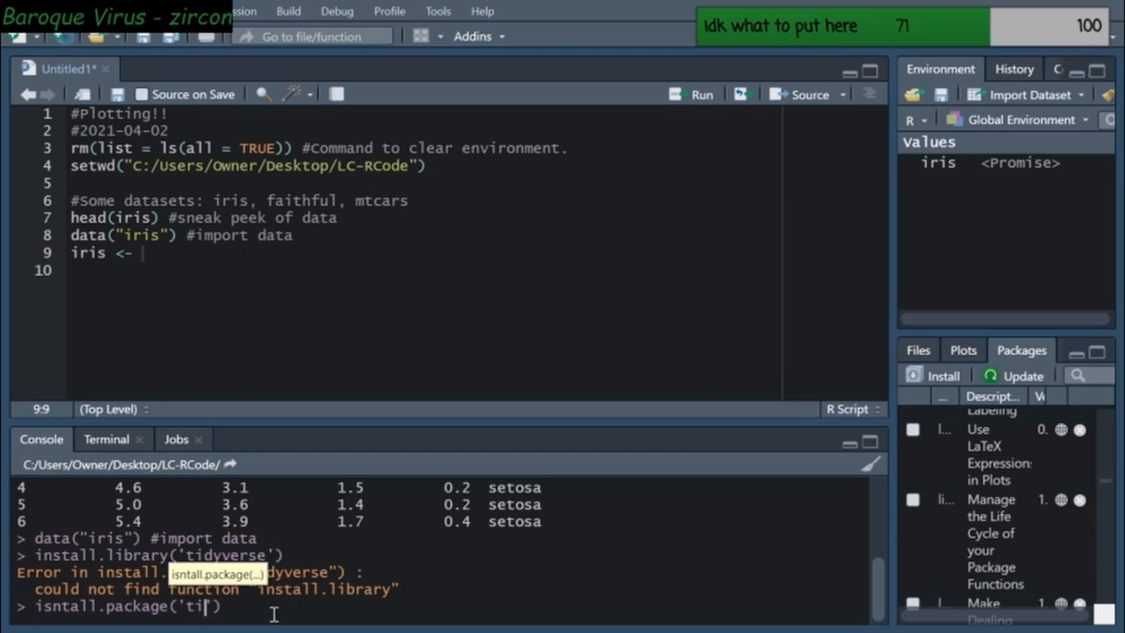
{"action": "type", "text": "dyverse')"}
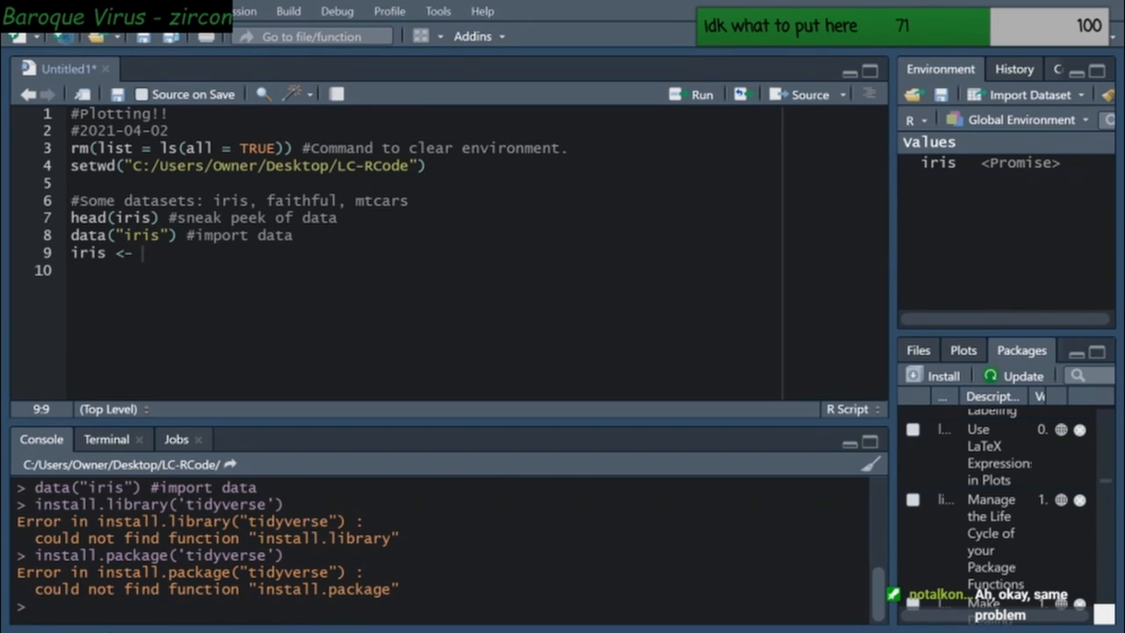
{"action": "mouse_move", "coordinate": [265, 606]}
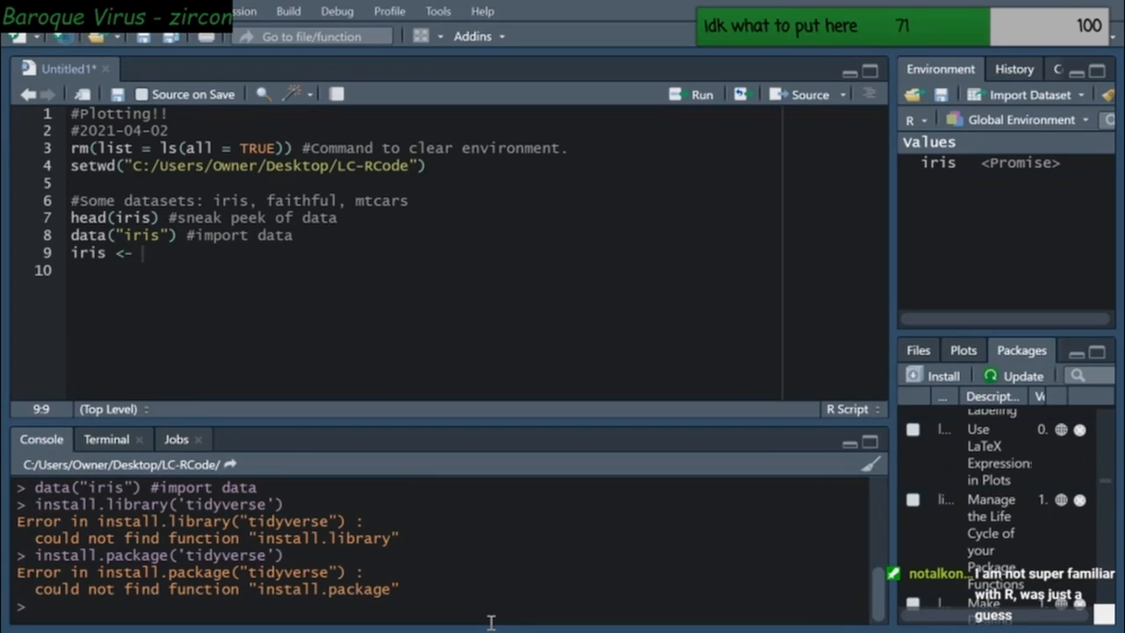
{"action": "mouse_move", "coordinate": [637, 450]}
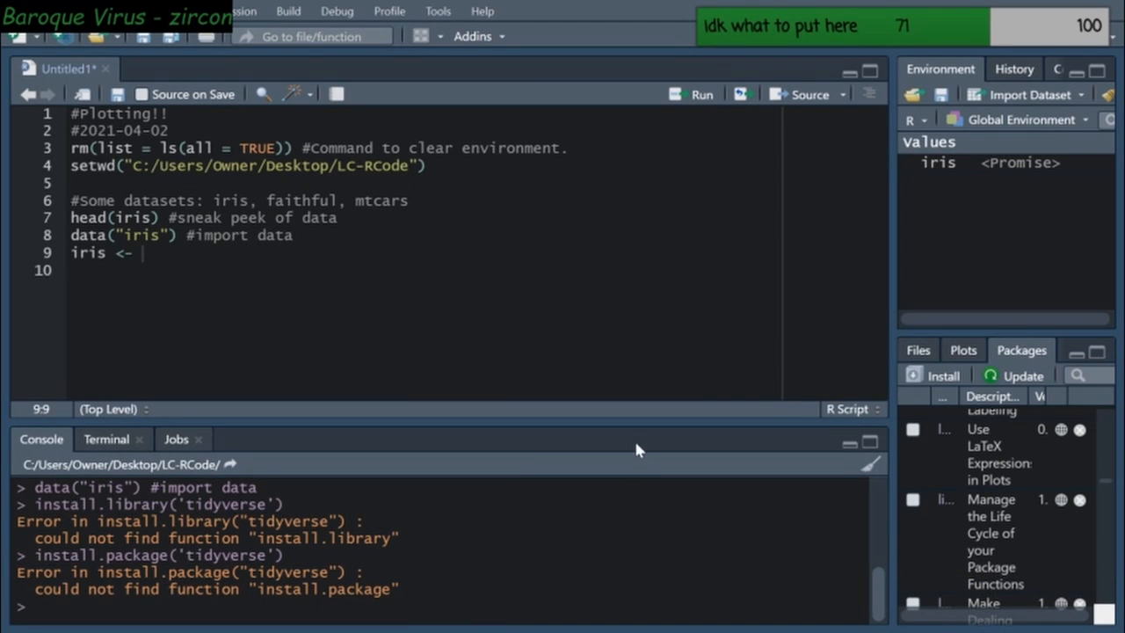
{"action": "mouse_move", "coordinate": [673, 246]}
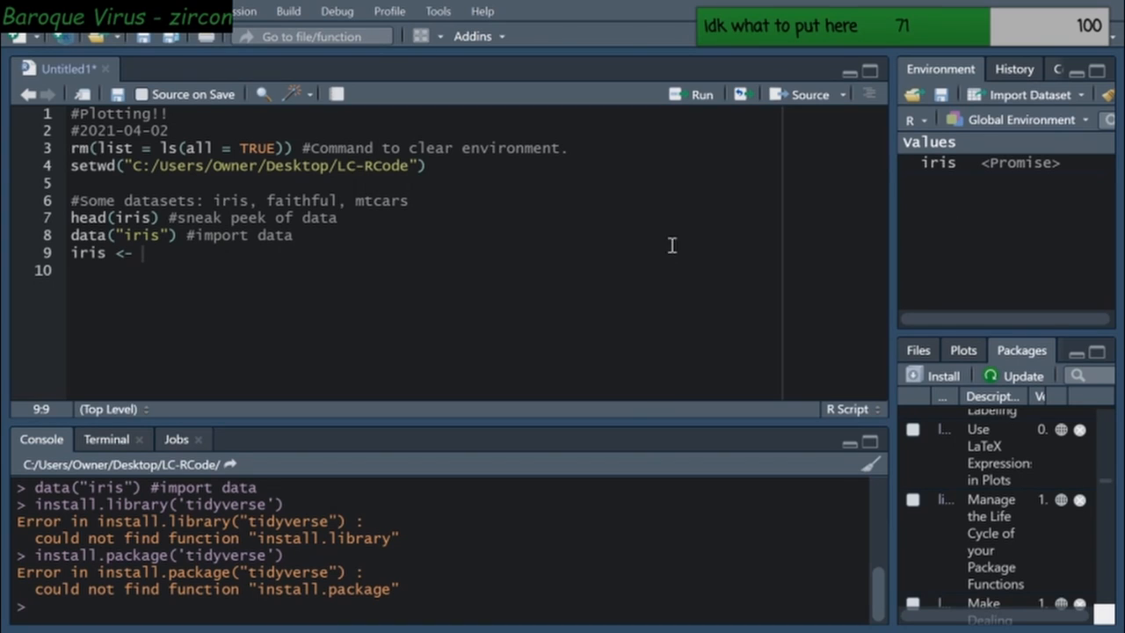
{"action": "mouse_move", "coordinate": [286, 260]}
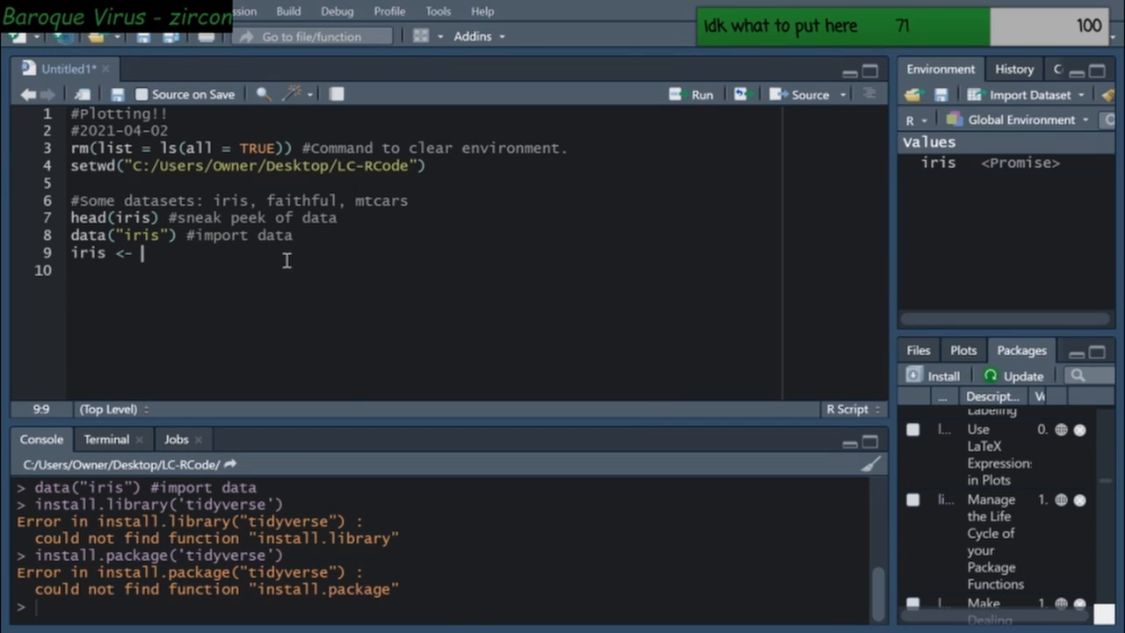
{"action": "mouse_move", "coordinate": [447, 317]}
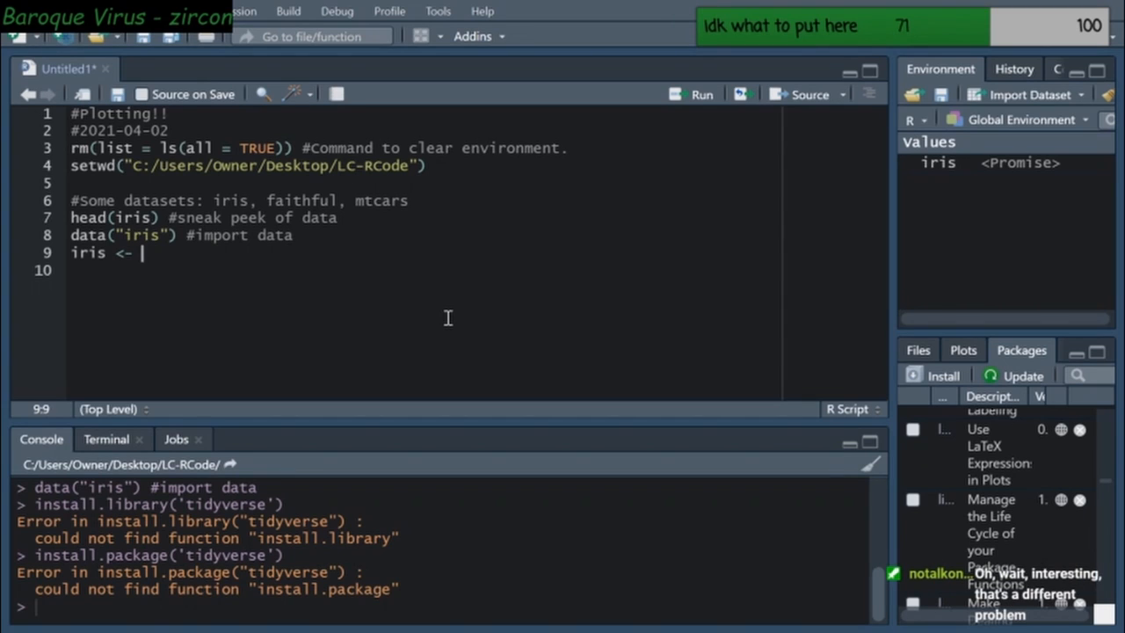
{"action": "mouse_move", "coordinate": [413, 596]}
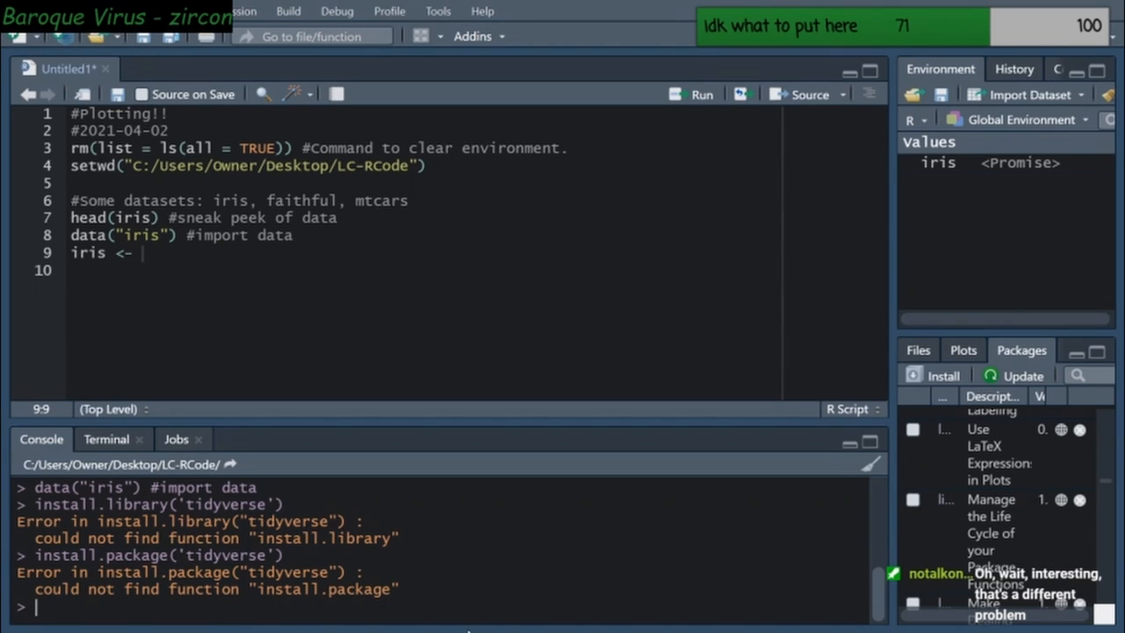
{"action": "mouse_move", "coordinate": [534, 575]}
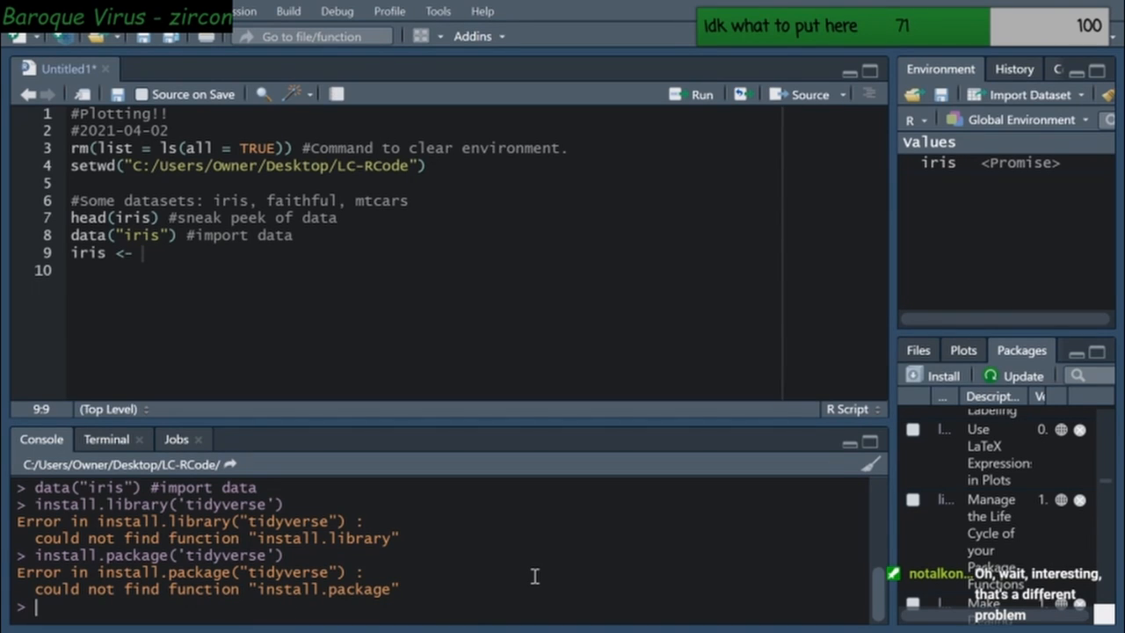
{"action": "type", "text": "install.packages('tidy"}
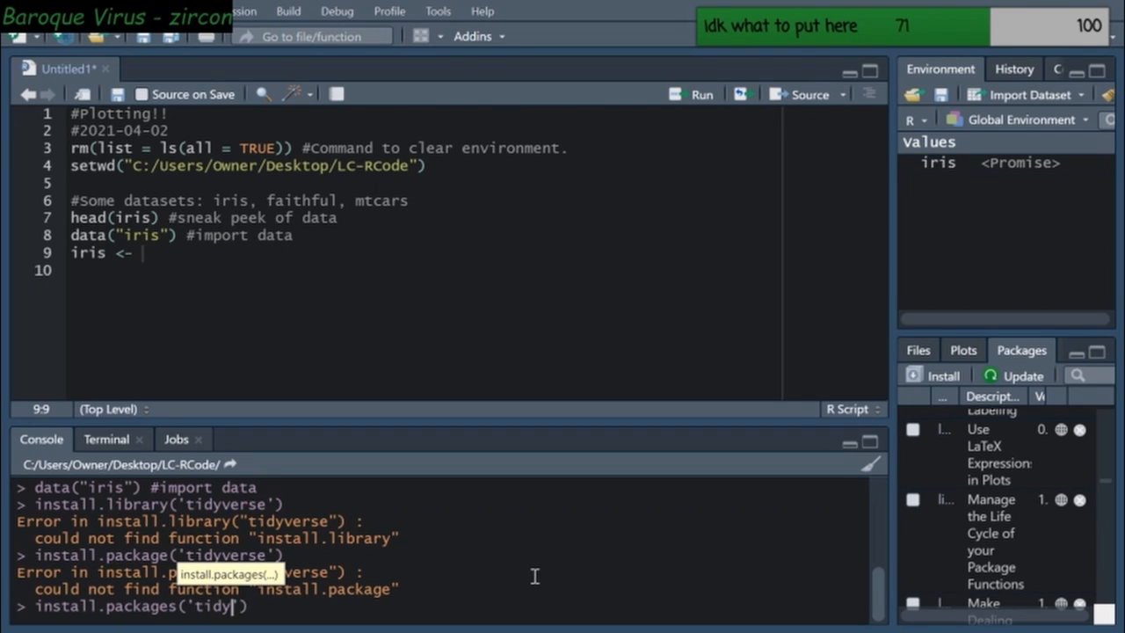
Finish running install.packages('tidyverse') and let tidyverse 1.3.0 download and unpack
{"action": "type", "text": "verse')"}
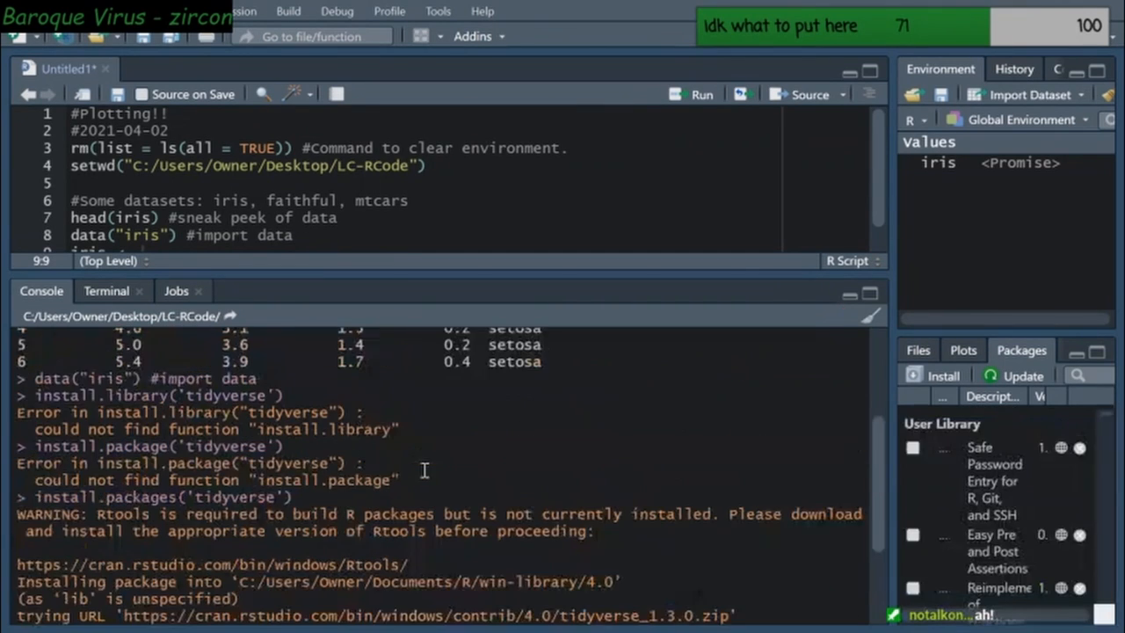
{"action": "double_click", "coordinate": [244, 497]}
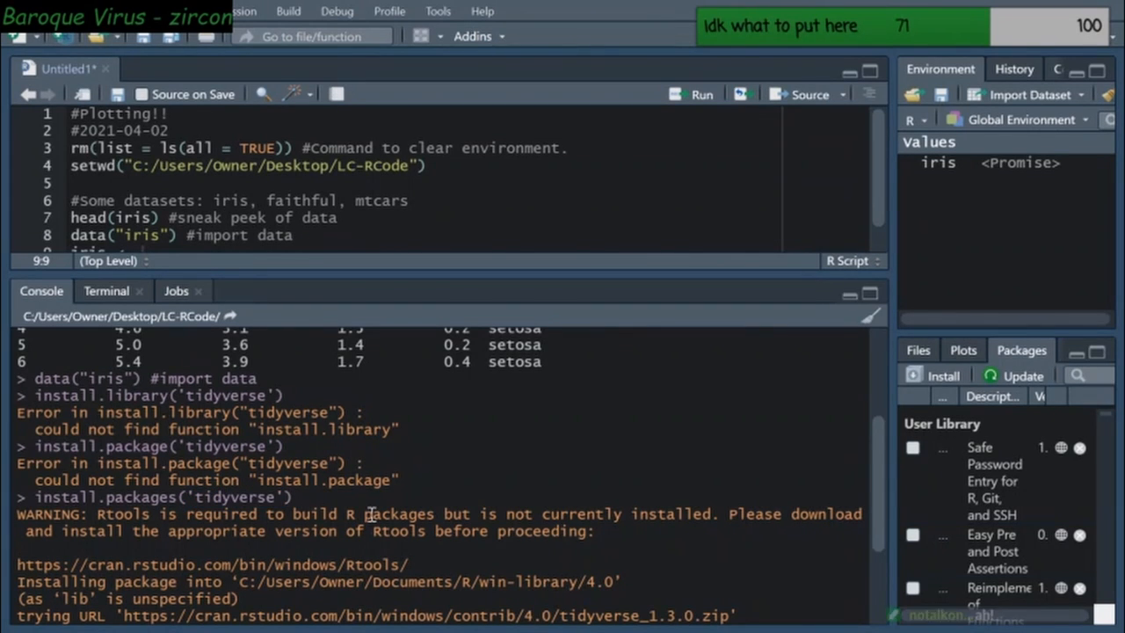
{"action": "scroll", "scroll_direction": "down", "scroll_amount": 3}
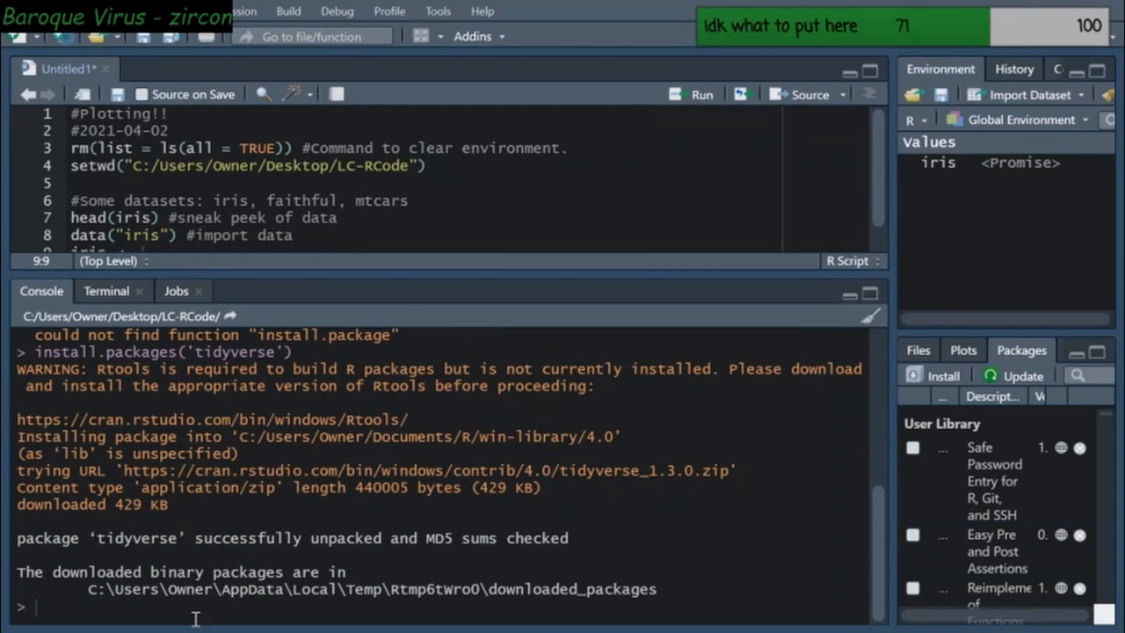
{"action": "mouse_move", "coordinate": [453, 161]}
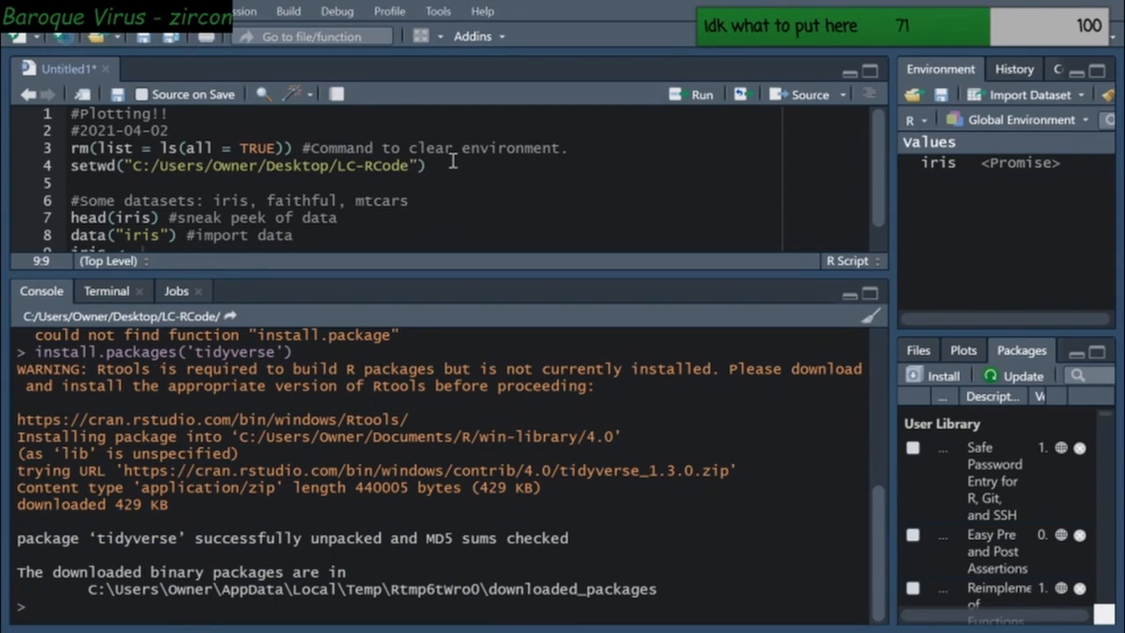
Add library(tidyverse) on line 5, run it, then comment it out after the dplyr version error
{"action": "type", "text": "libr"}
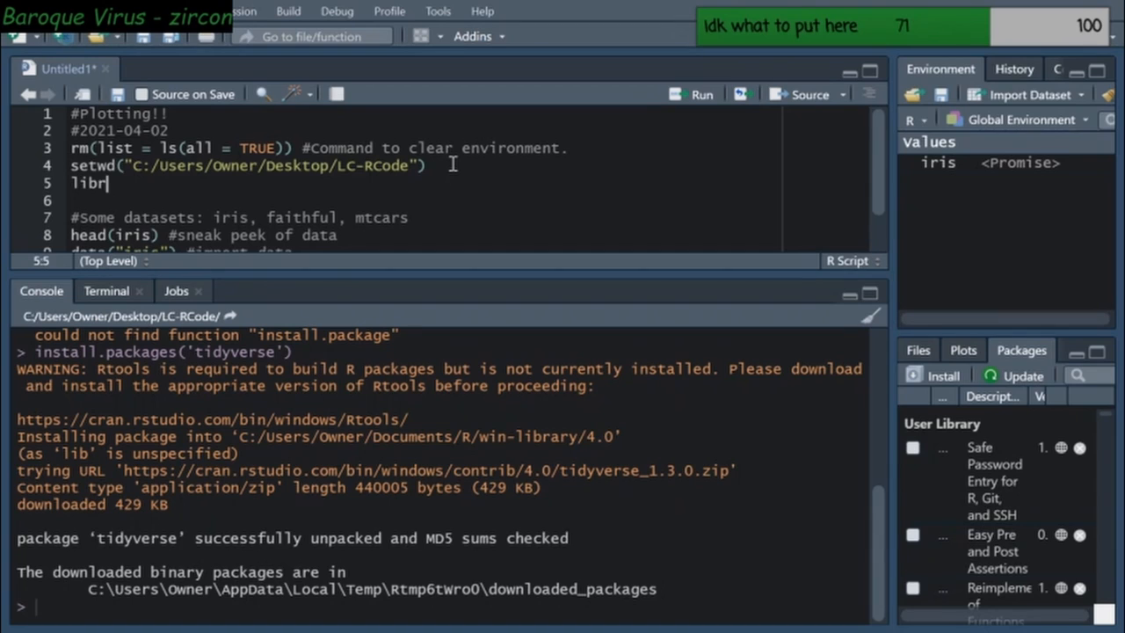
{"action": "type", "text": "ary(tidyverse)"}
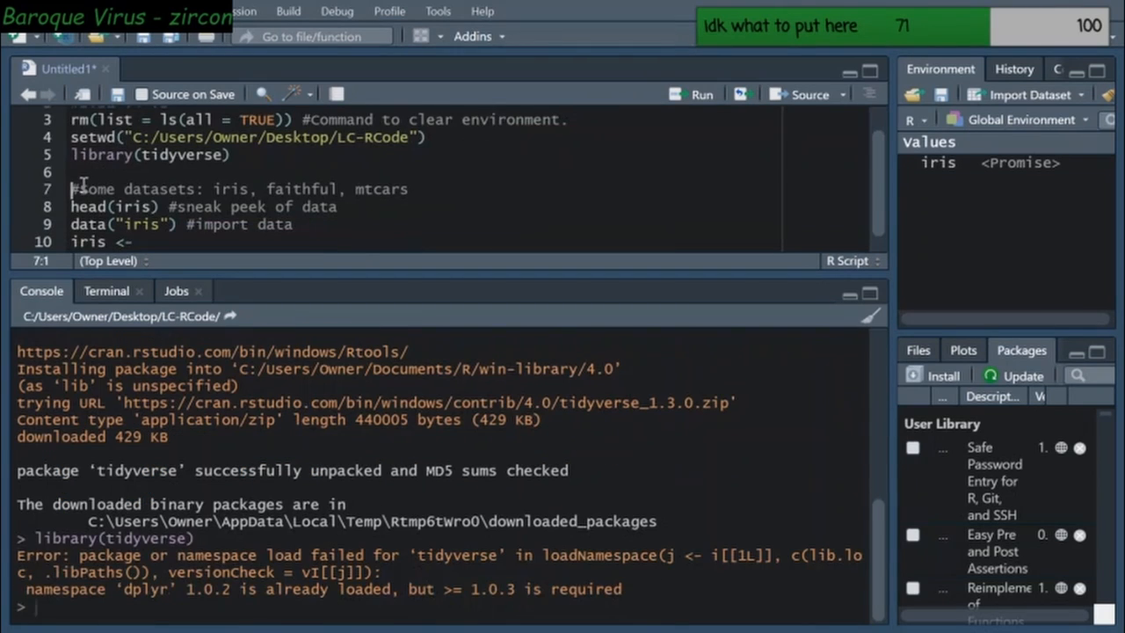
{"action": "mouse_move", "coordinate": [743, 283]}
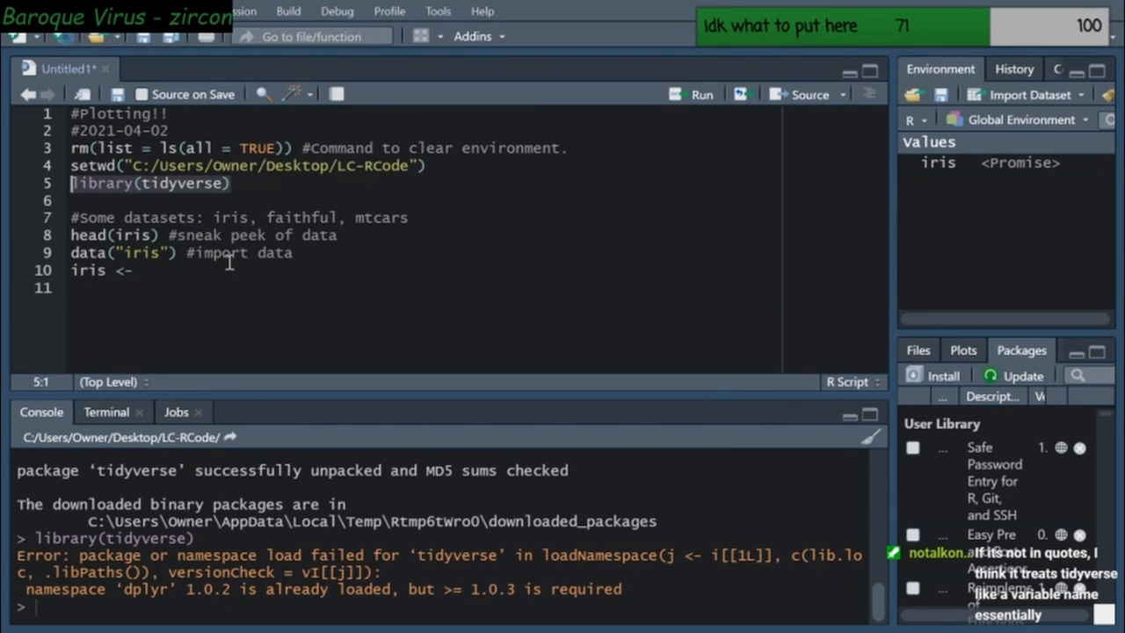
{"action": "mouse_move", "coordinate": [384, 323]}
{"action": "type", "text": "#"}
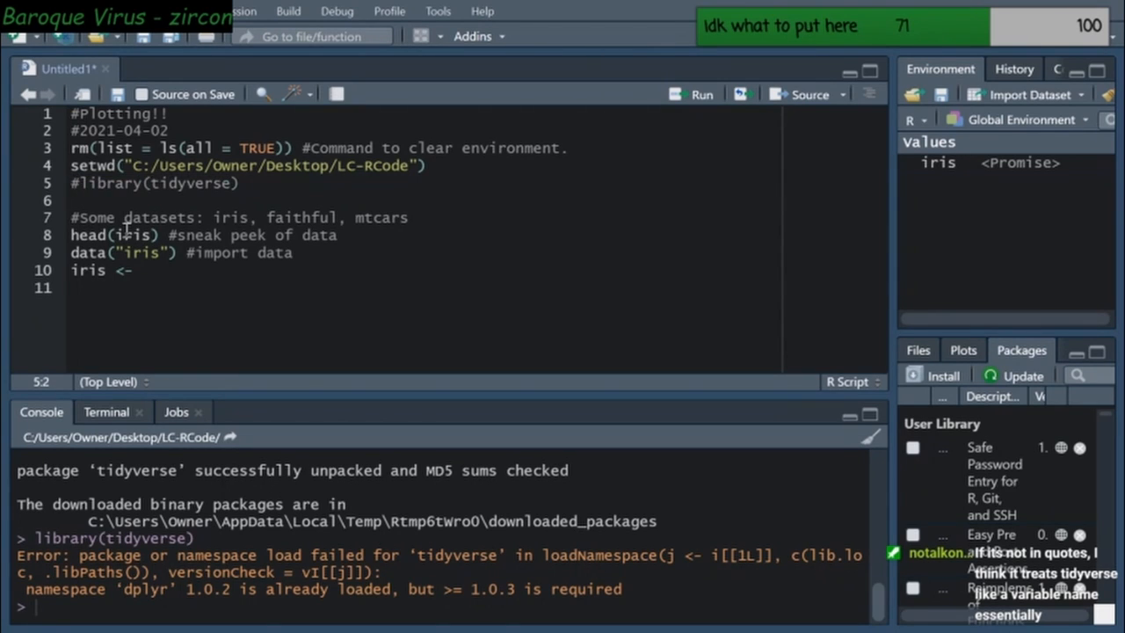
{"action": "left_click", "coordinate": [138, 270]}
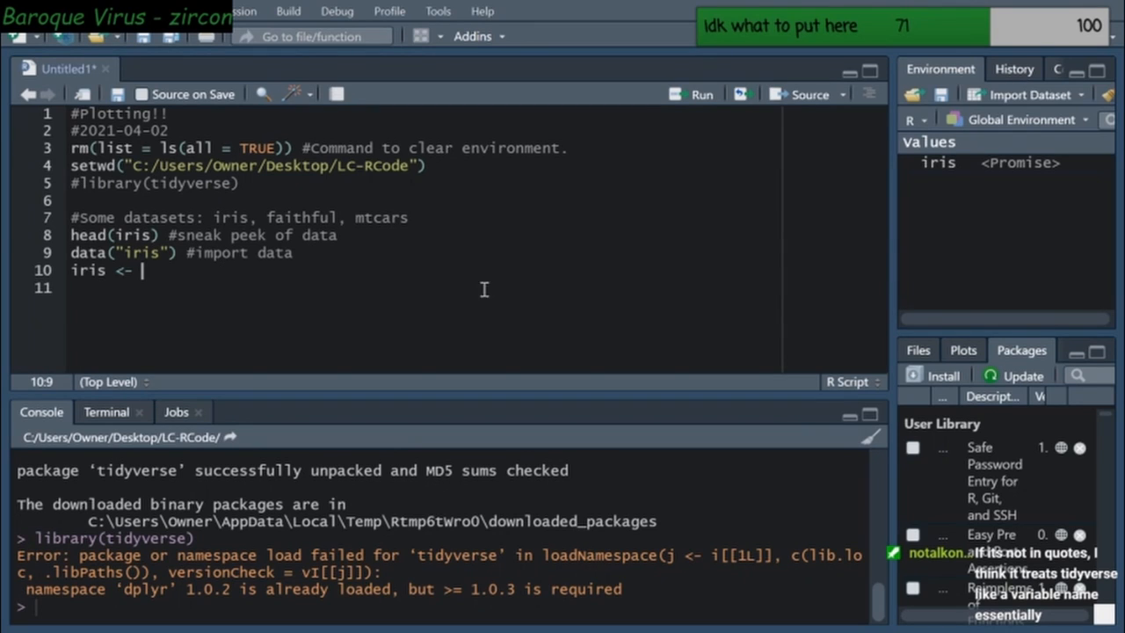
{"action": "mouse_move", "coordinate": [393, 278]}
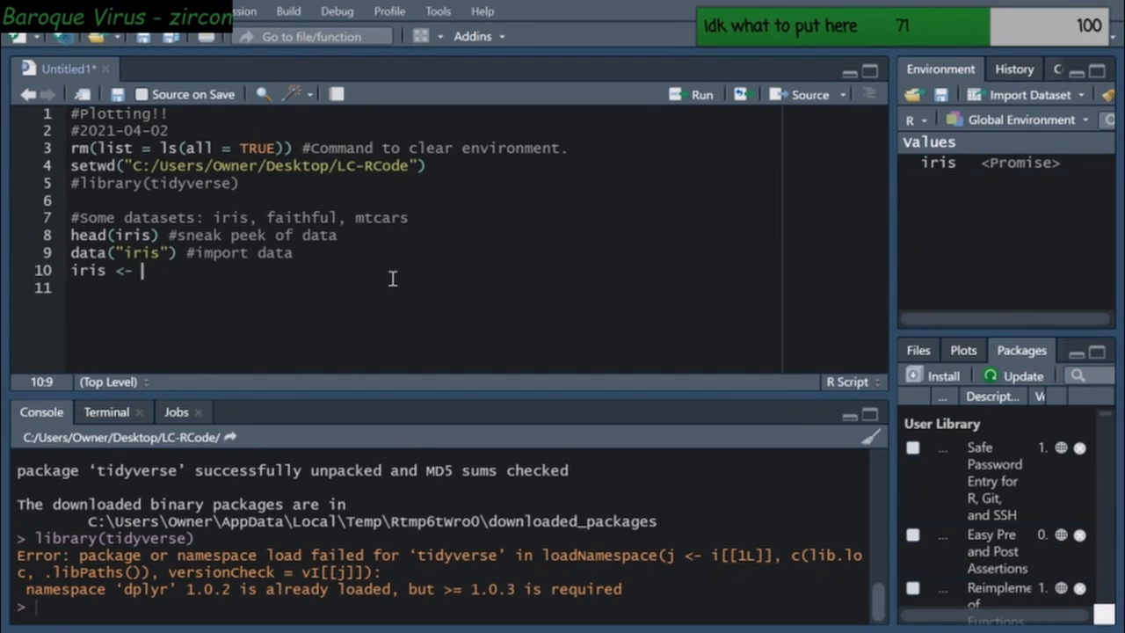
Complete line 10 as iris <- force(iris) and run it, giving 150 observations
{"action": "type", "text": "f"}
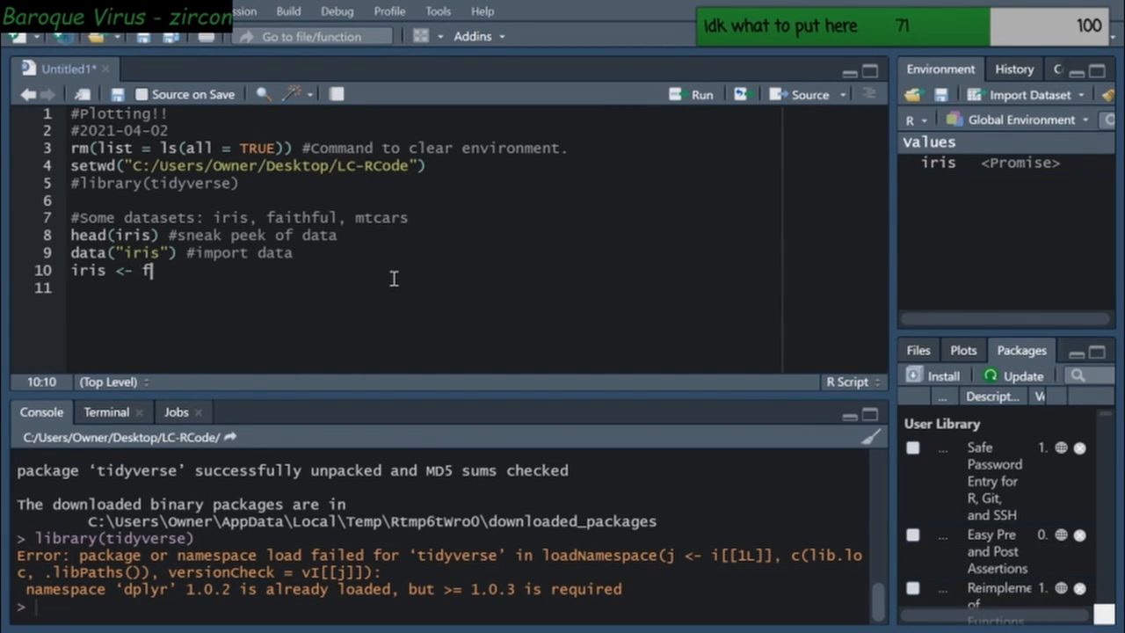
{"action": "type", "text": "orce(iris)"}
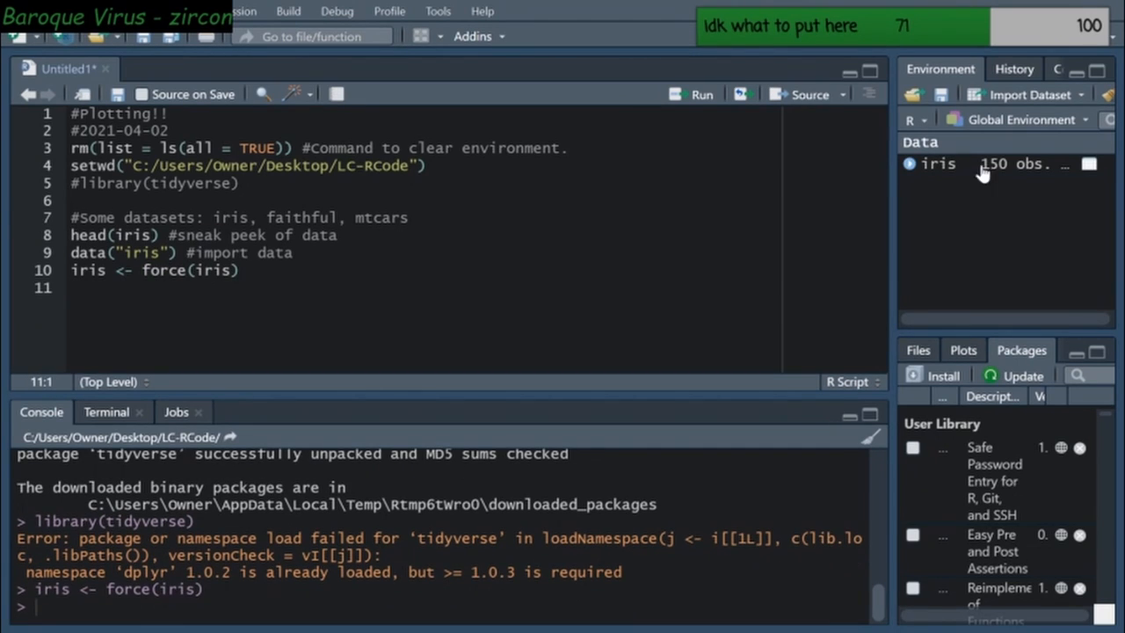
{"action": "mouse_move", "coordinate": [430, 305]}
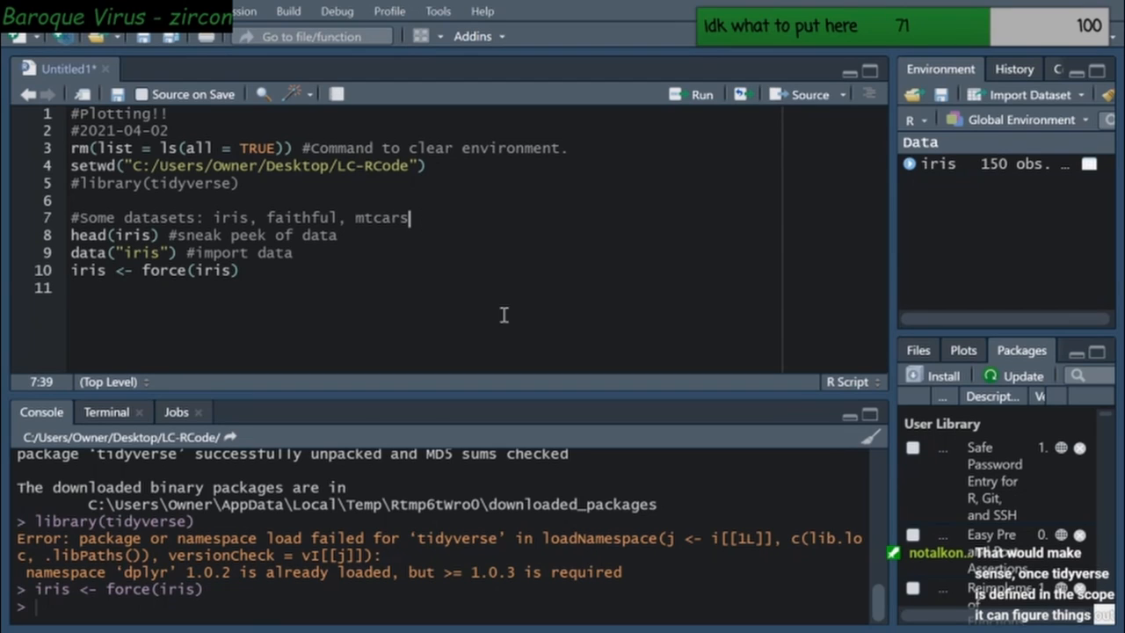
{"action": "mouse_move", "coordinate": [528, 318]}
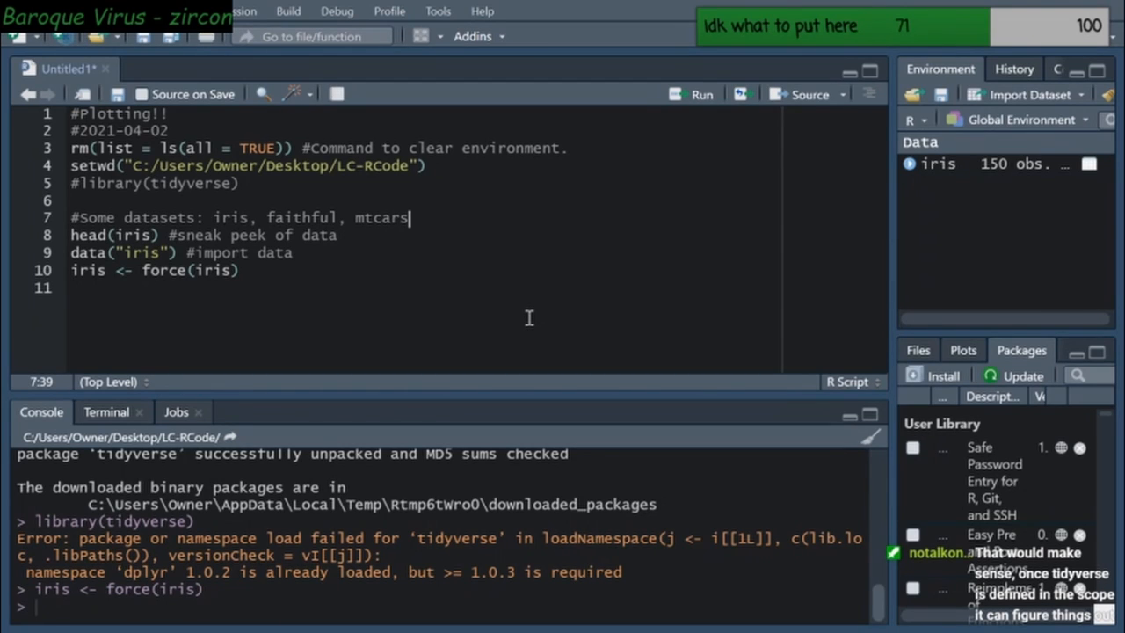
Add the comment #Let's use iris and plot with base R on line 9
{"action": "type", "text": "#Let's"}
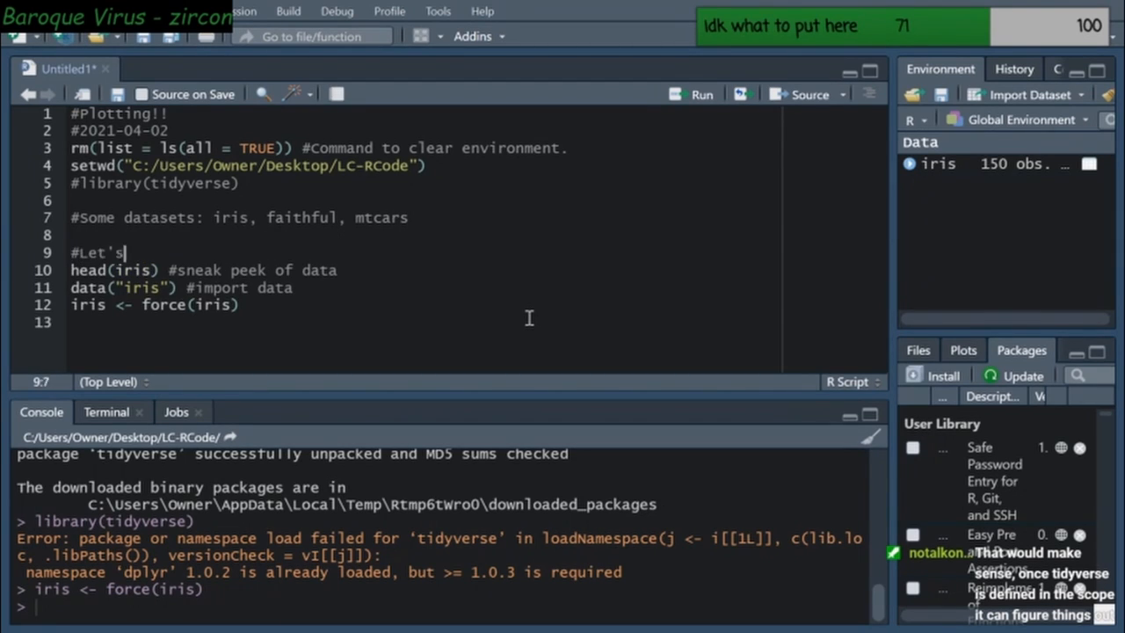
{"action": "type", "text": "use iris"}
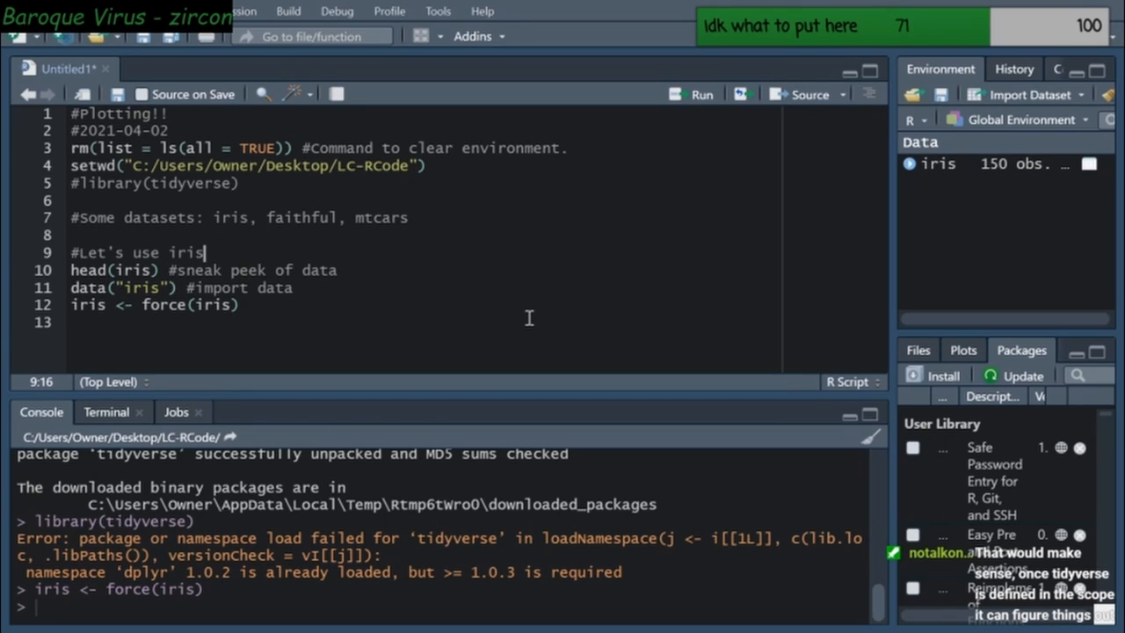
{"action": "type", "text": "and"}
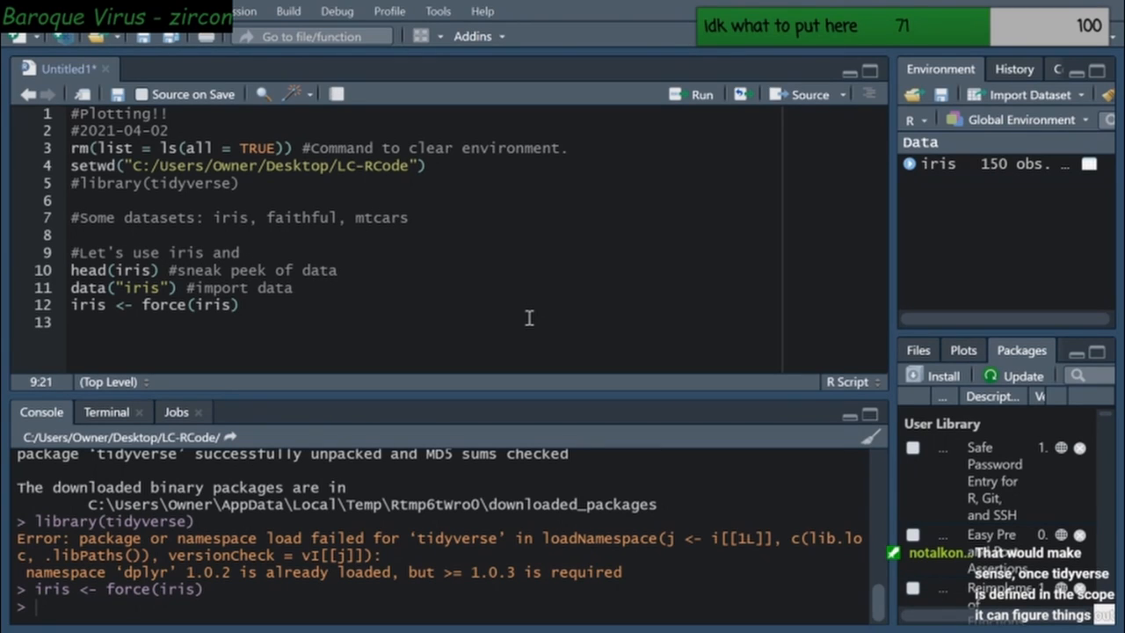
{"action": "type", "text": "plot with base R"}
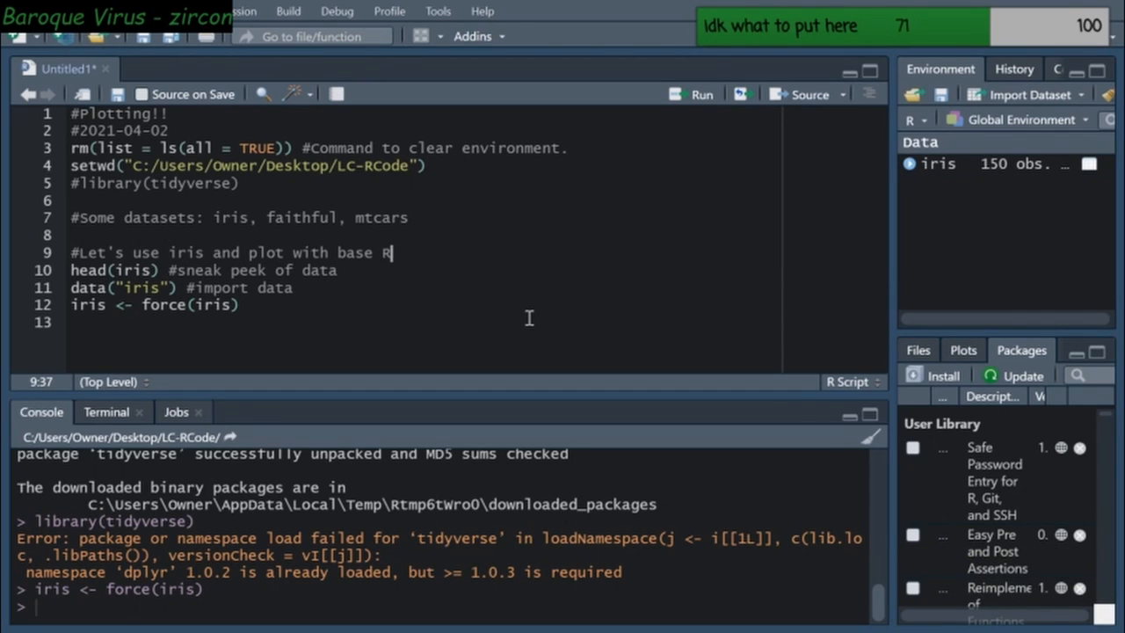
{"action": "left_click", "coordinate": [239, 305]}
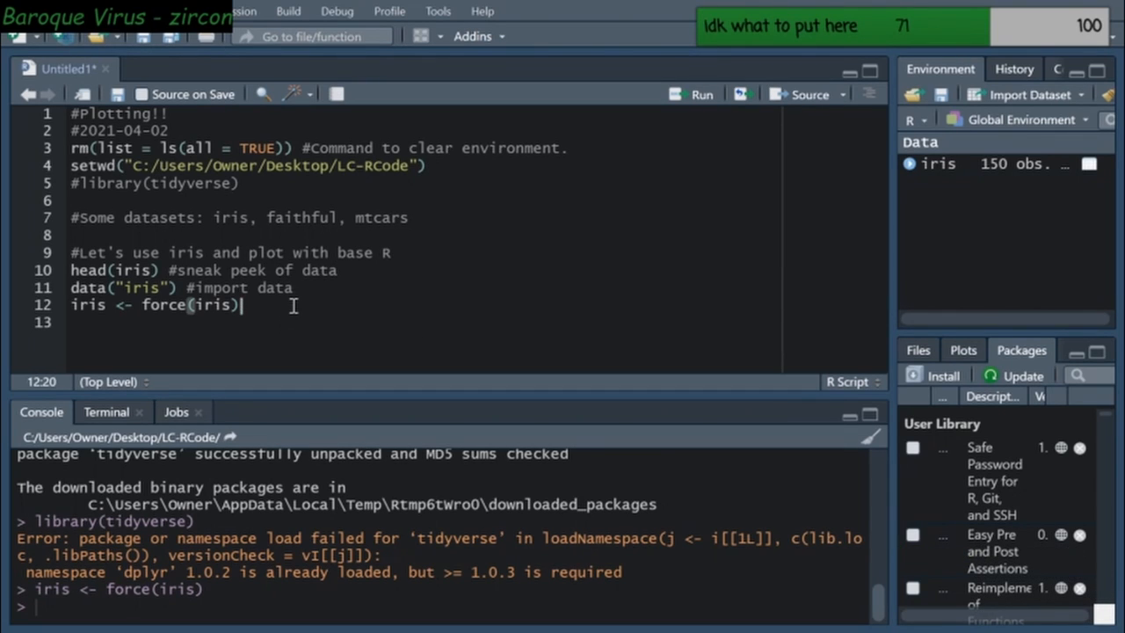
{"action": "mouse_move", "coordinate": [883, 161]}
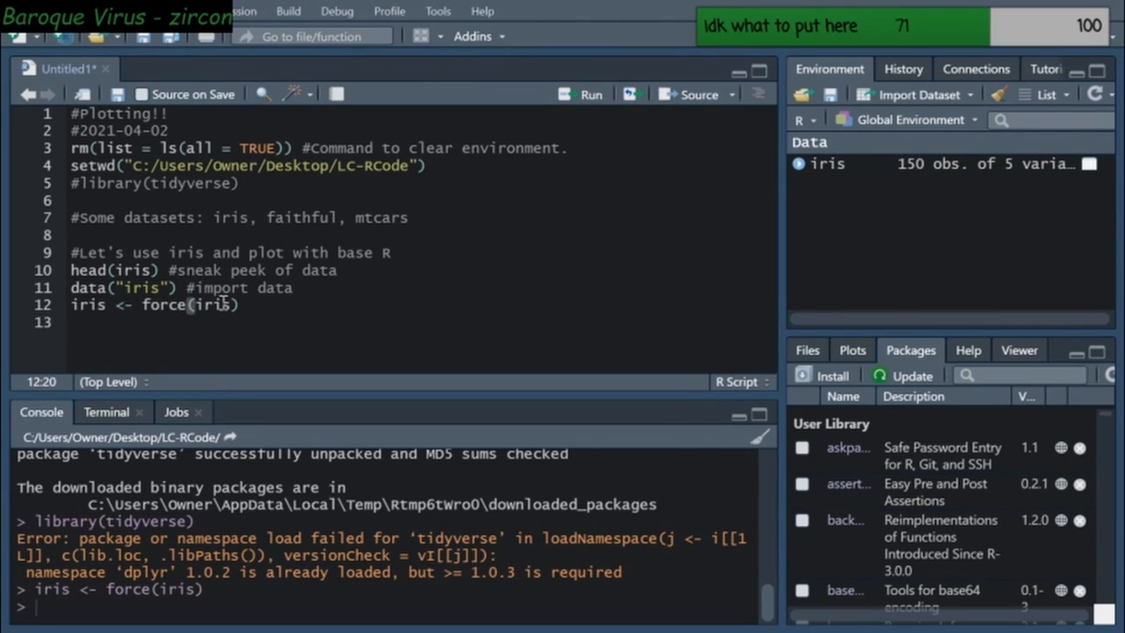
{"action": "mouse_move", "coordinate": [99, 310]}
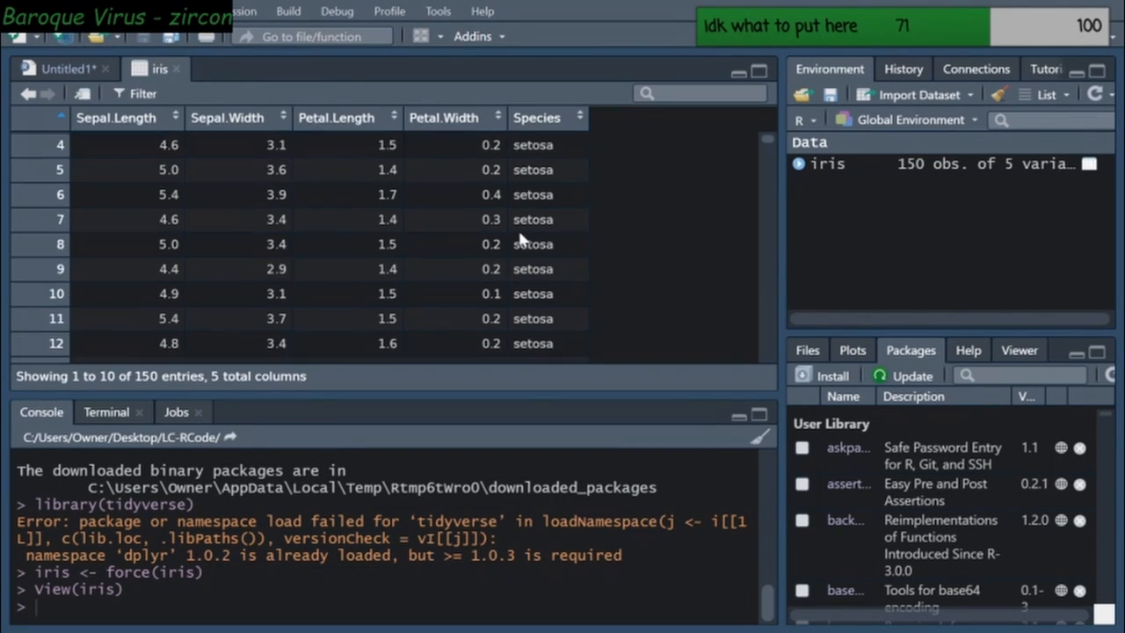
Scroll the iris data viewer down to the versicolor rows, then return to Untitled1
{"action": "scroll", "scroll_direction": "down", "scroll_amount": 3}
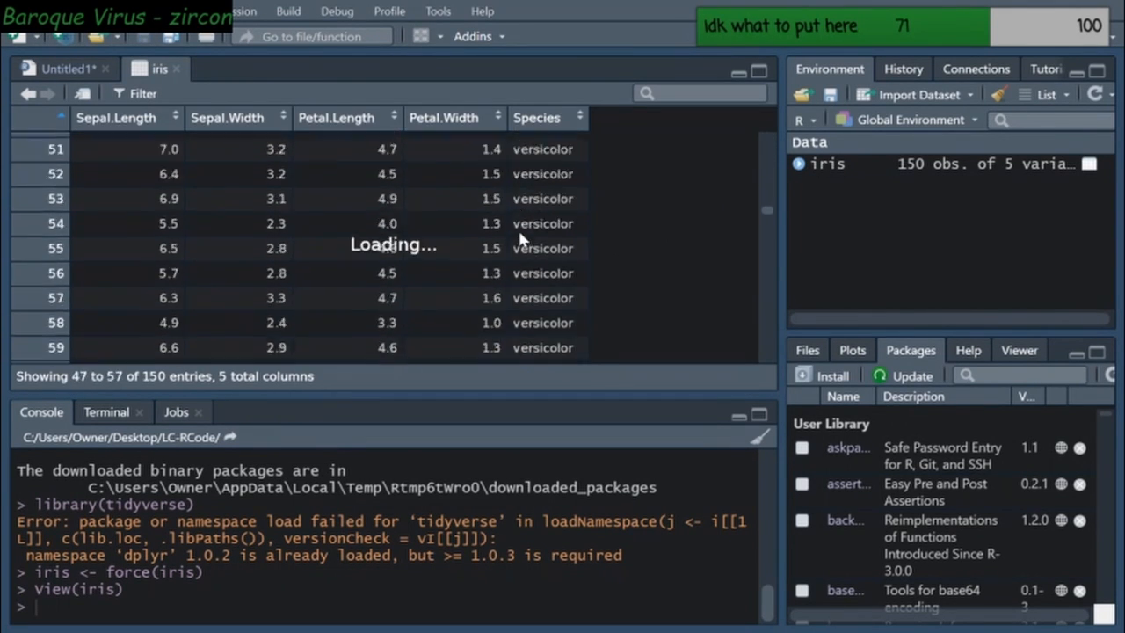
{"action": "scroll", "scroll_direction": "down", "scroll_amount": 3}
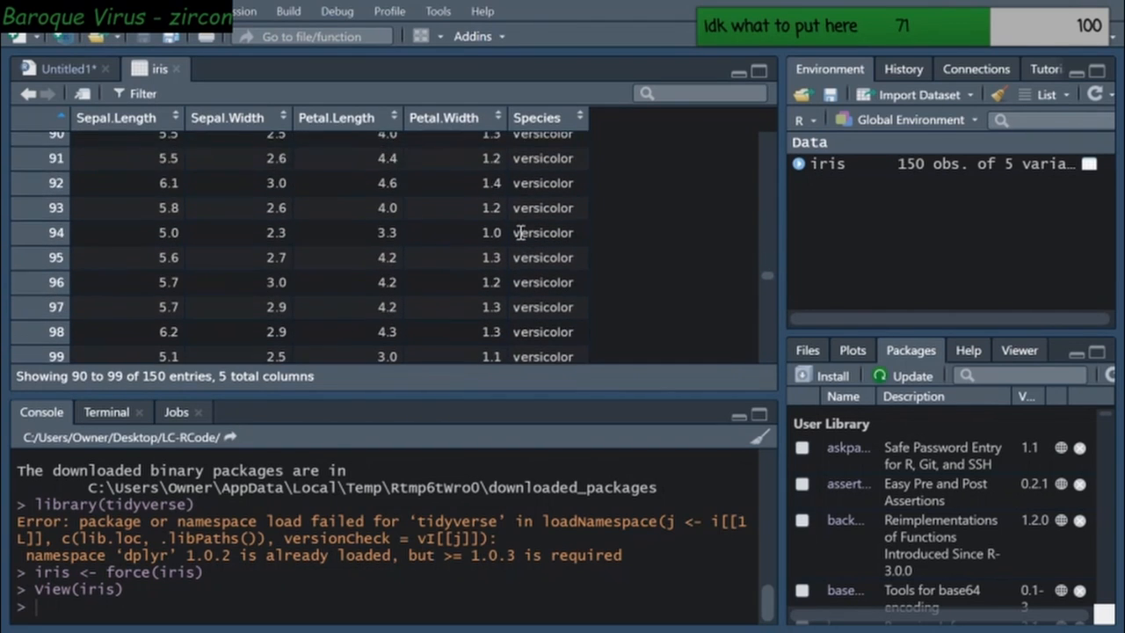
{"action": "scroll", "scroll_direction": "down", "scroll_amount": 3}
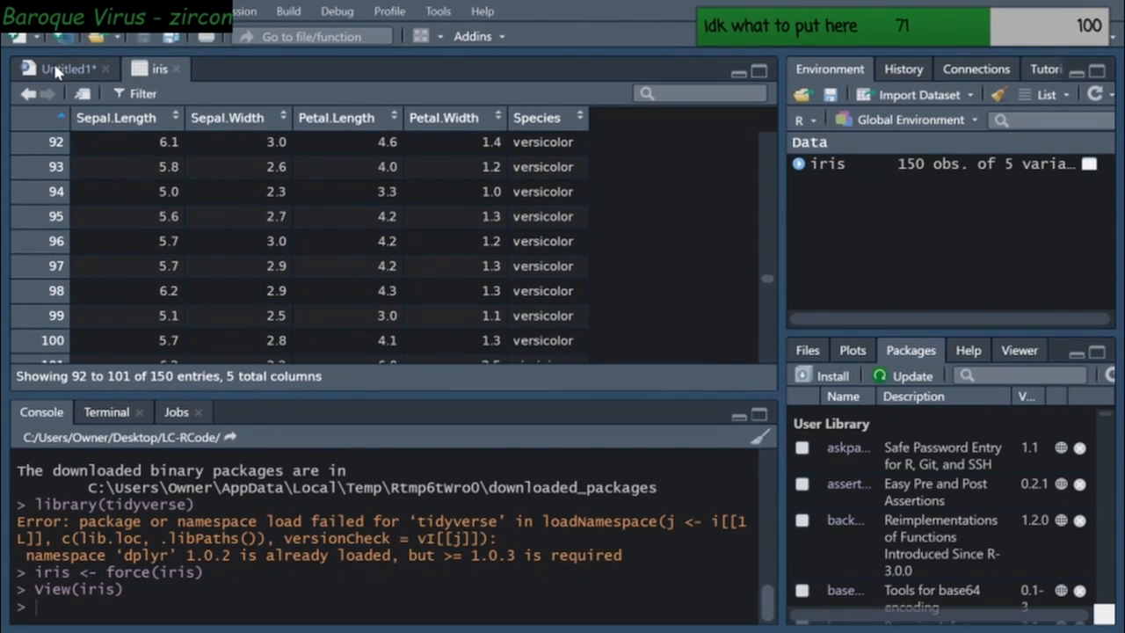
{"action": "left_click", "coordinate": [64, 69]}
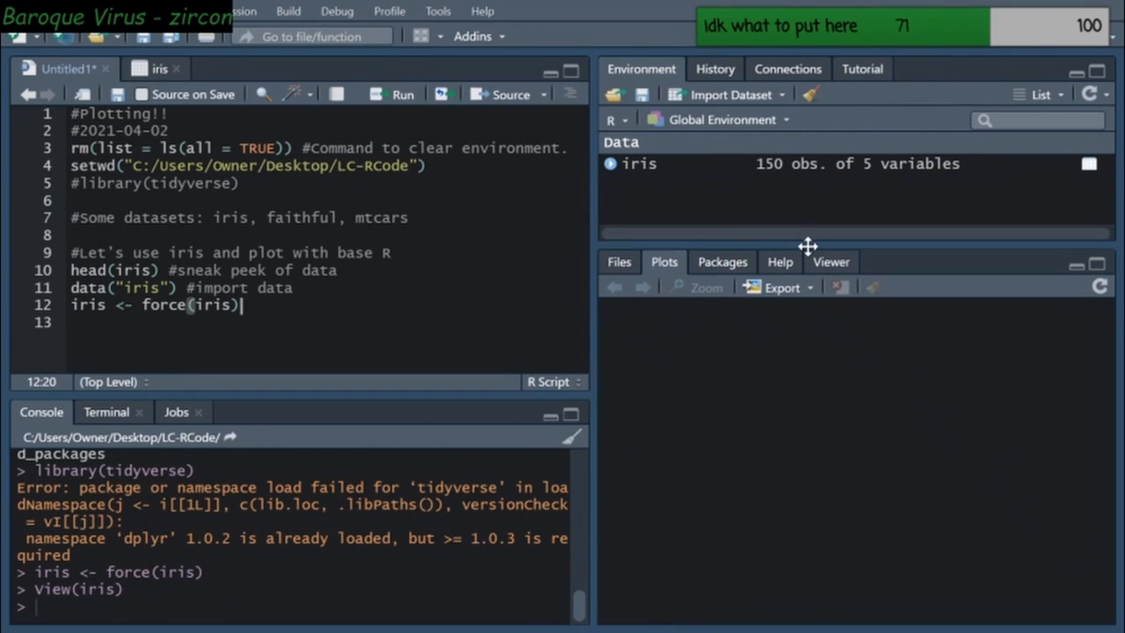
Run plot(iris) on line 13 for a scatterplot matrix, and load ggplot2
{"action": "type", "text": "plot(iris)"}
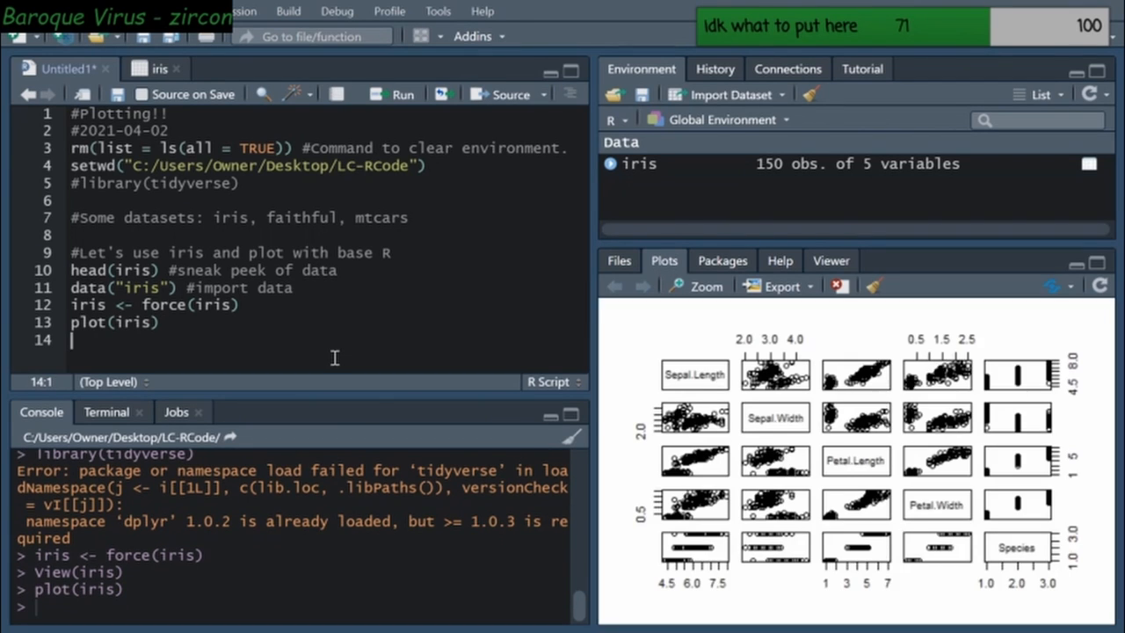
{"action": "mouse_move", "coordinate": [595, 342]}
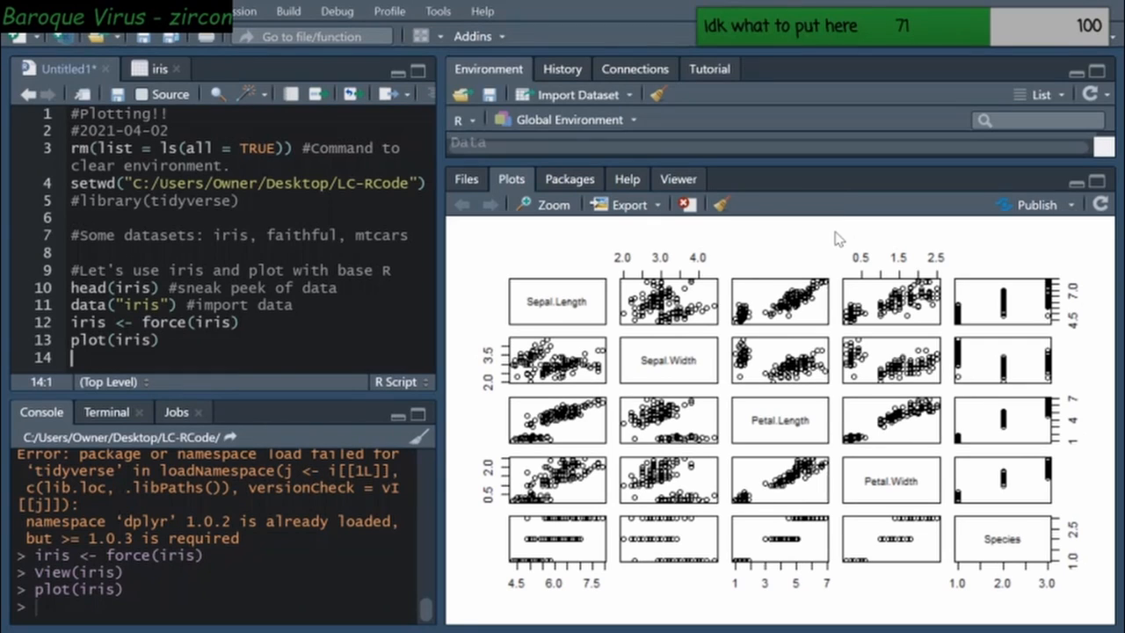
{"action": "mouse_move", "coordinate": [806, 253]}
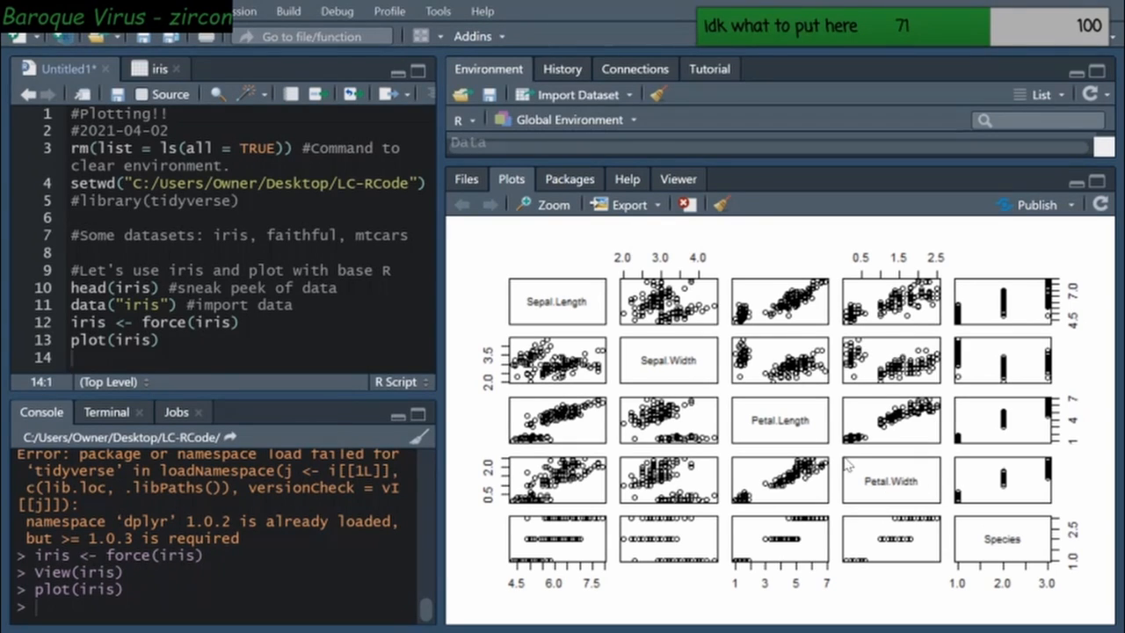
{"action": "mouse_move", "coordinate": [837, 490]}
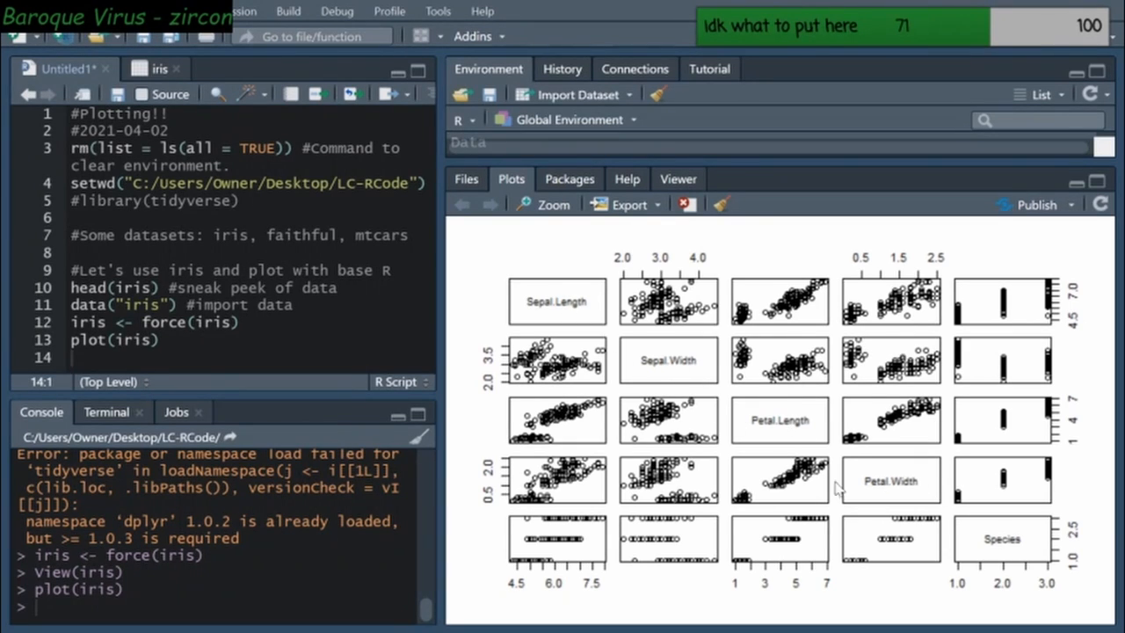
{"action": "mouse_move", "coordinate": [826, 478]}
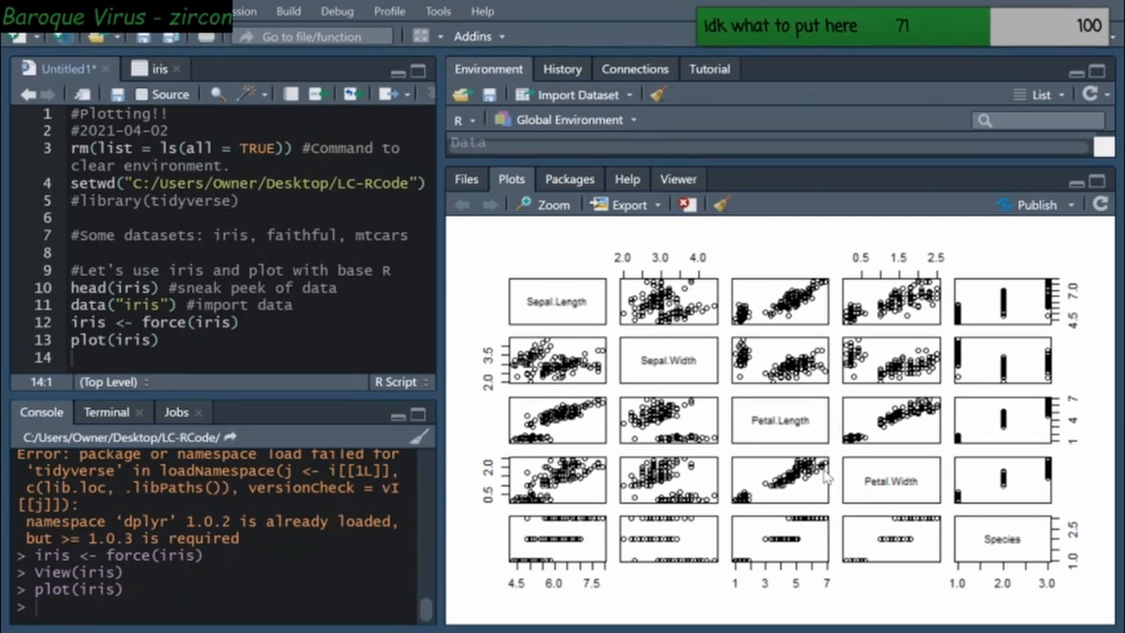
{"action": "mouse_move", "coordinate": [947, 282]}
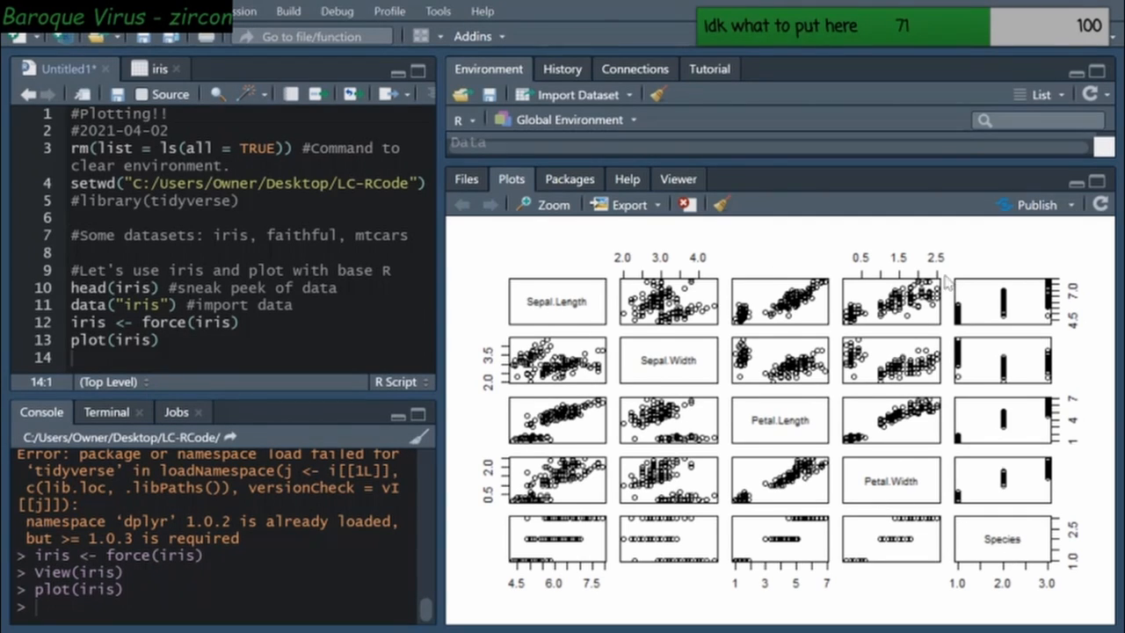
{"action": "mouse_move", "coordinate": [547, 587]}
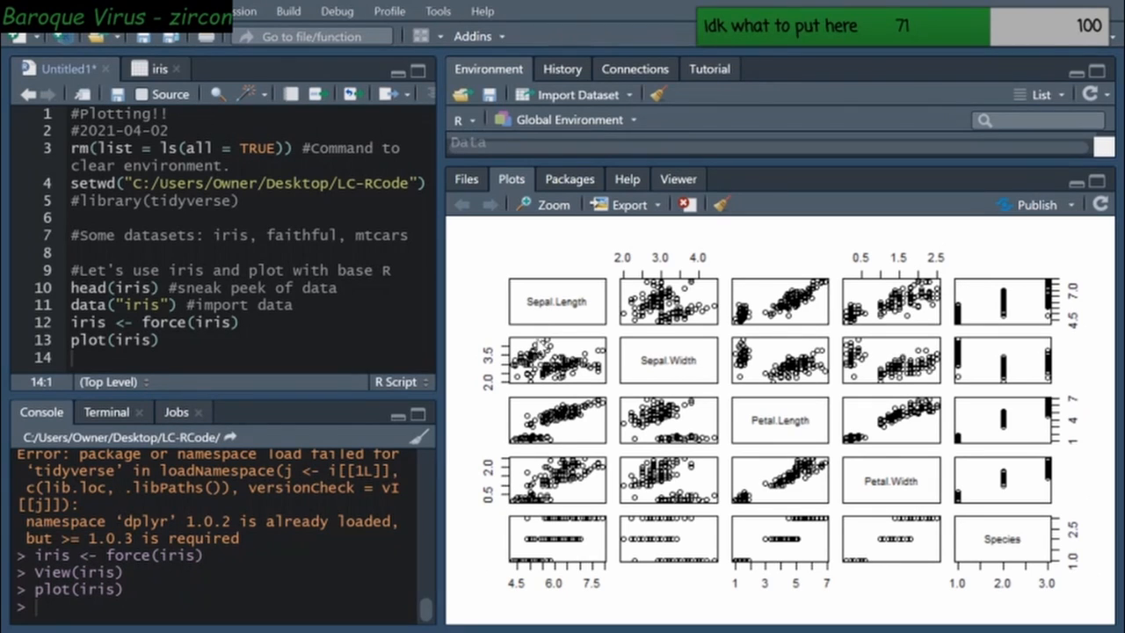
{"action": "mouse_move", "coordinate": [661, 381]}
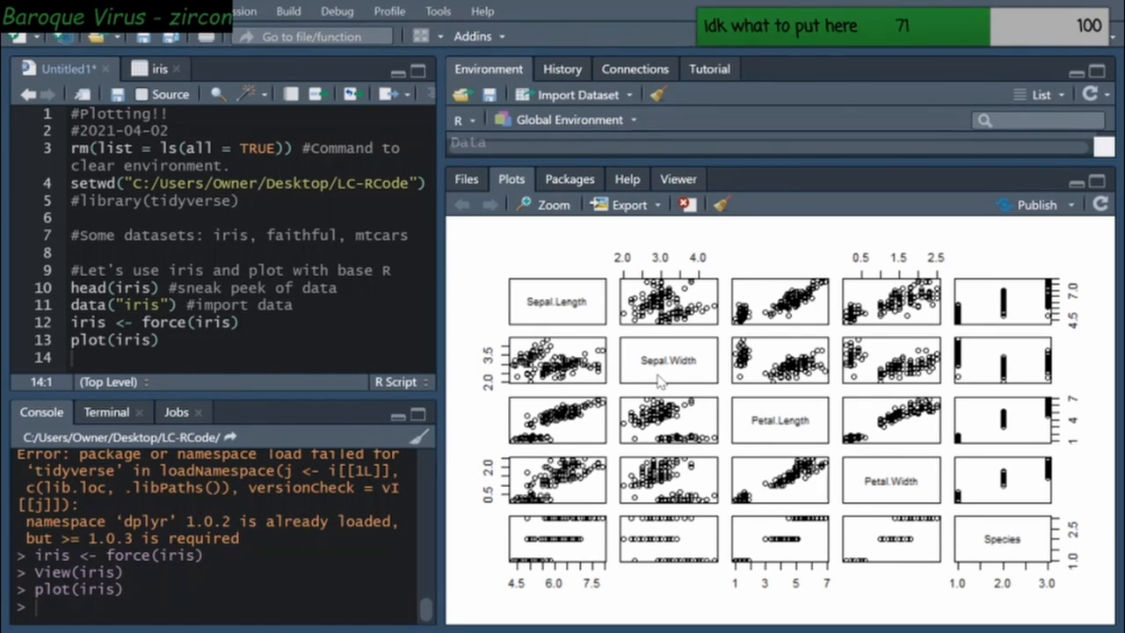
{"action": "mouse_move", "coordinate": [812, 453]}
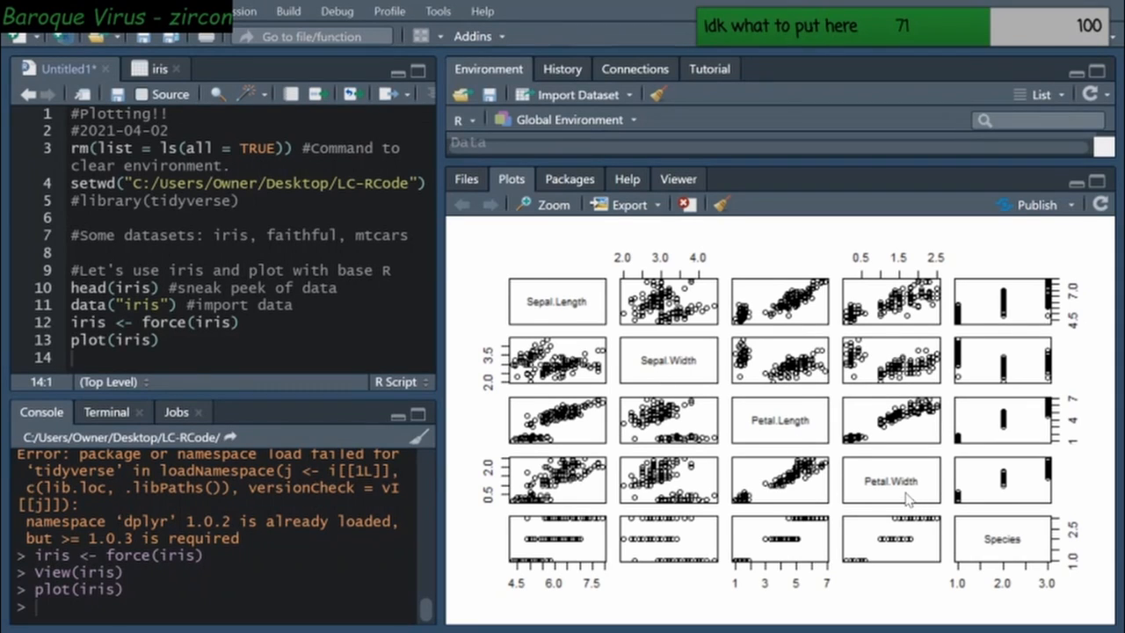
{"action": "mouse_move", "coordinate": [884, 376]}
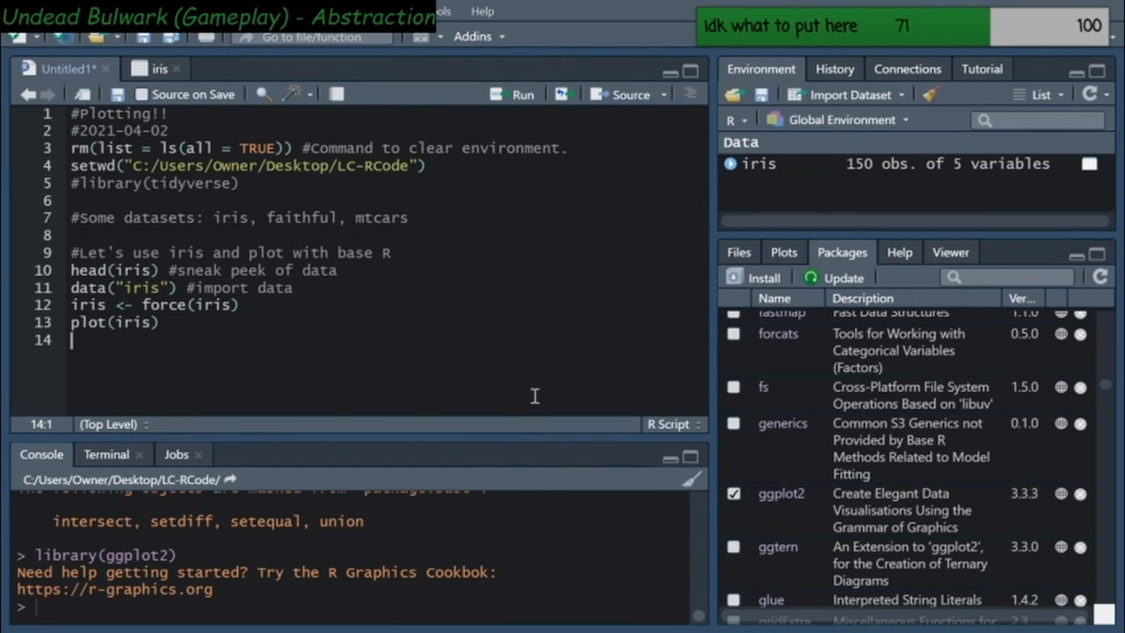
Glance at the iris table, then install all available package updates from the Packages pane
{"action": "left_click", "coordinate": [727, 164]}
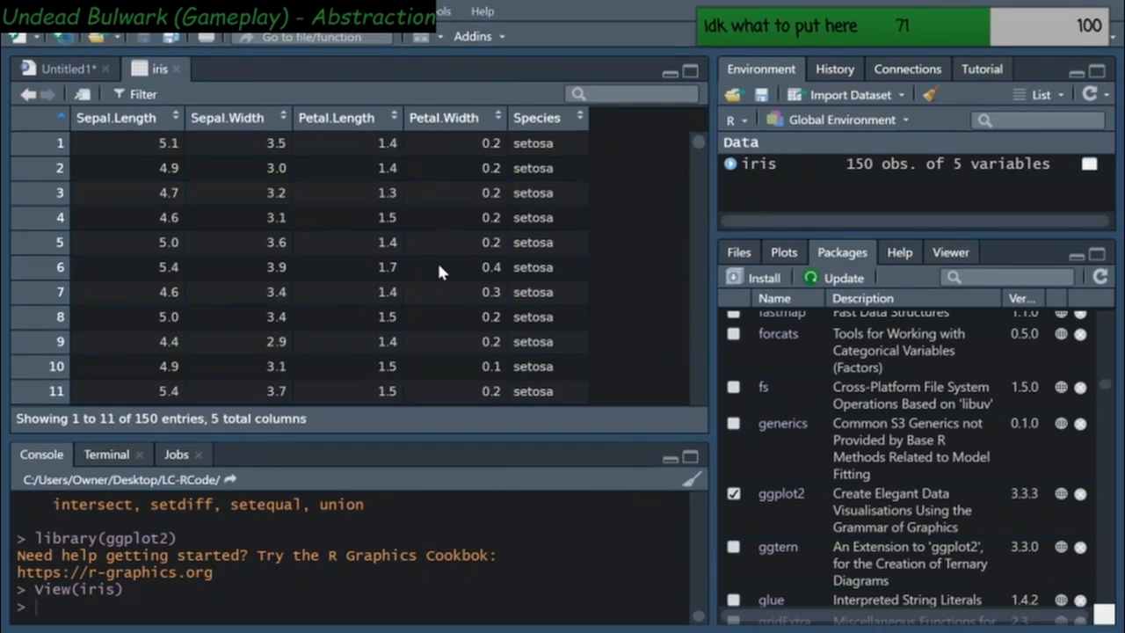
{"action": "left_click", "coordinate": [57, 69]}
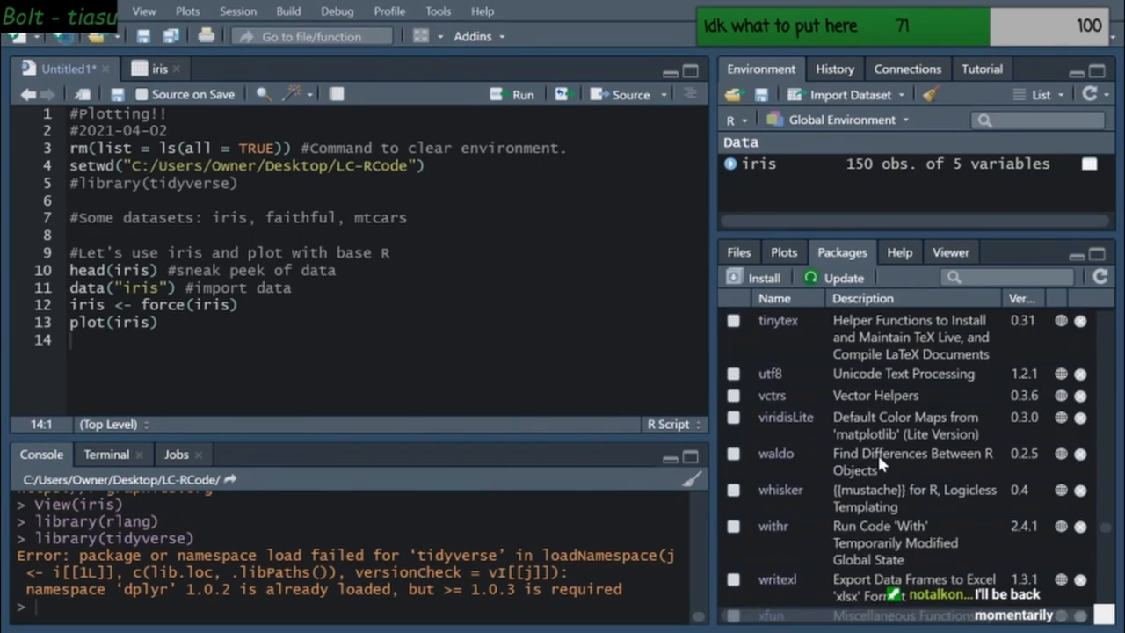
{"action": "scroll", "scroll_direction": "down", "scroll_amount": 3}
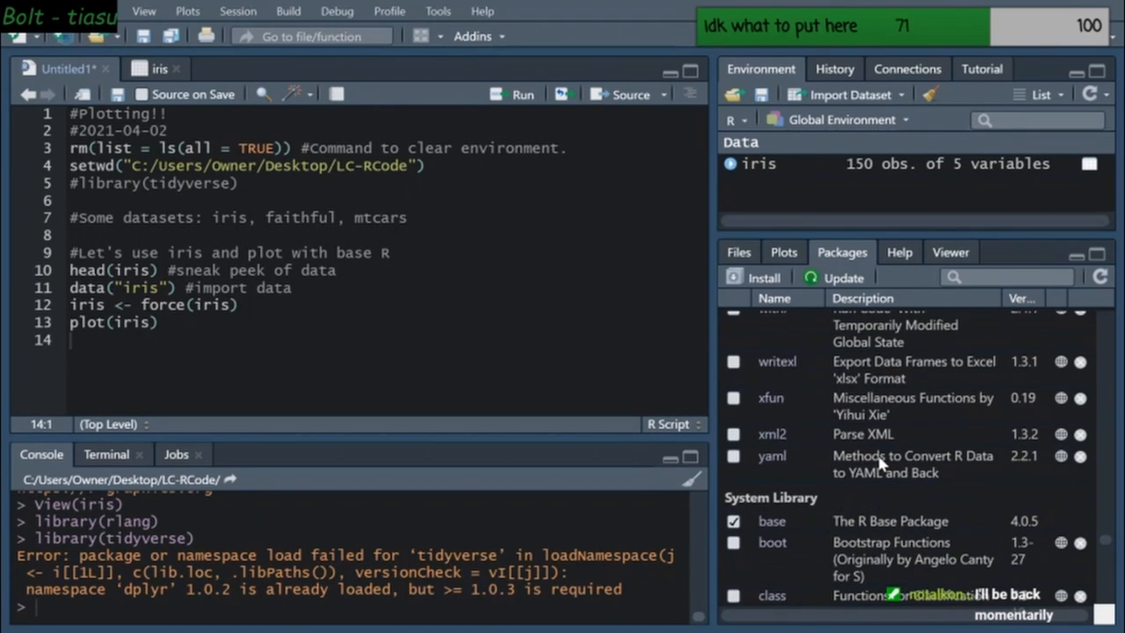
{"action": "scroll", "scroll_direction": "up", "scroll_amount": 3}
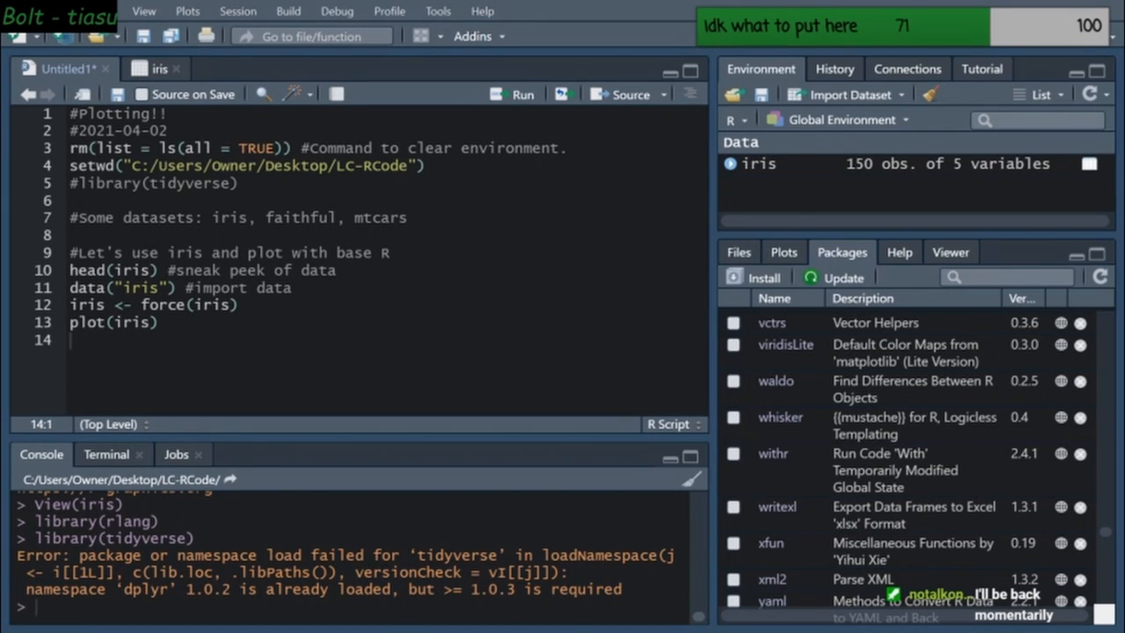
{"action": "left_click", "coordinate": [833, 278]}
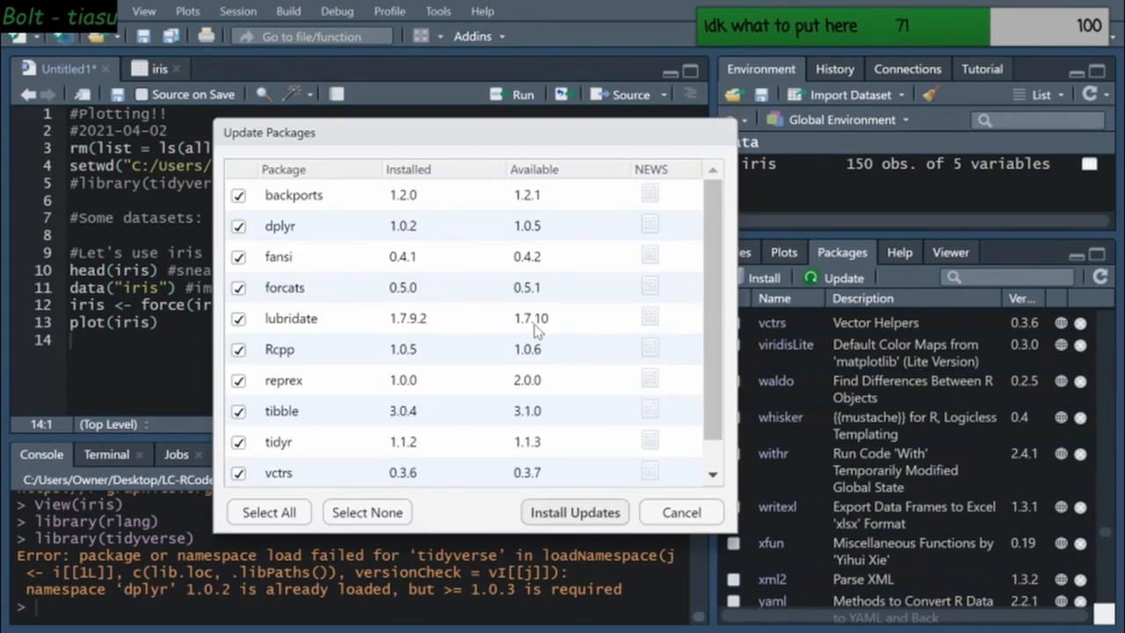
{"action": "left_click", "coordinate": [680, 512]}
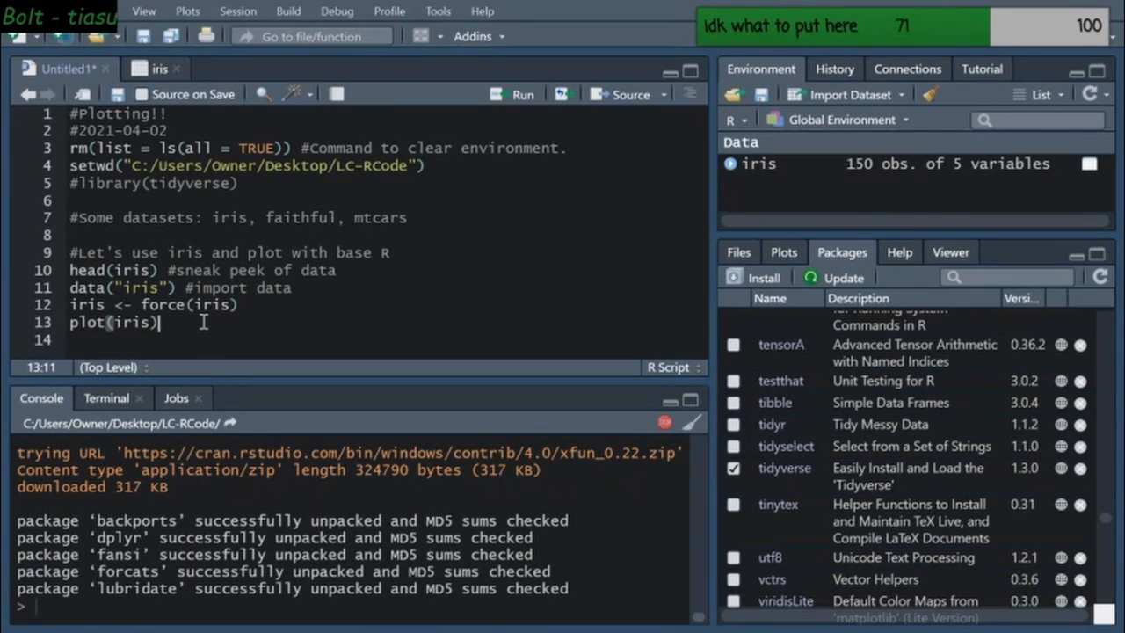
Write line 14 as plot(x = Sepal.Length, y = Sepal.Width), checking iris column names
{"action": "type", "text": "plot"}
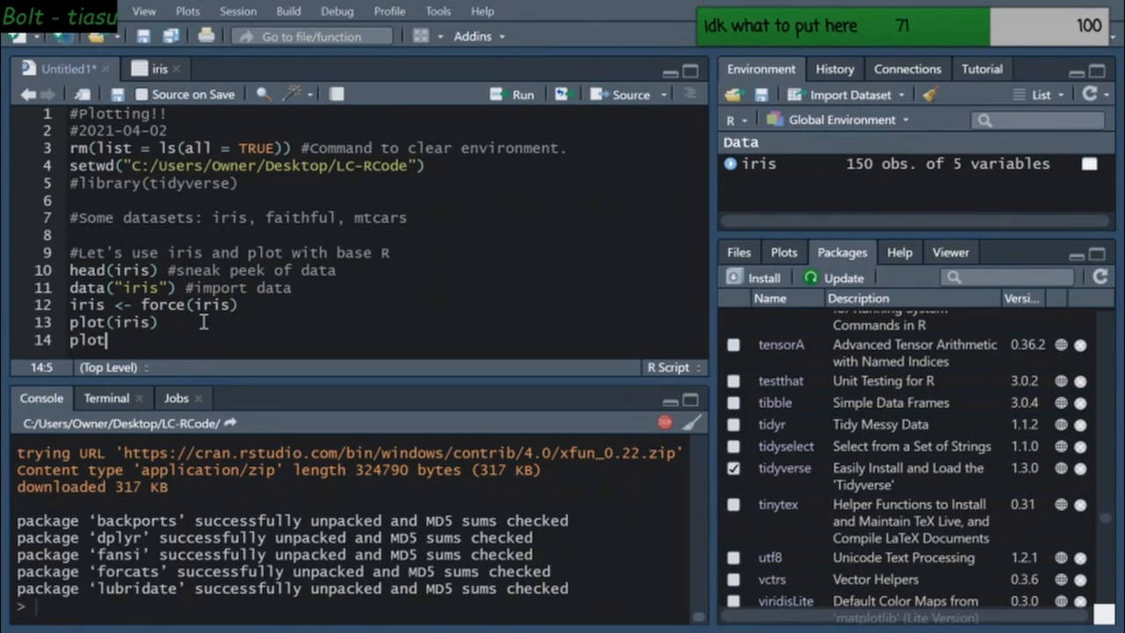
{"action": "type", "text": "()"}
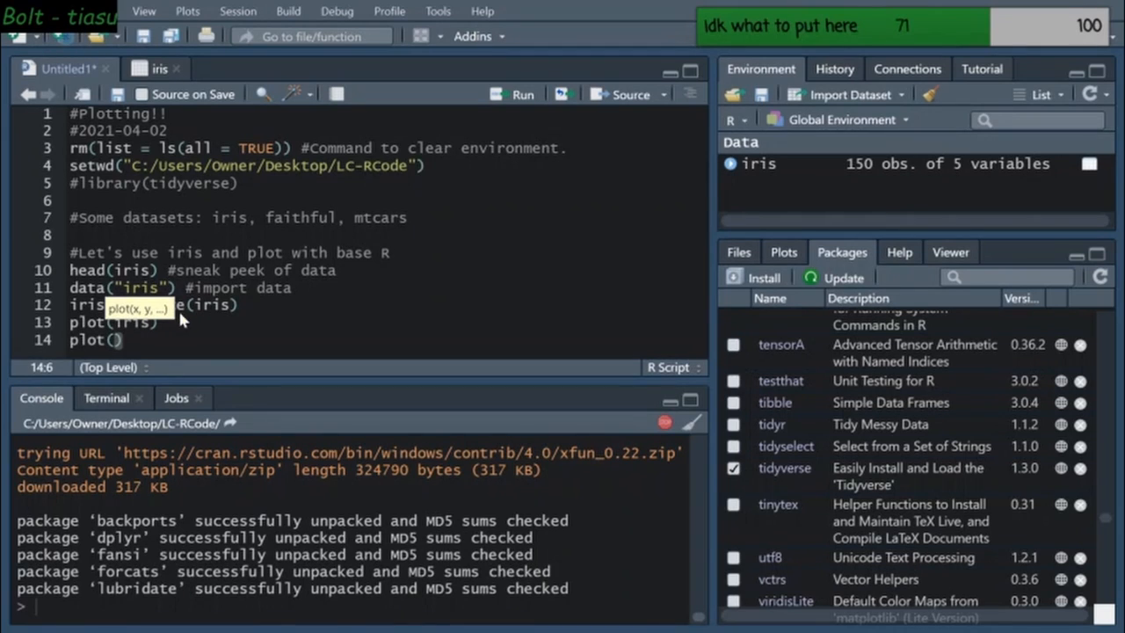
{"action": "mouse_move", "coordinate": [299, 361]}
{"action": "type", "text": "x ="}
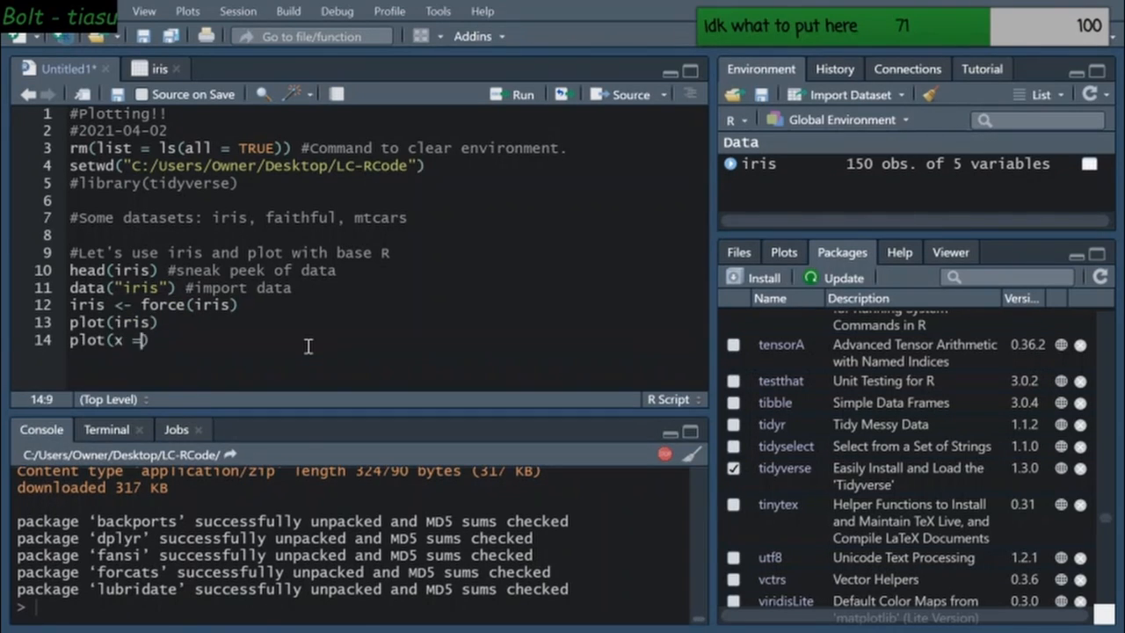
{"action": "type", "text": ")"}
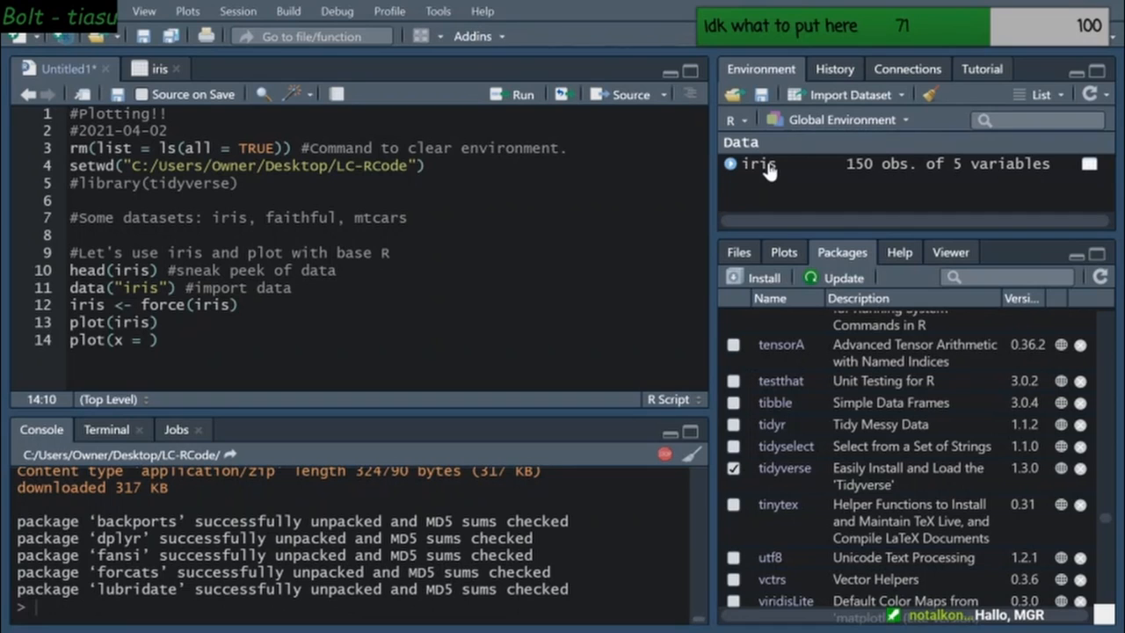
{"action": "left_click", "coordinate": [757, 164]}
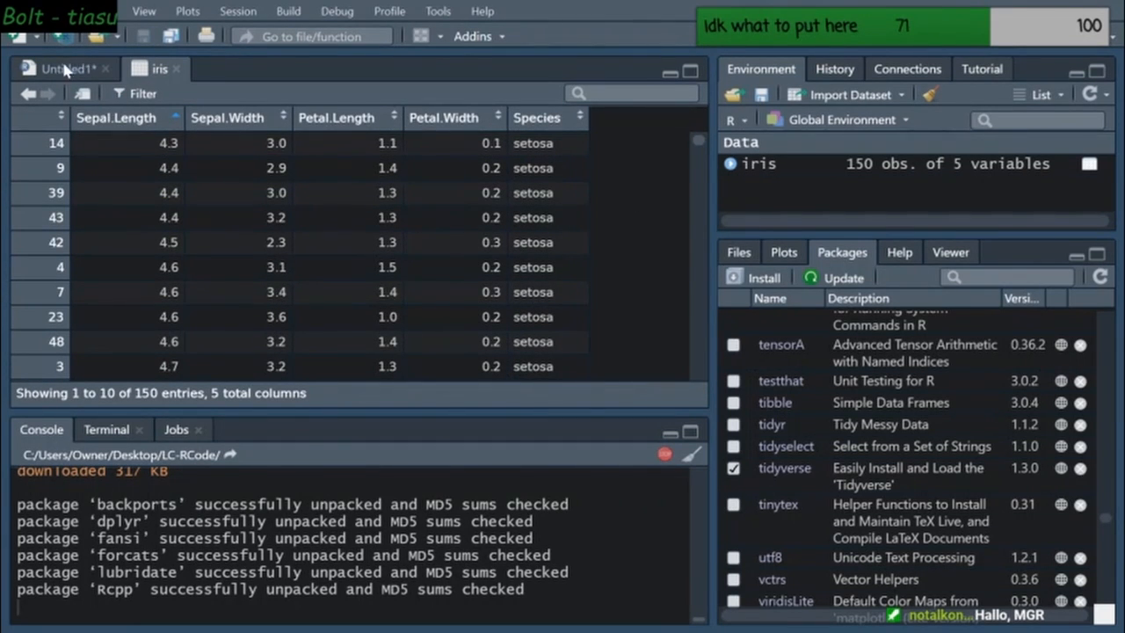
{"action": "left_click", "coordinate": [58, 68]}
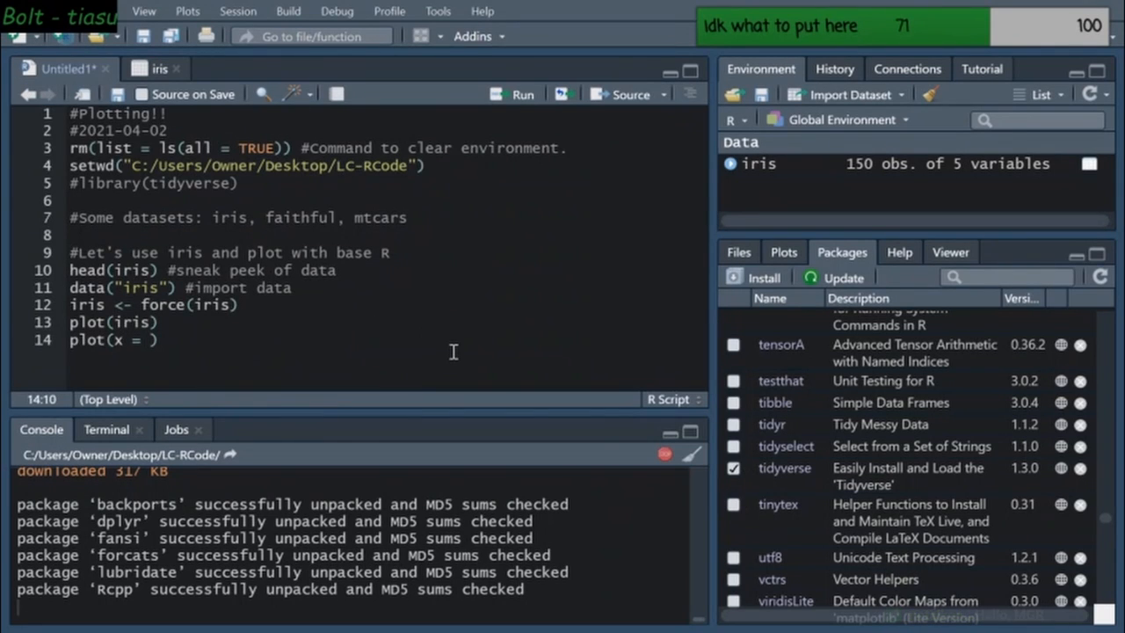
{"action": "type", "text": "Sepal.L"}
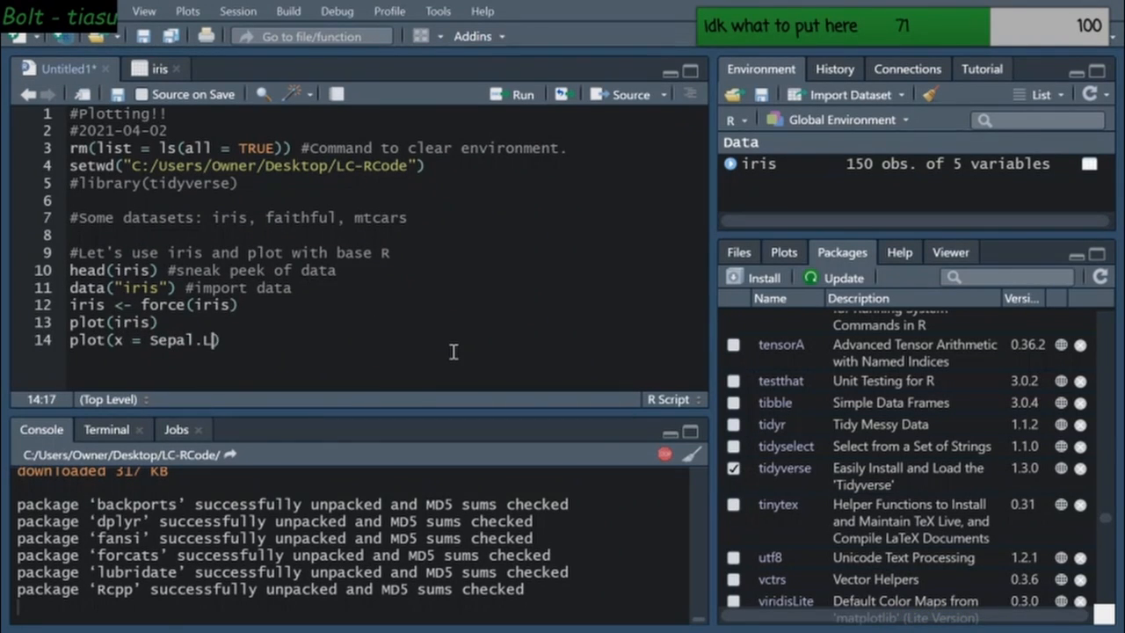
{"action": "type", "text": "ength)"}
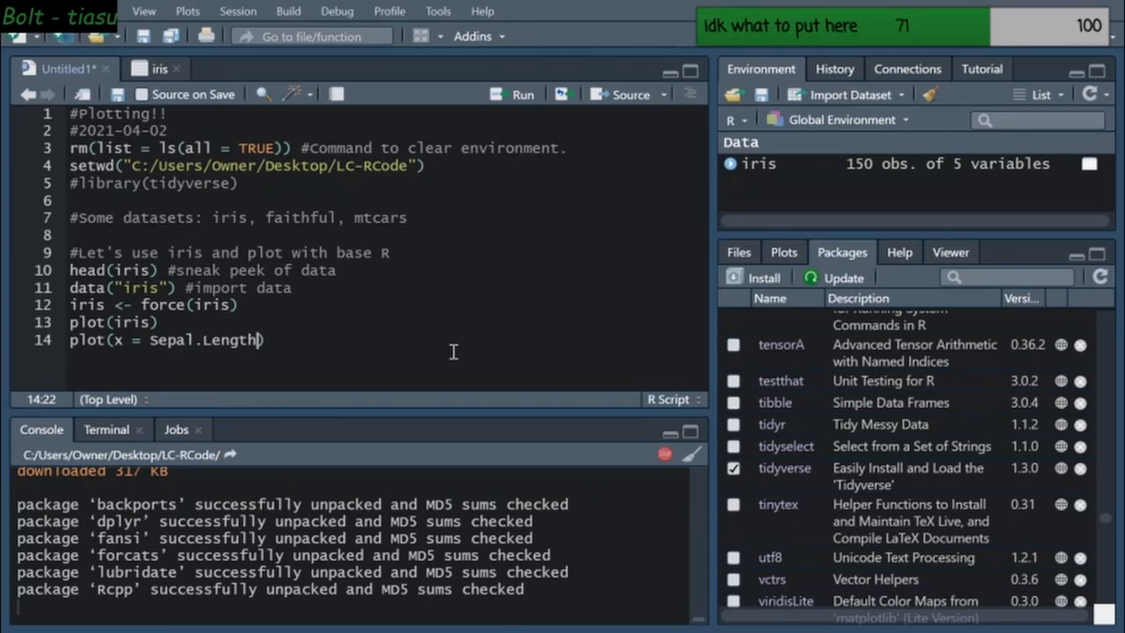
{"action": "type", "text": ", y = Sepal."}
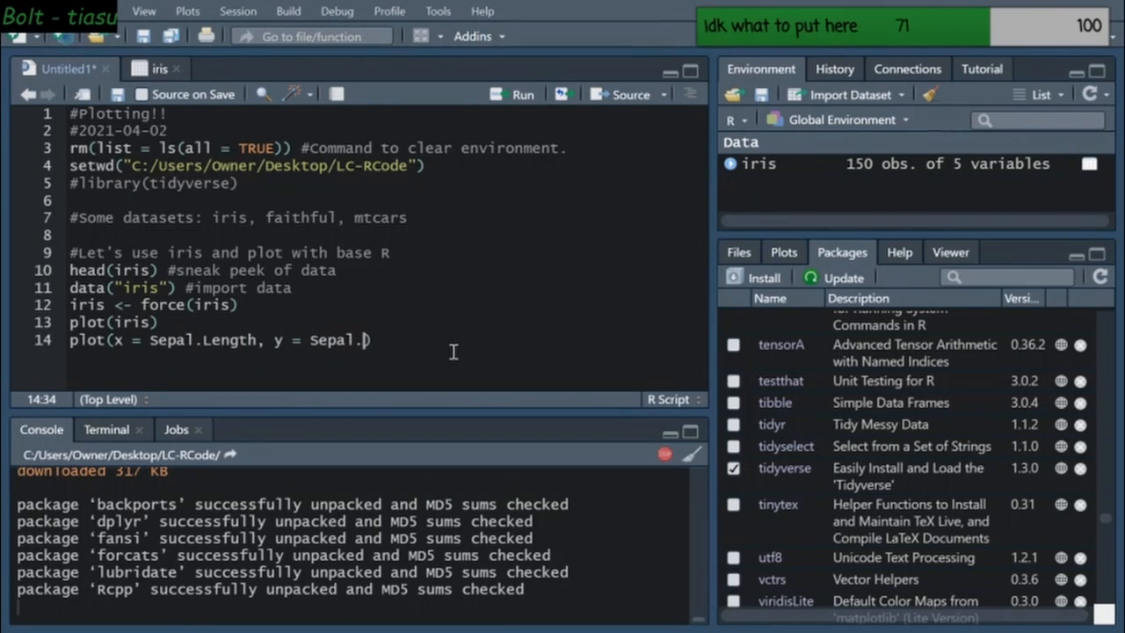
{"action": "type", "text": "width)"}
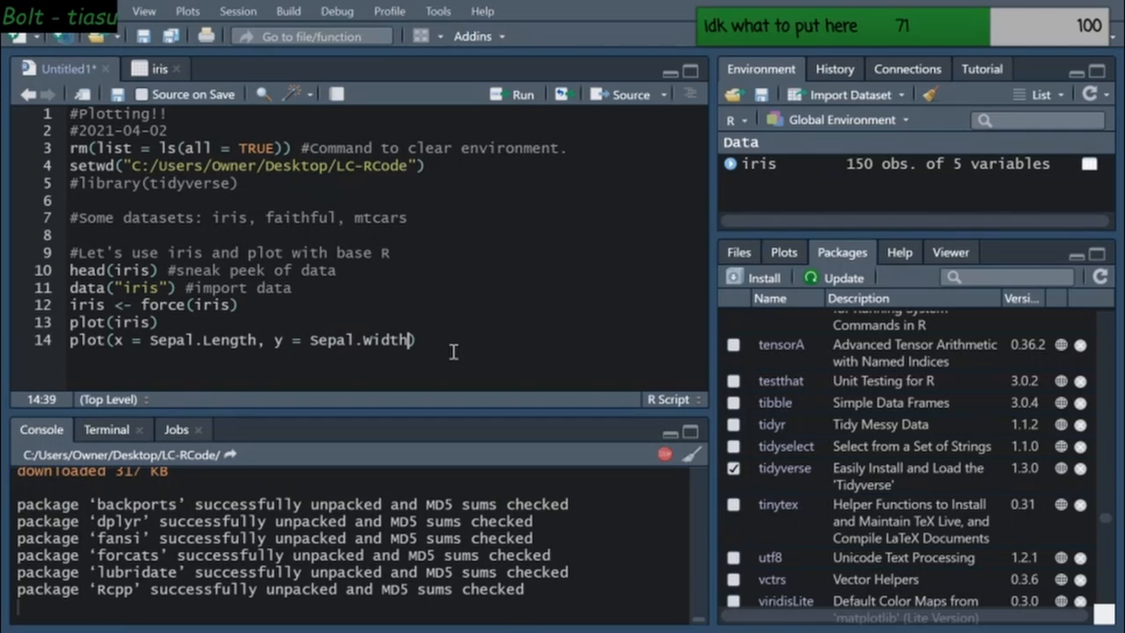
{"action": "mouse_move", "coordinate": [12, 365]}
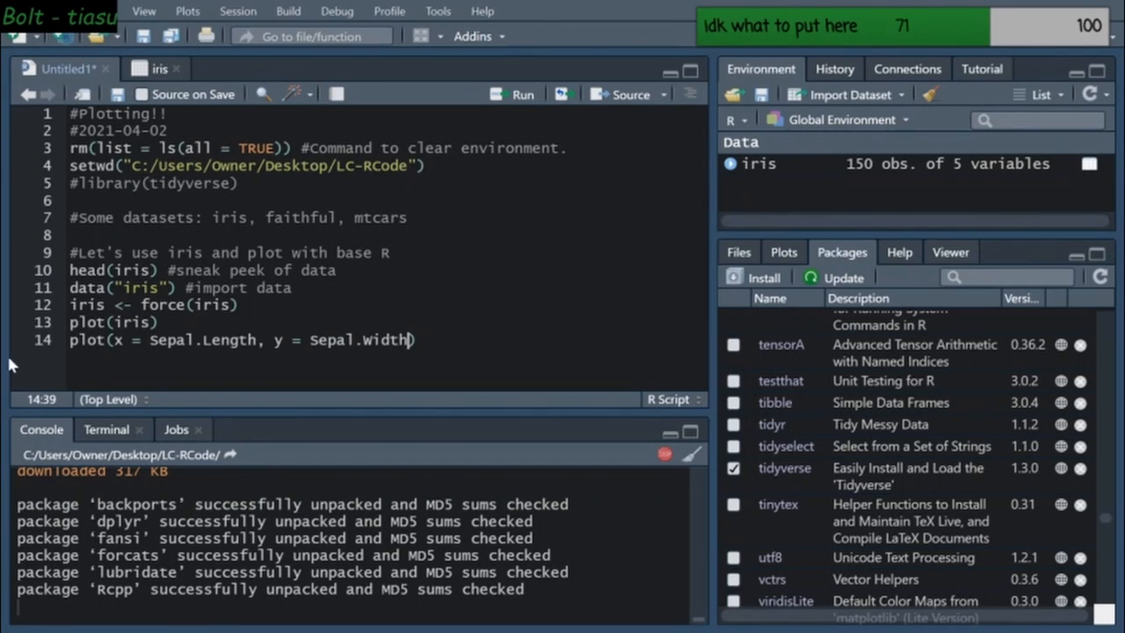
{"action": "mouse_move", "coordinate": [722, 365]}
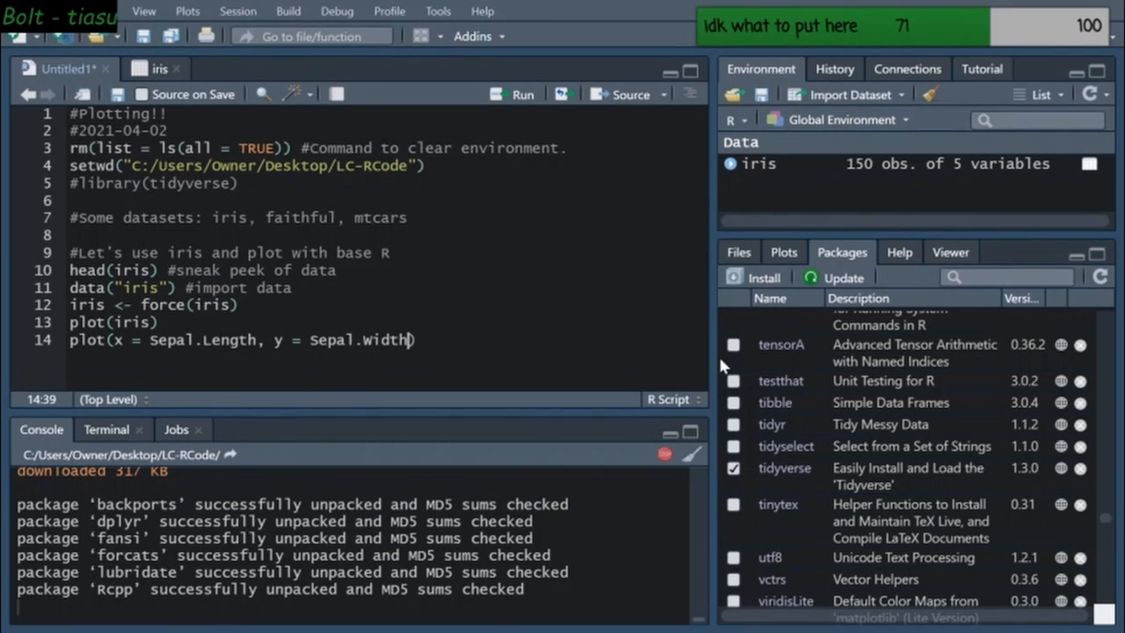
{"action": "mouse_move", "coordinate": [506, 351]}
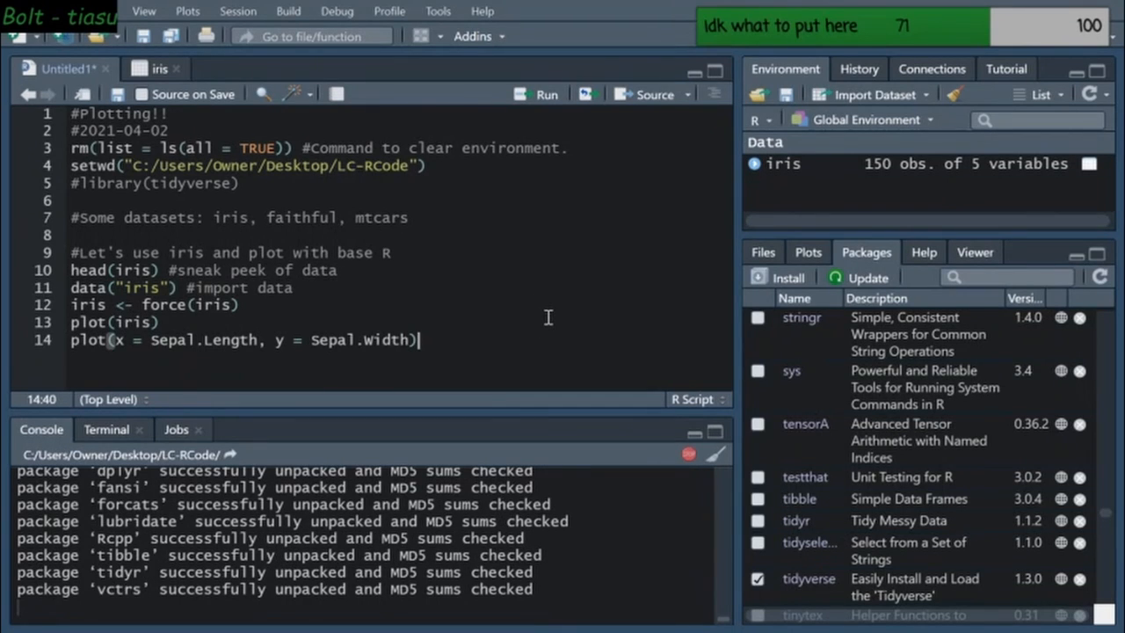
{"action": "mouse_move", "coordinate": [570, 286]}
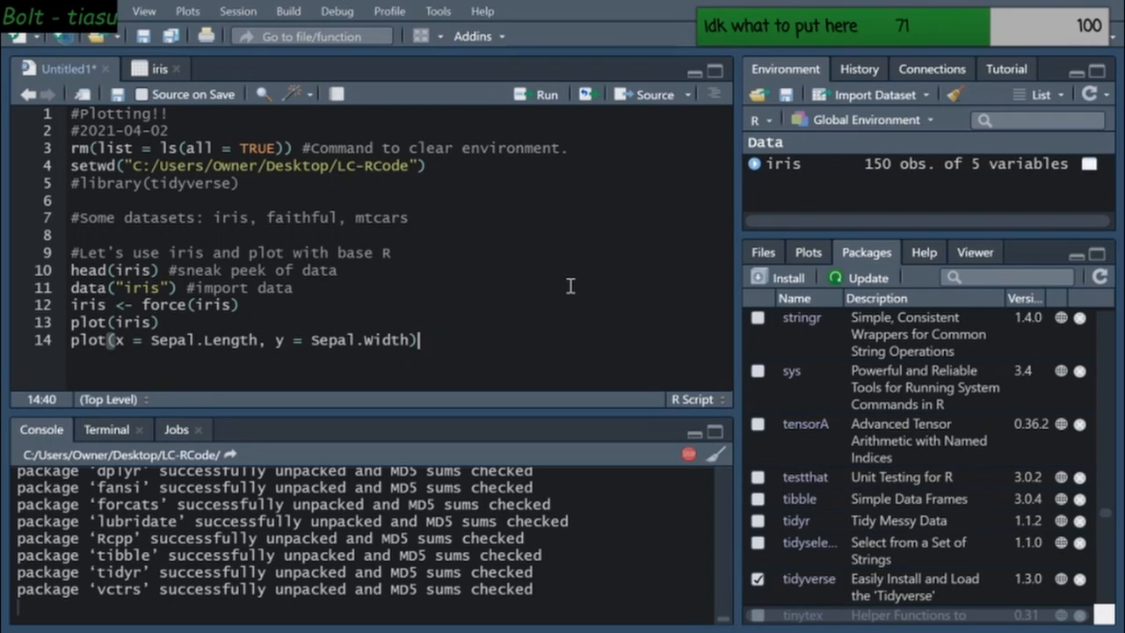
Let the package updates finish installing, review the iris data, and return to Untitled1
{"action": "scroll", "scroll_direction": "down", "scroll_amount": 3}
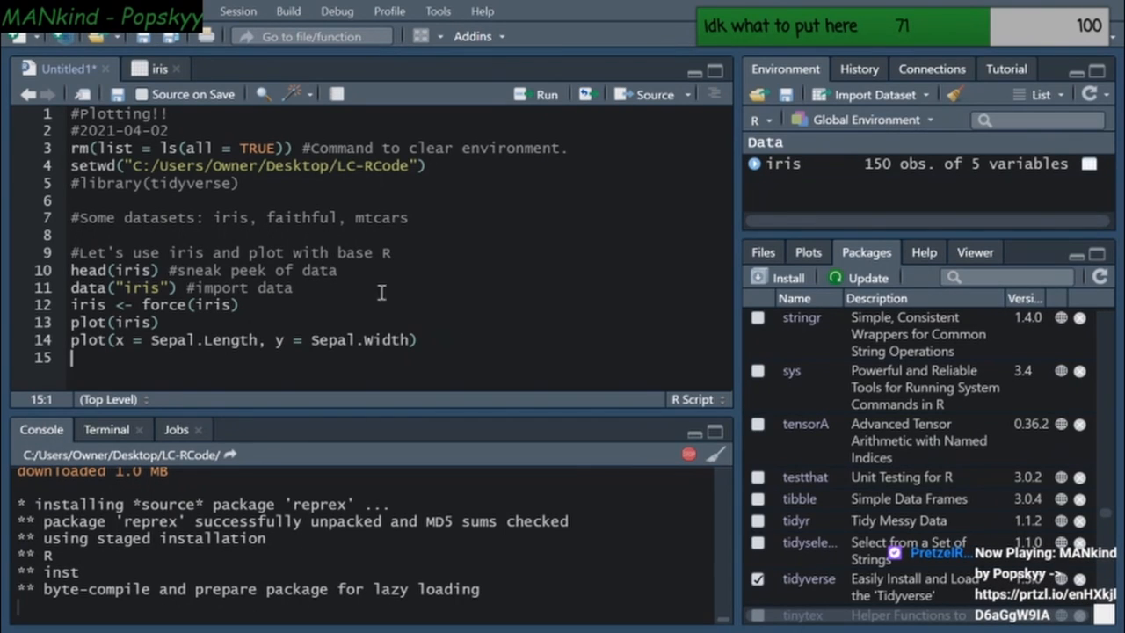
{"action": "mouse_move", "coordinate": [532, 207]}
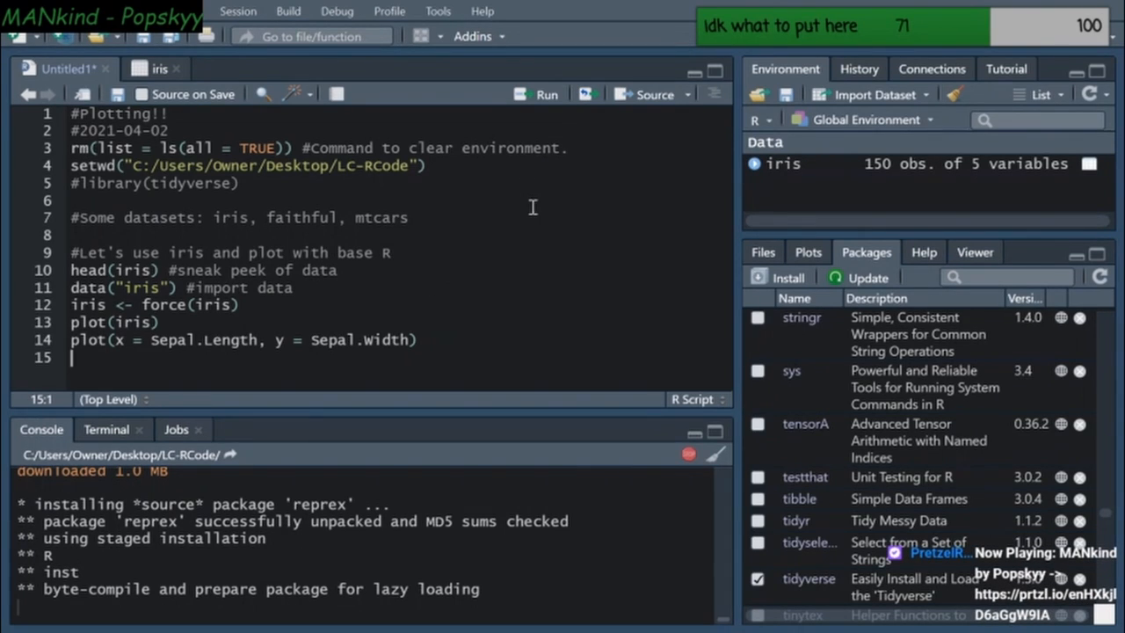
{"action": "mouse_move", "coordinate": [574, 4]}
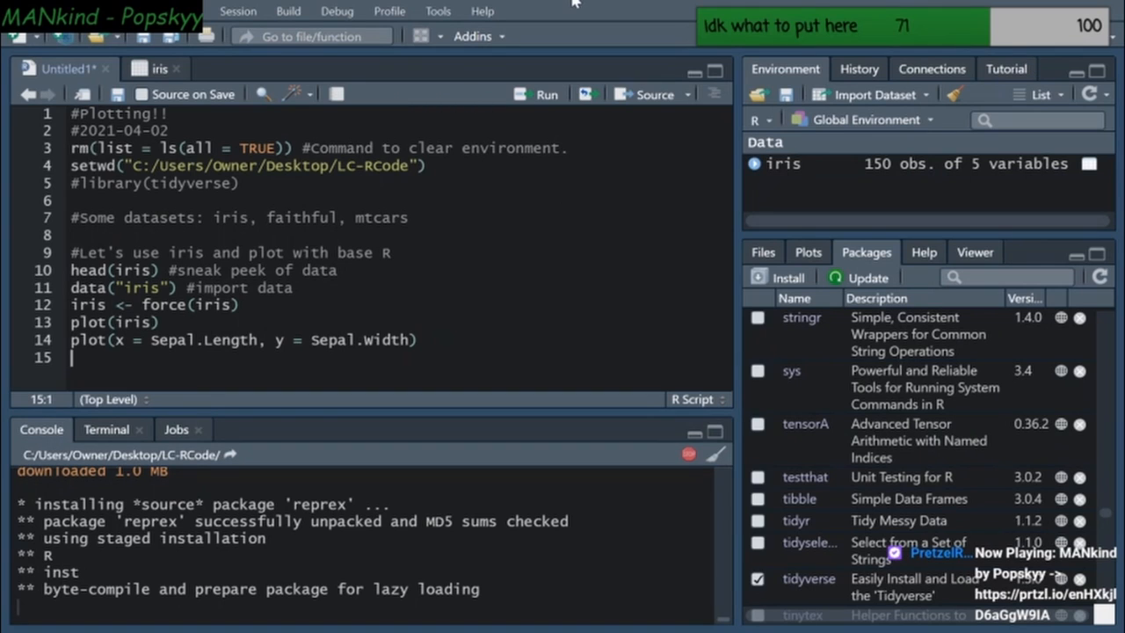
{"action": "mouse_move", "coordinate": [573, 5]}
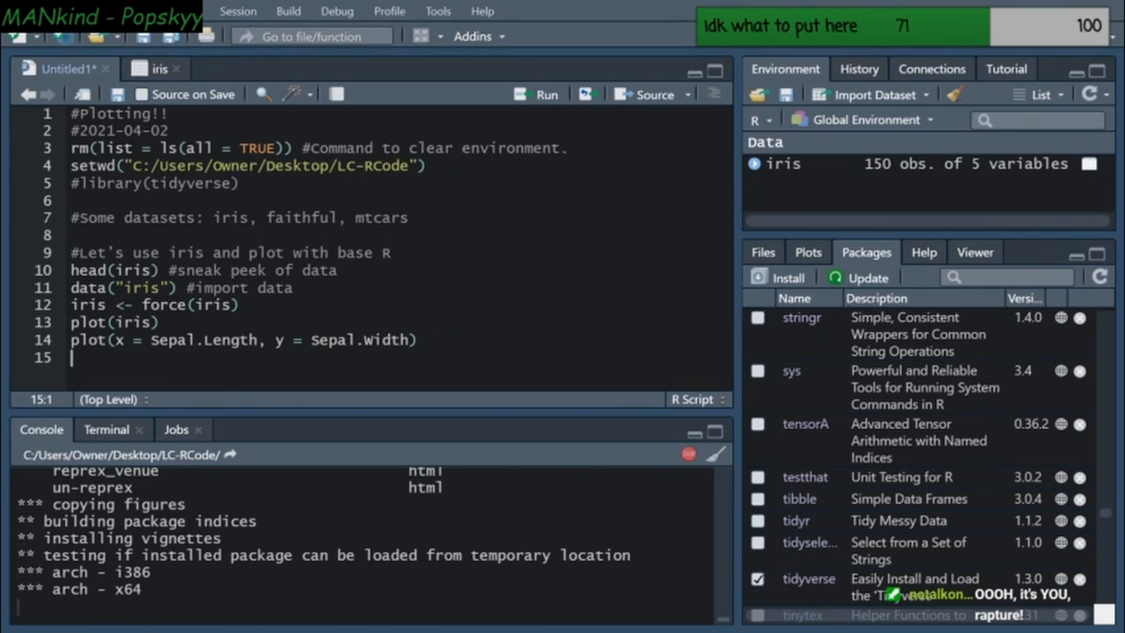
{"action": "scroll", "scroll_direction": "down", "scroll_amount": 3}
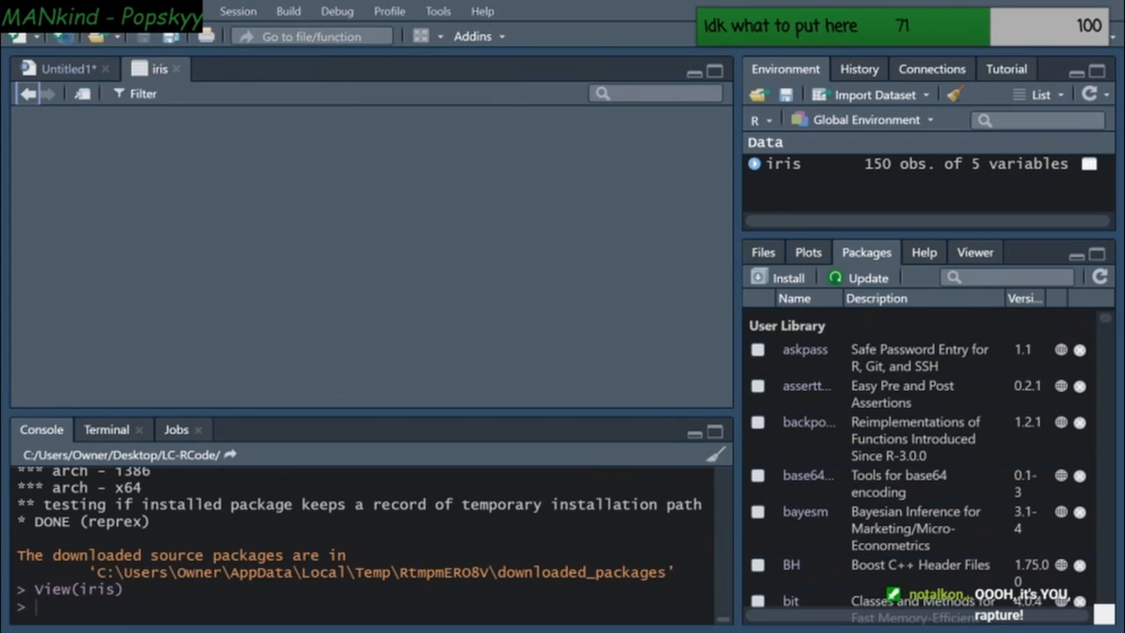
{"action": "mouse_move", "coordinate": [206, 158]}
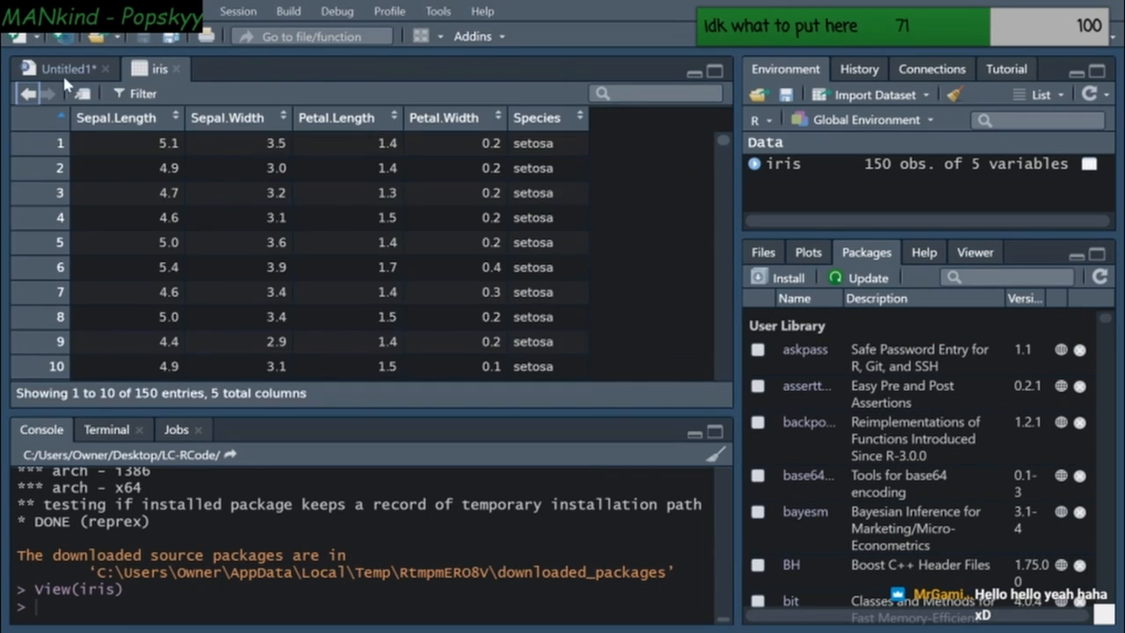
{"action": "left_click", "coordinate": [58, 69]}
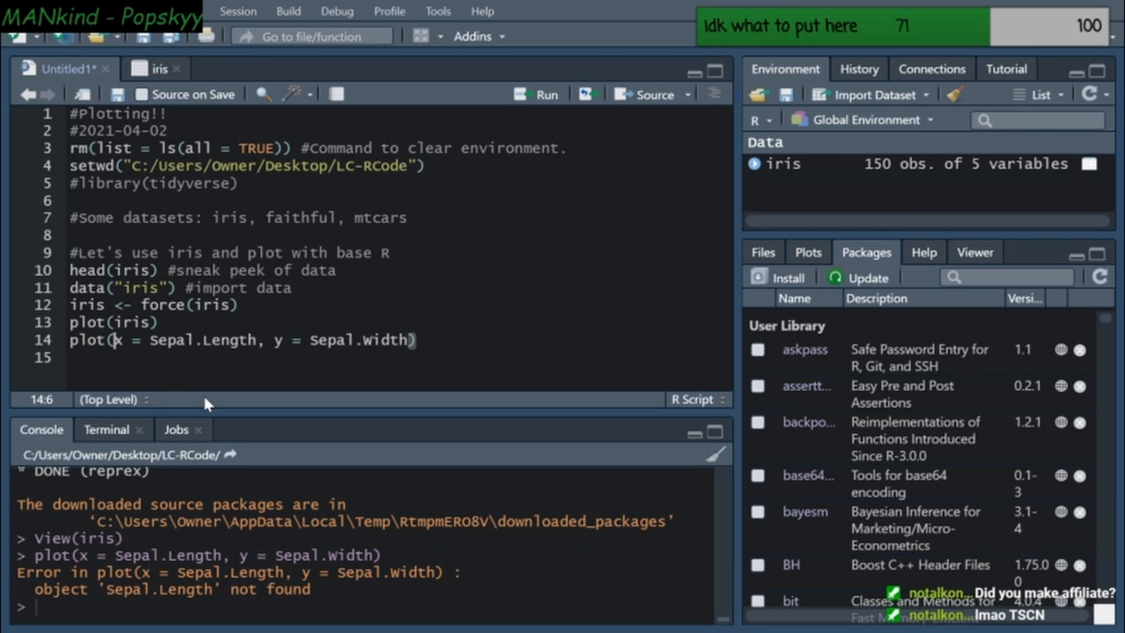
Change line 14 to use iris$Sepal.Length and iris$Sepal.Width, then widen the Plots pane
{"action": "type", "text": "iris,"}
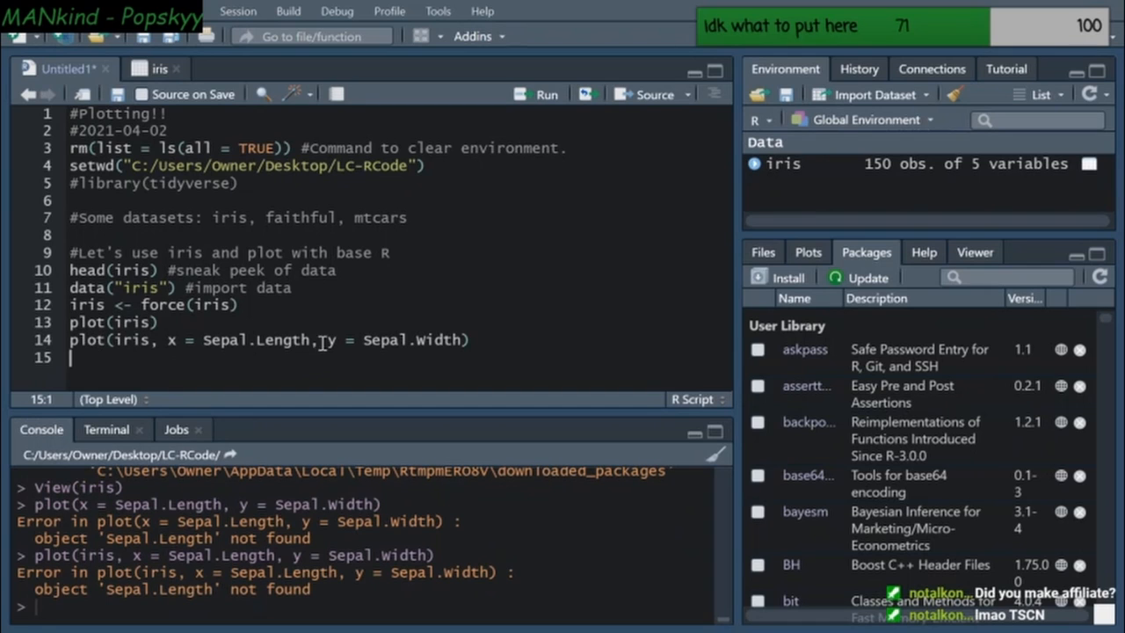
{"action": "left_click", "coordinate": [156, 68]}
{"action": "type", "text": "i"}
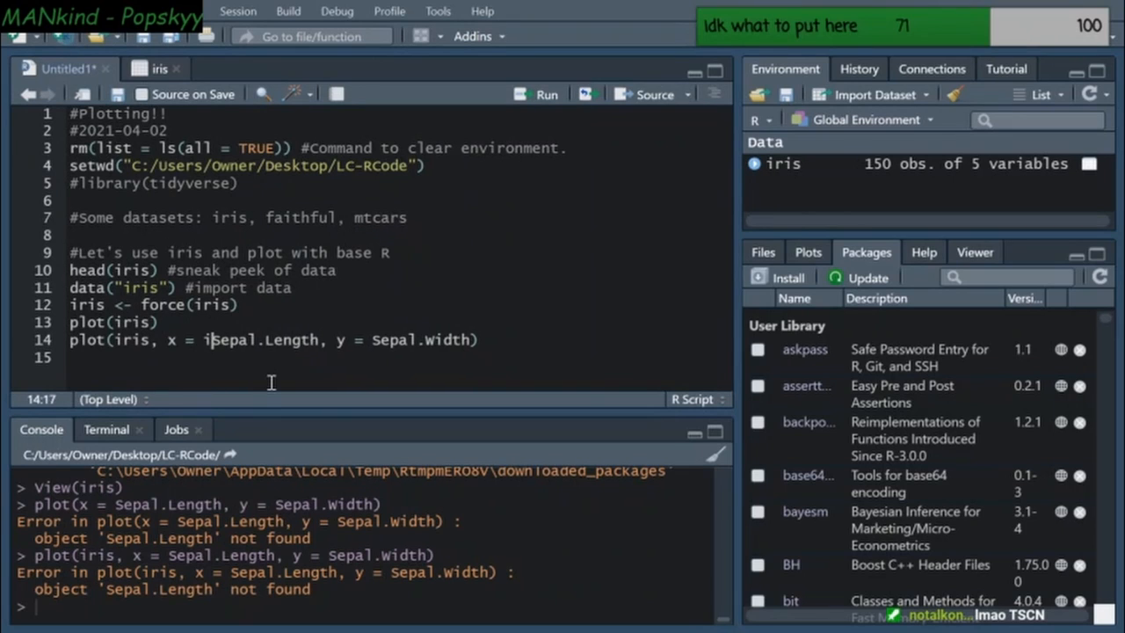
{"action": "type", "text": "ris$"}
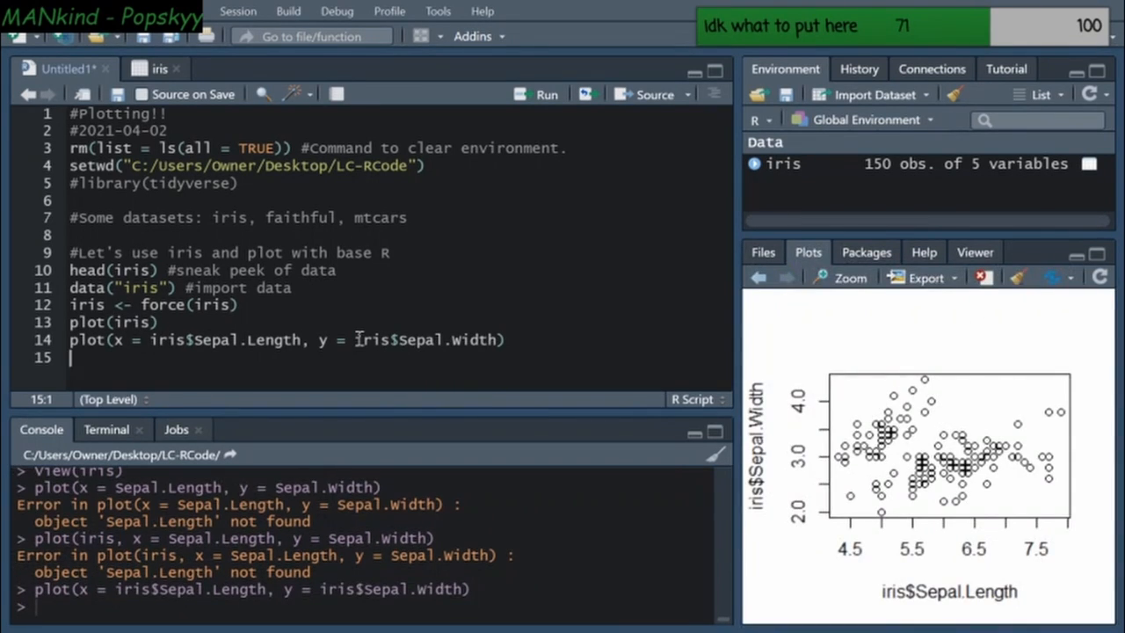
{"action": "mouse_move", "coordinate": [734, 298]}
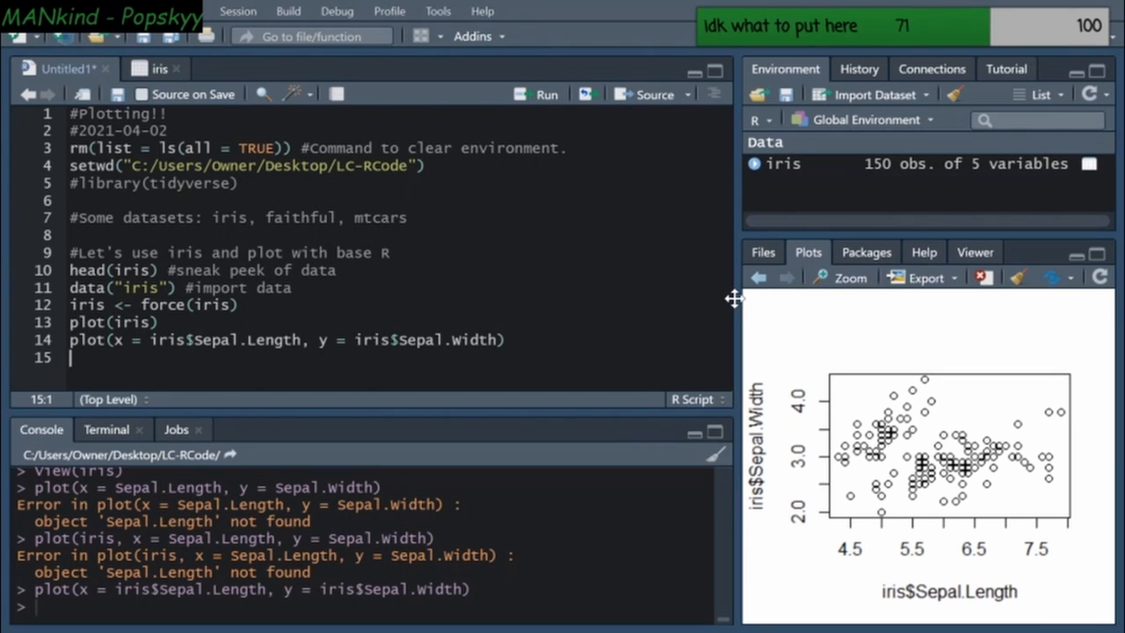
{"action": "left_click_drag", "start_coordinate": [733, 298], "coordinate": [615, 298]}
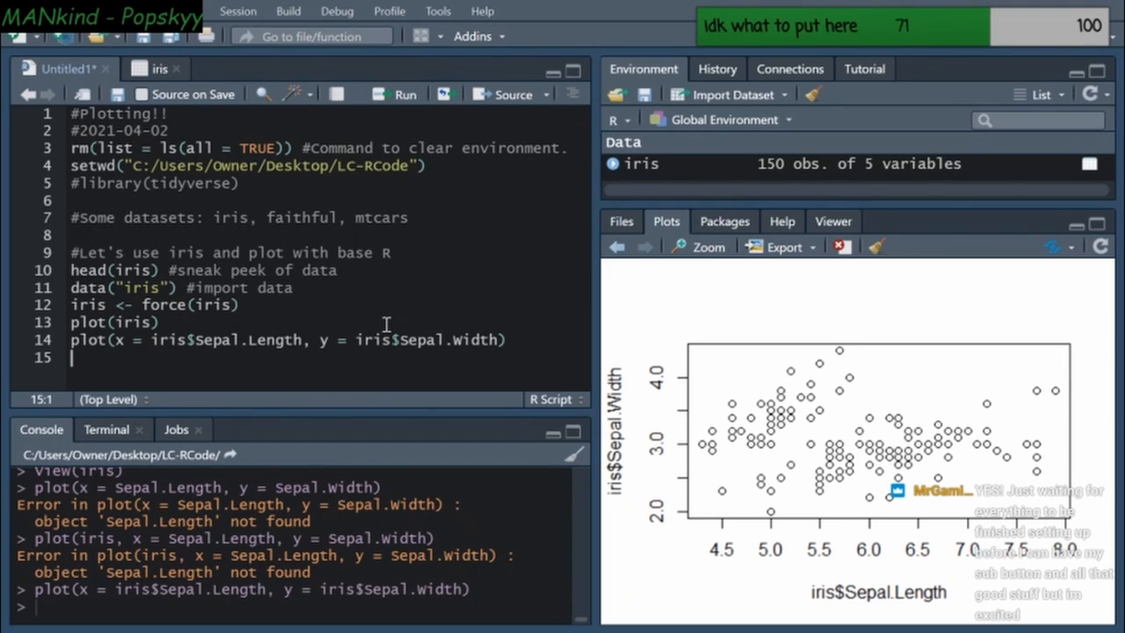
{"action": "mouse_move", "coordinate": [438, 379]}
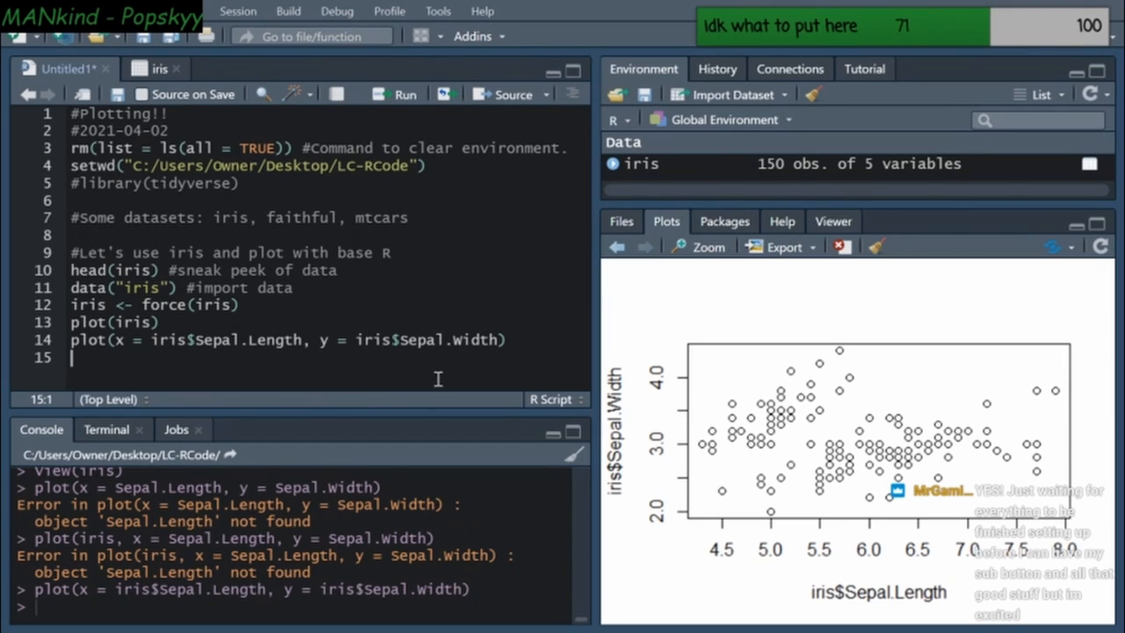
{"action": "mouse_move", "coordinate": [73, 339]}
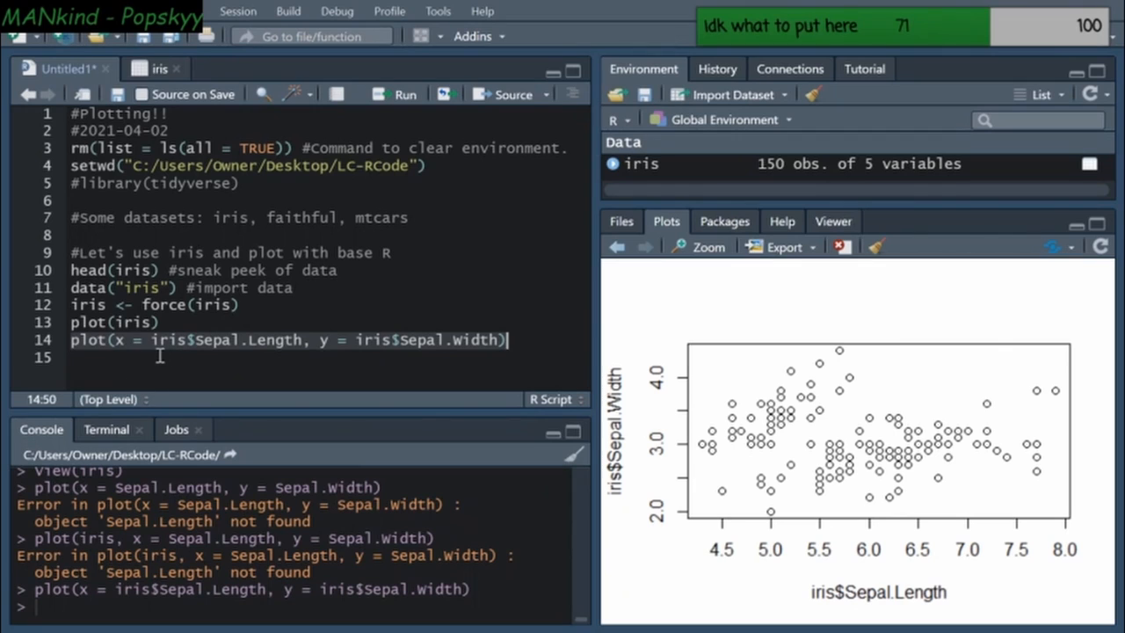
{"action": "mouse_move", "coordinate": [204, 352]}
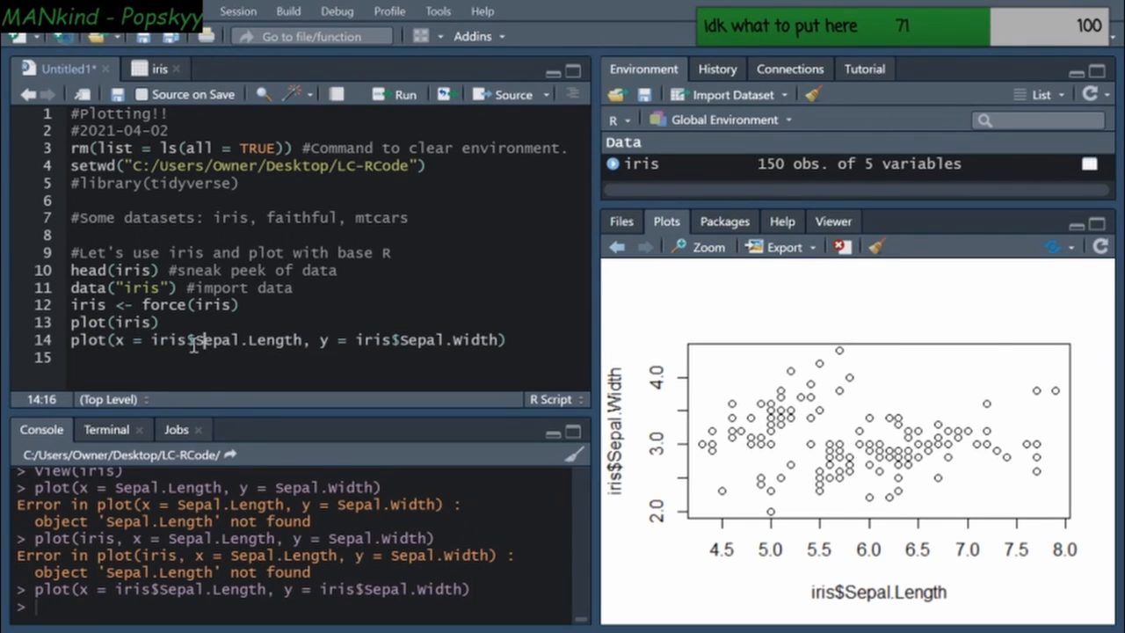
{"action": "double_click", "coordinate": [167, 340]}
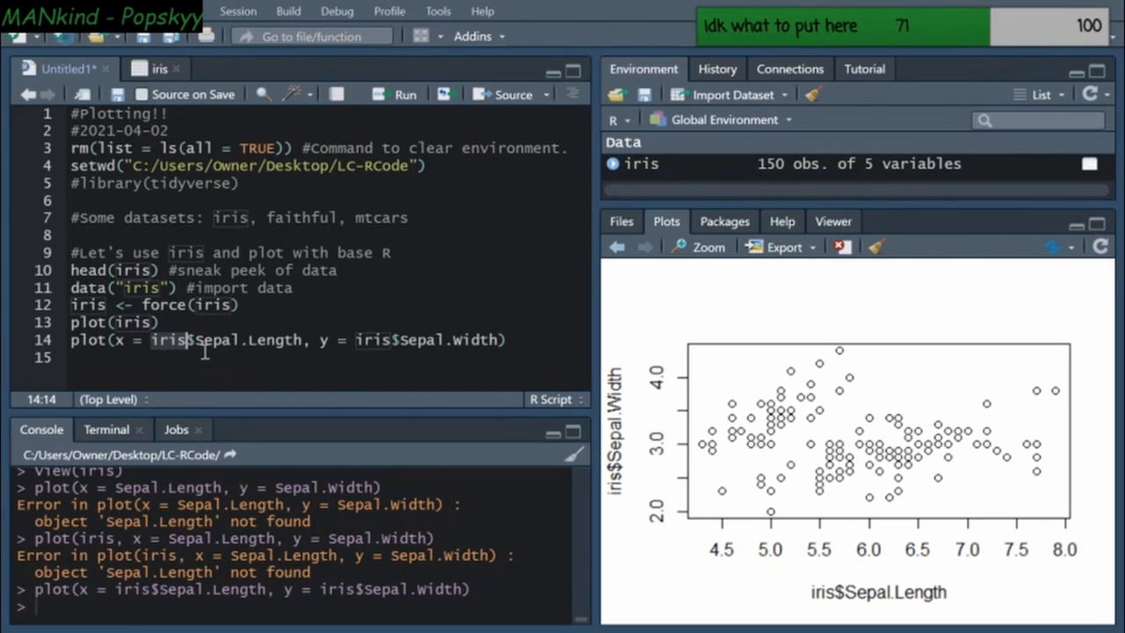
{"action": "double_click", "coordinate": [255, 340]}
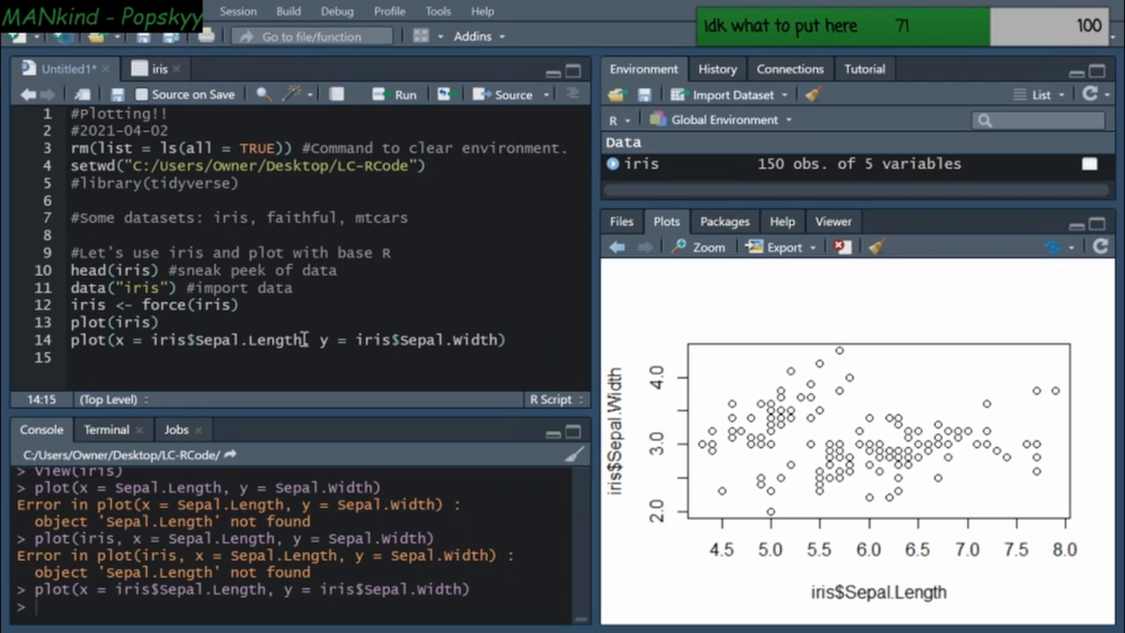
{"action": "double_click", "coordinate": [227, 340]}
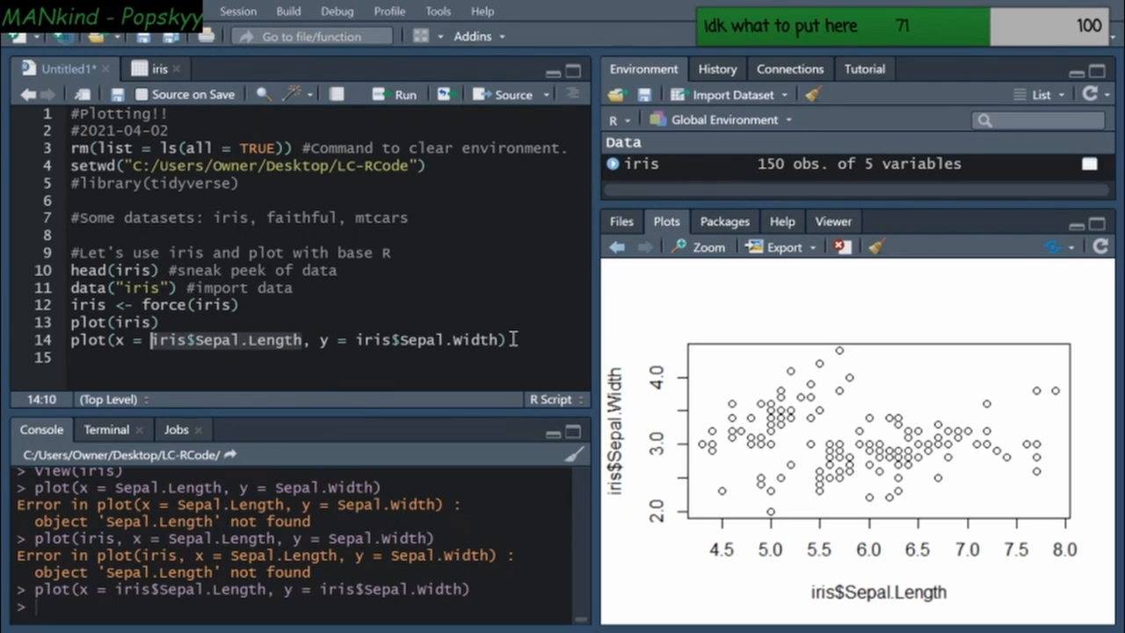
{"action": "left_click", "coordinate": [510, 340]}
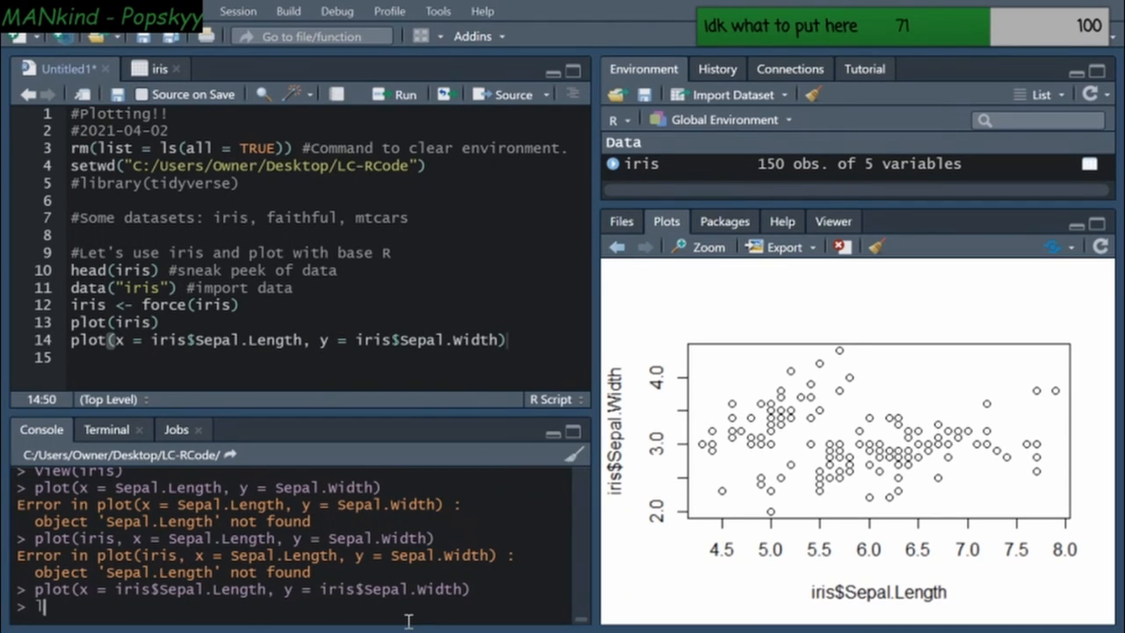
Run library(tidyverse) in the Console, attaching ggplot2, dplyr and tidyr with only masking conflicts
{"action": "type", "text": "library(tidyverse"}
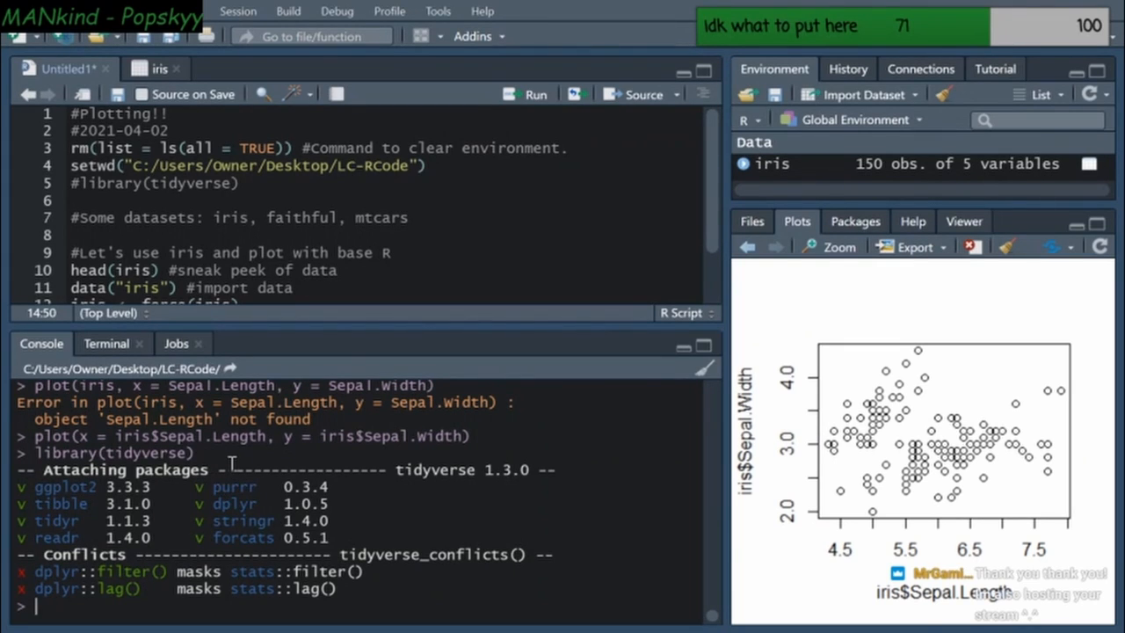
{"action": "mouse_move", "coordinate": [252, 479]}
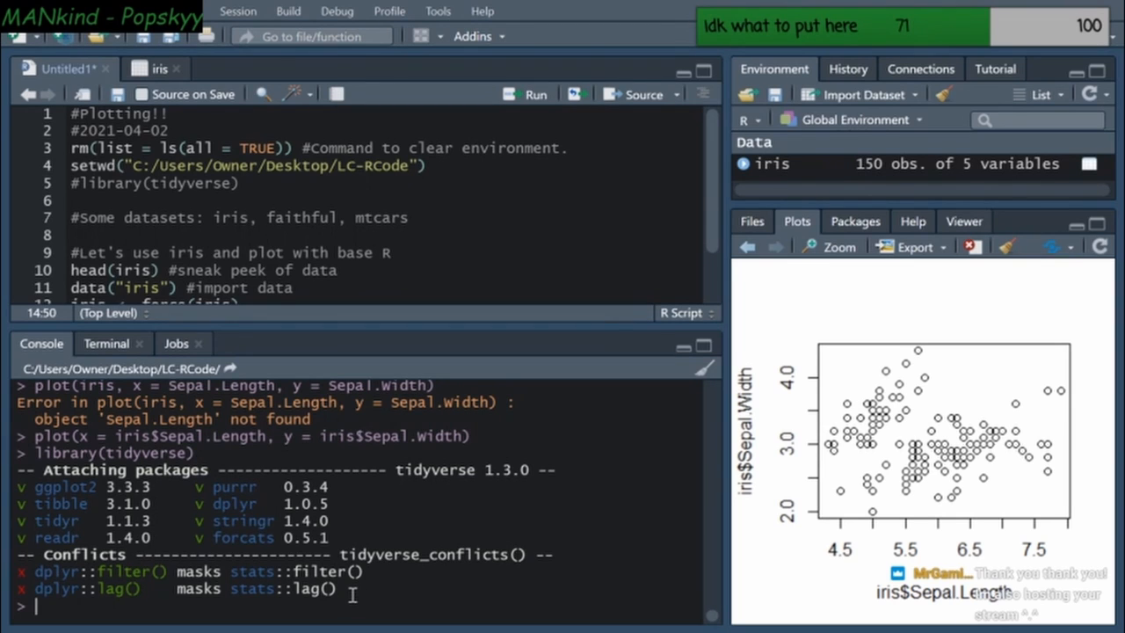
{"action": "mouse_move", "coordinate": [857, 231]}
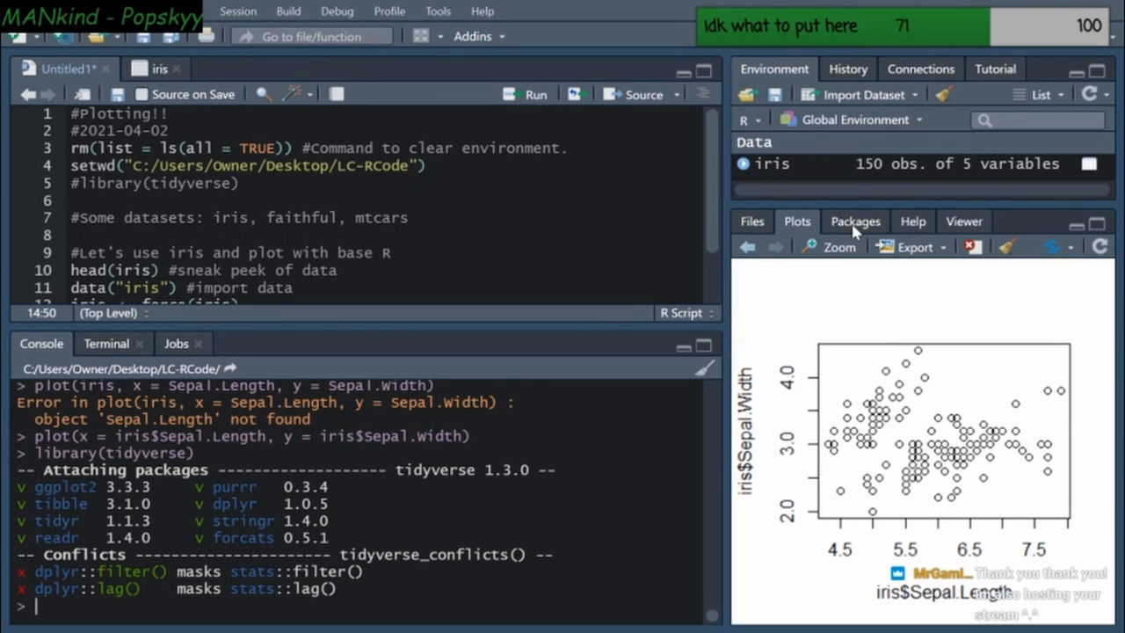
Show the installed Packages list and uncomment library(tidyverse) on line 5, adding a blank line
{"action": "left_click", "coordinate": [854, 220]}
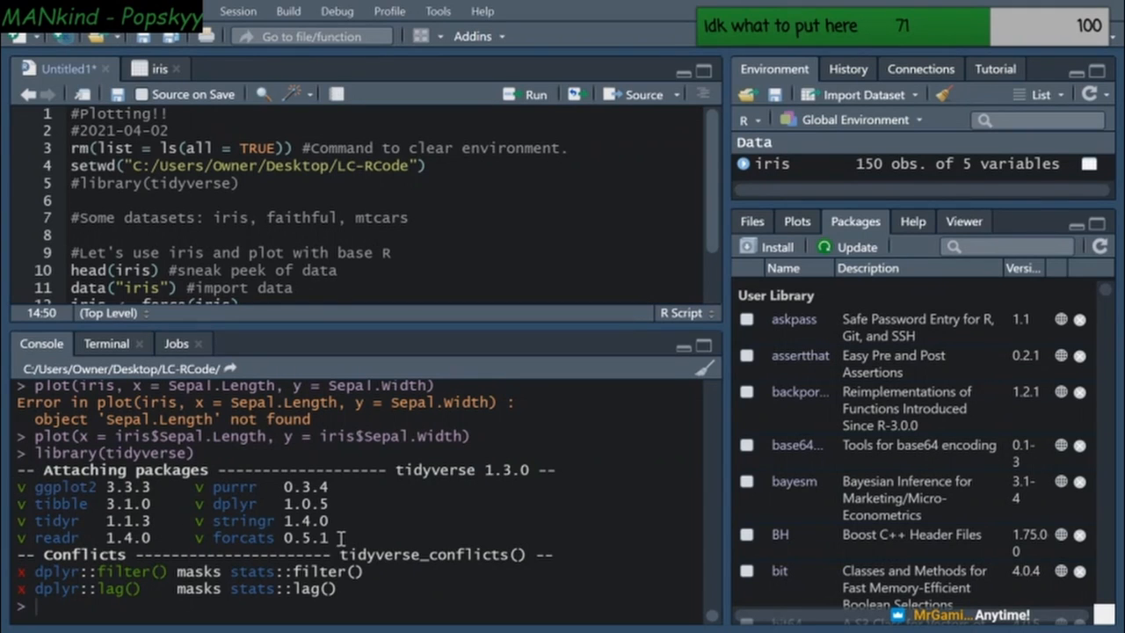
{"action": "left_click_drag", "start_coordinate": [48, 492], "coordinate": [341, 538]}
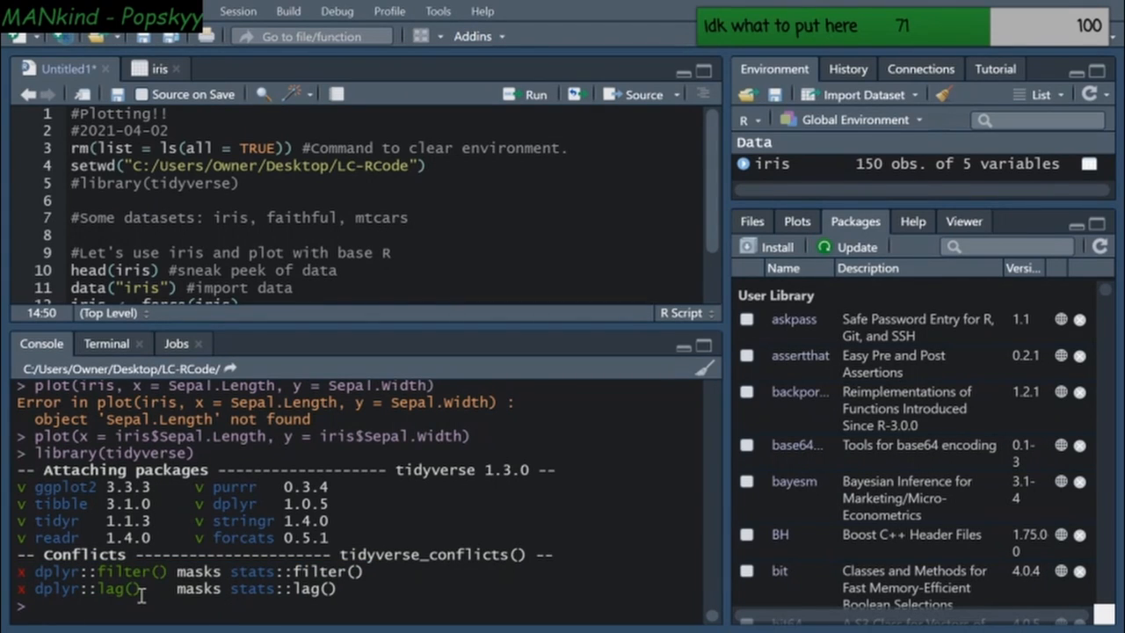
{"action": "double_click", "coordinate": [115, 589]}
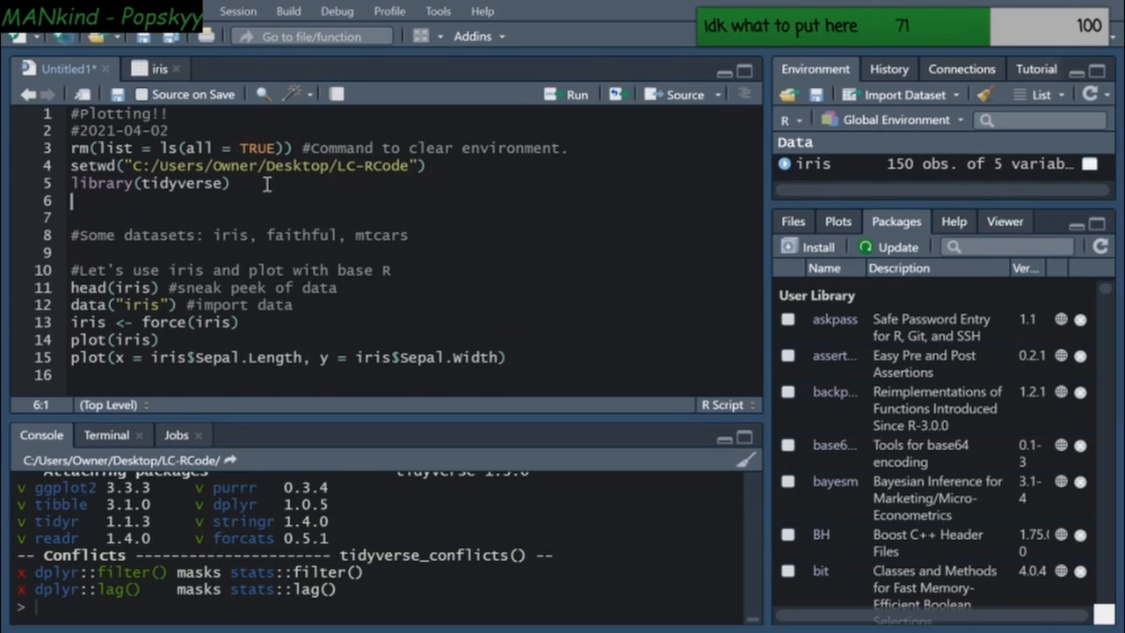
Add library(ggplot) on line 6, correct it to library(ggplot2), and scroll Packages to ggplot2
{"action": "type", "text": "l"}
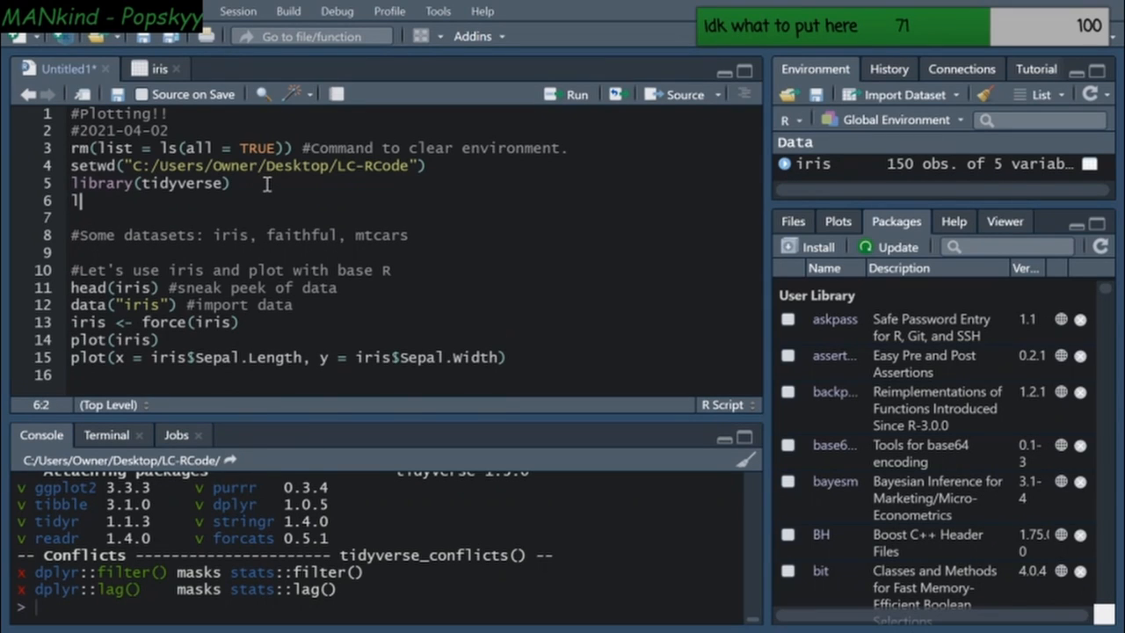
{"action": "type", "text": "ibrary("}
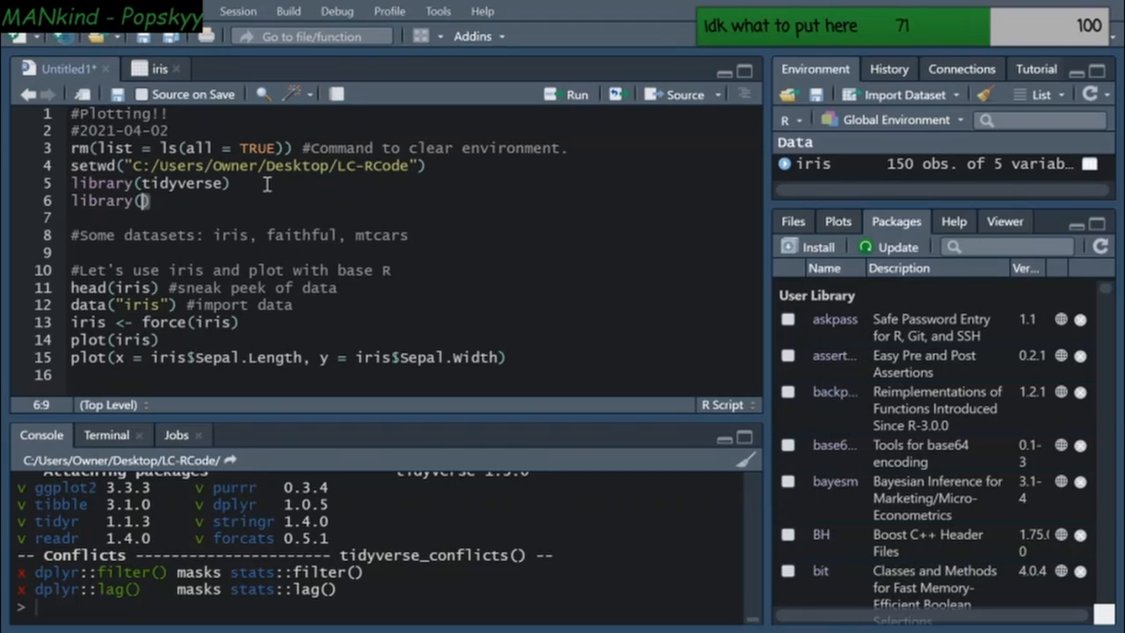
{"action": "type", "text": "ggplot"}
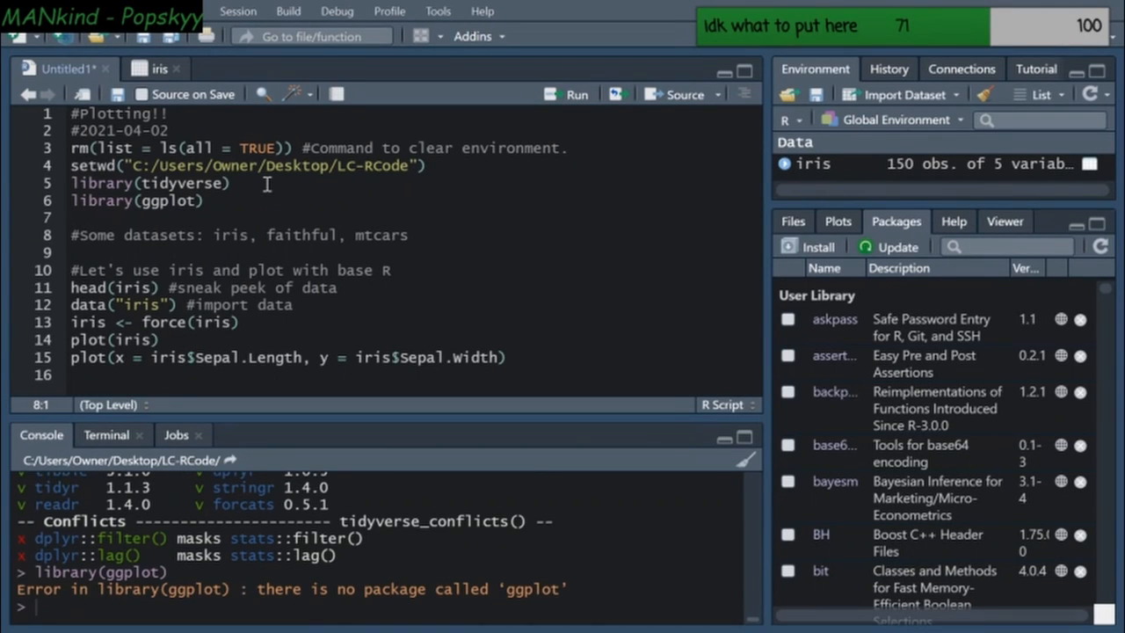
{"action": "mouse_move", "coordinate": [211, 200]}
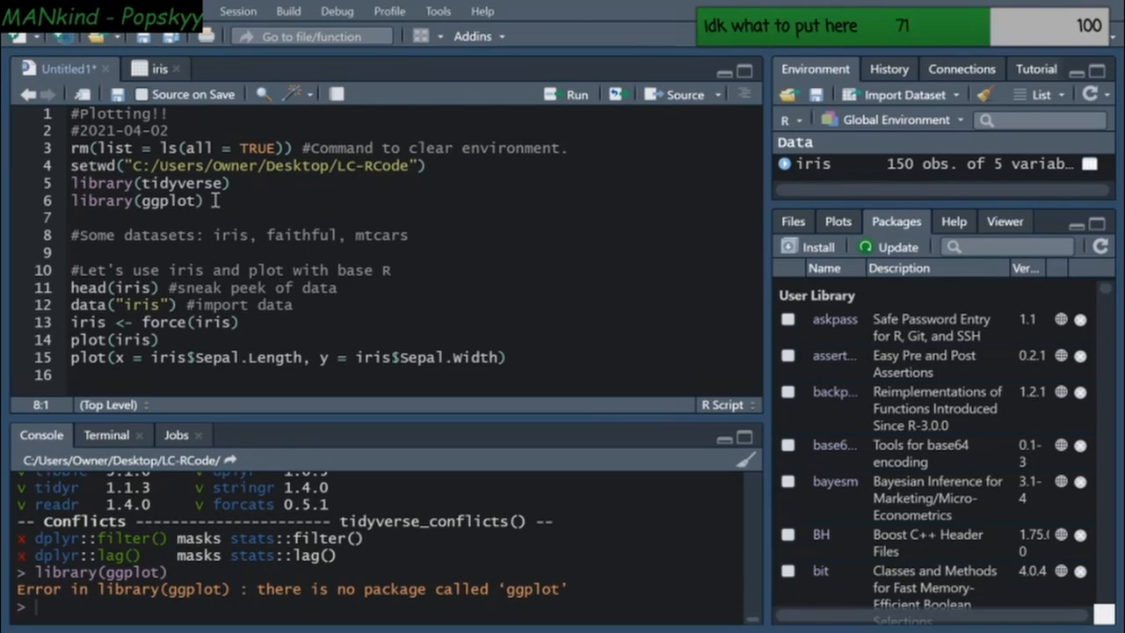
{"action": "left_click", "coordinate": [197, 200]}
{"action": "type", "text": "2"}
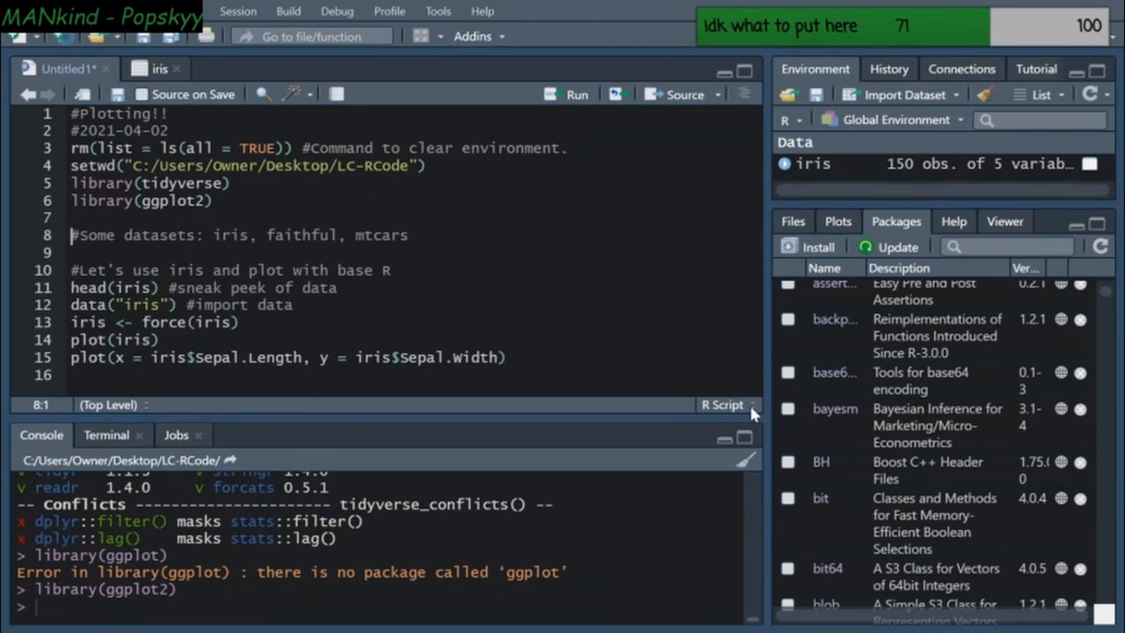
{"action": "scroll", "scroll_direction": "down", "scroll_amount": 3}
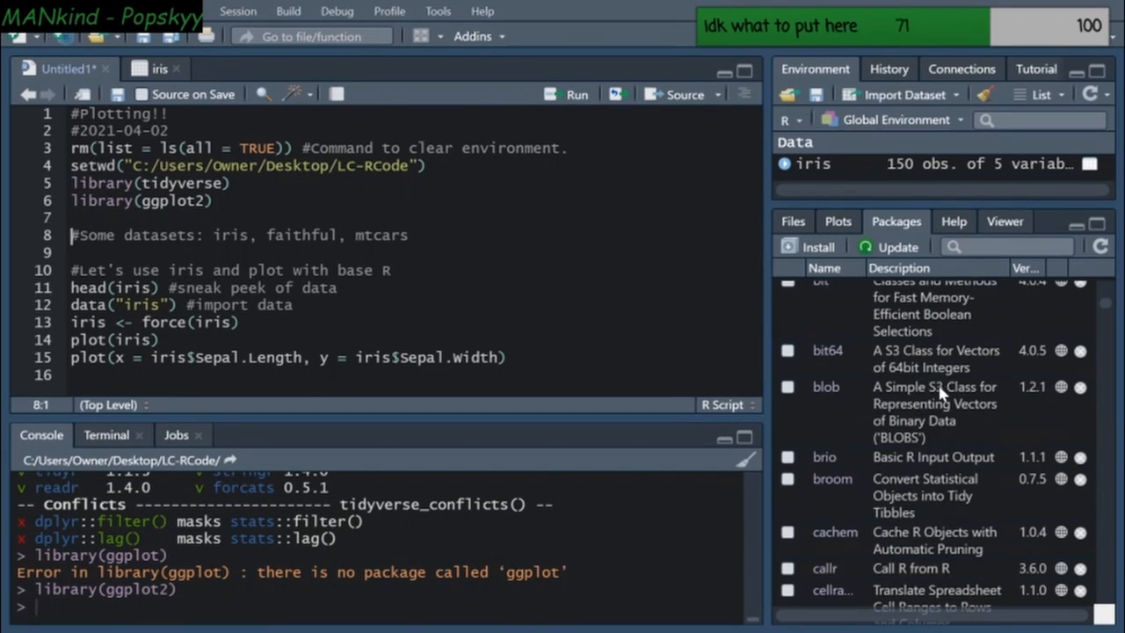
{"action": "scroll", "scroll_direction": "down", "scroll_amount": 3}
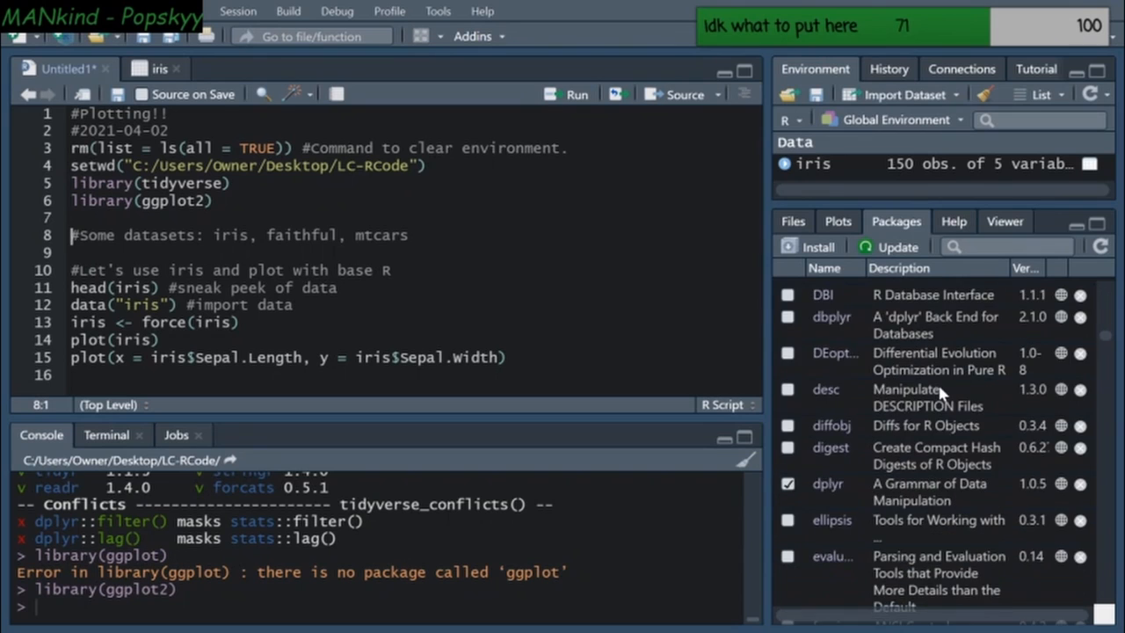
{"action": "scroll", "scroll_direction": "down", "scroll_amount": 3}
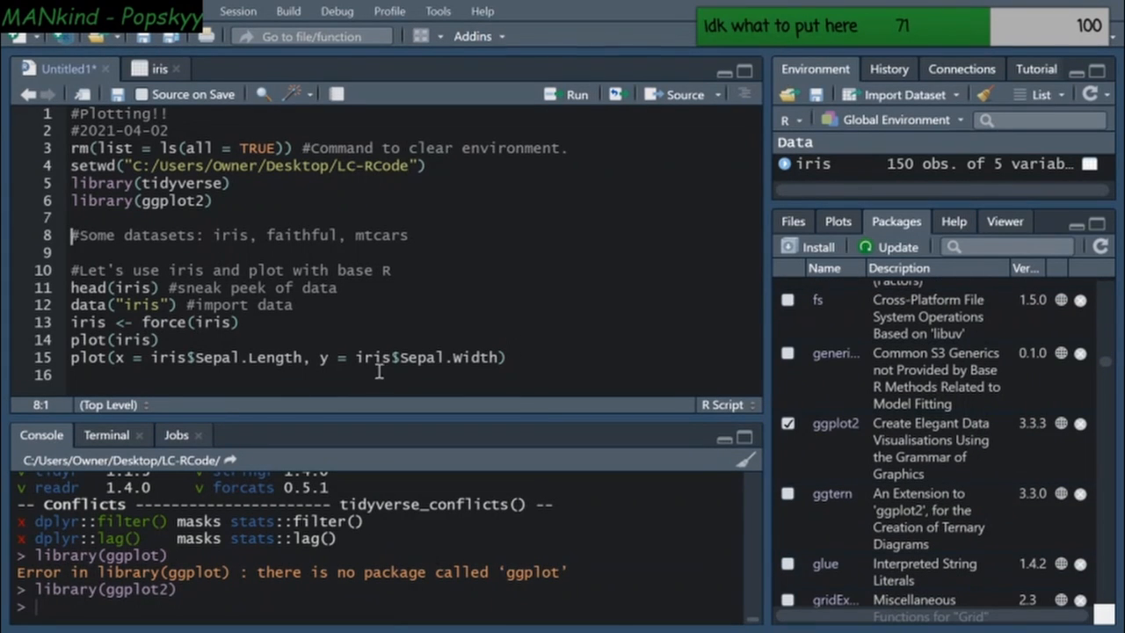
{"action": "mouse_move", "coordinate": [763, 319]}
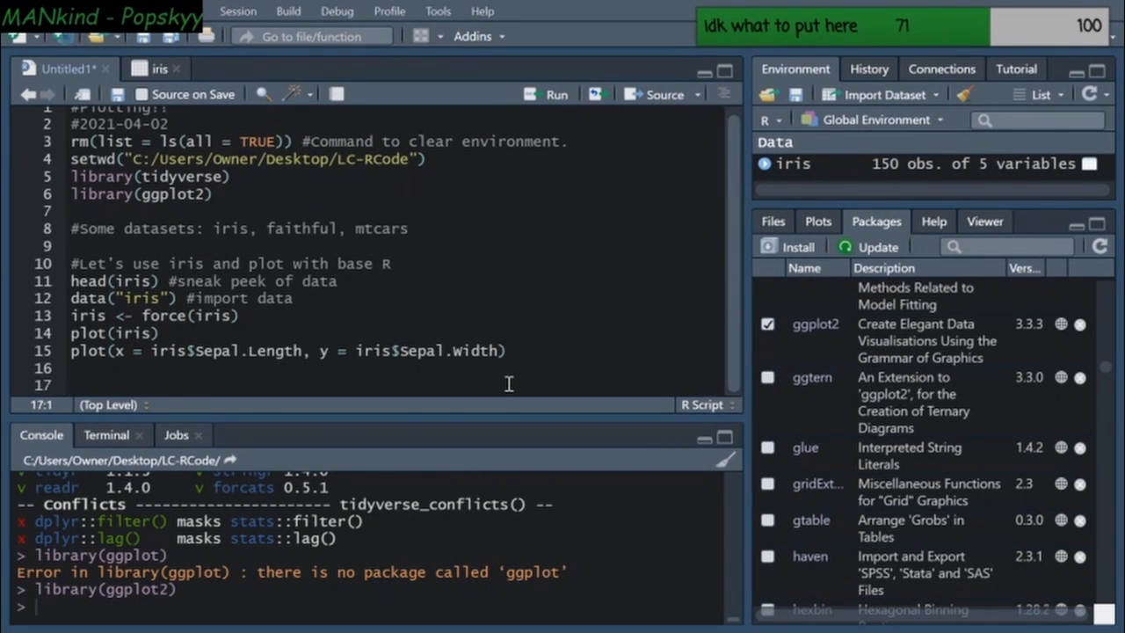
Start a ggplot() call on line 17 with placeholder arguments data, aesthetics, other
{"action": "type", "text": "ggplot("}
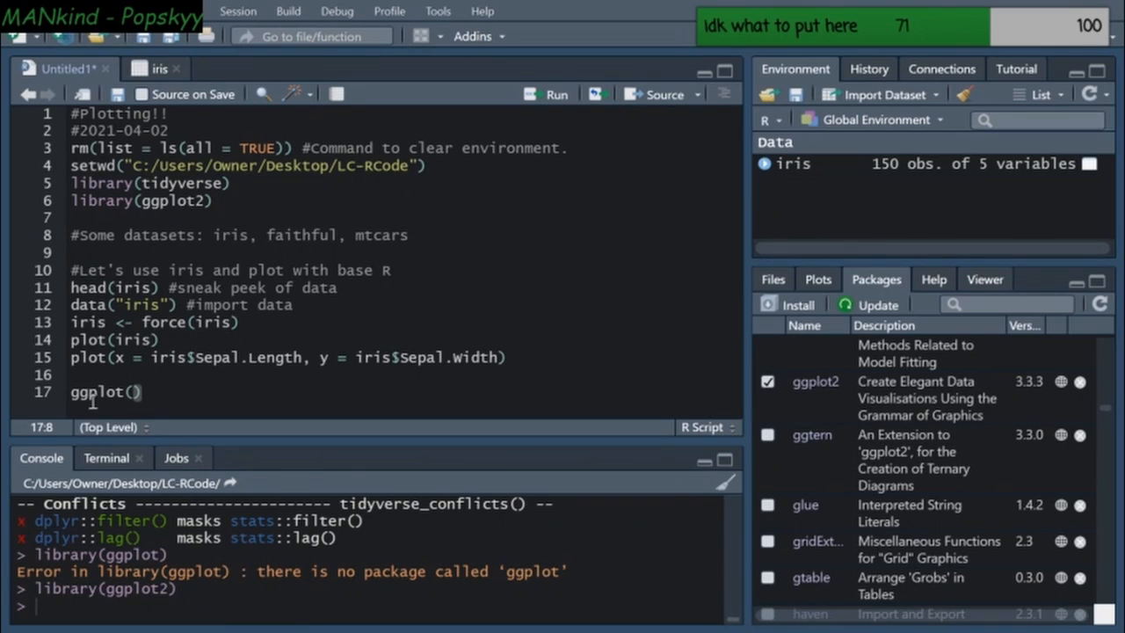
{"action": "double_click", "coordinate": [88, 392]}
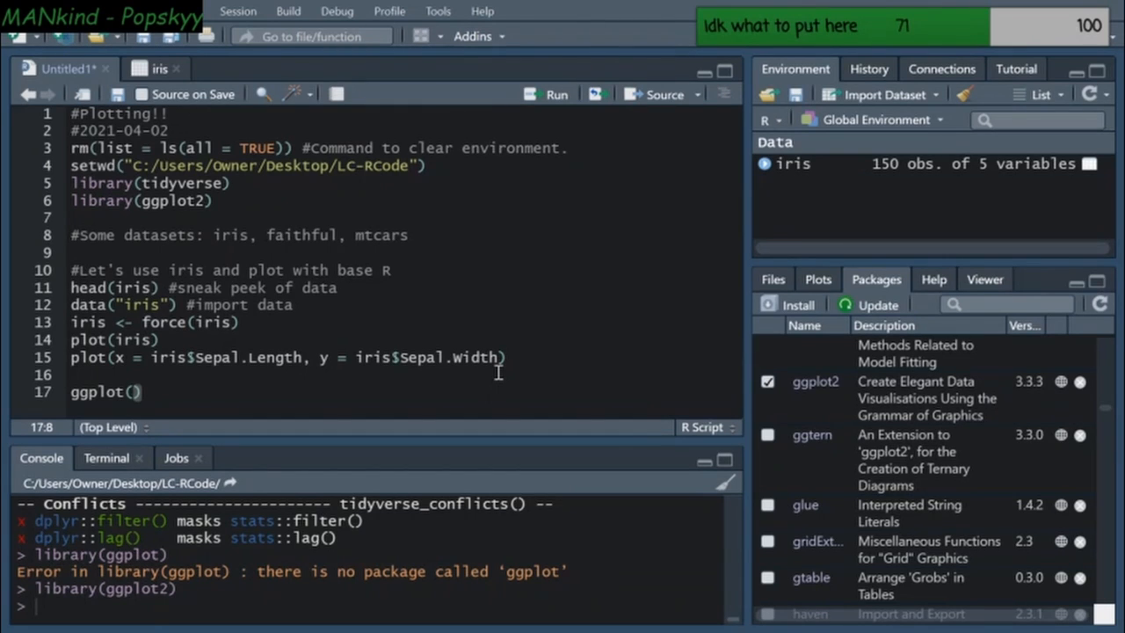
{"action": "type", "text": "data,"}
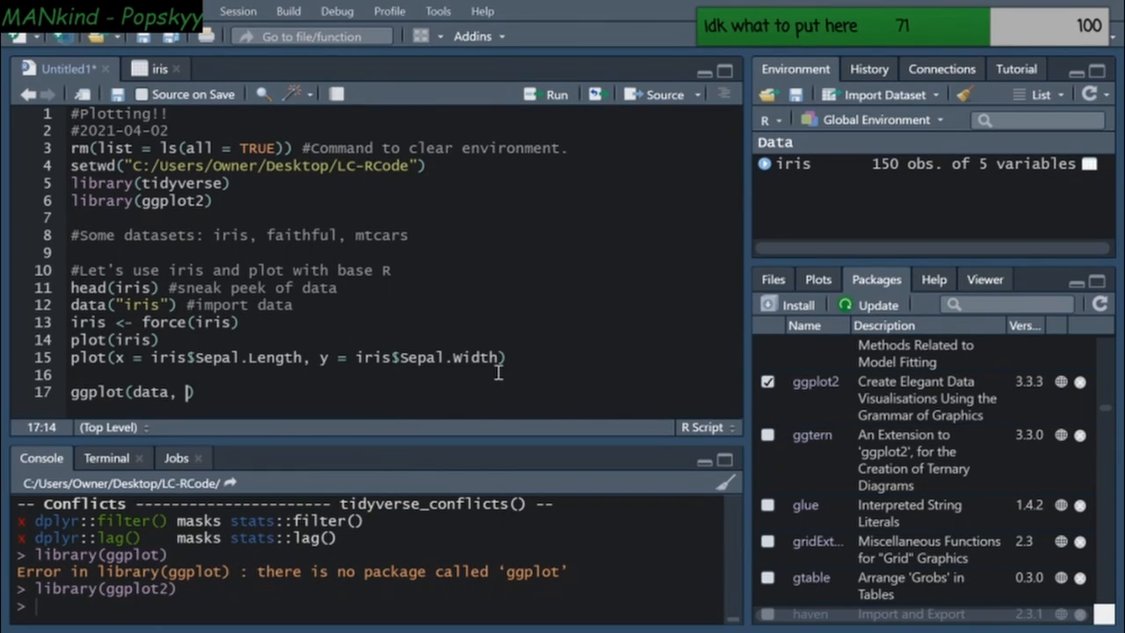
{"action": "type", "text": "aesthetics"}
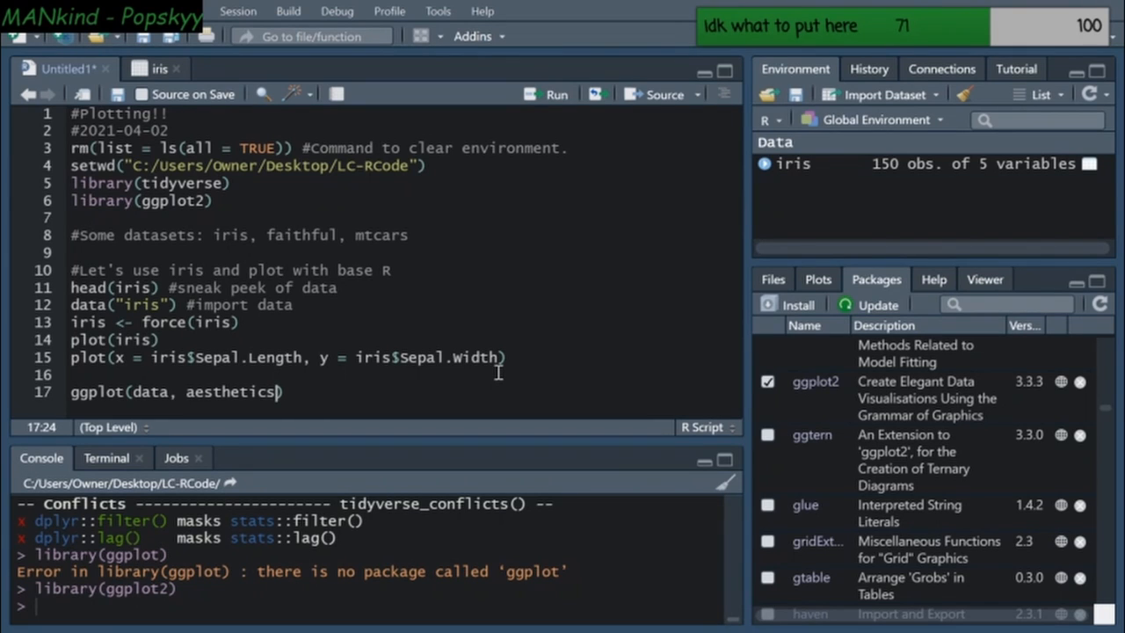
{"action": "type", "text": ", other)"}
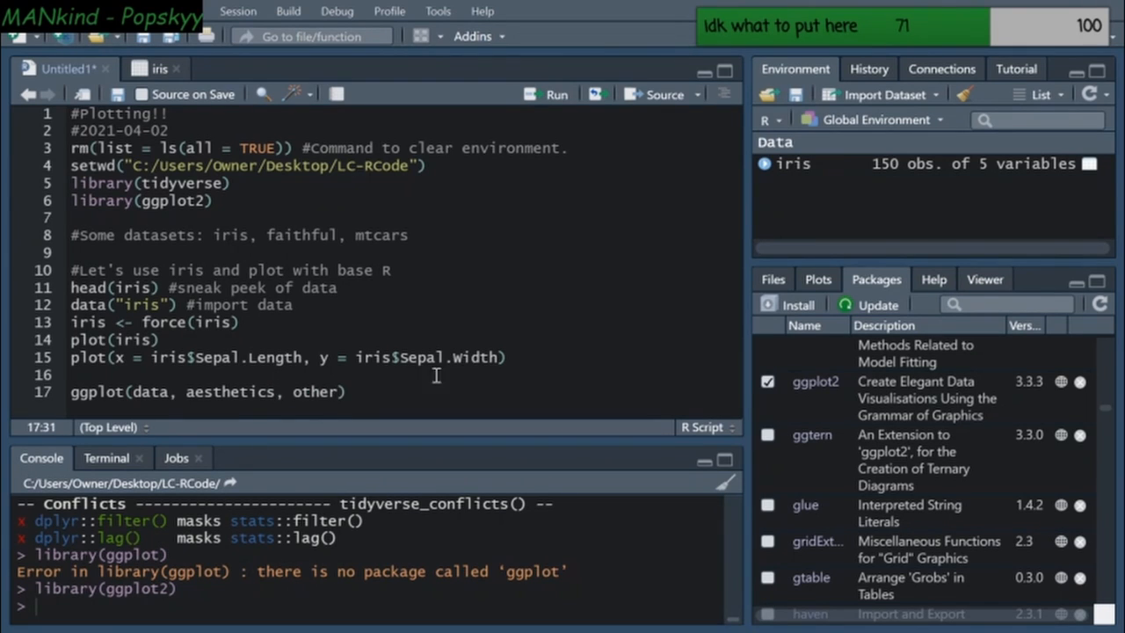
Replace the placeholders with iris, mapping = aes(x = Sepal.Length, y = Sepal.Width, color = Species)
{"action": "double_click", "coordinate": [316, 391]}
{"action": "type", "text": "ggplot(data = "}
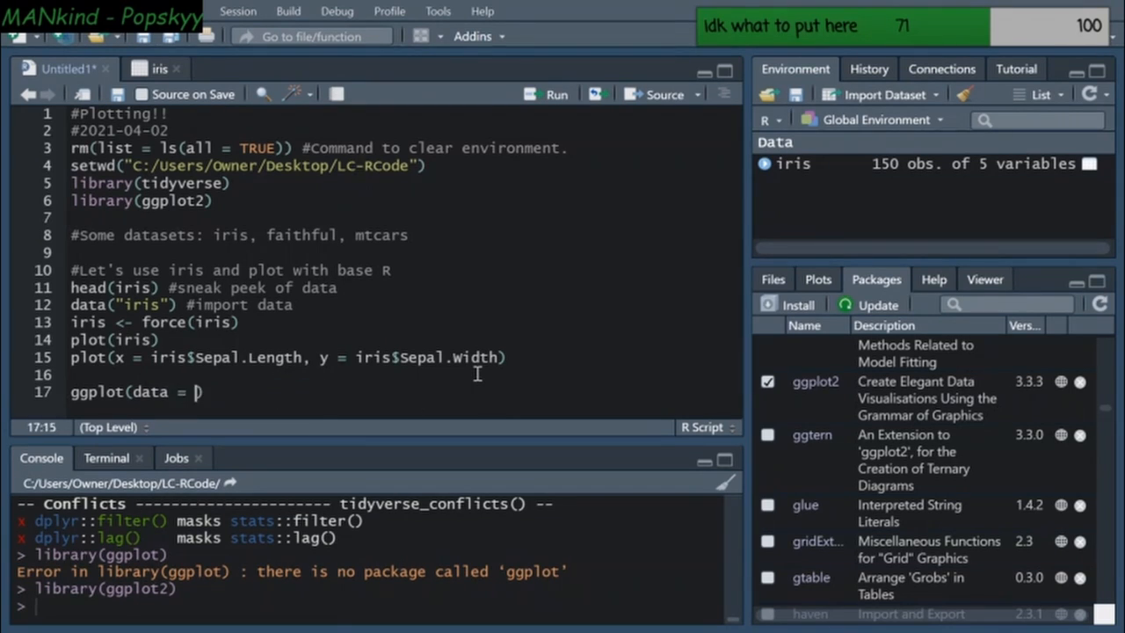
{"action": "type", "text": "iris,"}
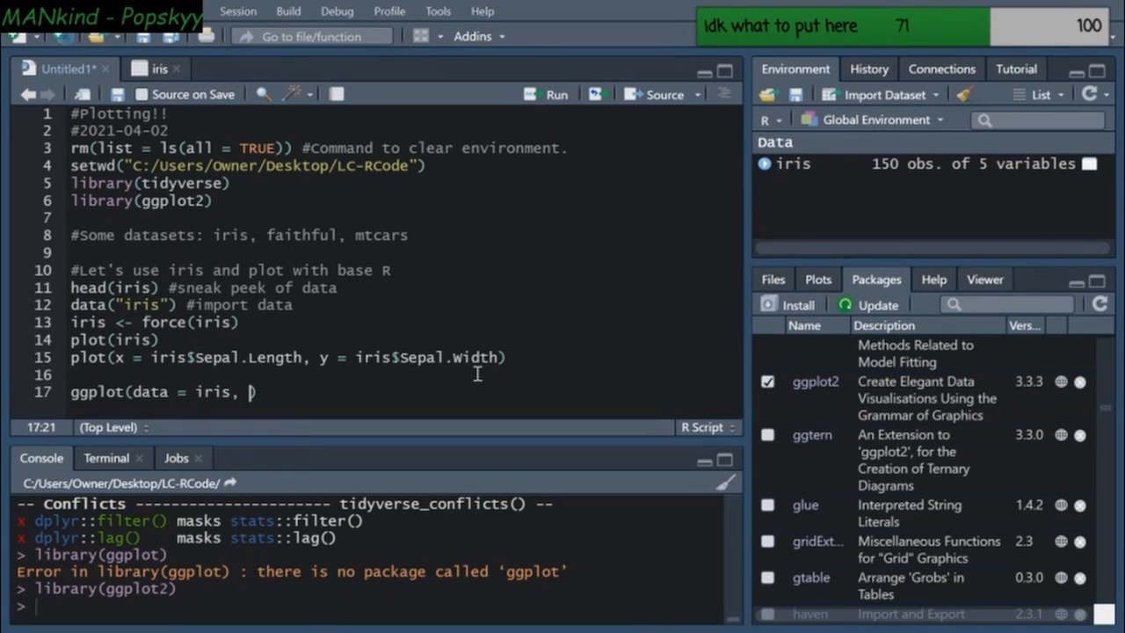
{"action": "type", "text": "mapping ="}
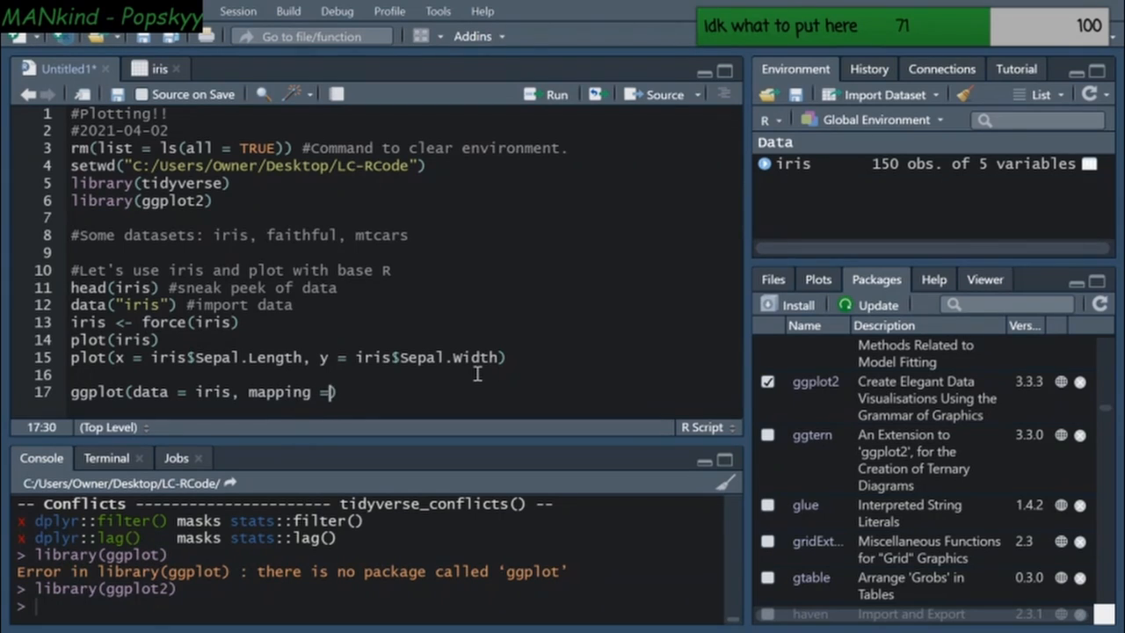
{"action": "type", "text": "aes()"}
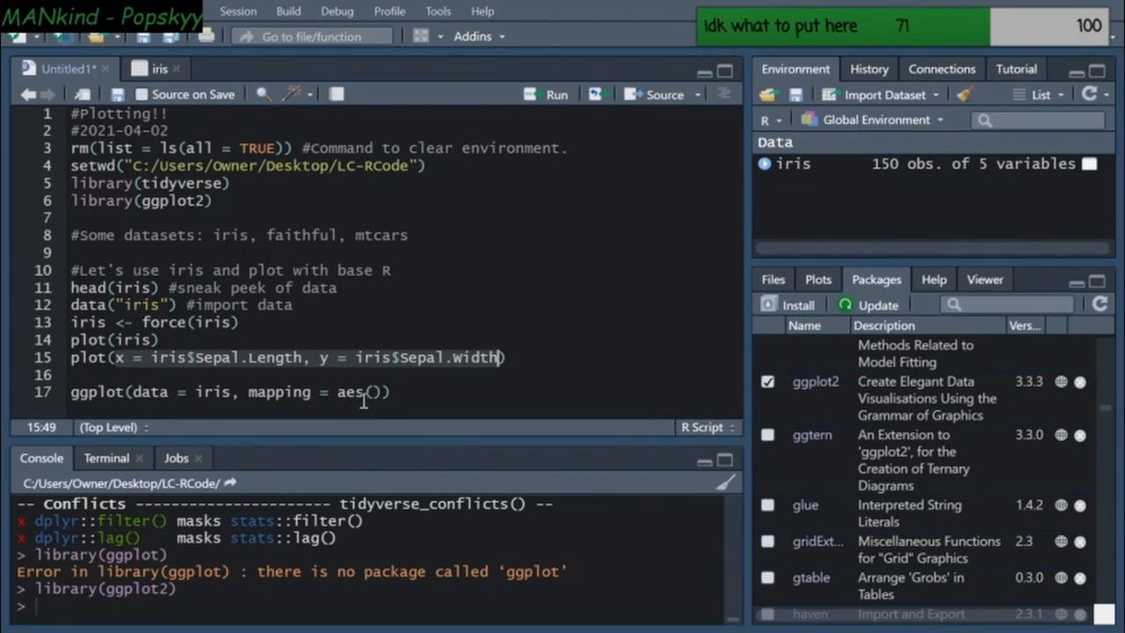
{"action": "mouse_move", "coordinate": [639, 385]}
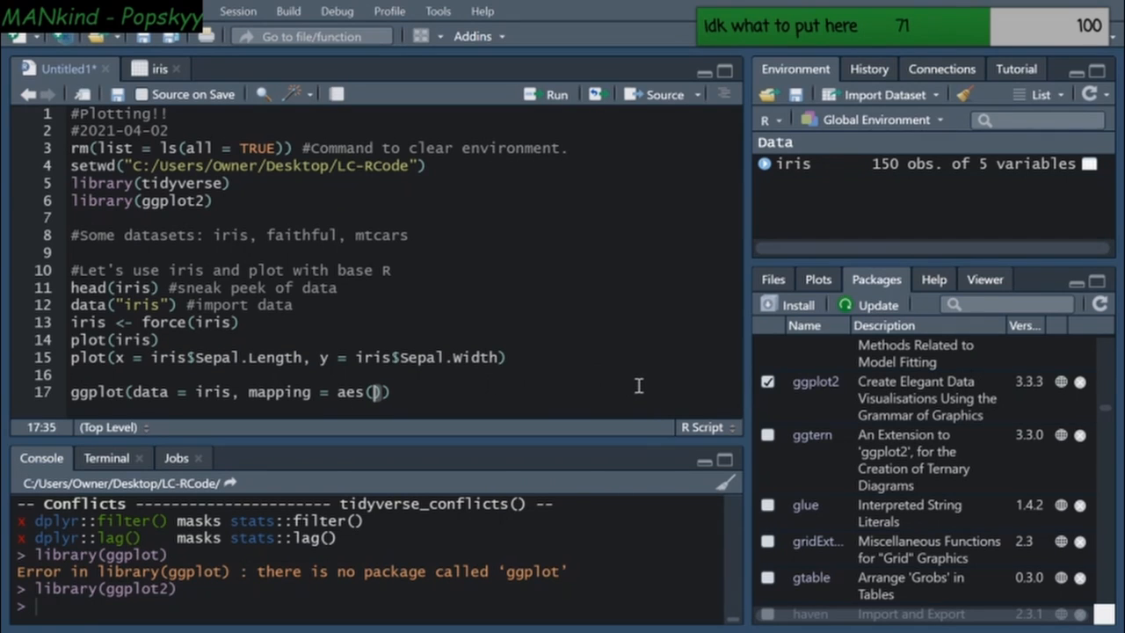
{"action": "type", "text": "x ="}
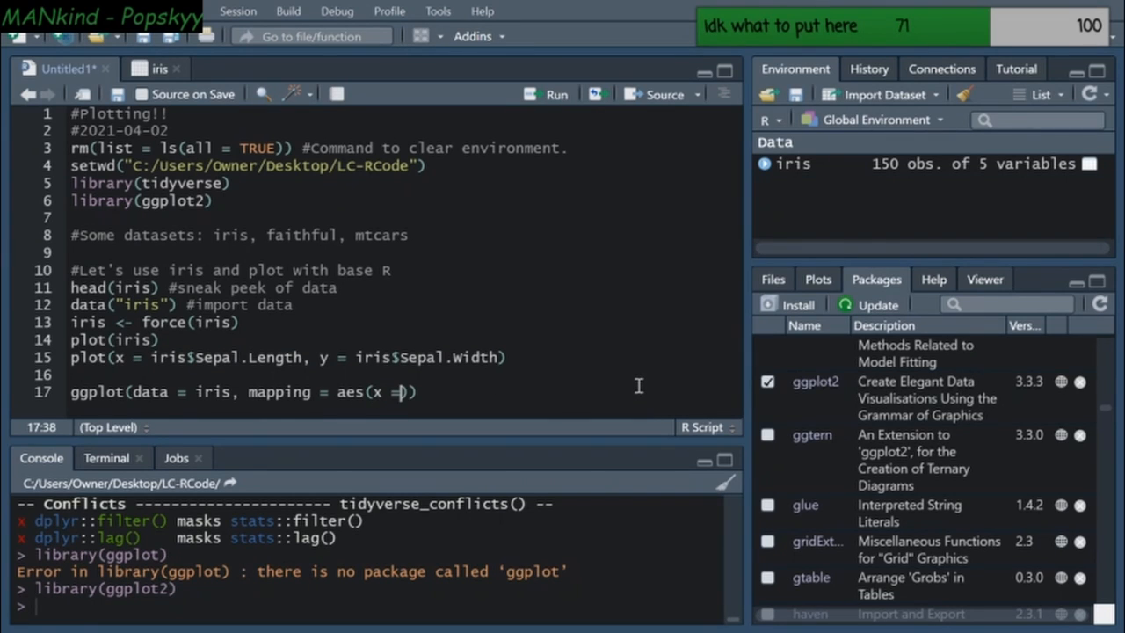
{"action": "type", "text": "Sepal"}
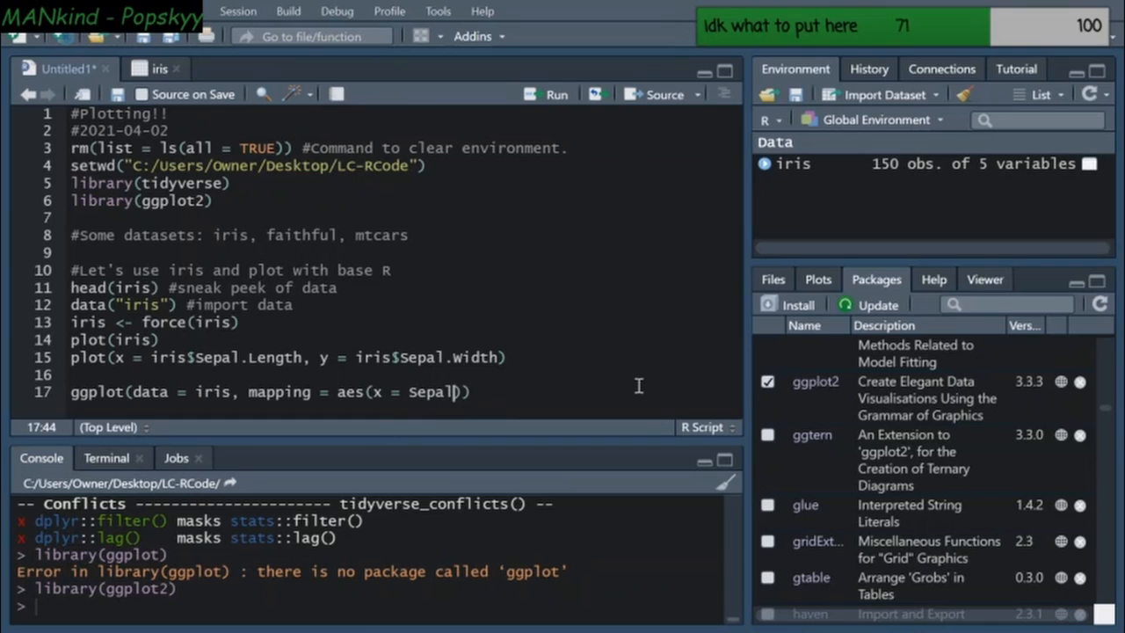
{"action": "type", "text": ".Length"}
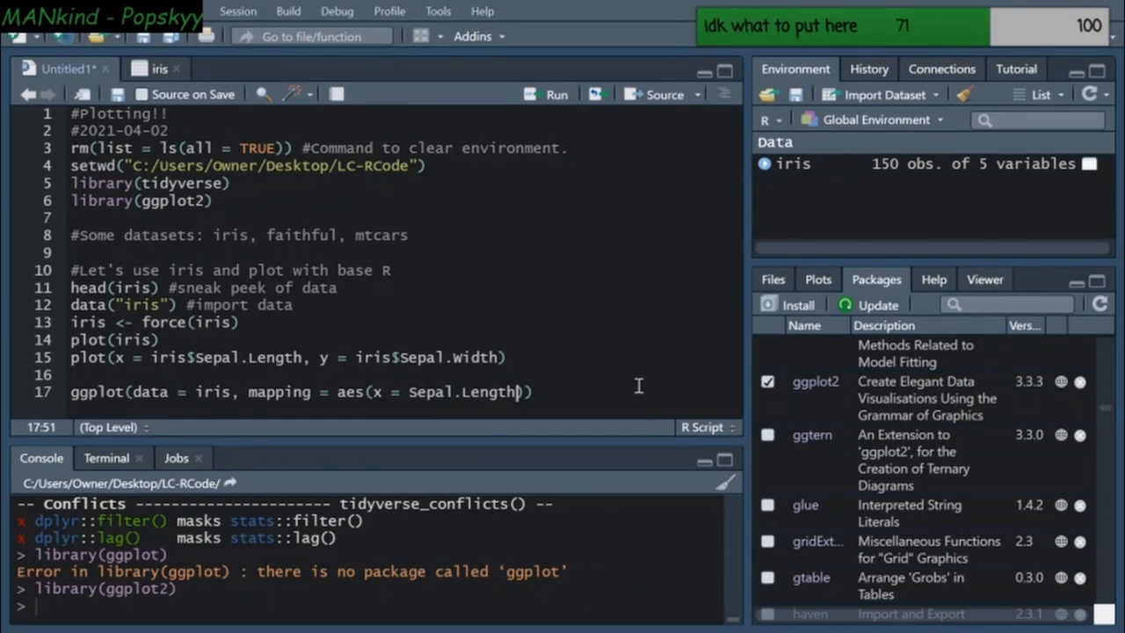
{"action": "type", "text": ", y = Sepal.Width"}
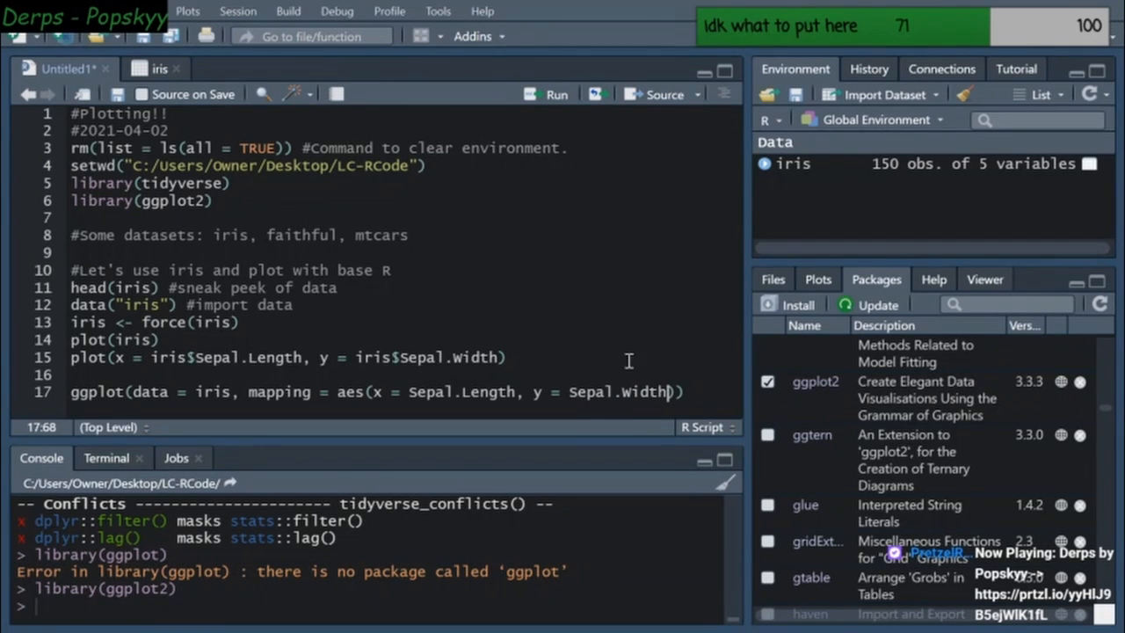
{"action": "mouse_move", "coordinate": [650, 311]}
{"action": "type", "text": ", color ="}
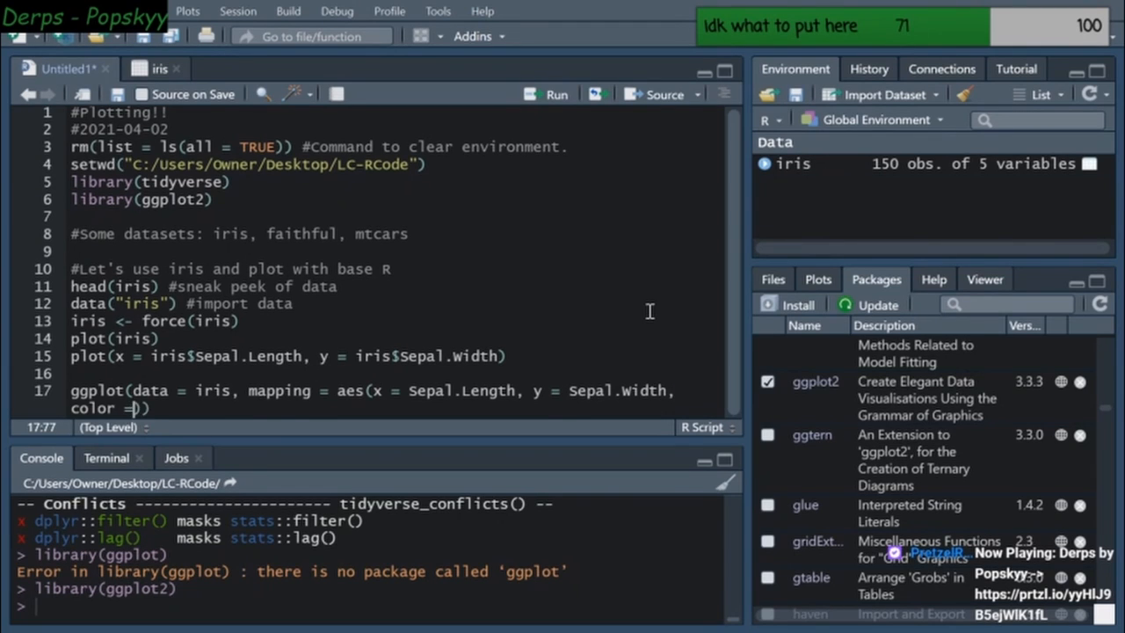
{"action": "type", "text": "Species"}
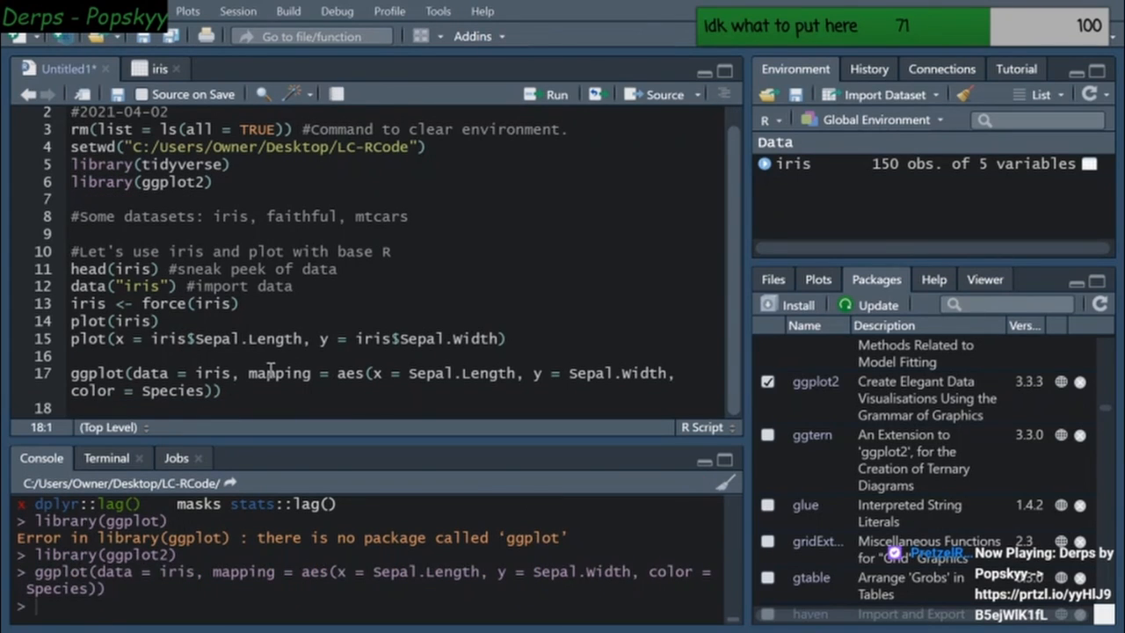
View the empty sepal plot grid and append + to the ggplot call on line 17
{"action": "left_click", "coordinate": [817, 279]}
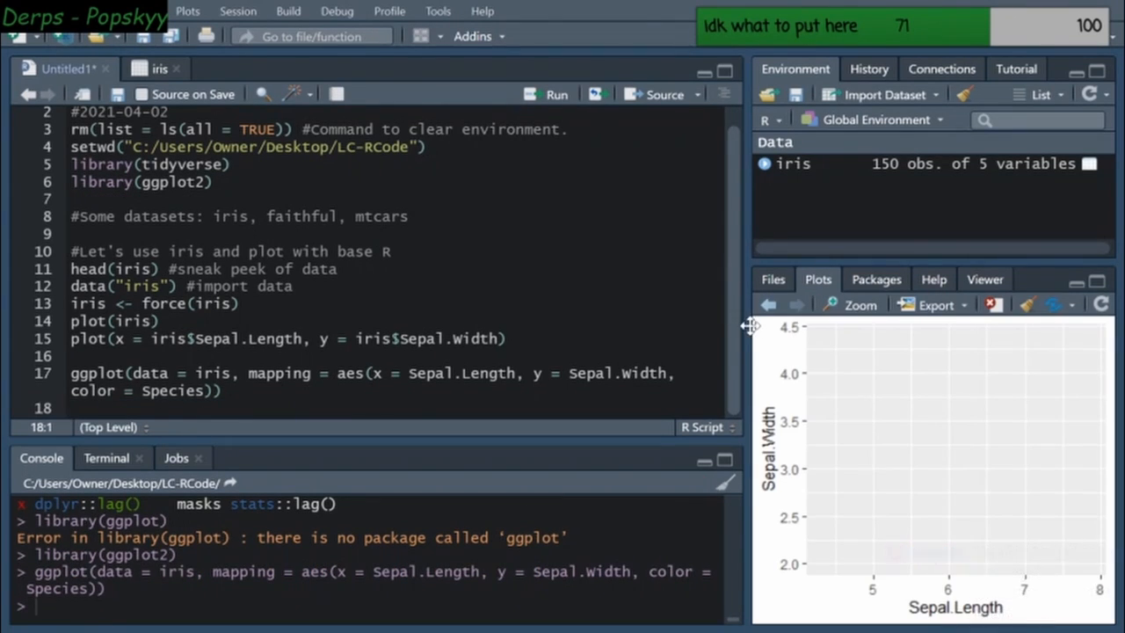
{"action": "mouse_move", "coordinate": [615, 343]}
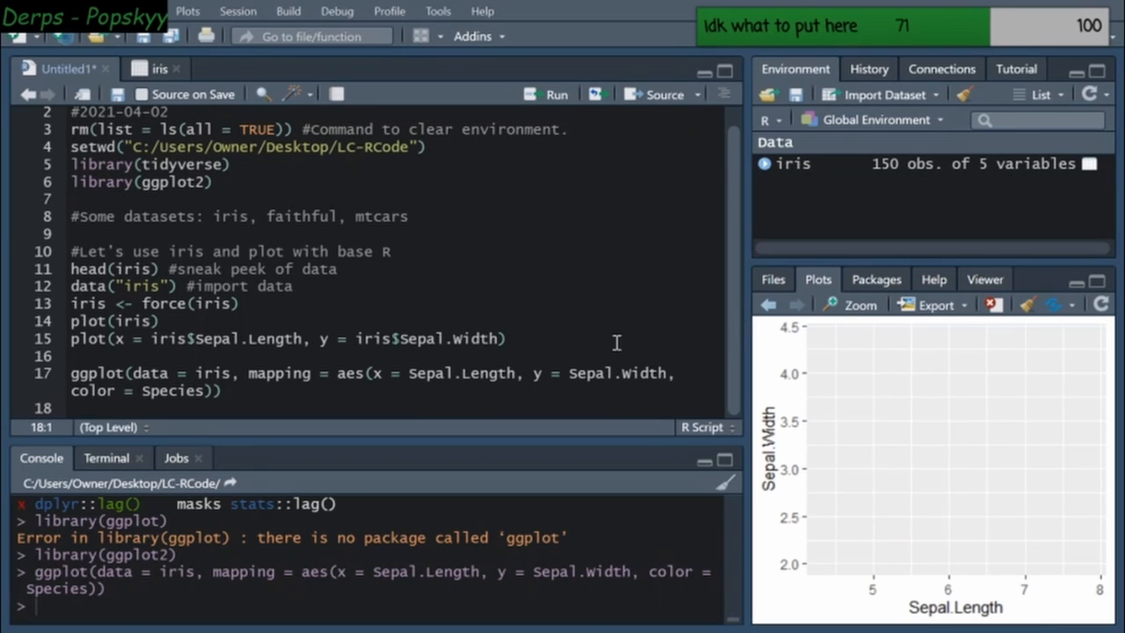
{"action": "left_click", "coordinate": [253, 394]}
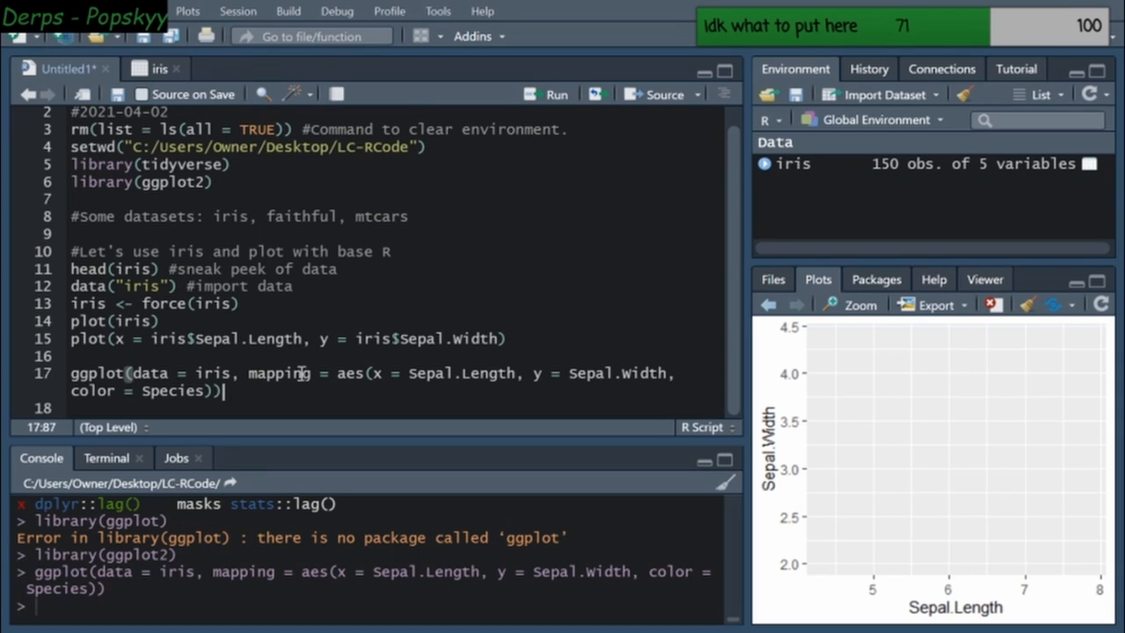
{"action": "mouse_move", "coordinate": [795, 525]}
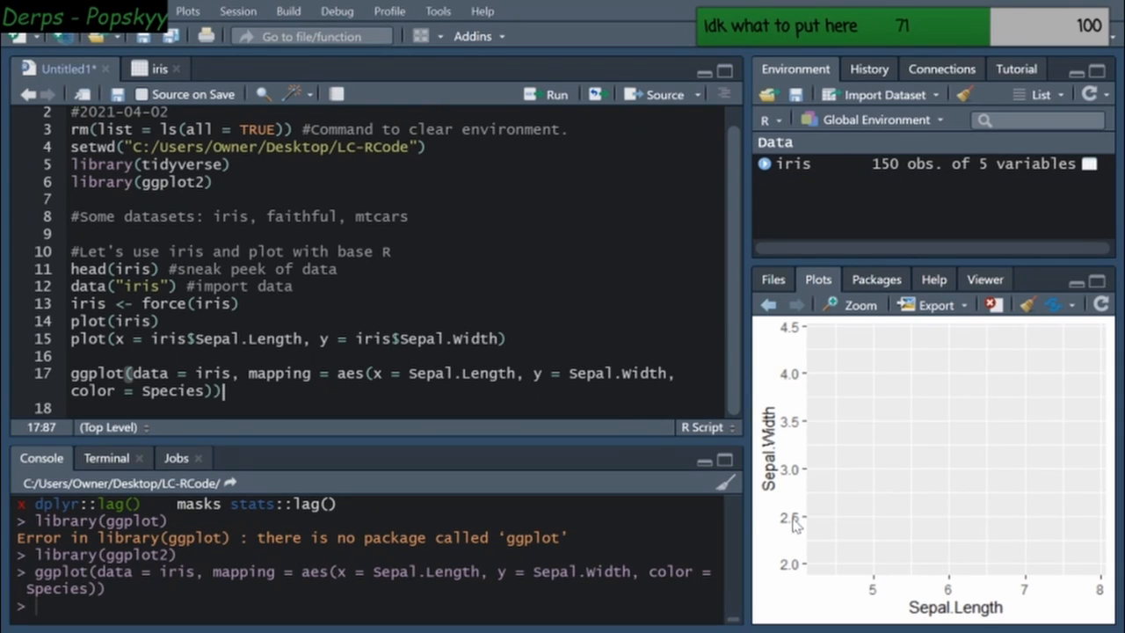
{"action": "mouse_move", "coordinate": [769, 501]}
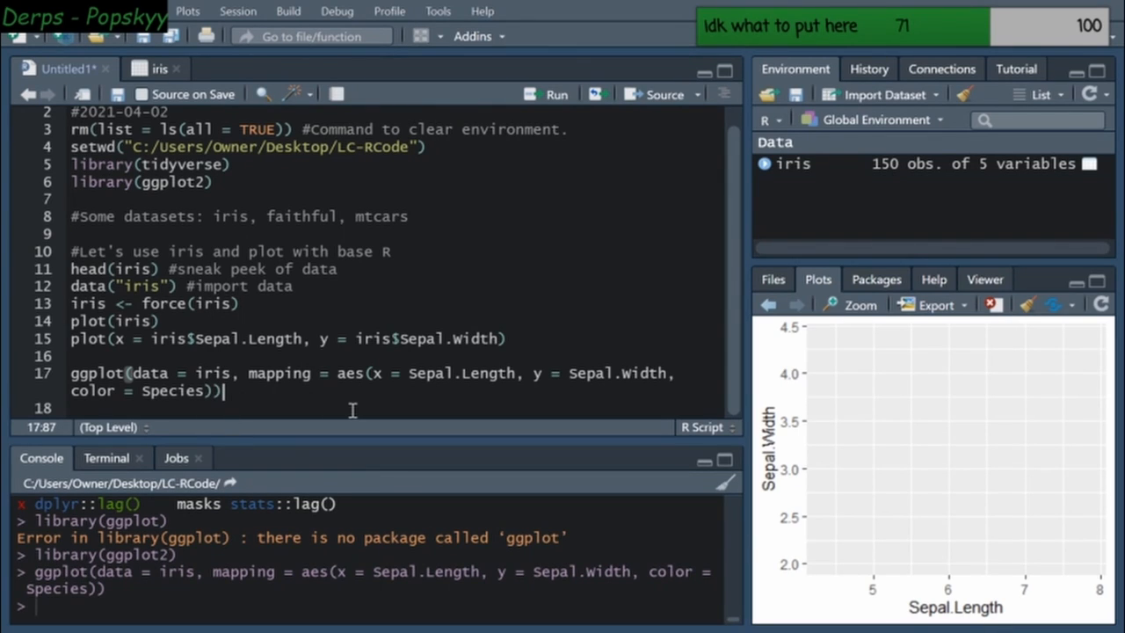
{"action": "type", "text": "+"}
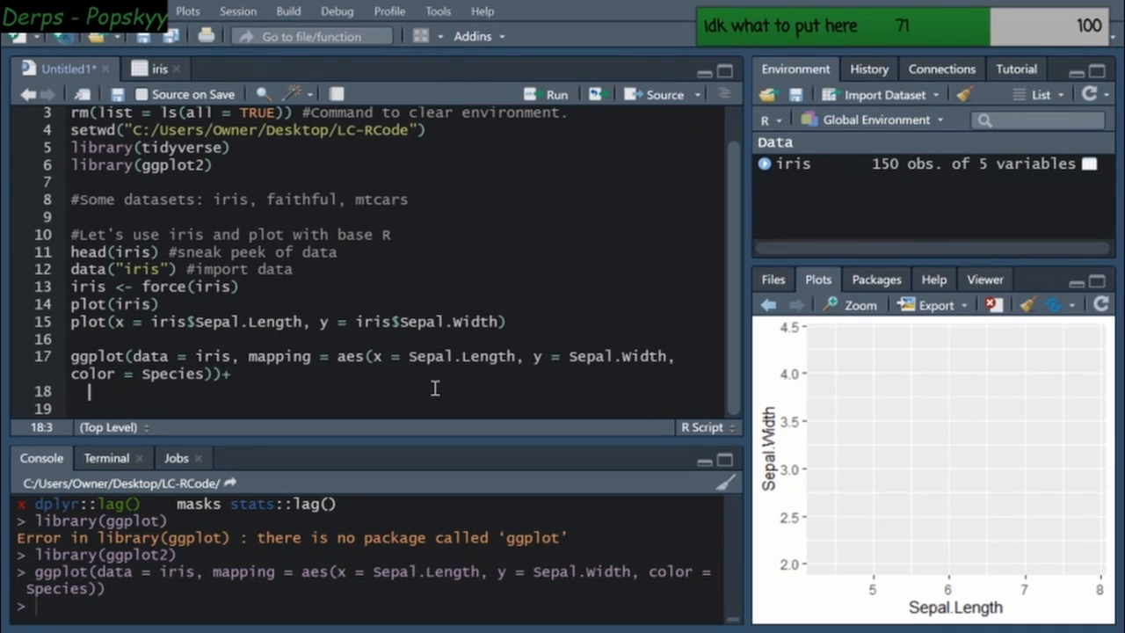
Add geom_point() on line 18 to draw the sepal scatterplot coloured by Species
{"action": "type", "text": "geo"}
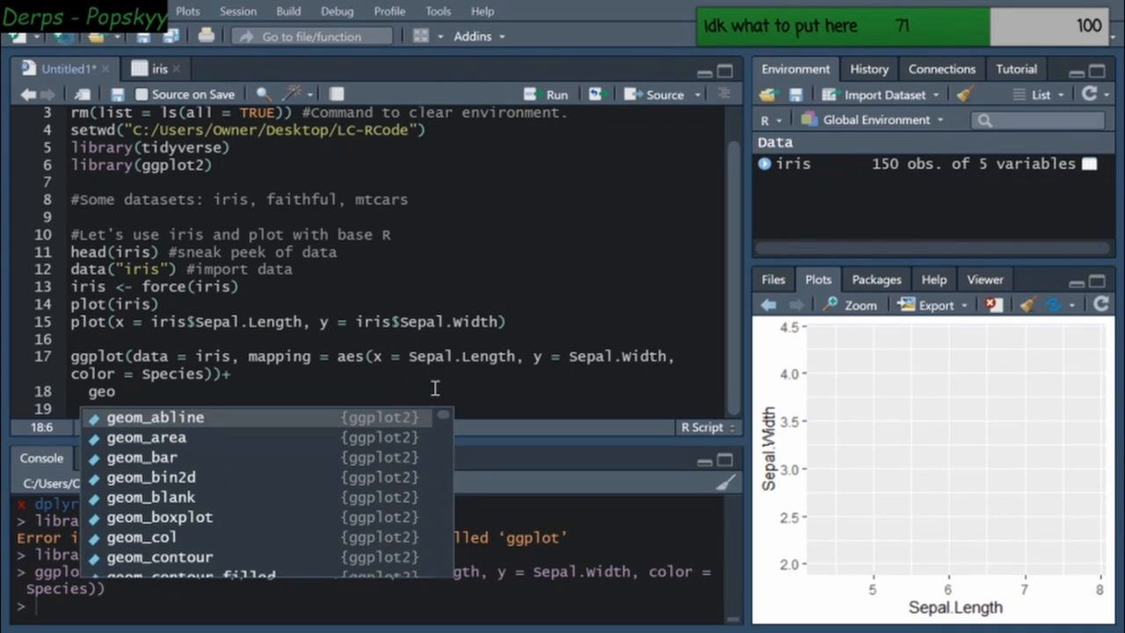
{"action": "type", "text": "m"}
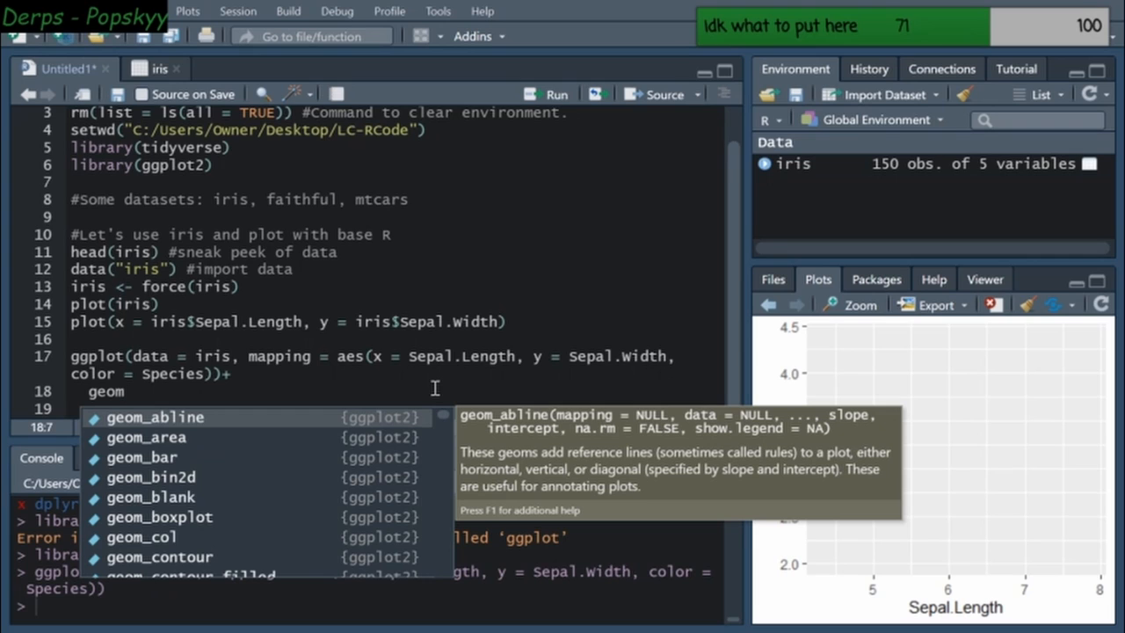
{"action": "mouse_move", "coordinate": [422, 347]}
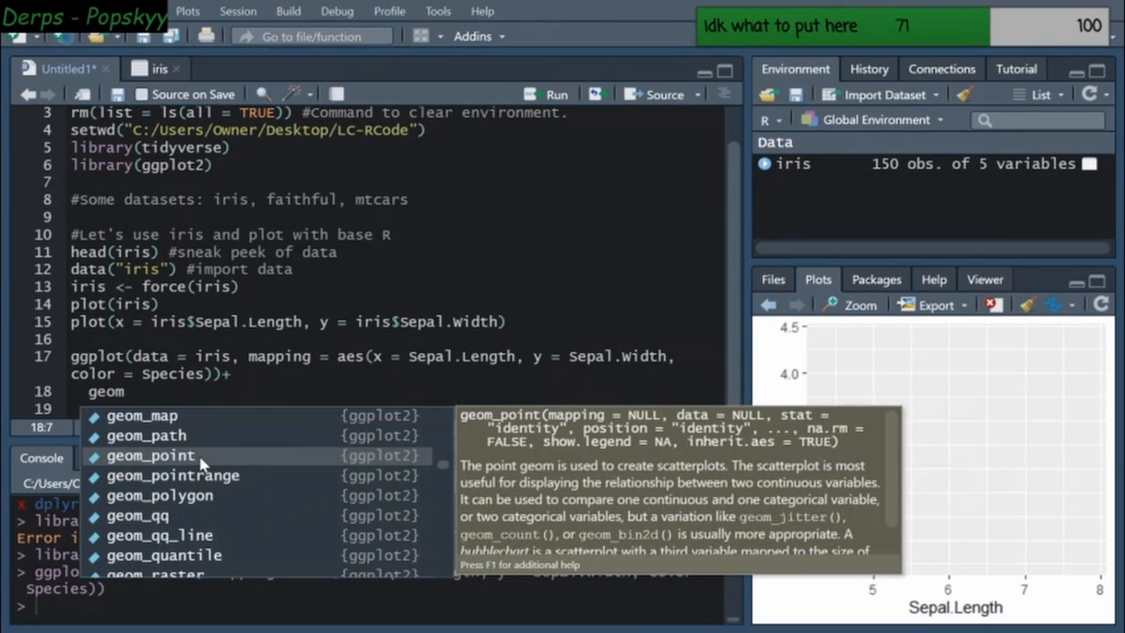
{"action": "left_click", "coordinate": [149, 455]}
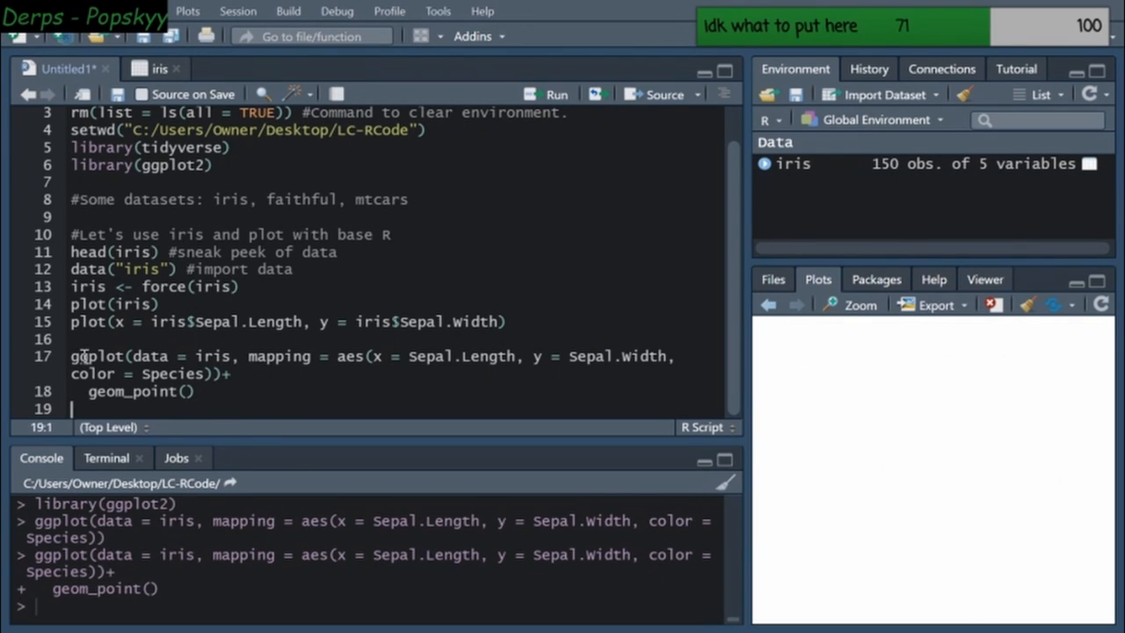
{"action": "left_click", "coordinate": [556, 94]}
{"action": "type", "text": ", color = S"}
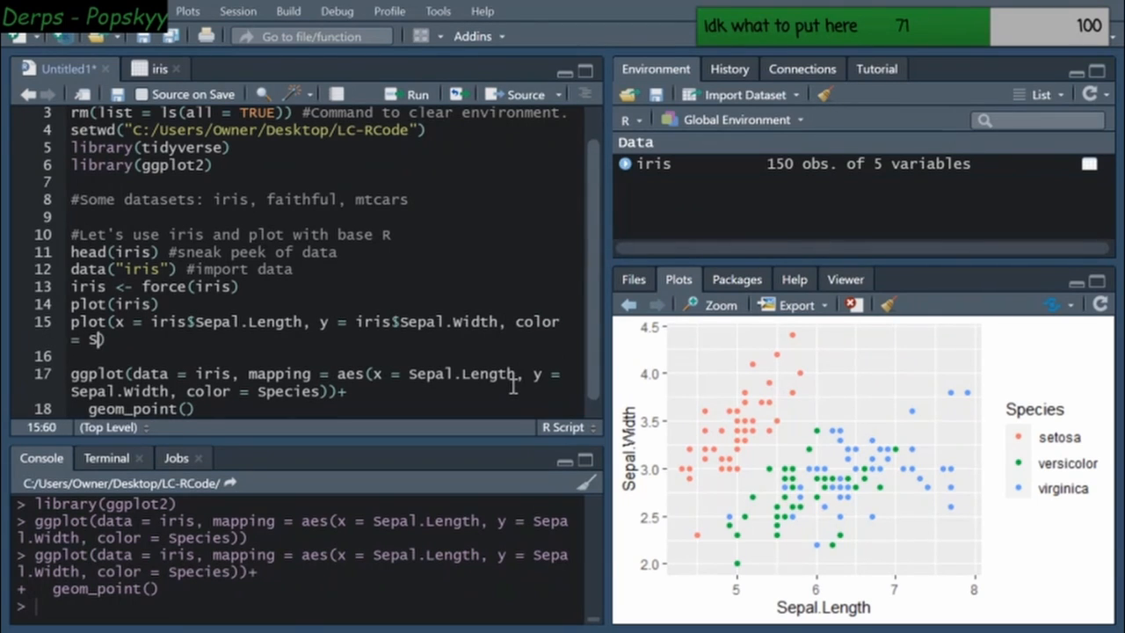
Add color = iris$Species to the base plot() on line 15 and run it
{"action": "type", "text": "ris$Species"}
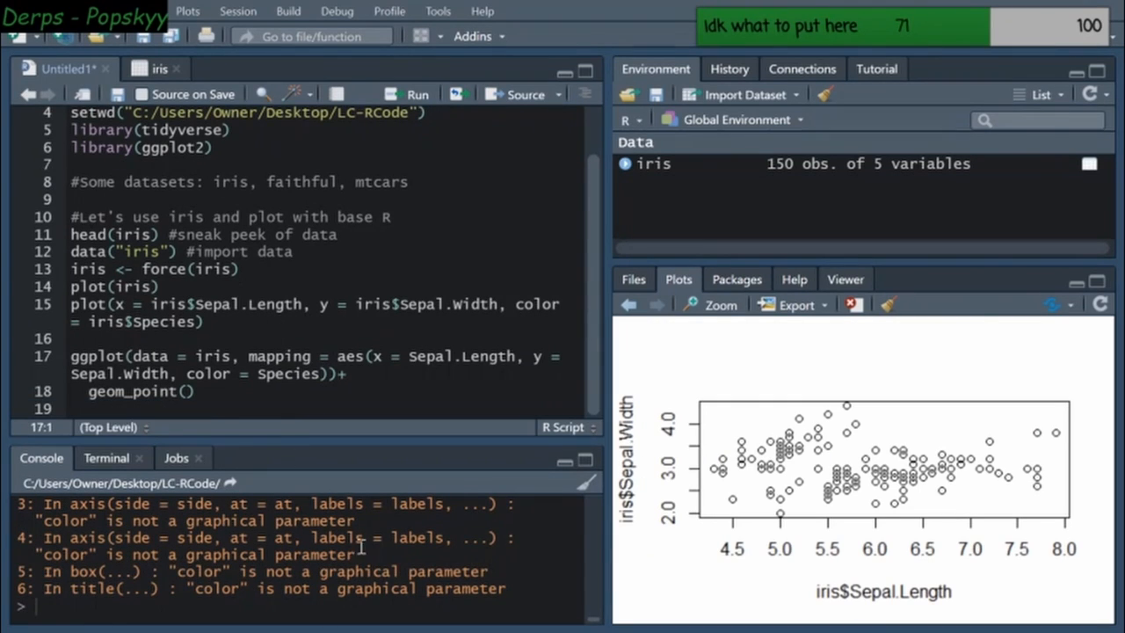
{"action": "left_click", "coordinate": [198, 322]}
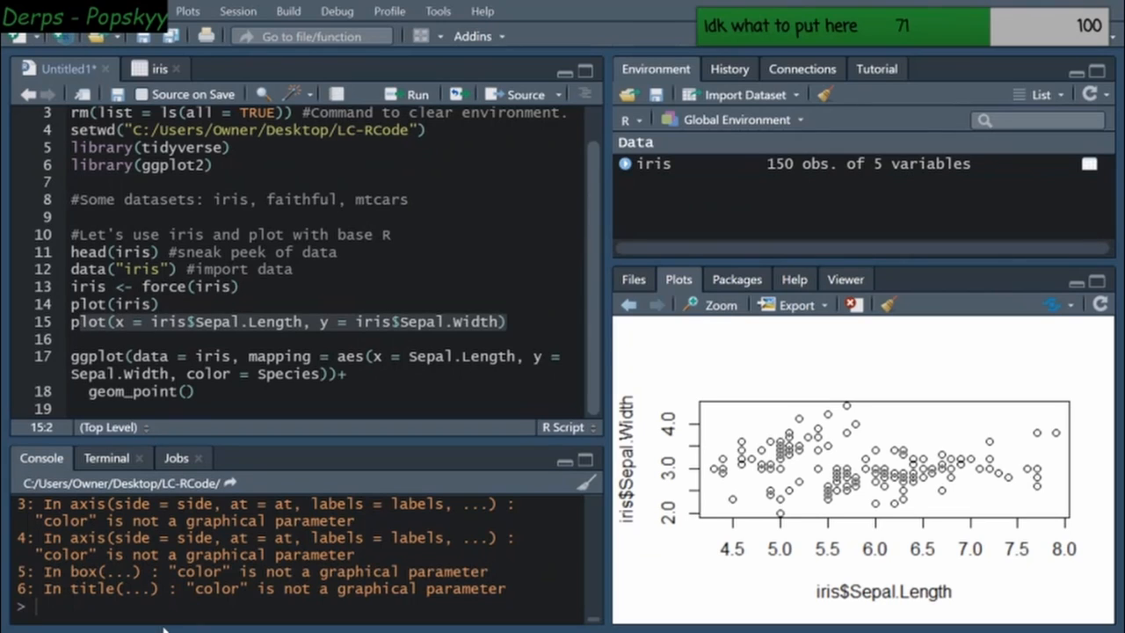
Delete the color argument from line 15 and run ?plot() in the Console
{"action": "type", "text": "?plot"}
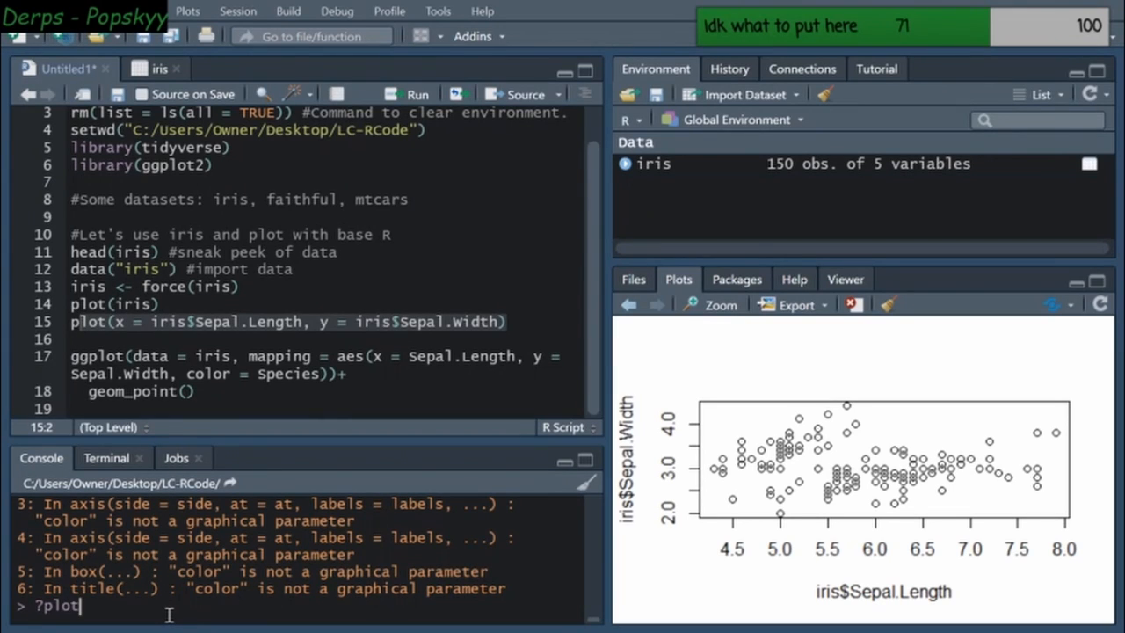
{"action": "type", "text": "()"}
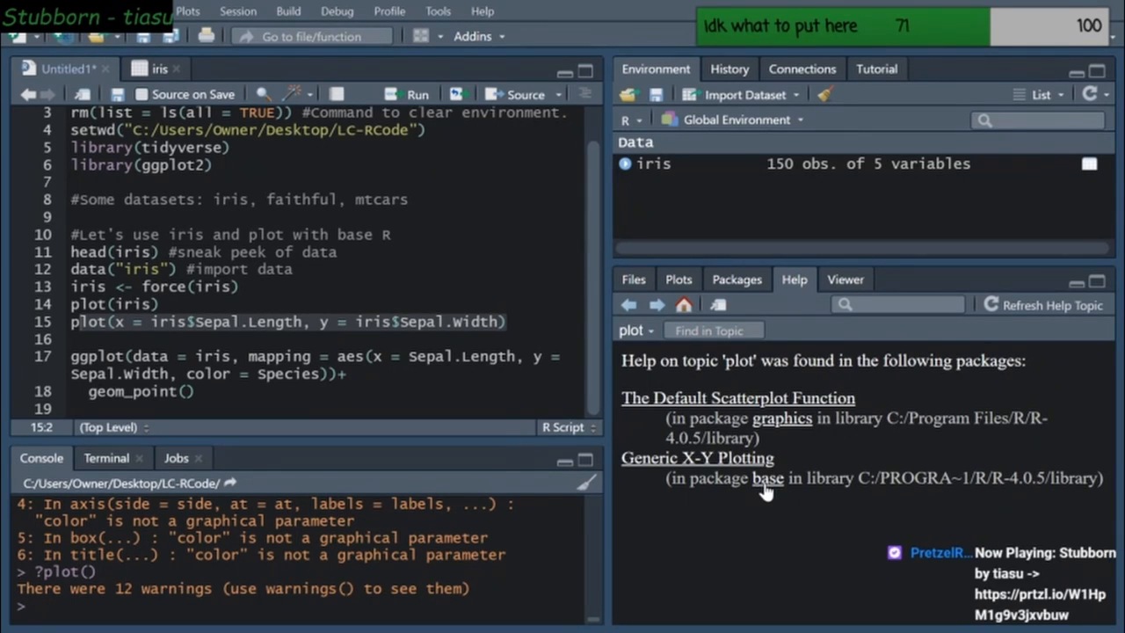
Open the plot {base} Generic X-Y Plotting help page and scroll to the type argument options
{"action": "left_click", "coordinate": [758, 478]}
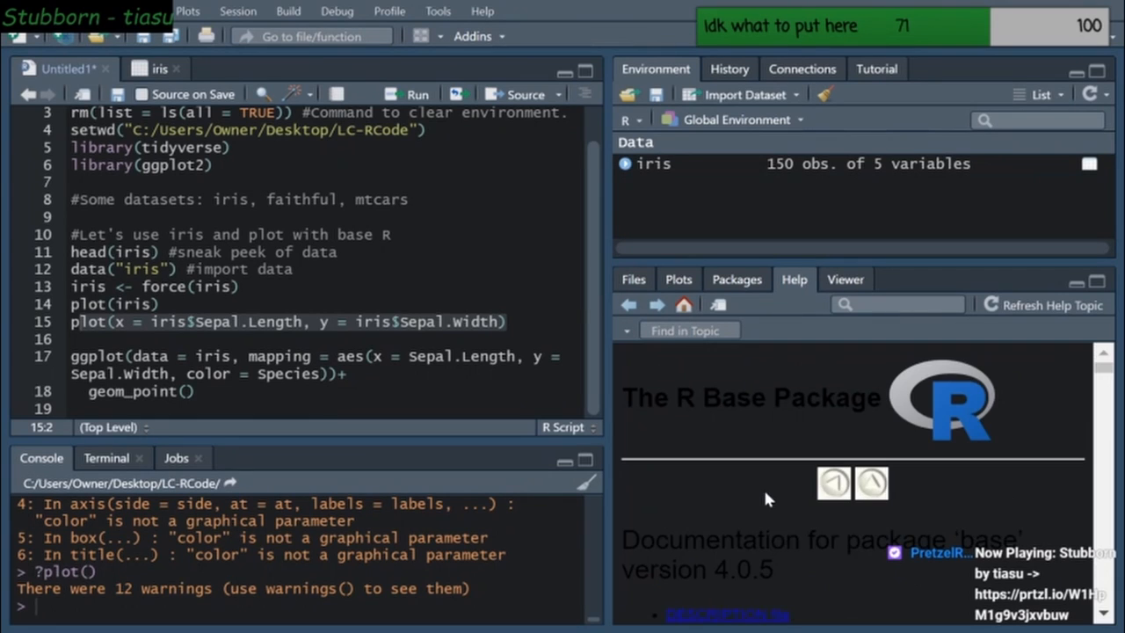
{"action": "scroll", "scroll_direction": "down", "scroll_amount": 3}
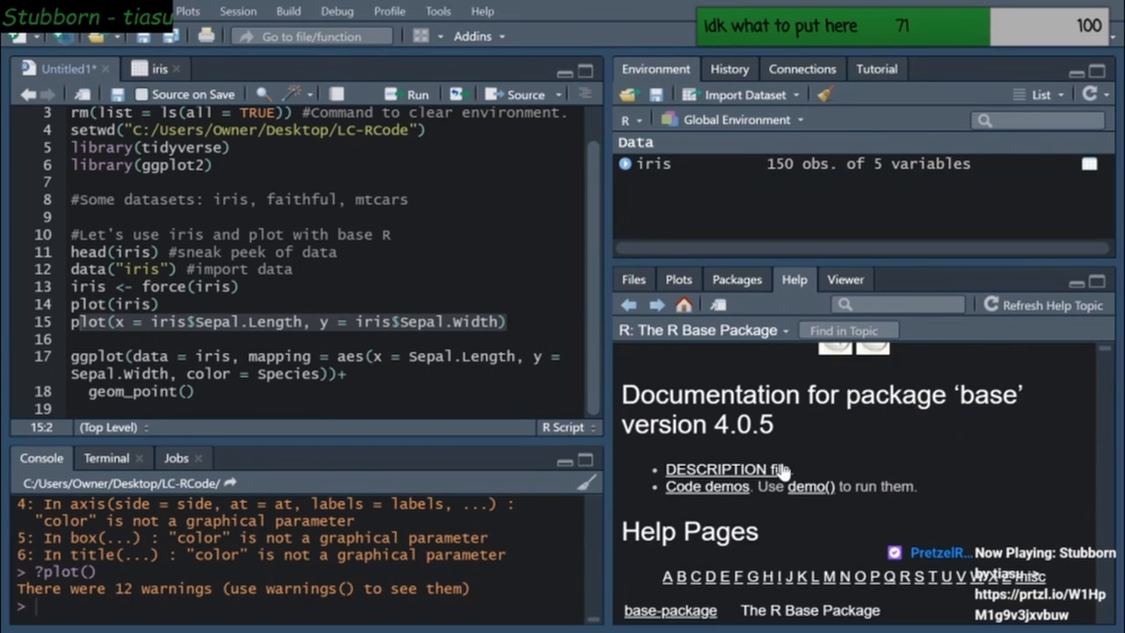
{"action": "scroll", "scroll_direction": "down", "scroll_amount": 3}
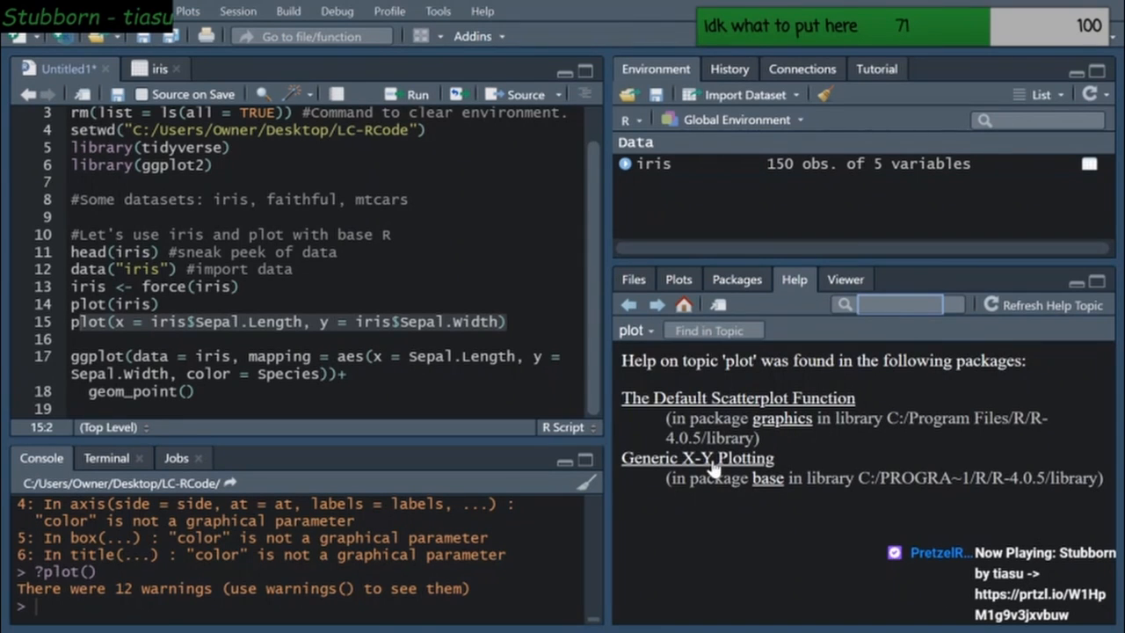
{"action": "left_click", "coordinate": [697, 458]}
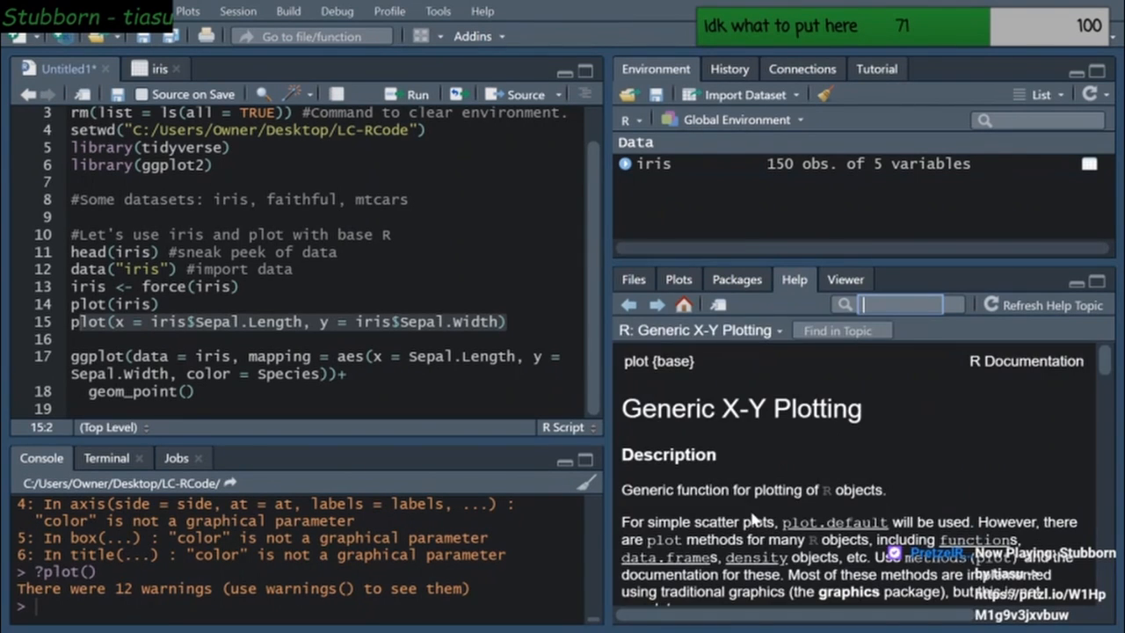
{"action": "scroll", "scroll_direction": "down", "scroll_amount": 3}
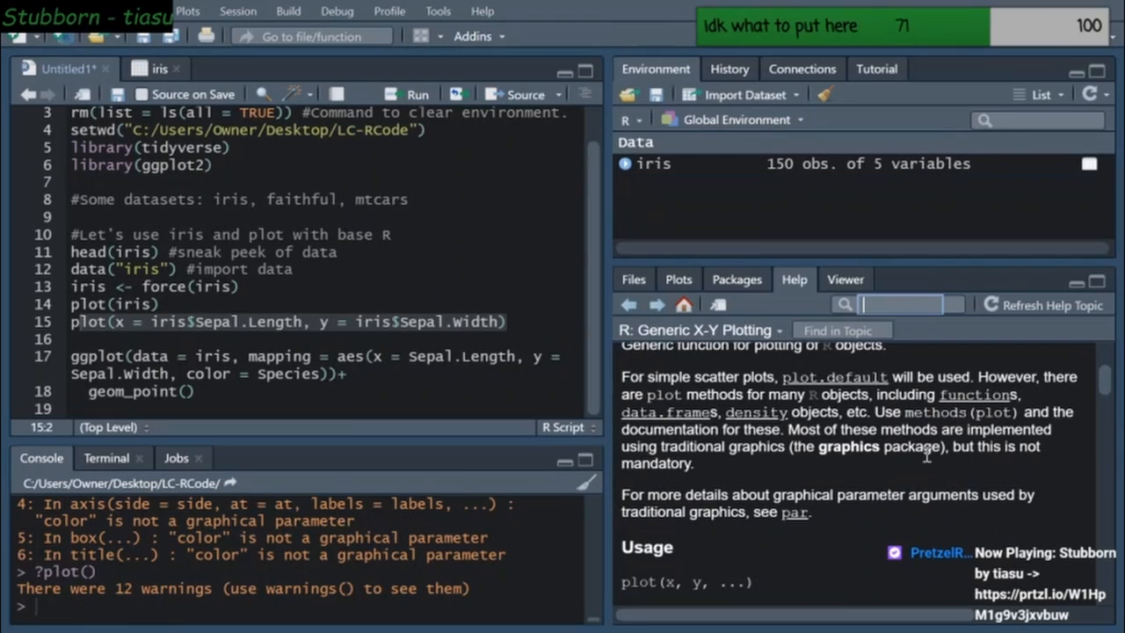
{"action": "scroll", "scroll_direction": "down", "scroll_amount": 3}
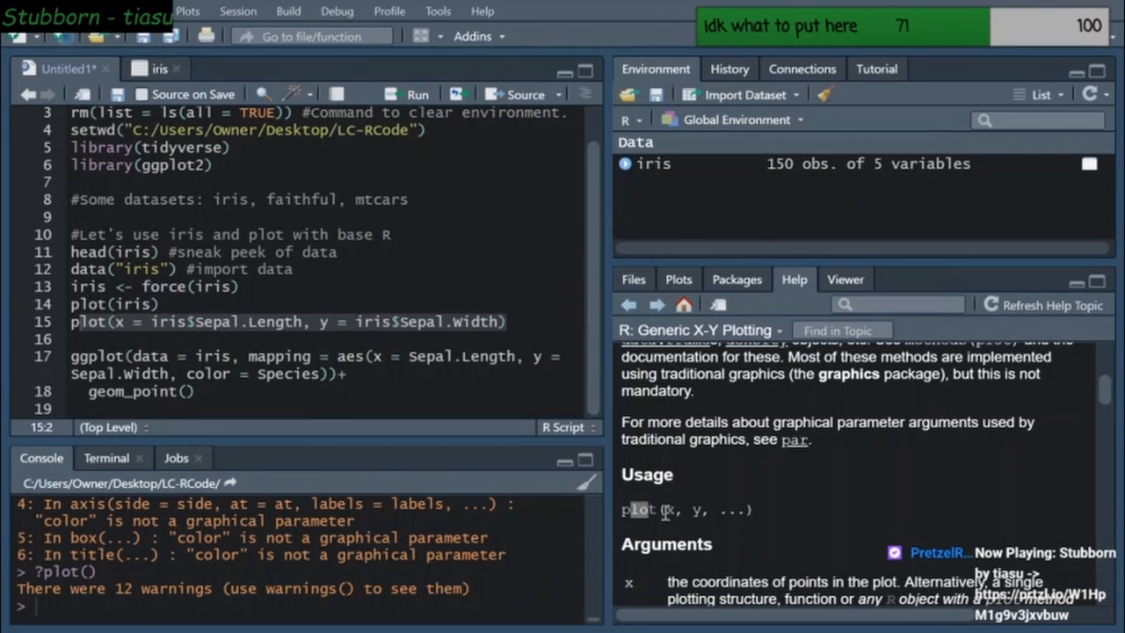
{"action": "scroll", "scroll_direction": "down", "scroll_amount": 3}
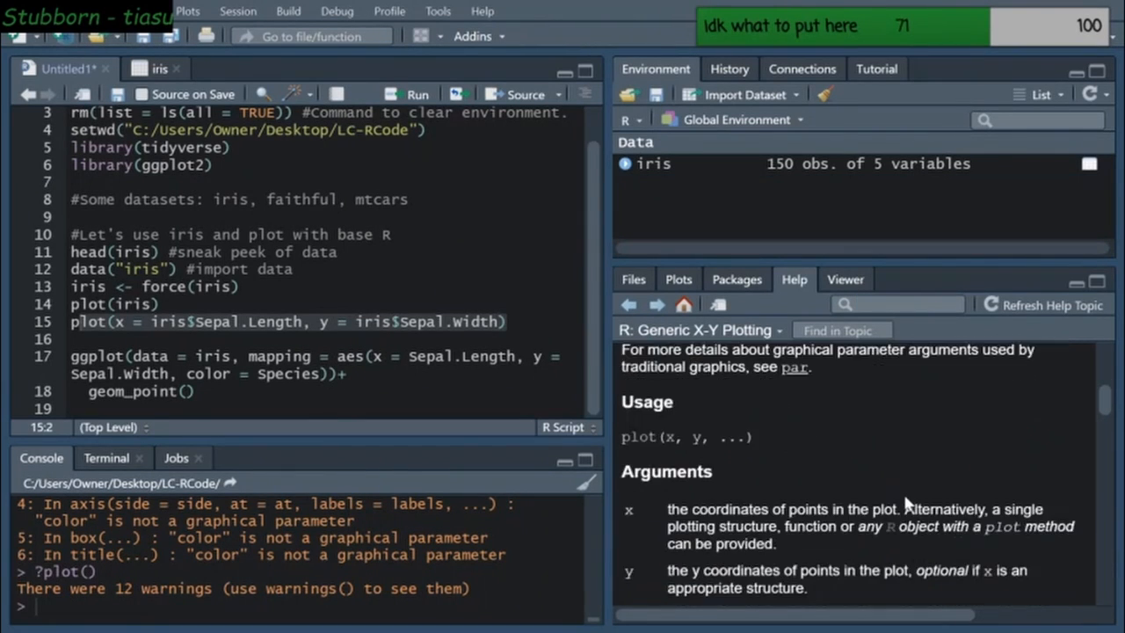
{"action": "scroll", "scroll_direction": "down", "scroll_amount": 3}
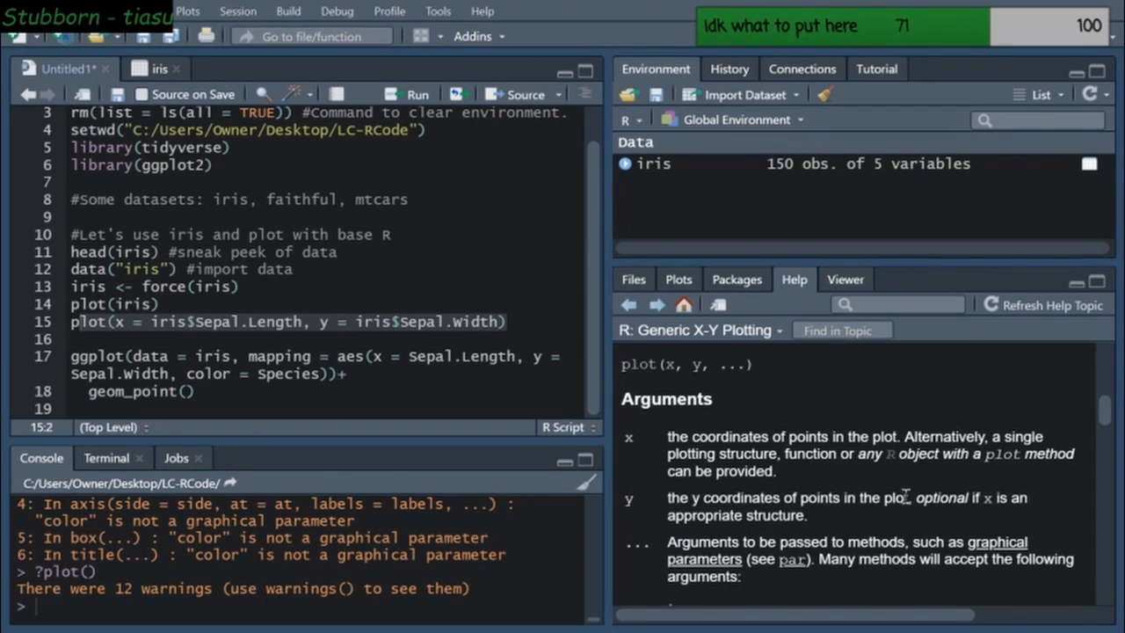
{"action": "scroll", "scroll_direction": "down", "scroll_amount": 3}
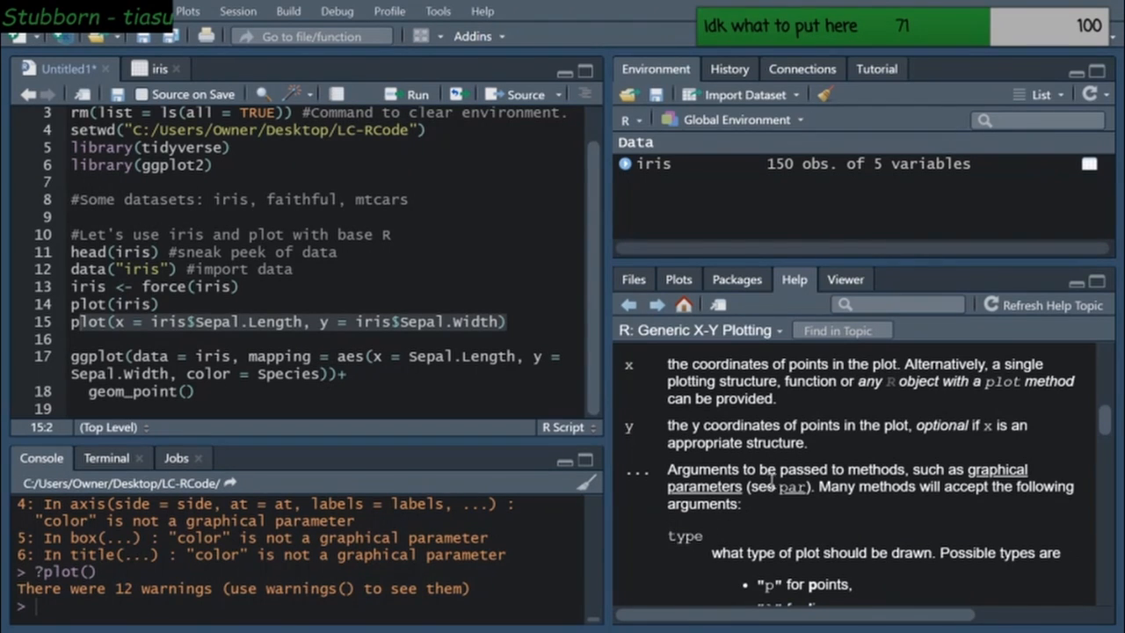
{"action": "left_click_drag", "start_coordinate": [668, 468], "coordinate": [740, 503]}
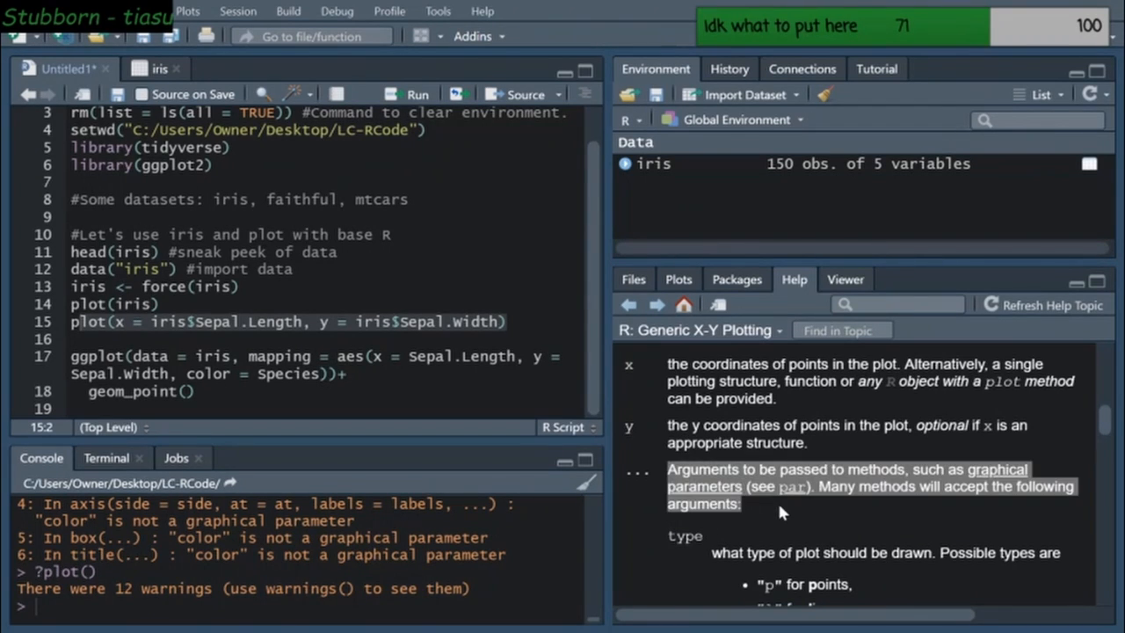
{"action": "scroll", "scroll_direction": "down", "scroll_amount": 3}
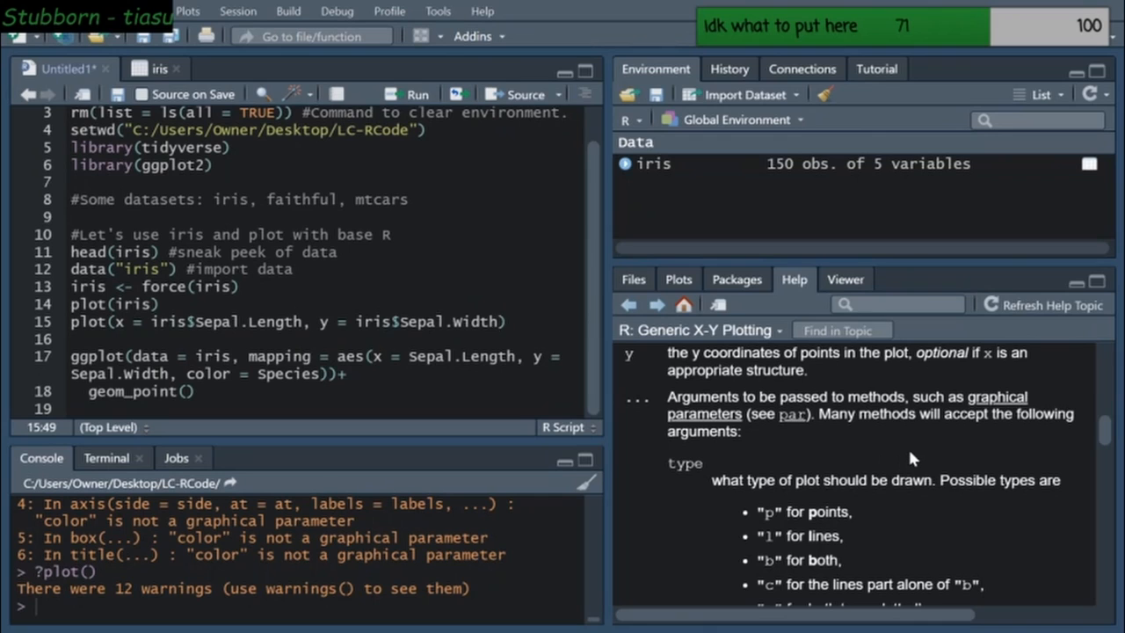
Append type = p to the plot() call on line 15
{"action": "type", "text": ", t"}
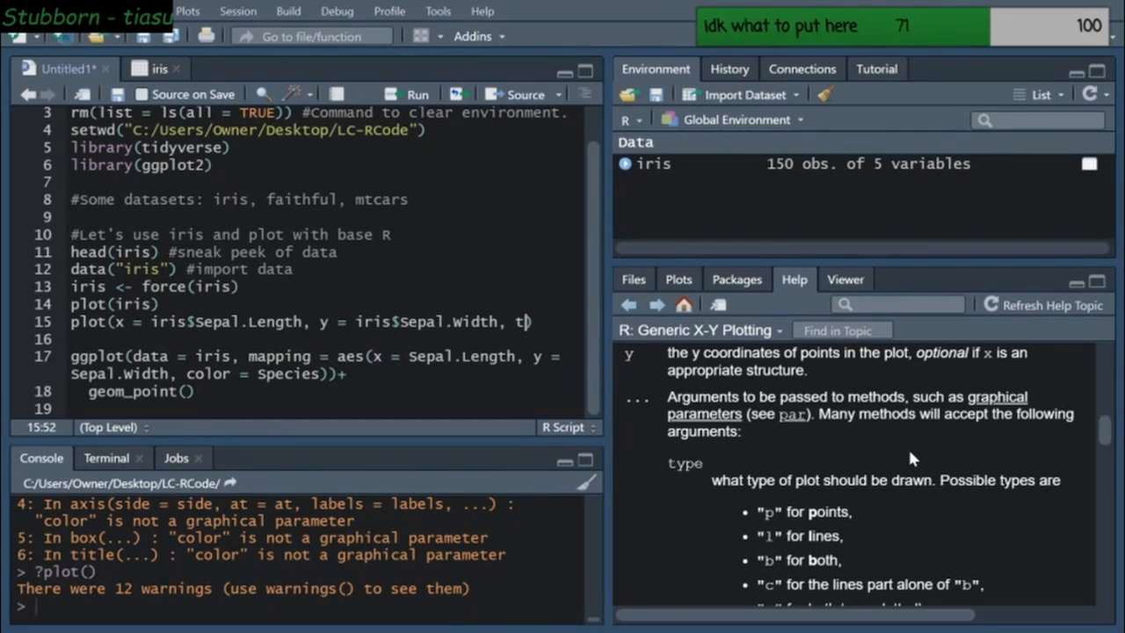
{"action": "type", "text": "ype ="}
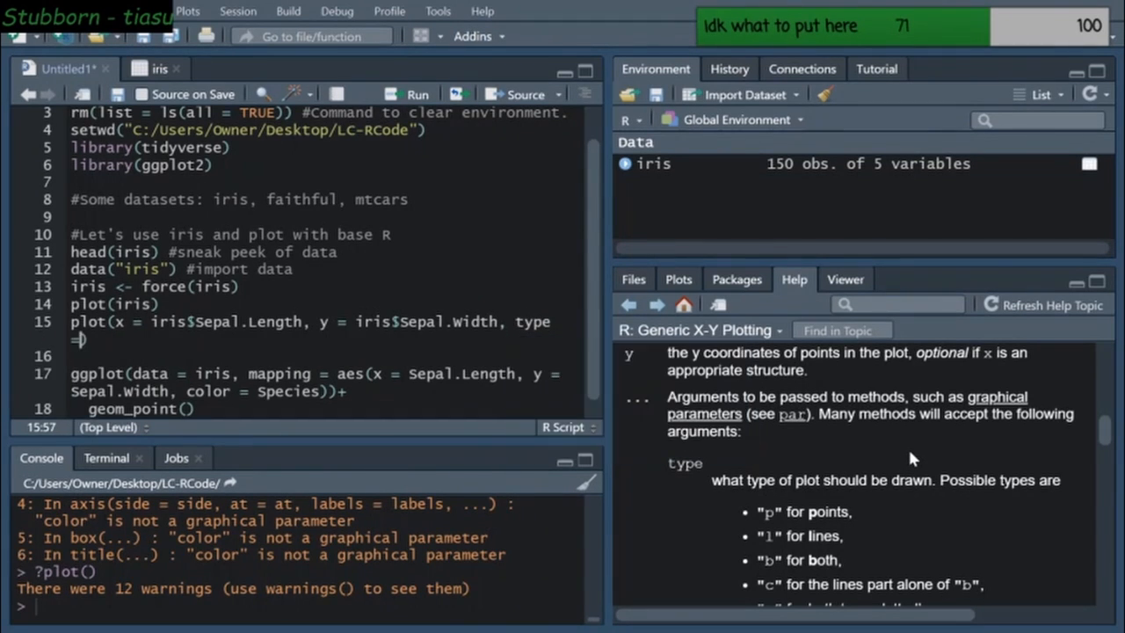
{"action": "type", "text": "p"}
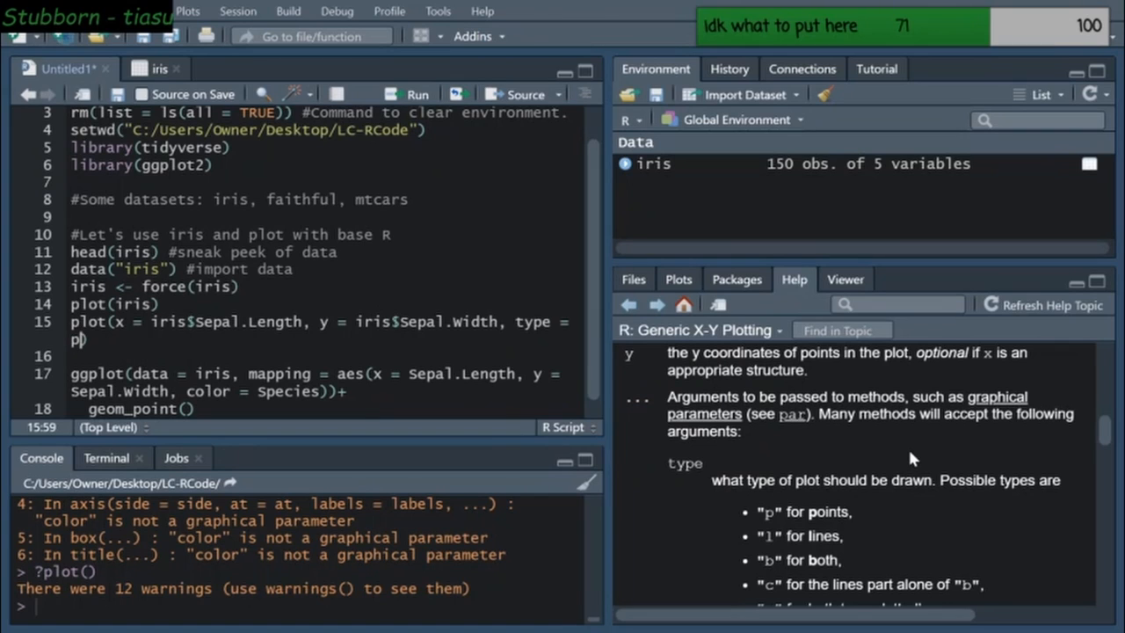
Scroll the plot help page down to the Examples section
{"action": "scroll", "scroll_direction": "down", "scroll_amount": 3}
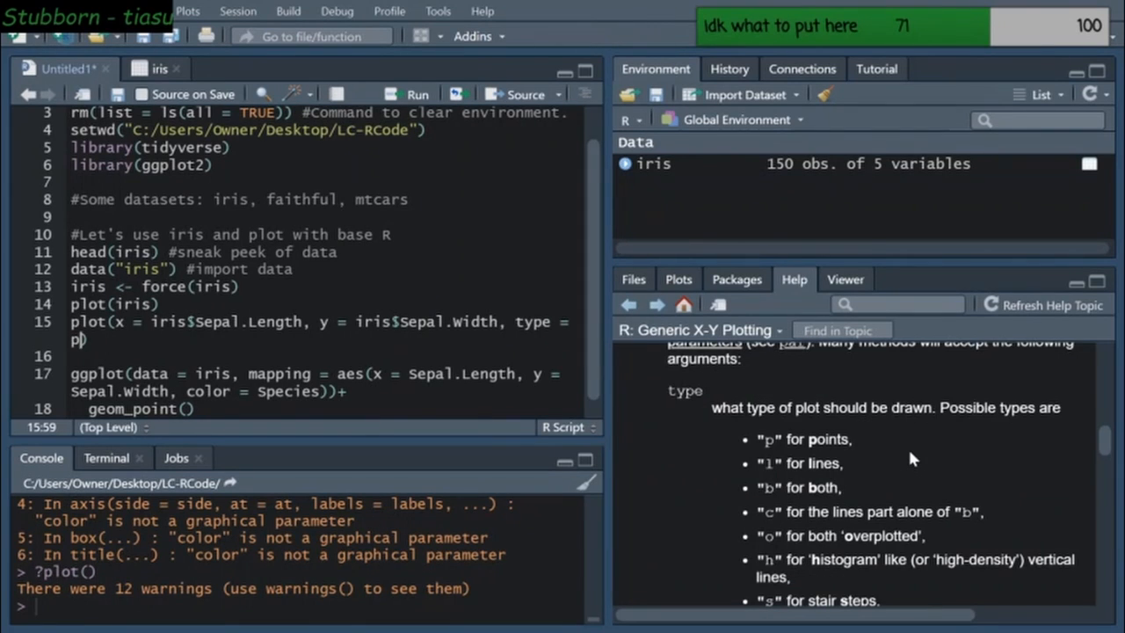
{"action": "scroll", "scroll_direction": "down", "scroll_amount": 3}
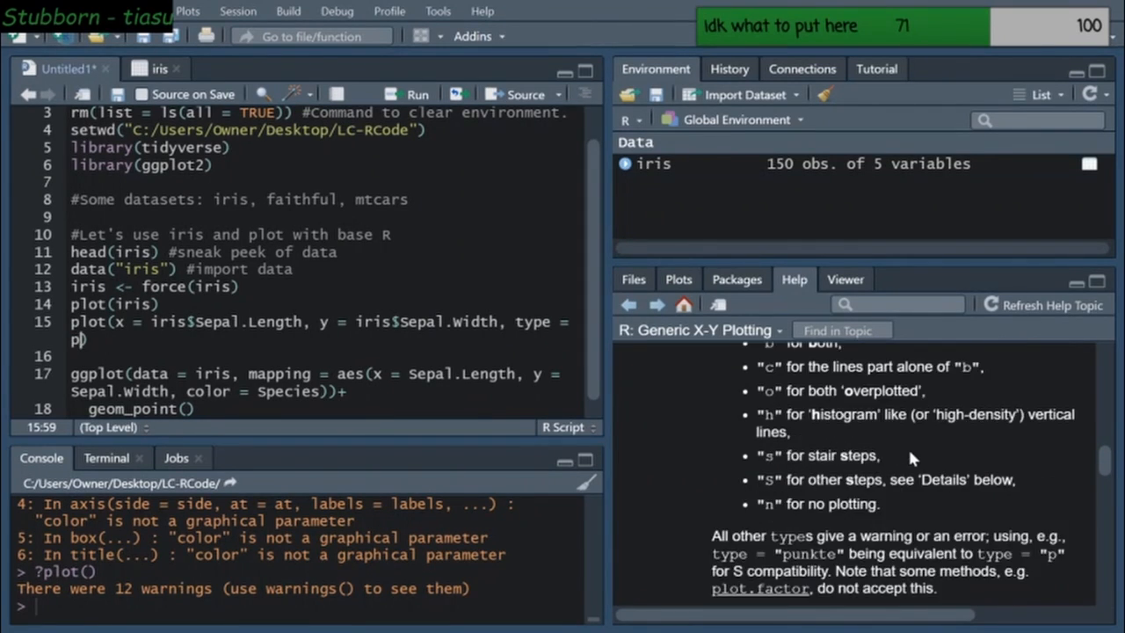
{"action": "scroll", "scroll_direction": "down", "scroll_amount": 3}
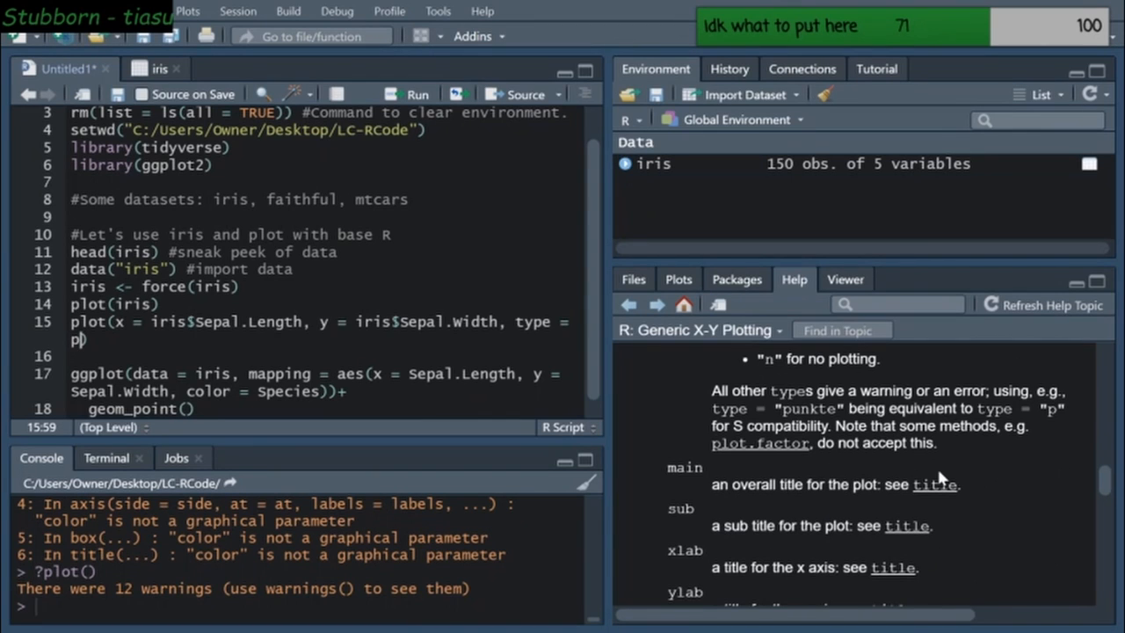
{"action": "scroll", "scroll_direction": "down", "scroll_amount": 3}
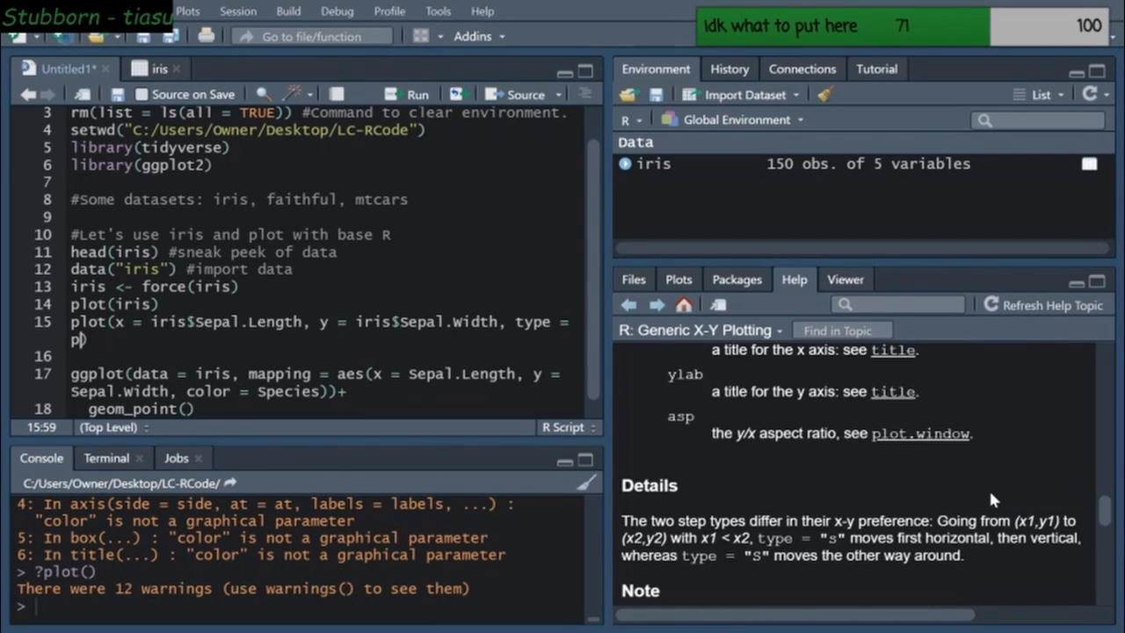
{"action": "scroll", "scroll_direction": "down", "scroll_amount": 3}
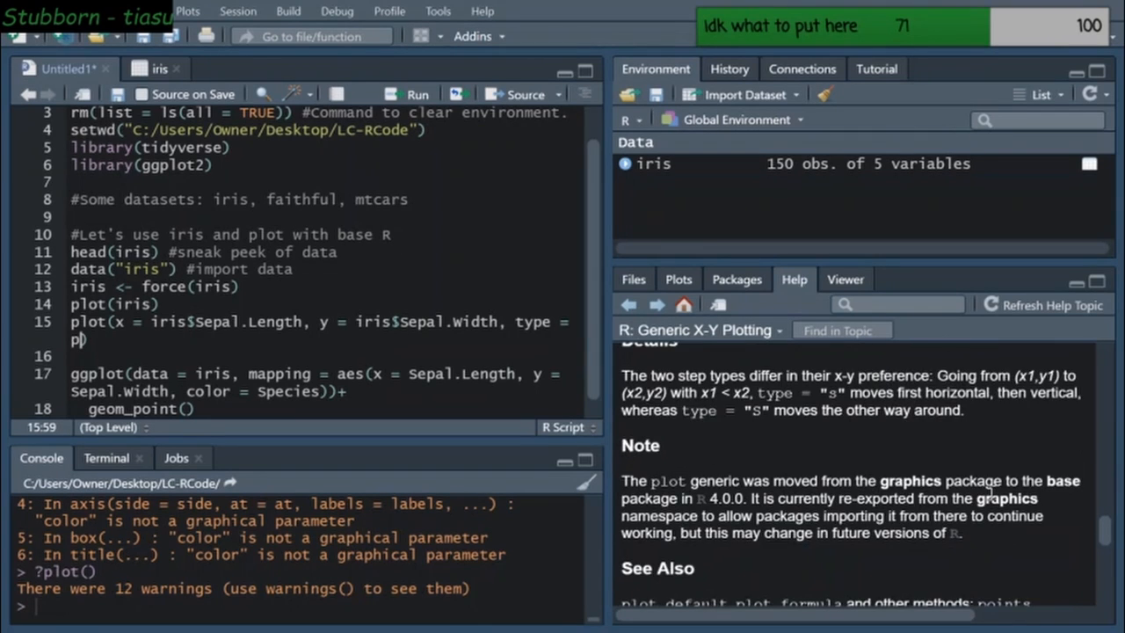
{"action": "scroll", "scroll_direction": "down", "scroll_amount": 3}
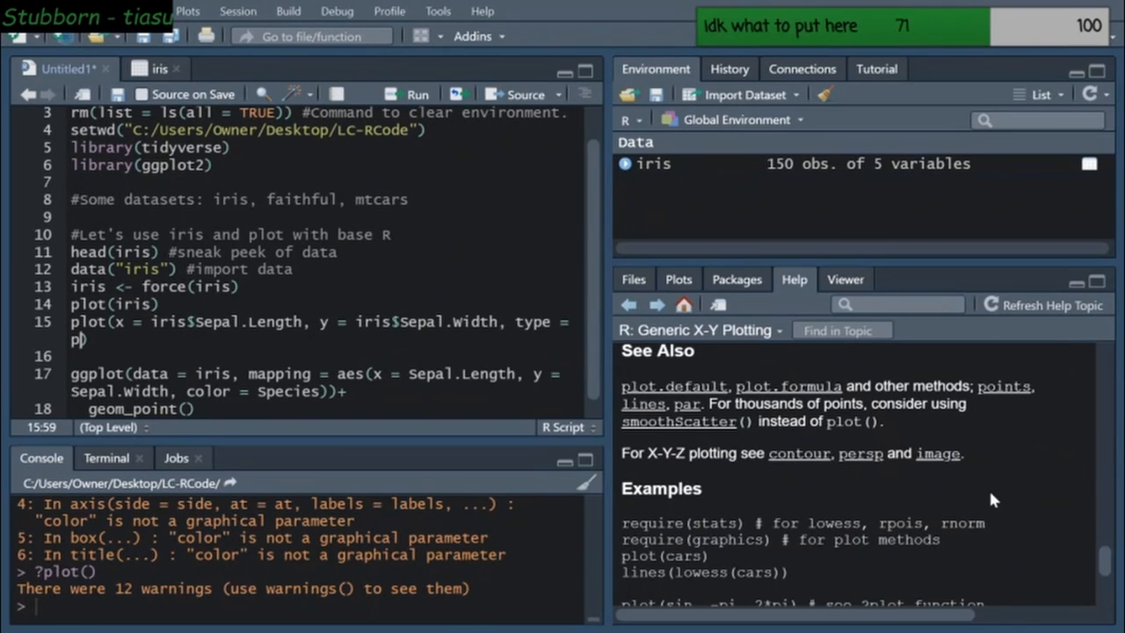
{"action": "scroll", "scroll_direction": "down", "scroll_amount": 3}
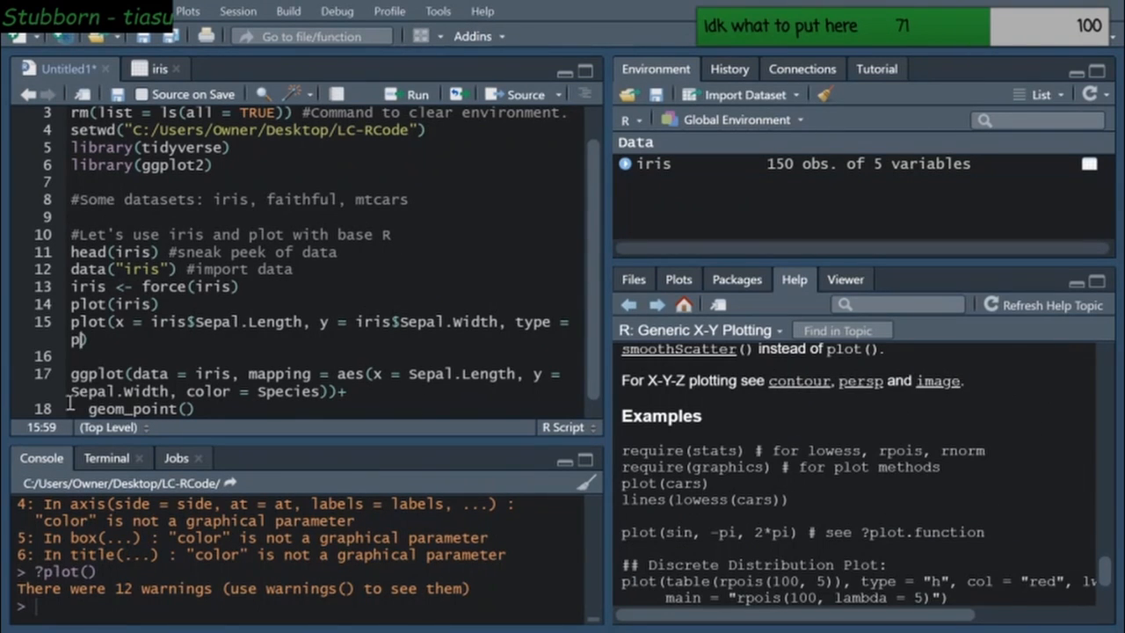
{"action": "scroll", "scroll_direction": "down", "scroll_amount": 3}
{"action": "type", "text": ")"}
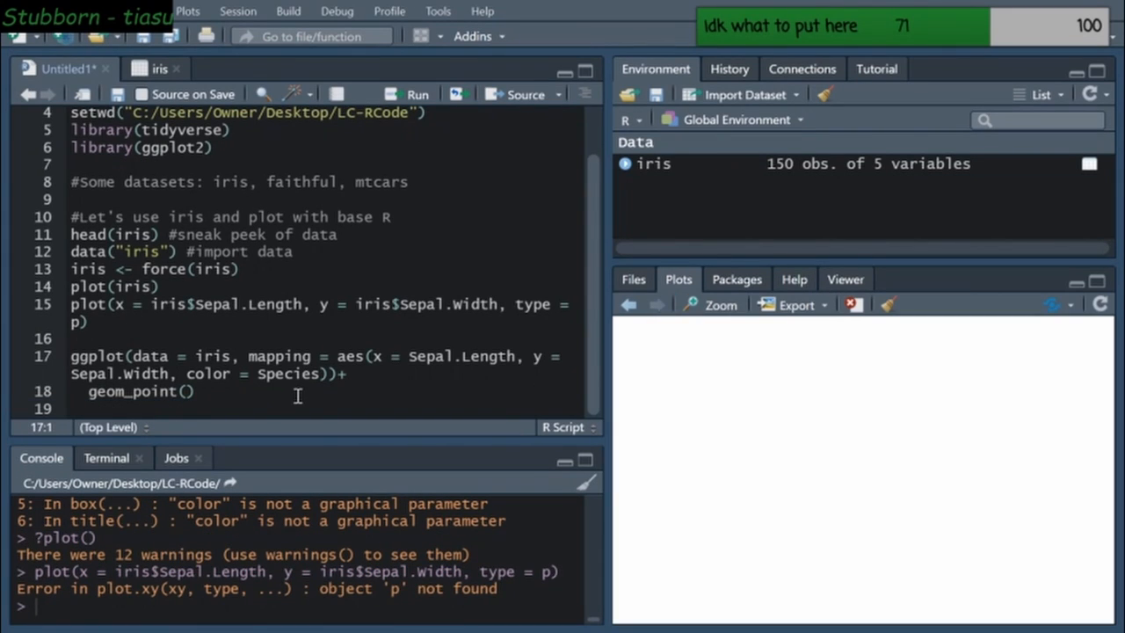
{"action": "mouse_move", "coordinate": [807, 277]}
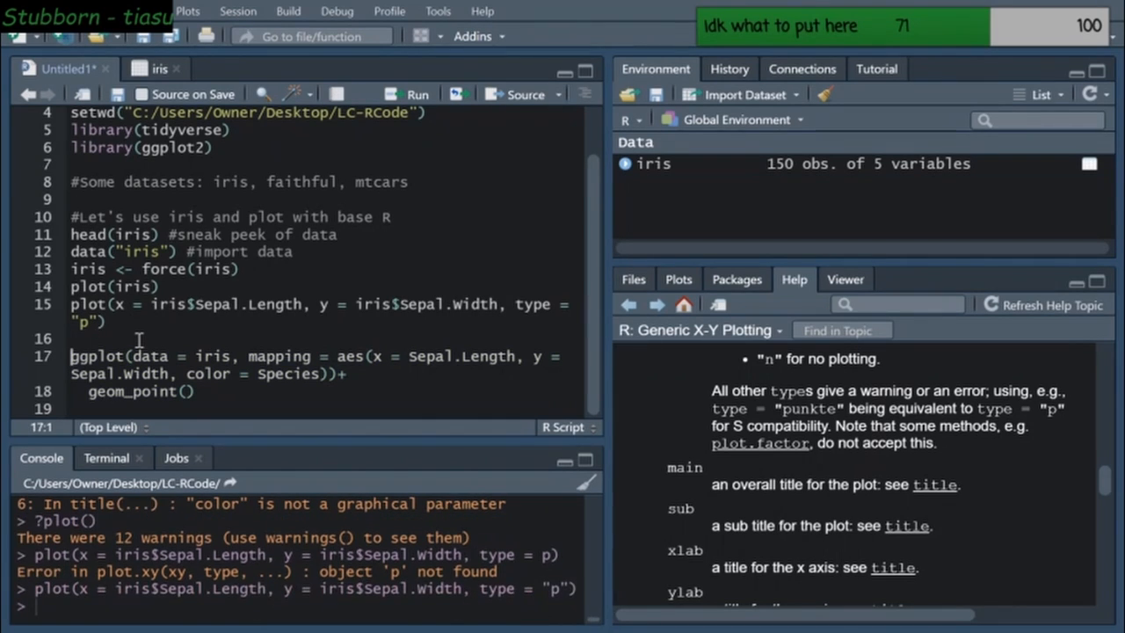
Change line 15's type value to the quoted "l" to draw connected lines
{"action": "left_click", "coordinate": [678, 279]}
{"action": "type", "text": "l"}
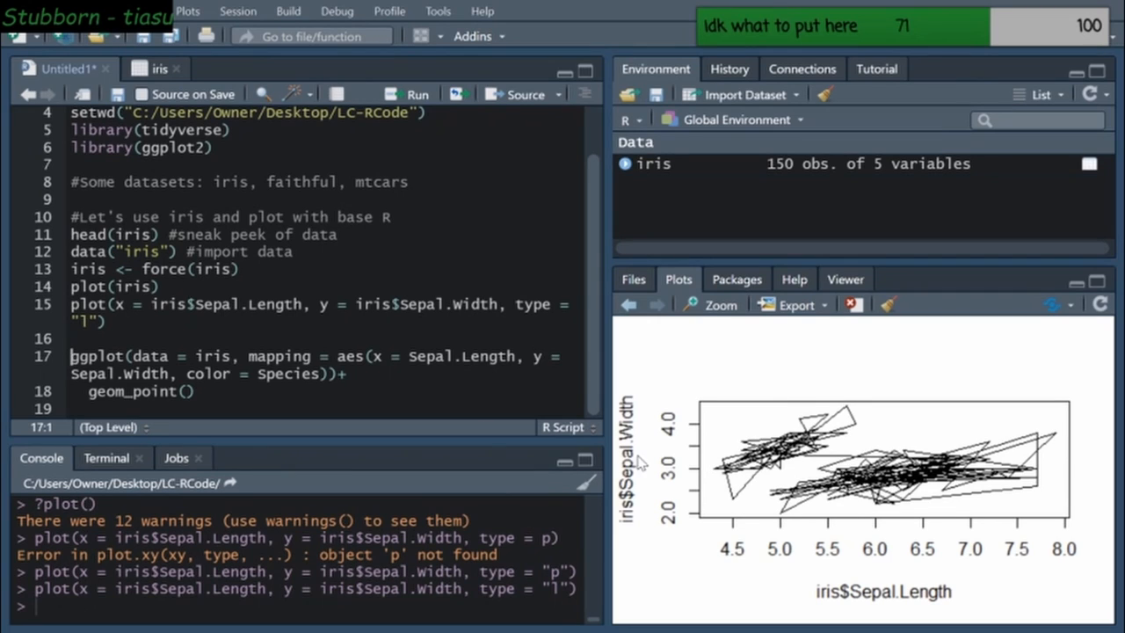
{"action": "mouse_move", "coordinate": [958, 479]}
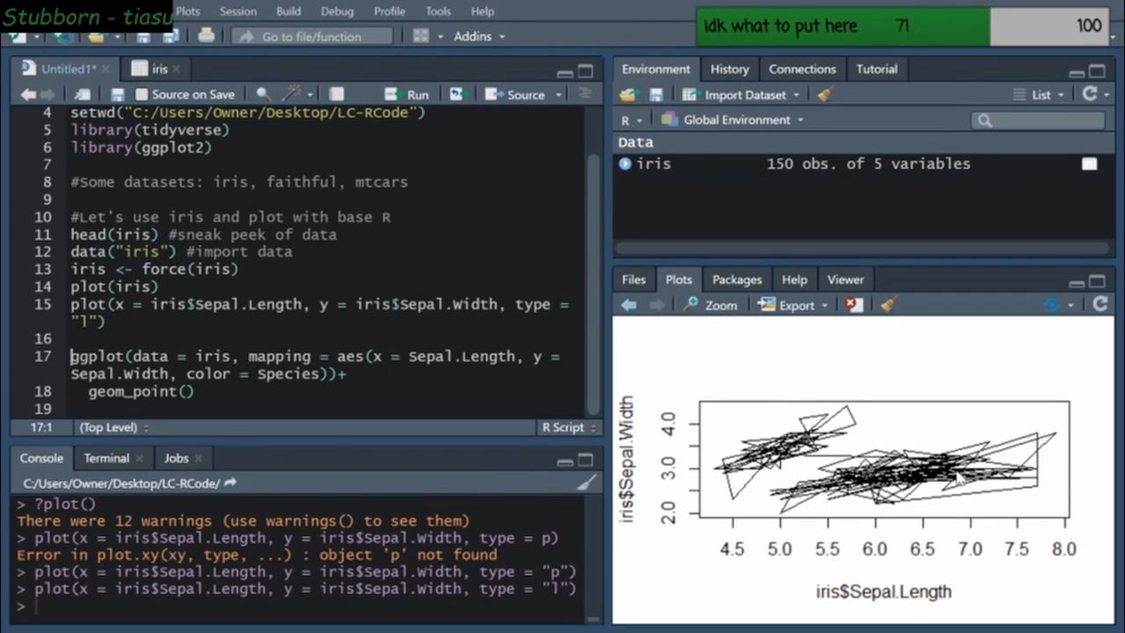
{"action": "mouse_move", "coordinate": [717, 581]}
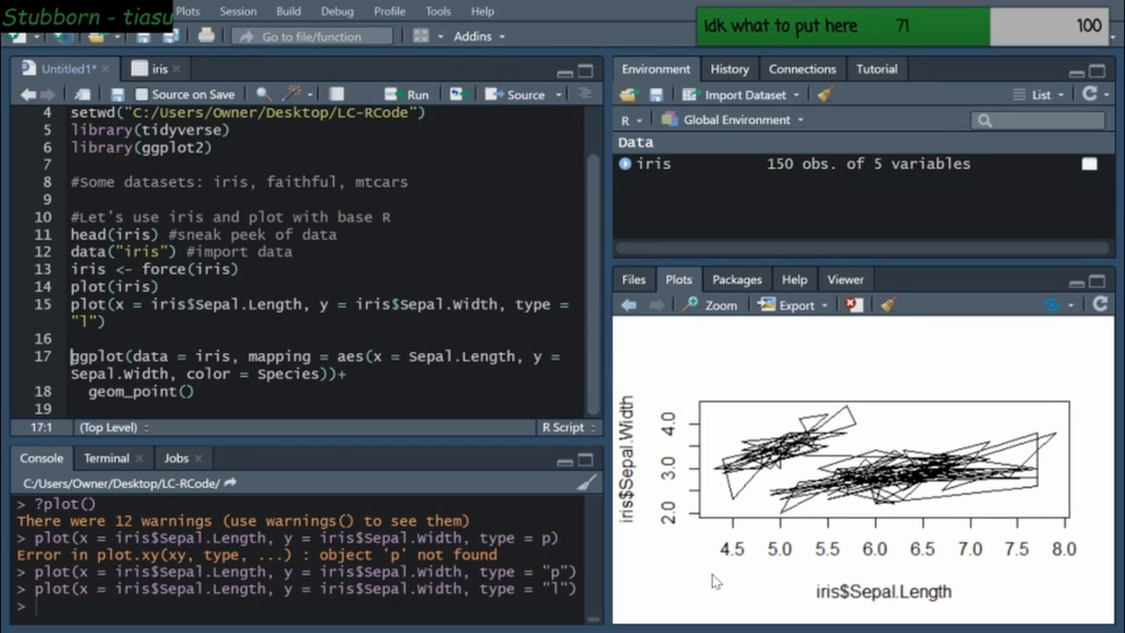
{"action": "mouse_move", "coordinate": [629, 395]}
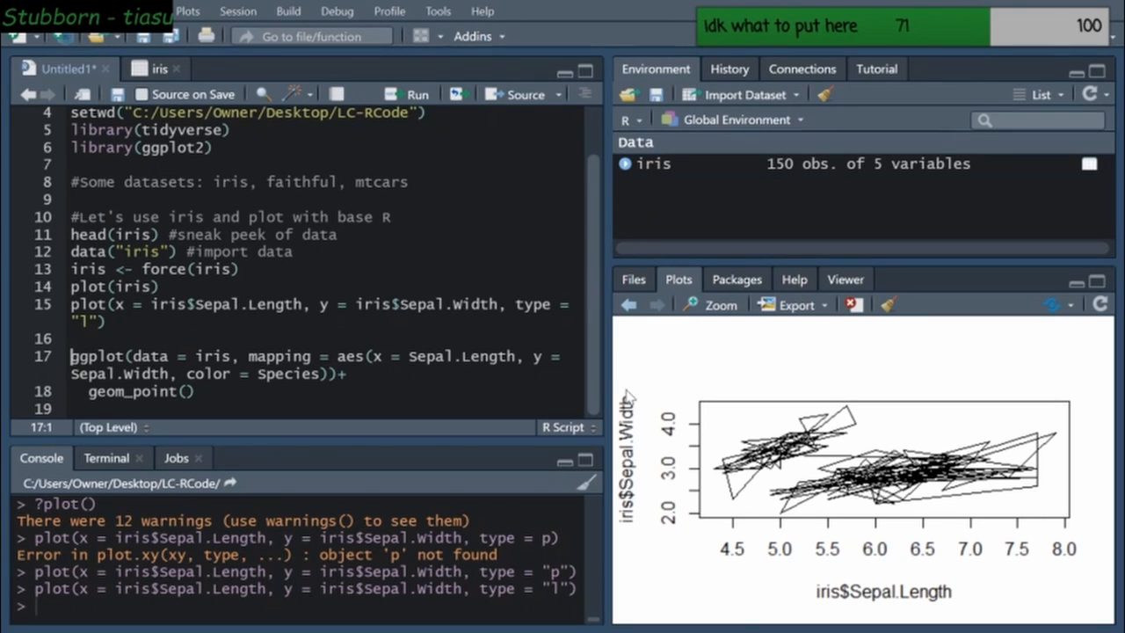
{"action": "mouse_move", "coordinate": [455, 385]}
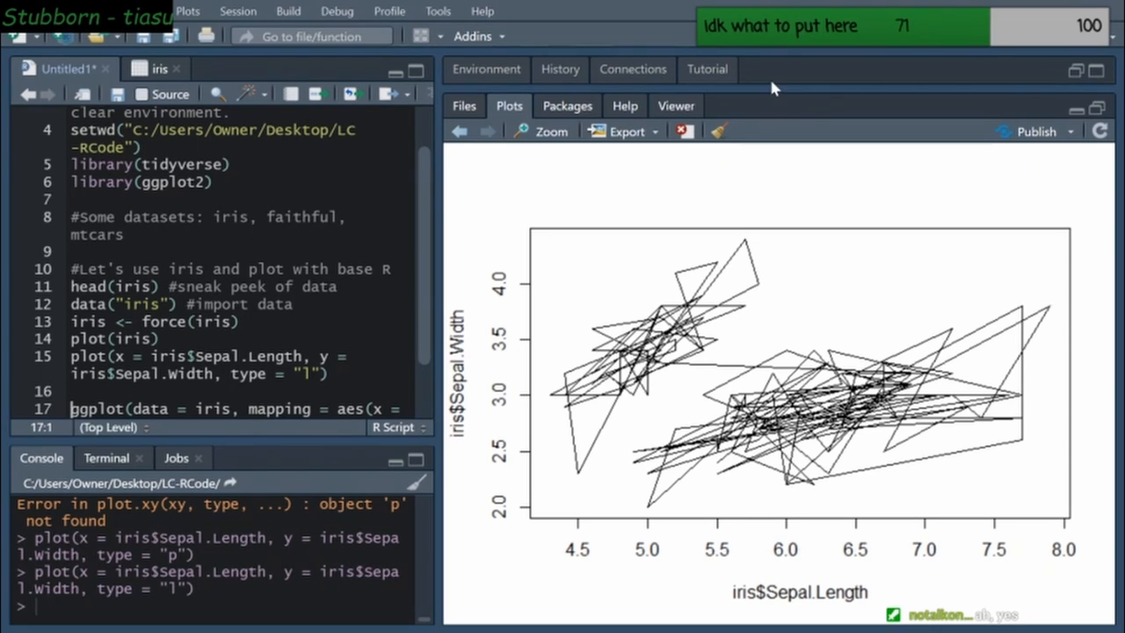
{"action": "mouse_move", "coordinate": [943, 121]}
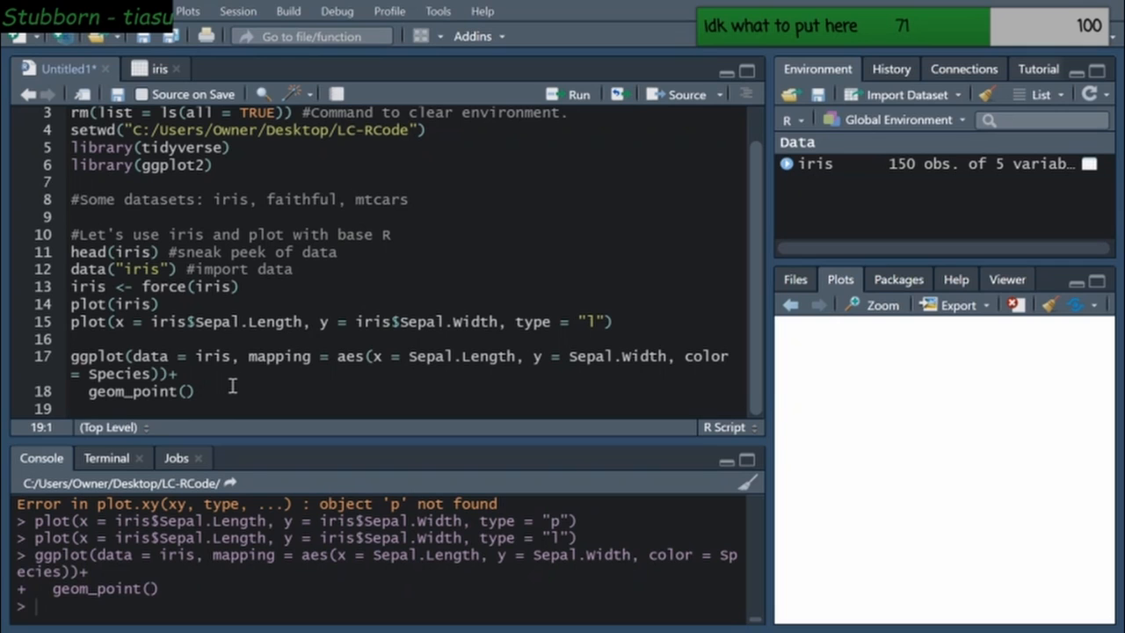
Run the ggplot code on lines 17–18 to render the Sepal.Width vs Sepal.Length scatterplot coloured by Species
{"action": "left_click", "coordinate": [578, 94]}
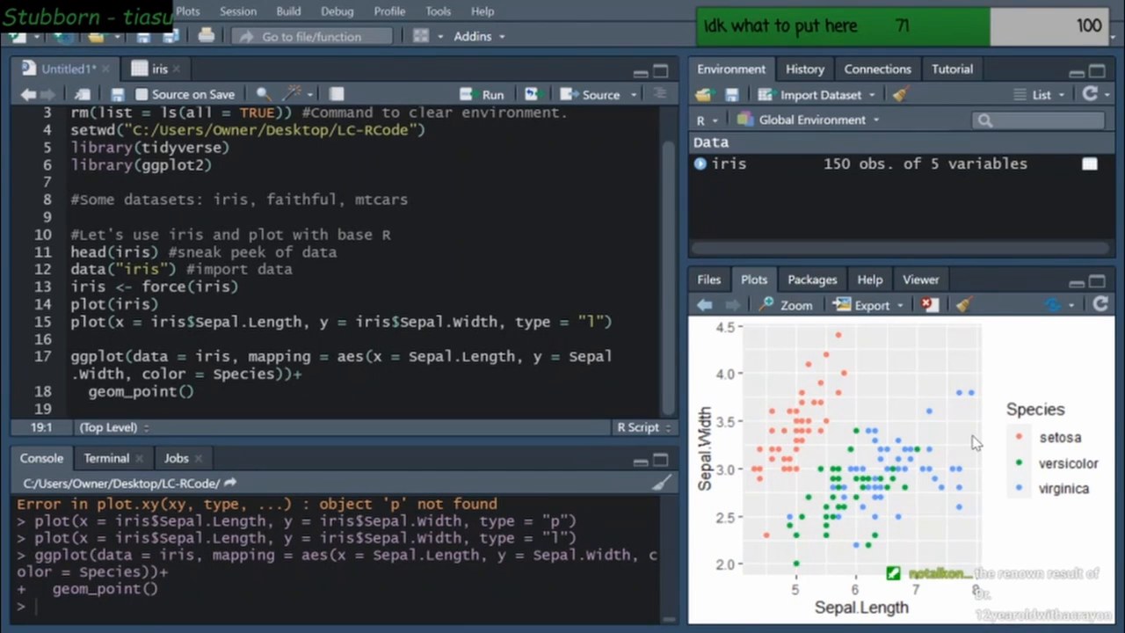
{"action": "mouse_move", "coordinate": [939, 456]}
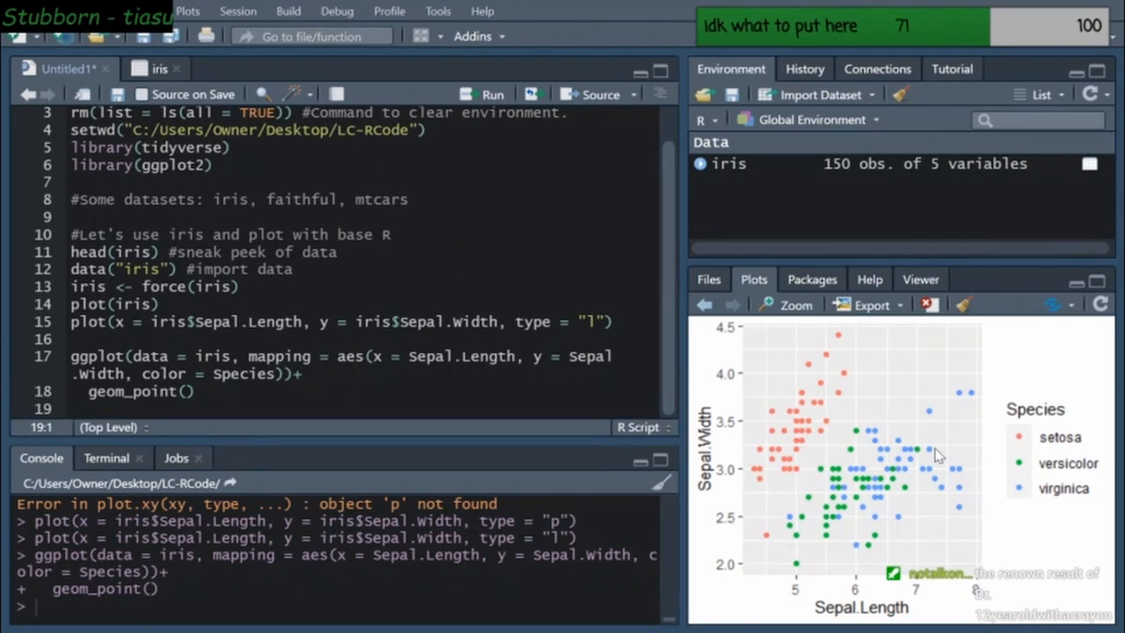
{"action": "mouse_move", "coordinate": [691, 312]}
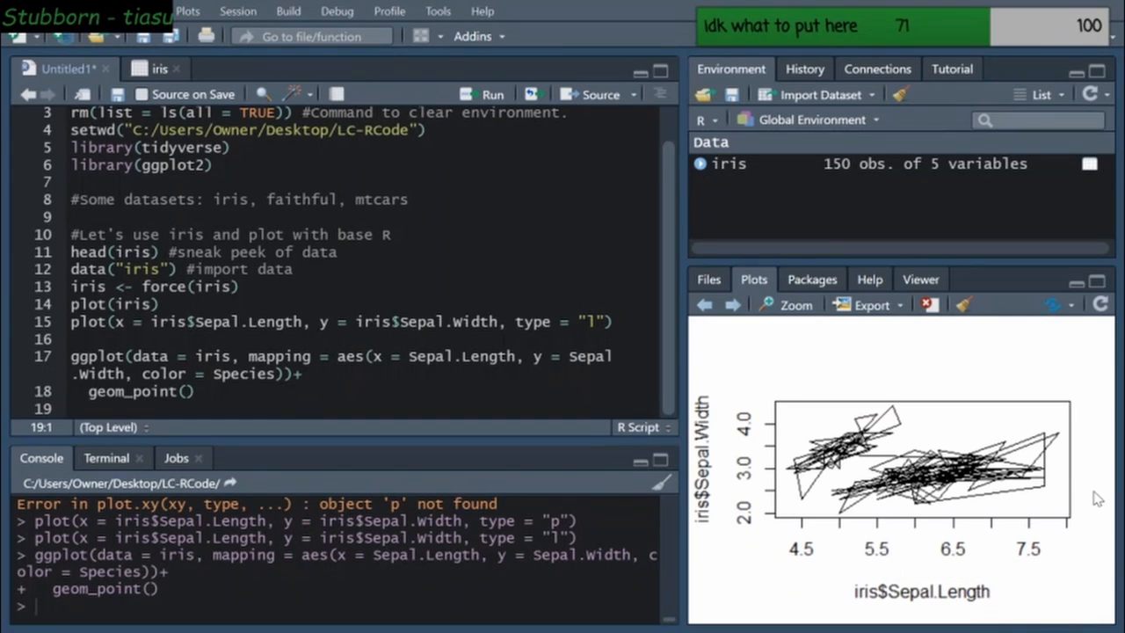
{"action": "mouse_move", "coordinate": [807, 475]}
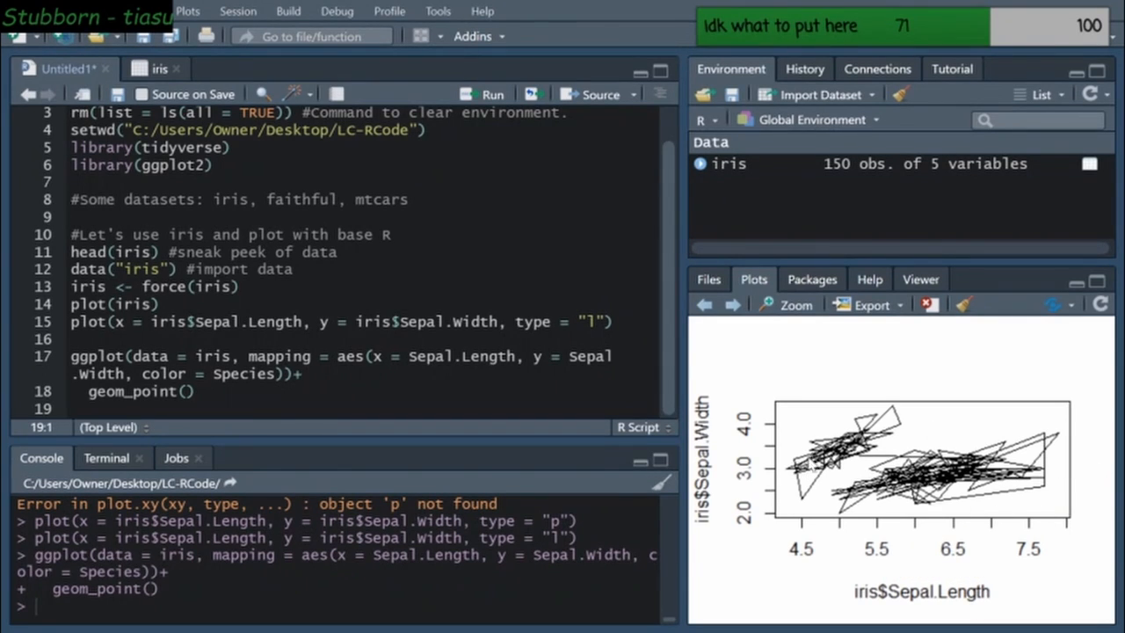
{"action": "mouse_move", "coordinate": [943, 518]}
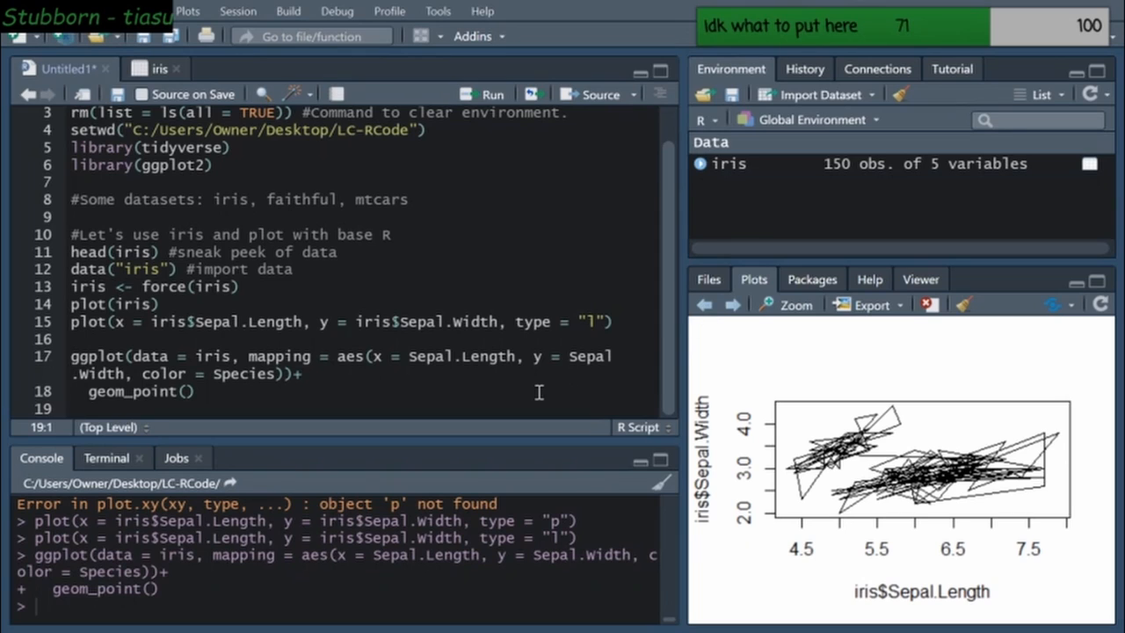
{"action": "mouse_move", "coordinate": [438, 400]}
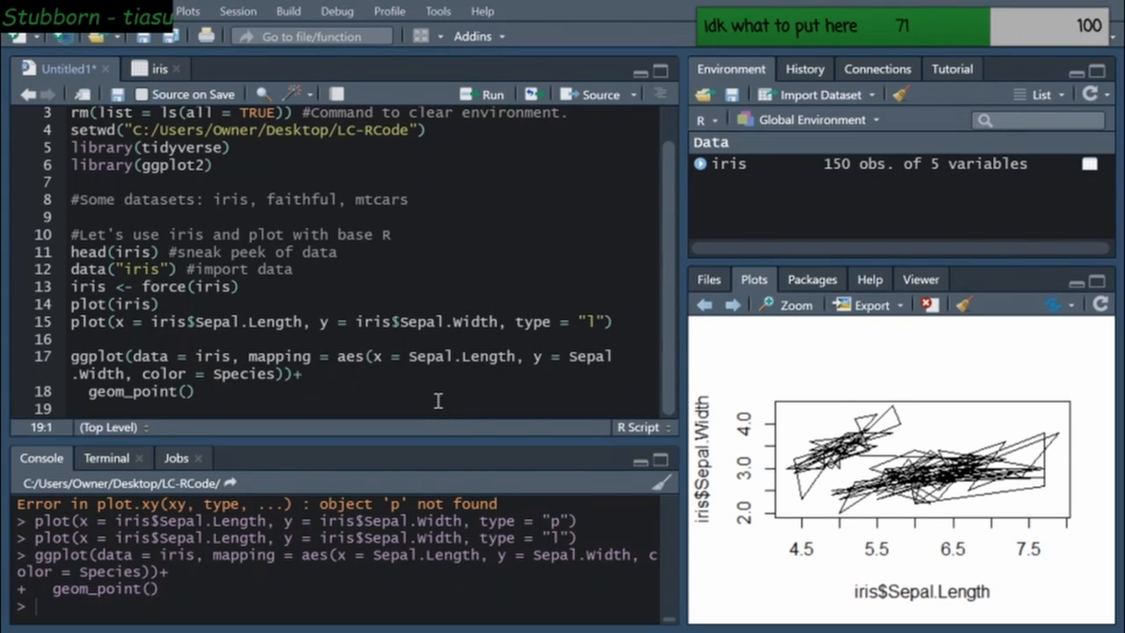
Place the cursor in the script below the ggplot code while viewing the earlier line plot
{"action": "left_click", "coordinate": [189, 391]}
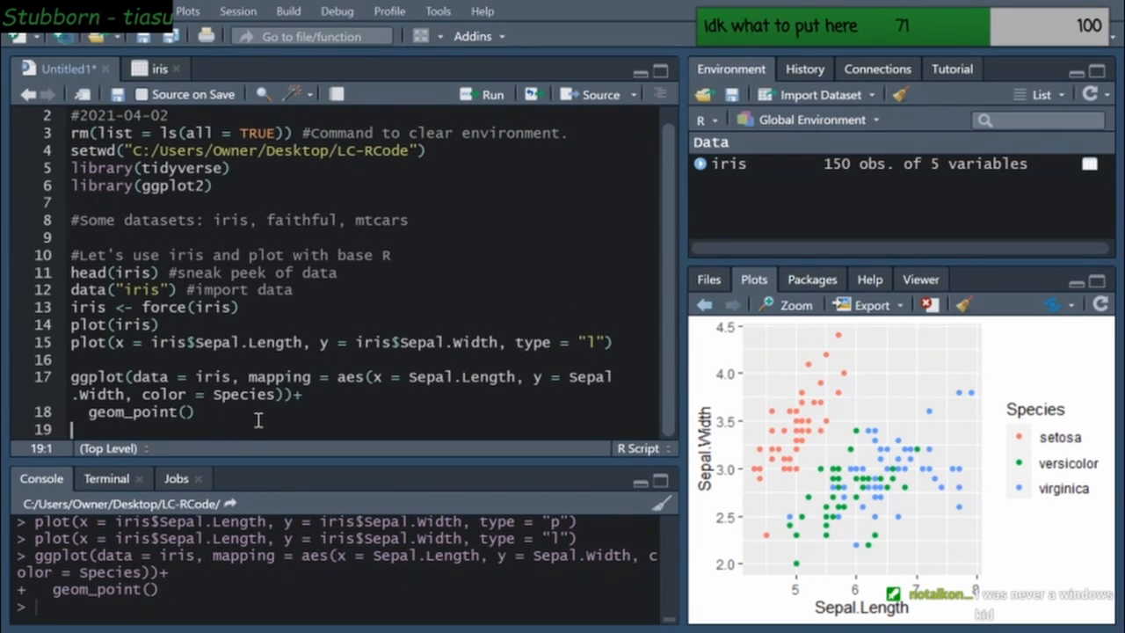
{"action": "mouse_move", "coordinate": [255, 424]}
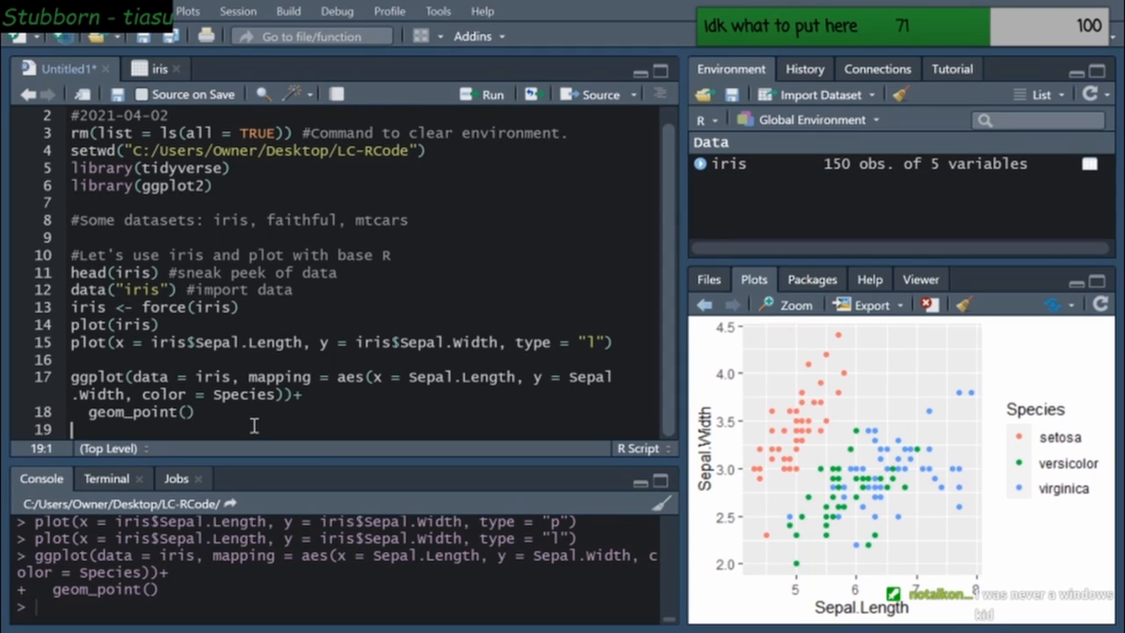
{"action": "mouse_move", "coordinate": [264, 426]}
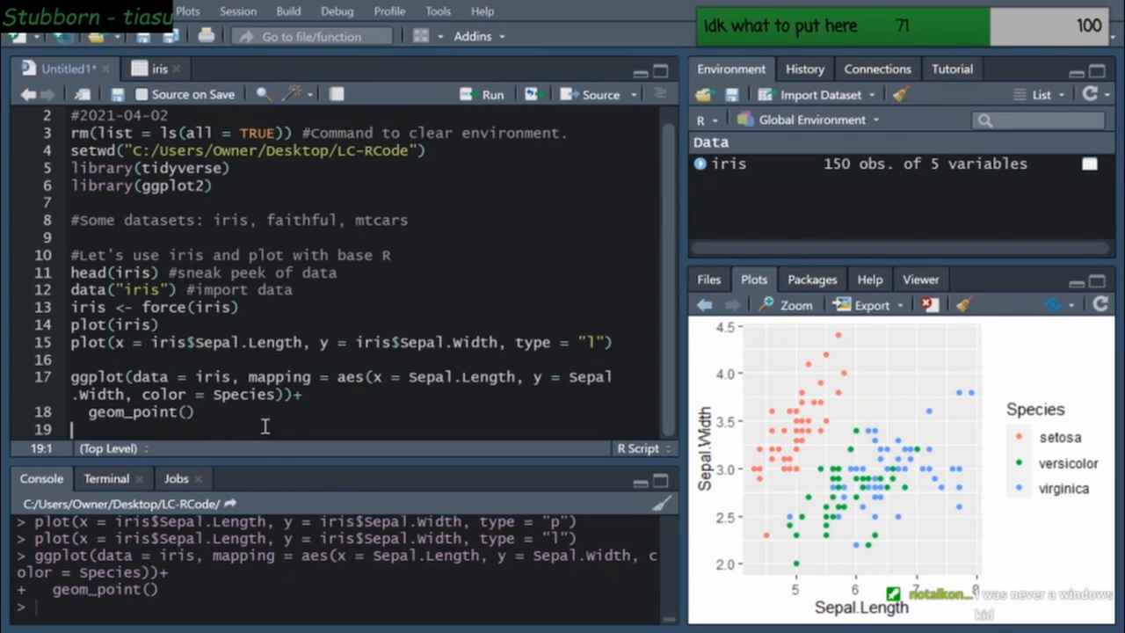
{"action": "mouse_move", "coordinate": [455, 351]}
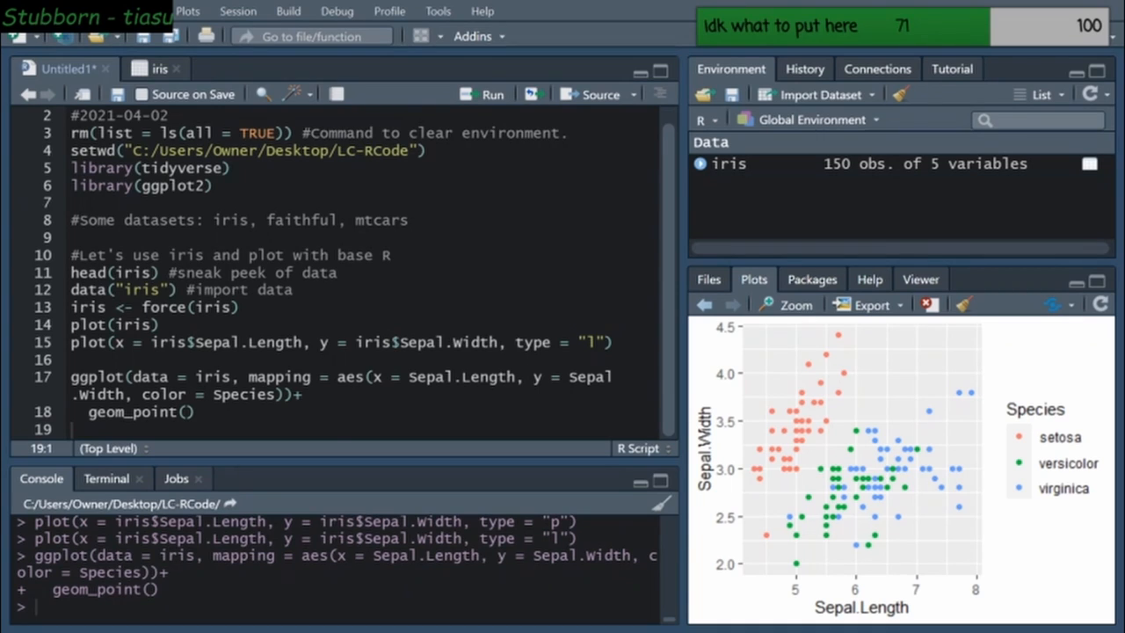
{"action": "mouse_move", "coordinate": [394, 343]}
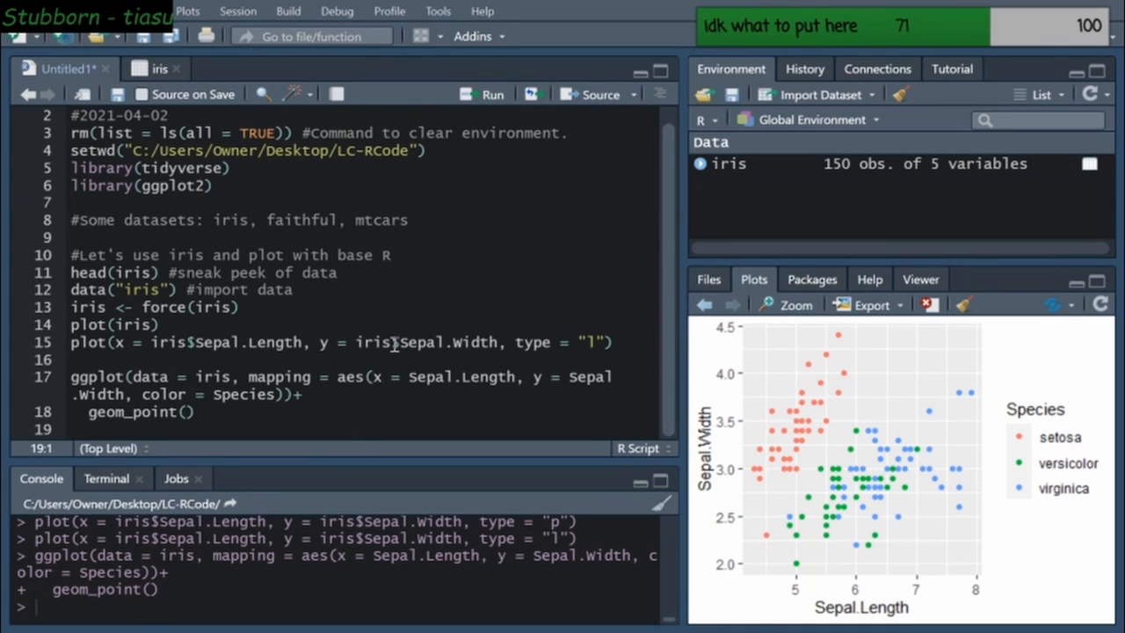
Return the Plots pane to the Species-coloured sepal scatterplot
{"action": "left_click", "coordinate": [74, 429]}
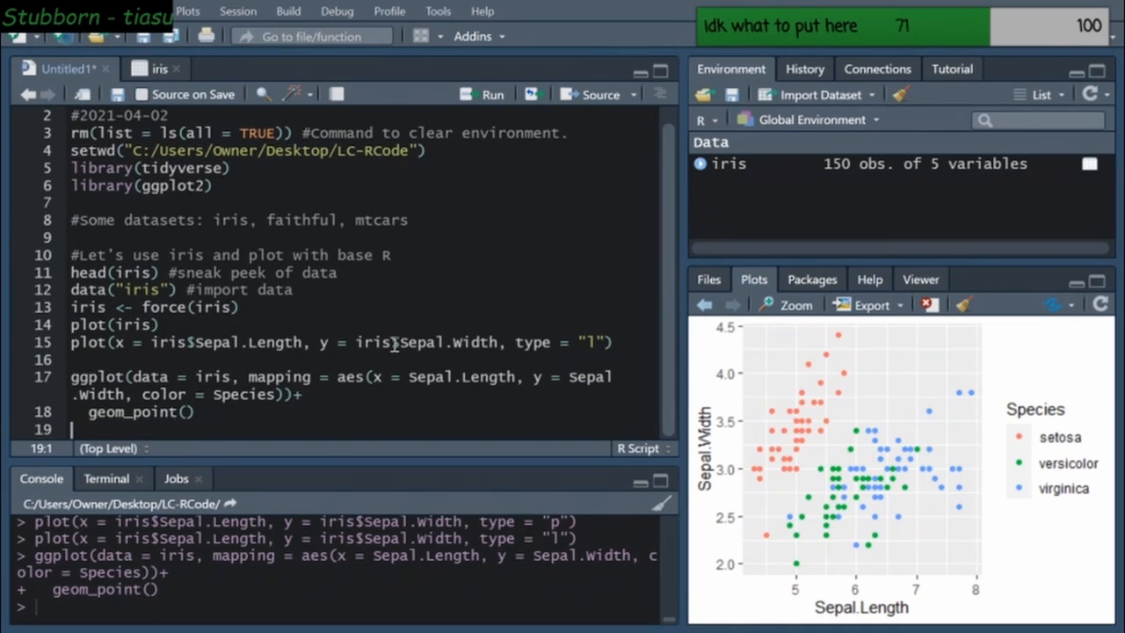